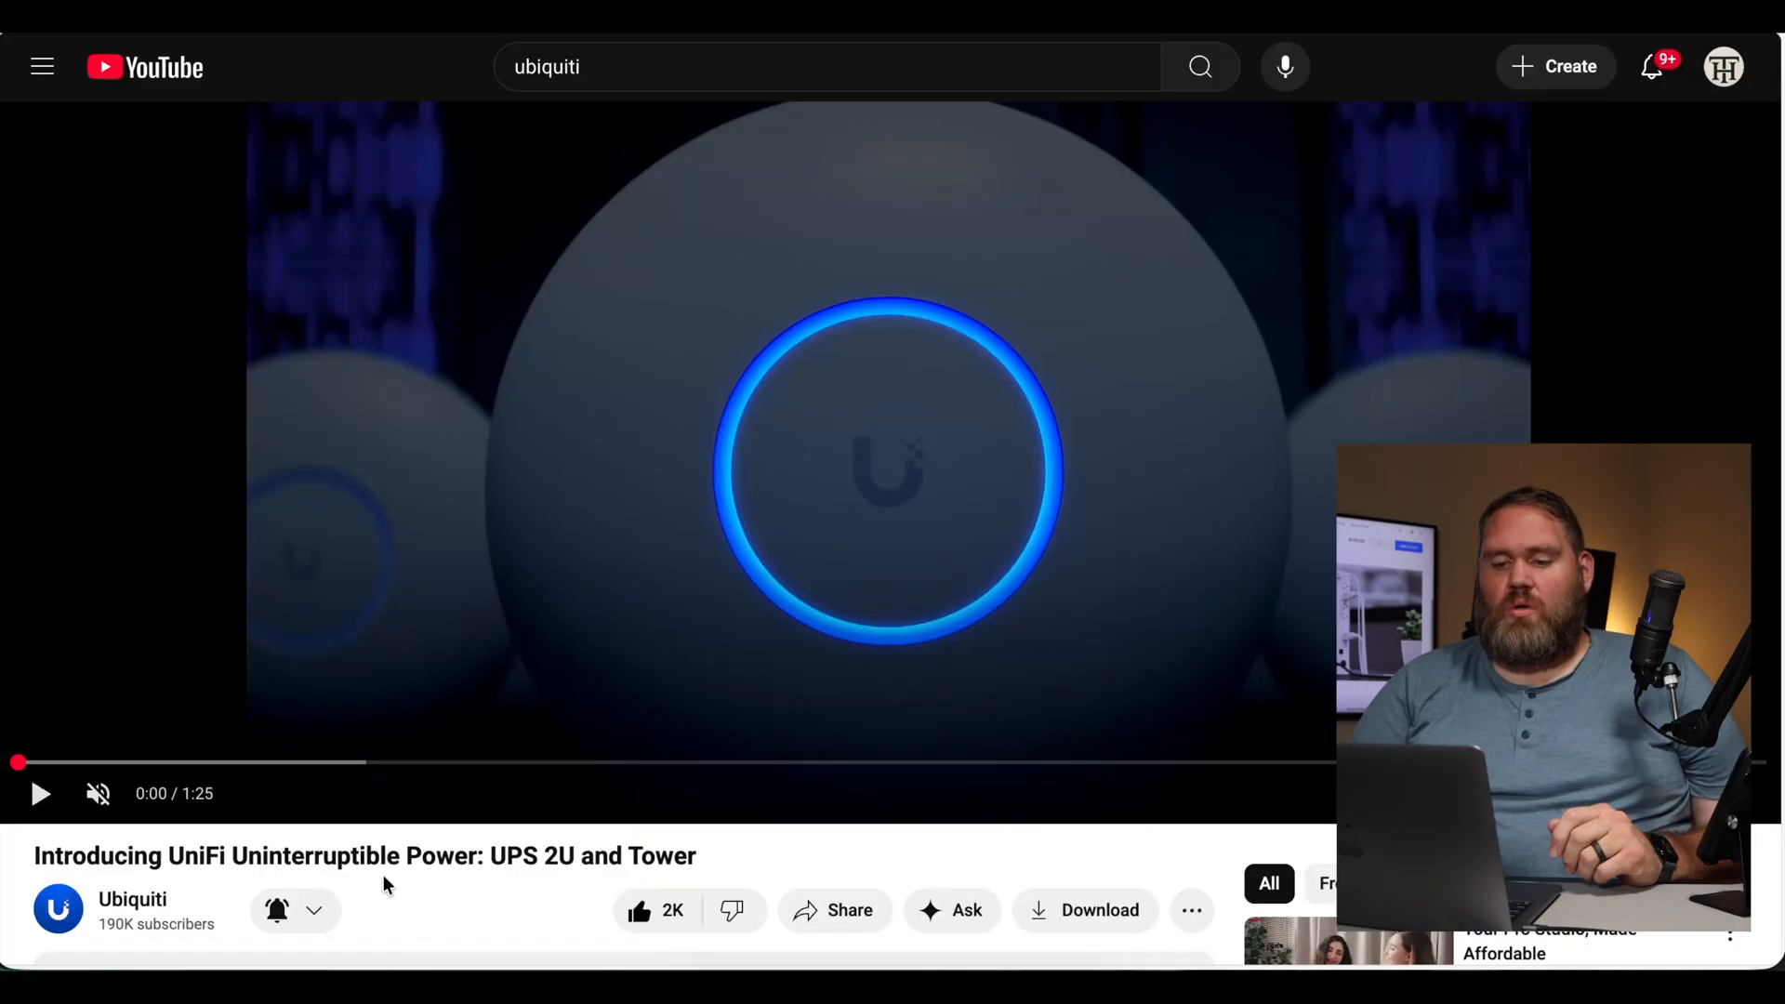
Step: Start playing the 'Introducing UniFi Uninterruptible Power: UPS 2U and Tower' announcement video
{"action": "left_click", "coordinate": [39, 794]}
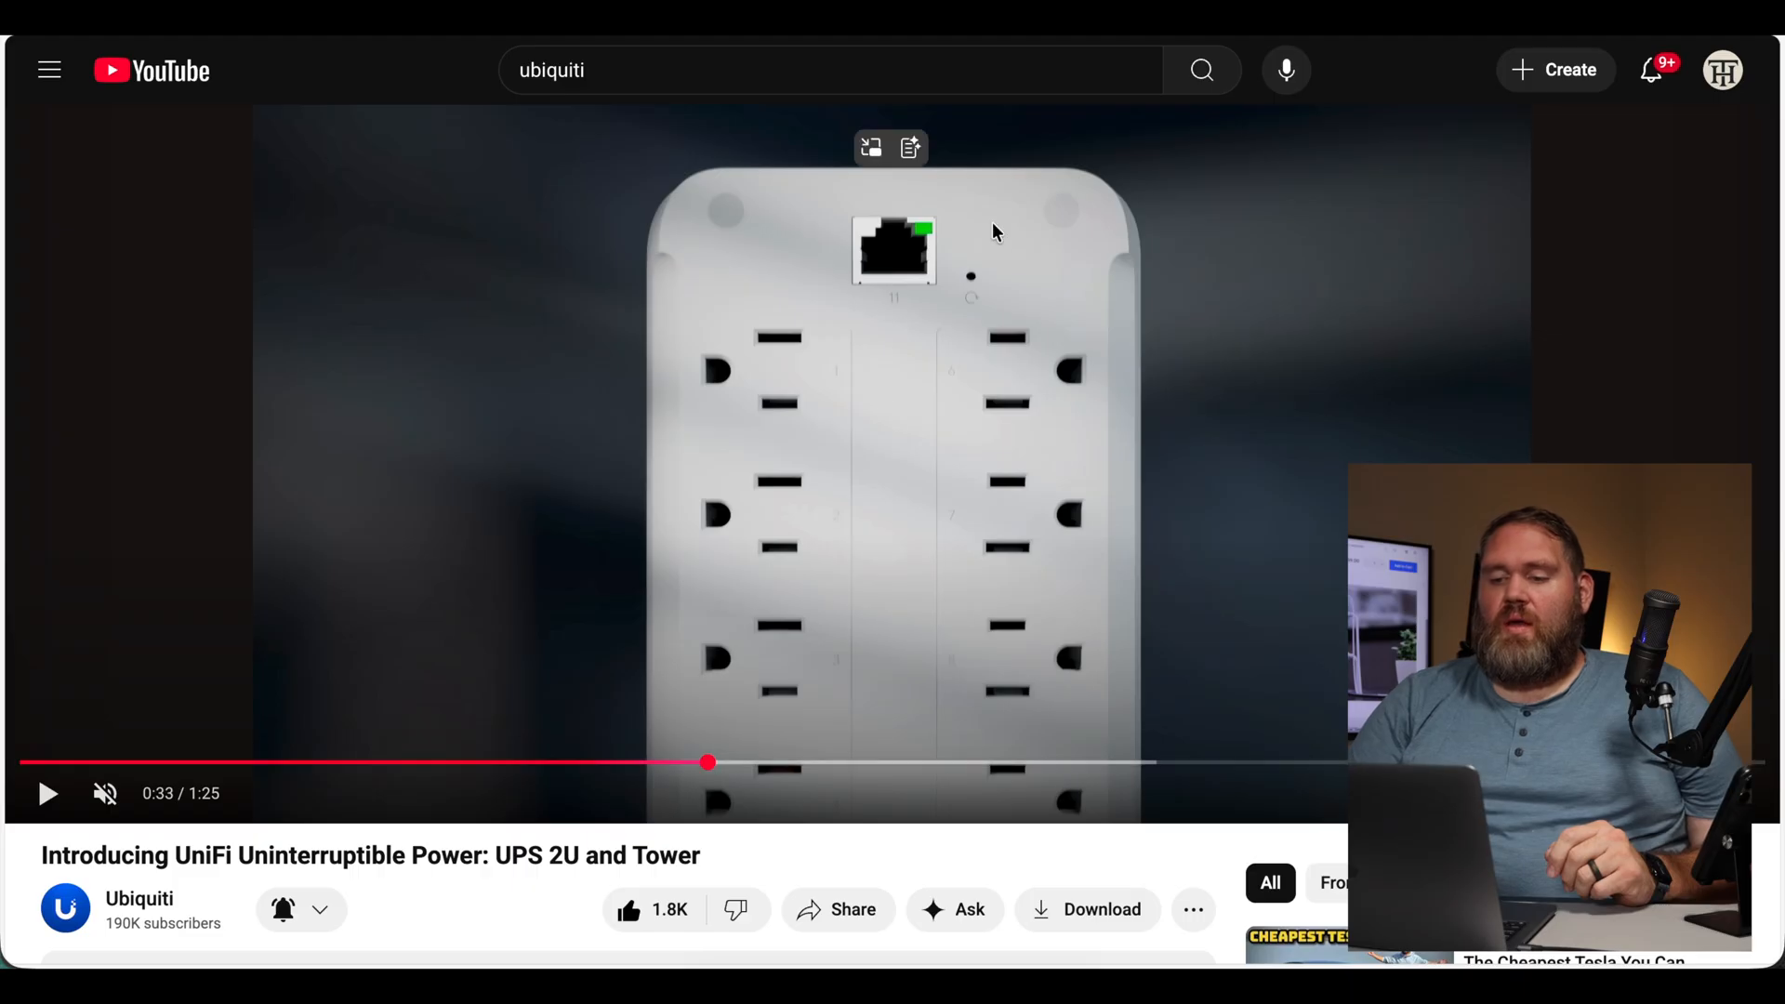
{"action": "mouse_move", "coordinate": [879, 202]}
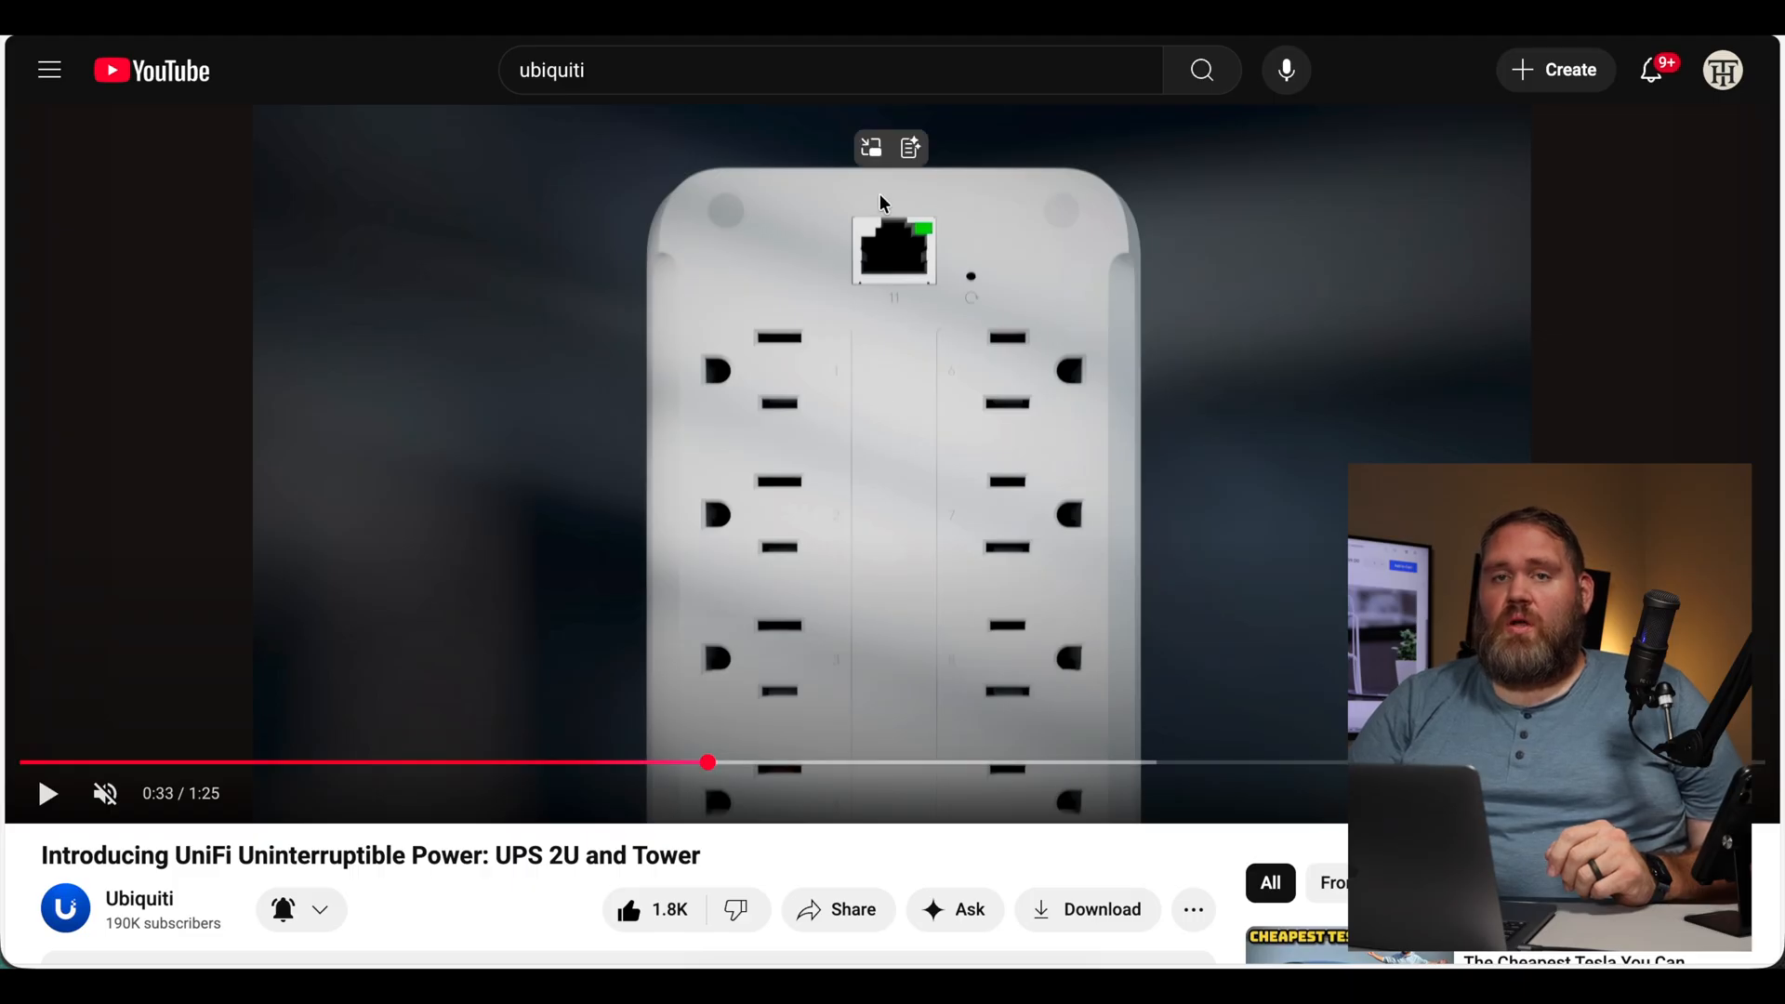
{"action": "mouse_move", "coordinate": [848, 247]}
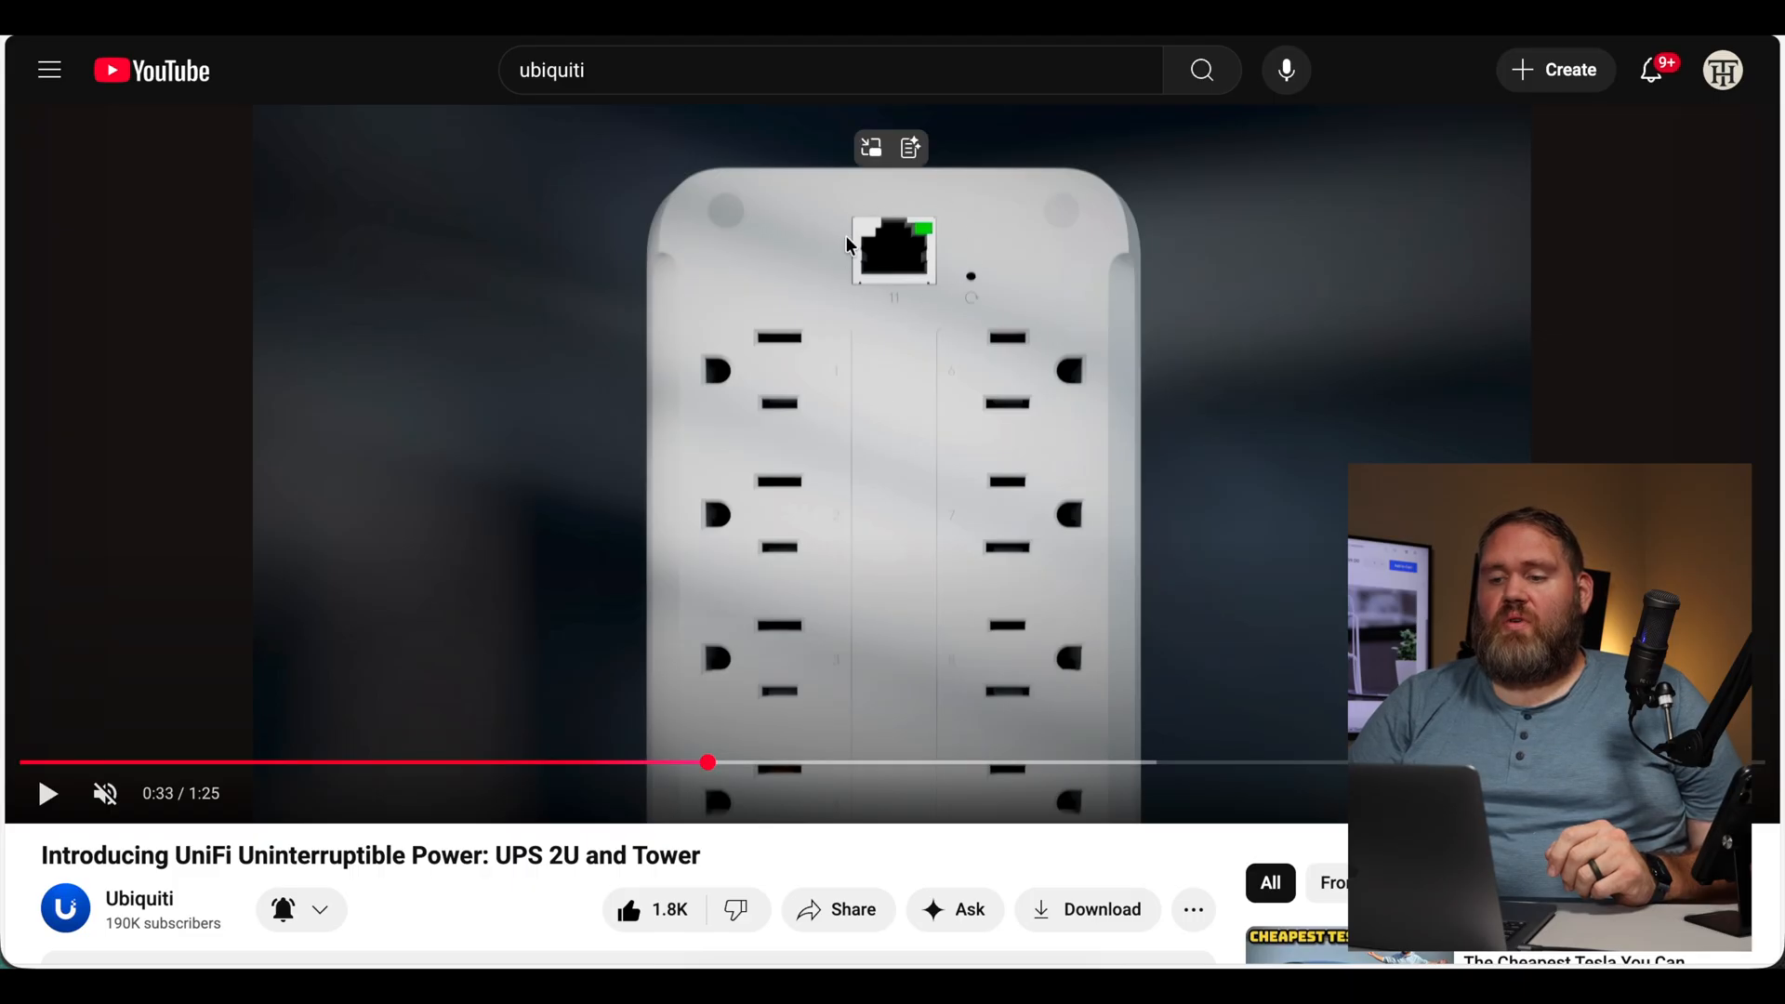
{"action": "mouse_move", "coordinate": [972, 281]}
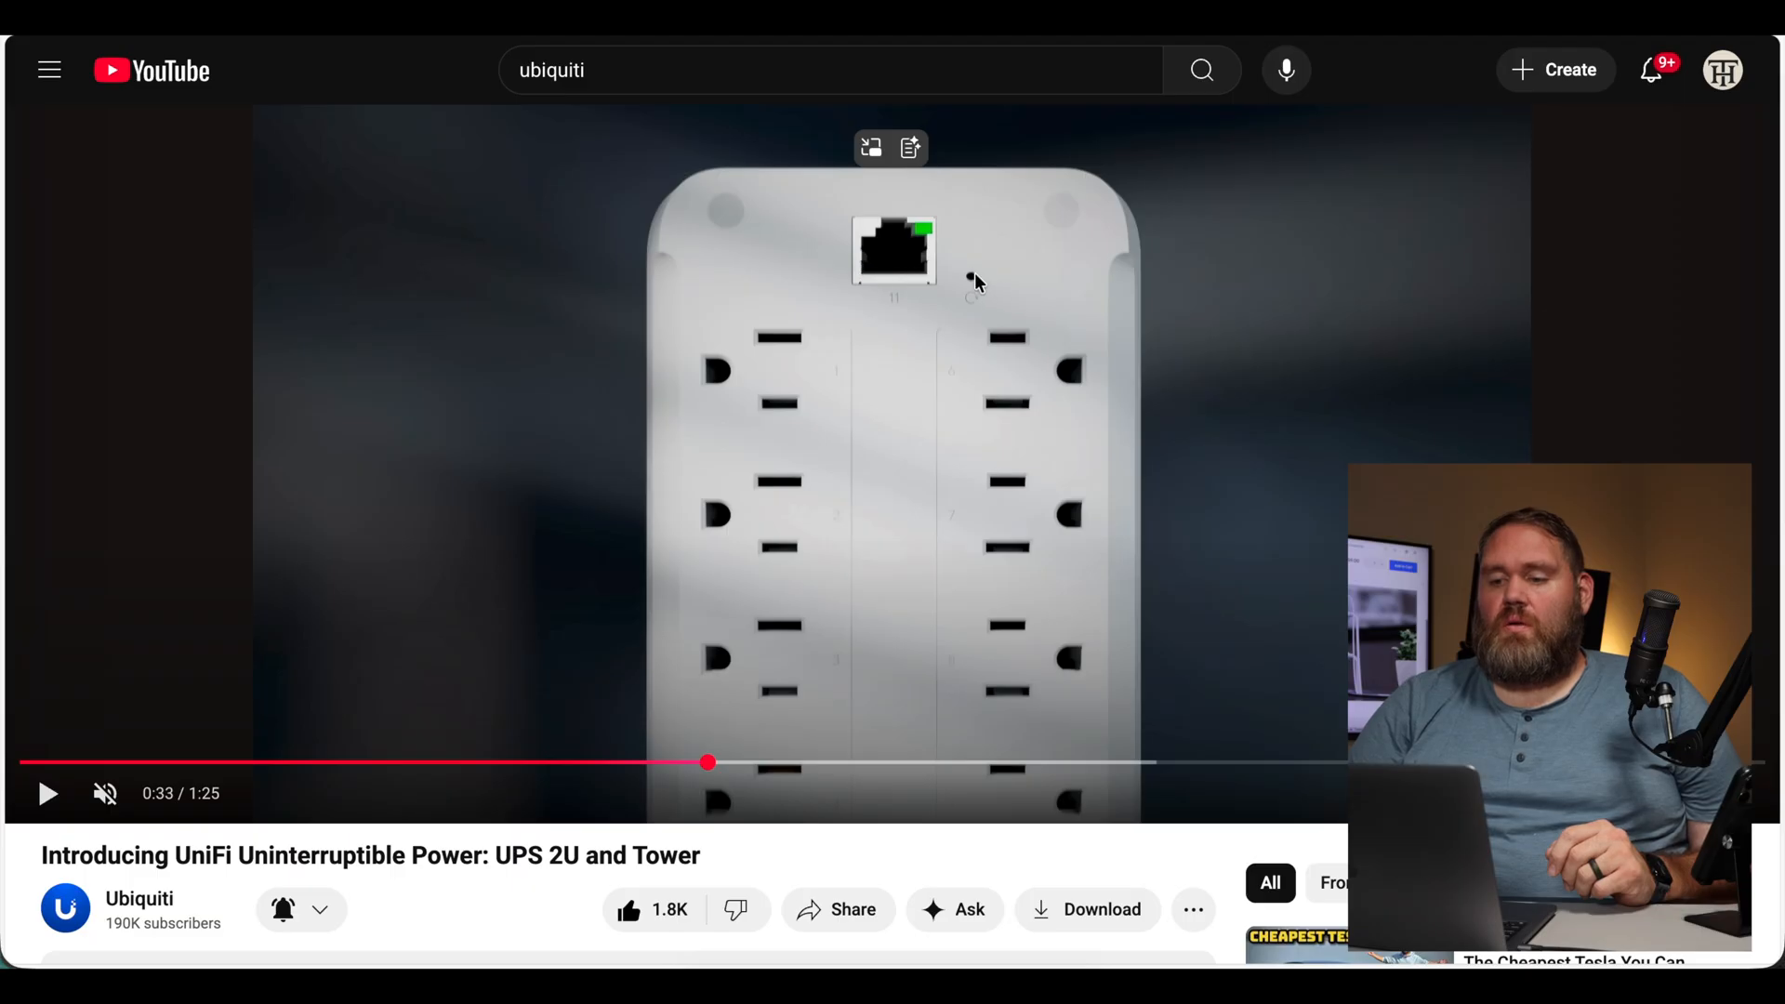
{"action": "mouse_move", "coordinate": [970, 294]}
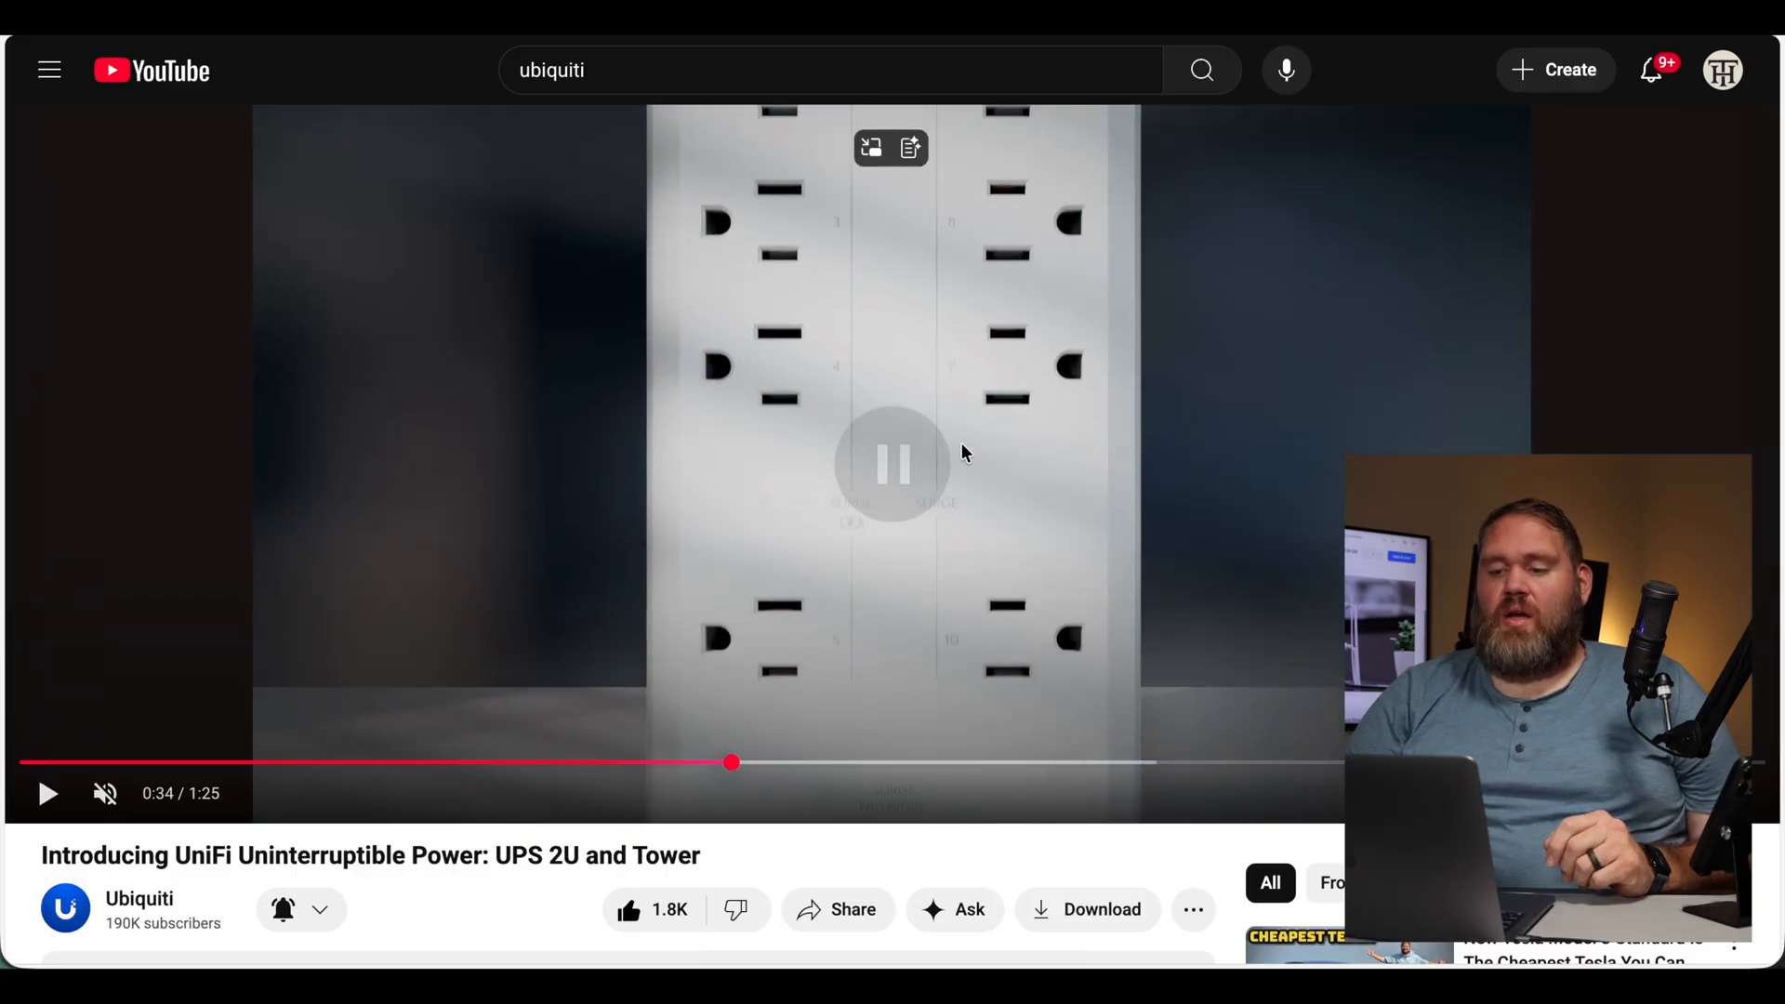
{"action": "mouse_move", "coordinate": [797, 586]}
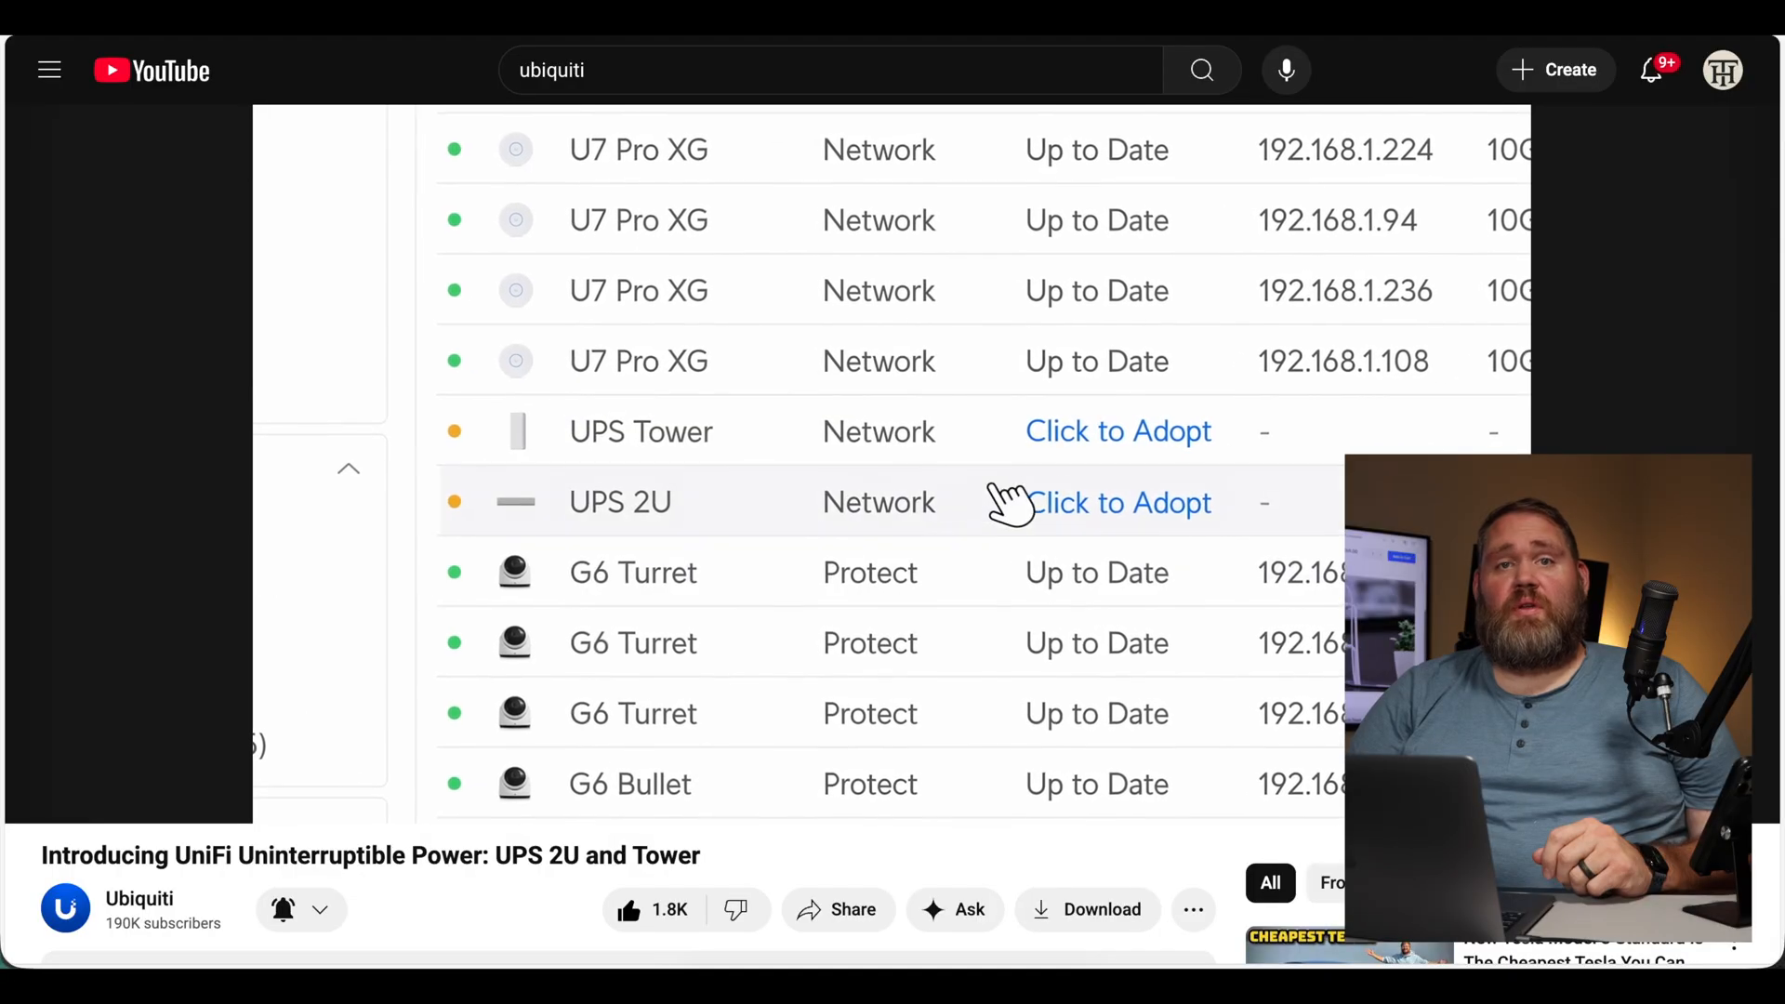
Step: Hold the video on the UniFi device list's UPS Tower panel, then let playback continue
{"action": "left_click", "coordinate": [1117, 429]}
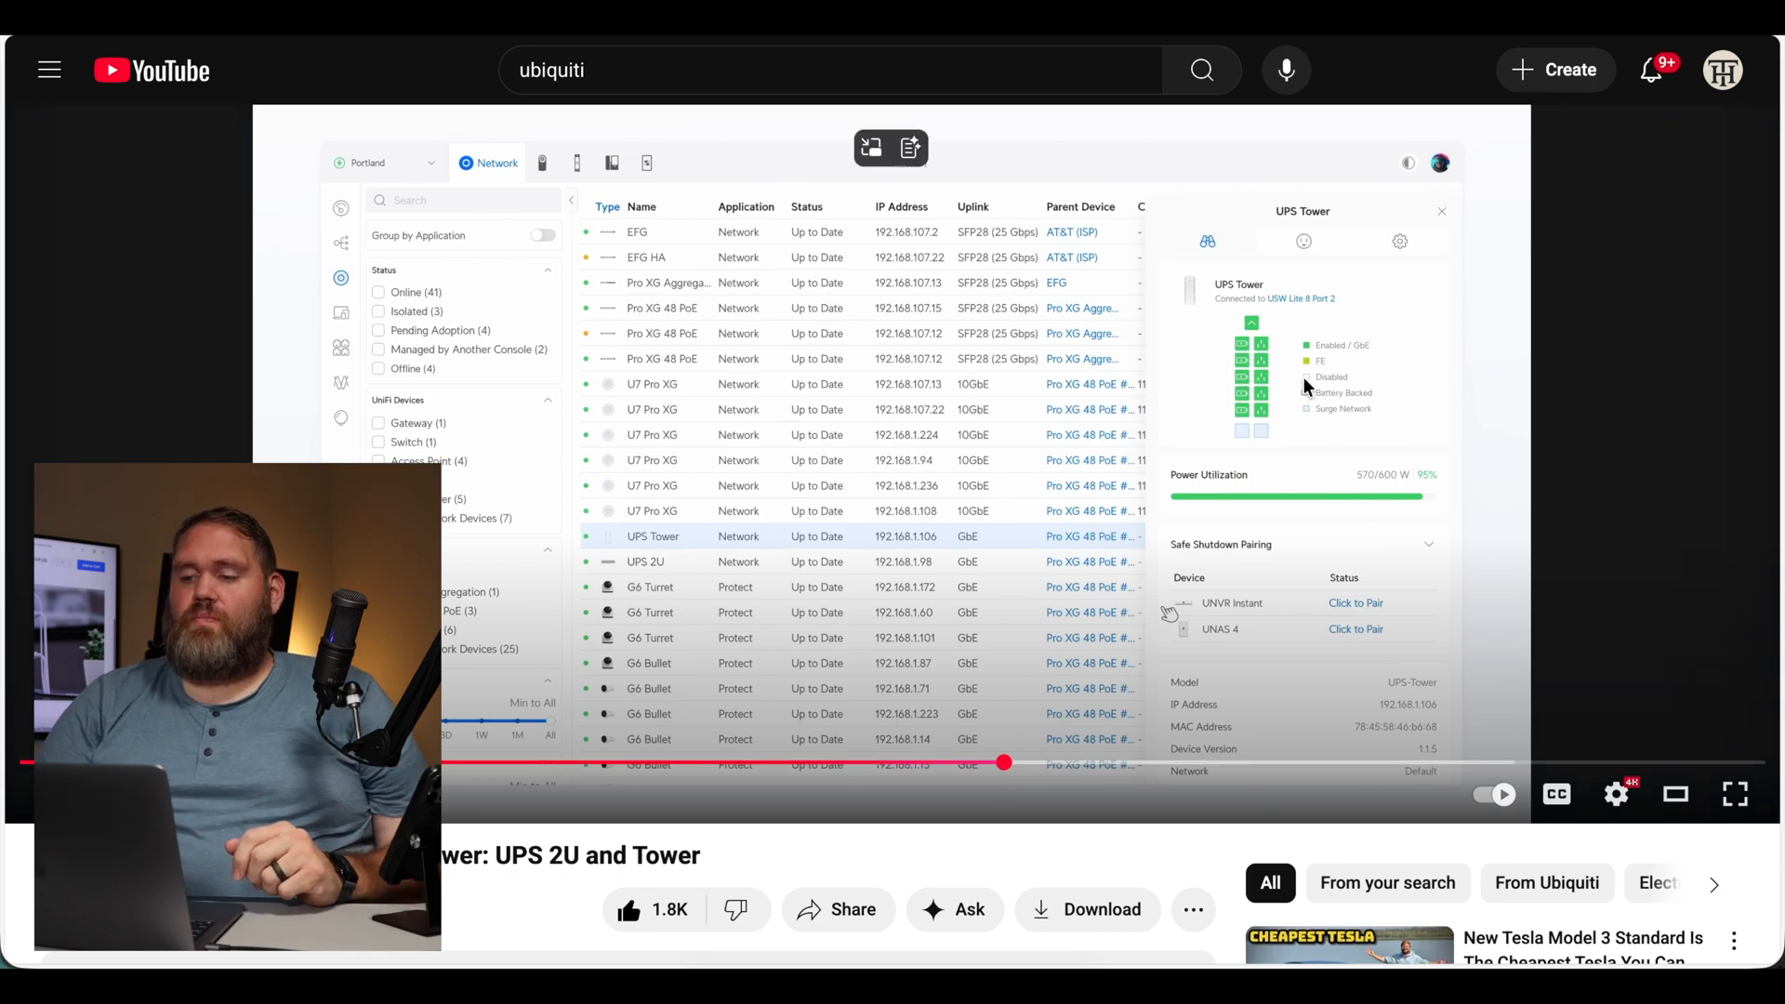
{"action": "mouse_move", "coordinate": [1309, 322]}
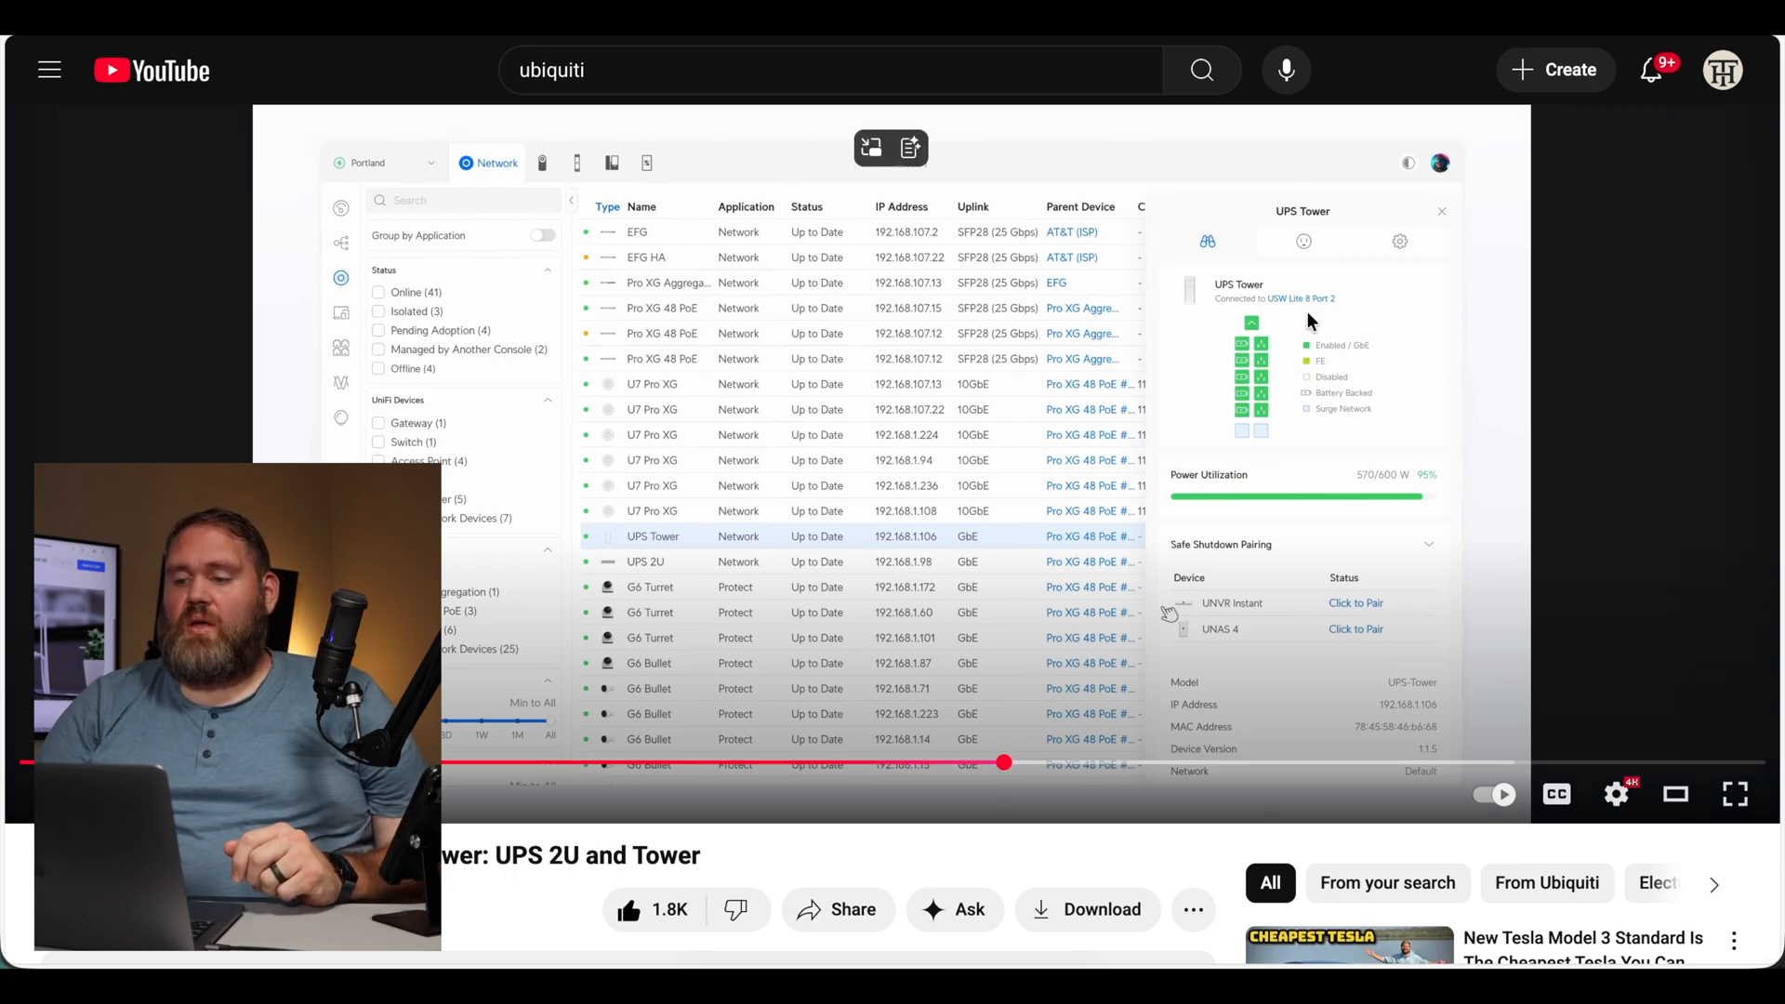
{"action": "mouse_move", "coordinate": [1272, 385]}
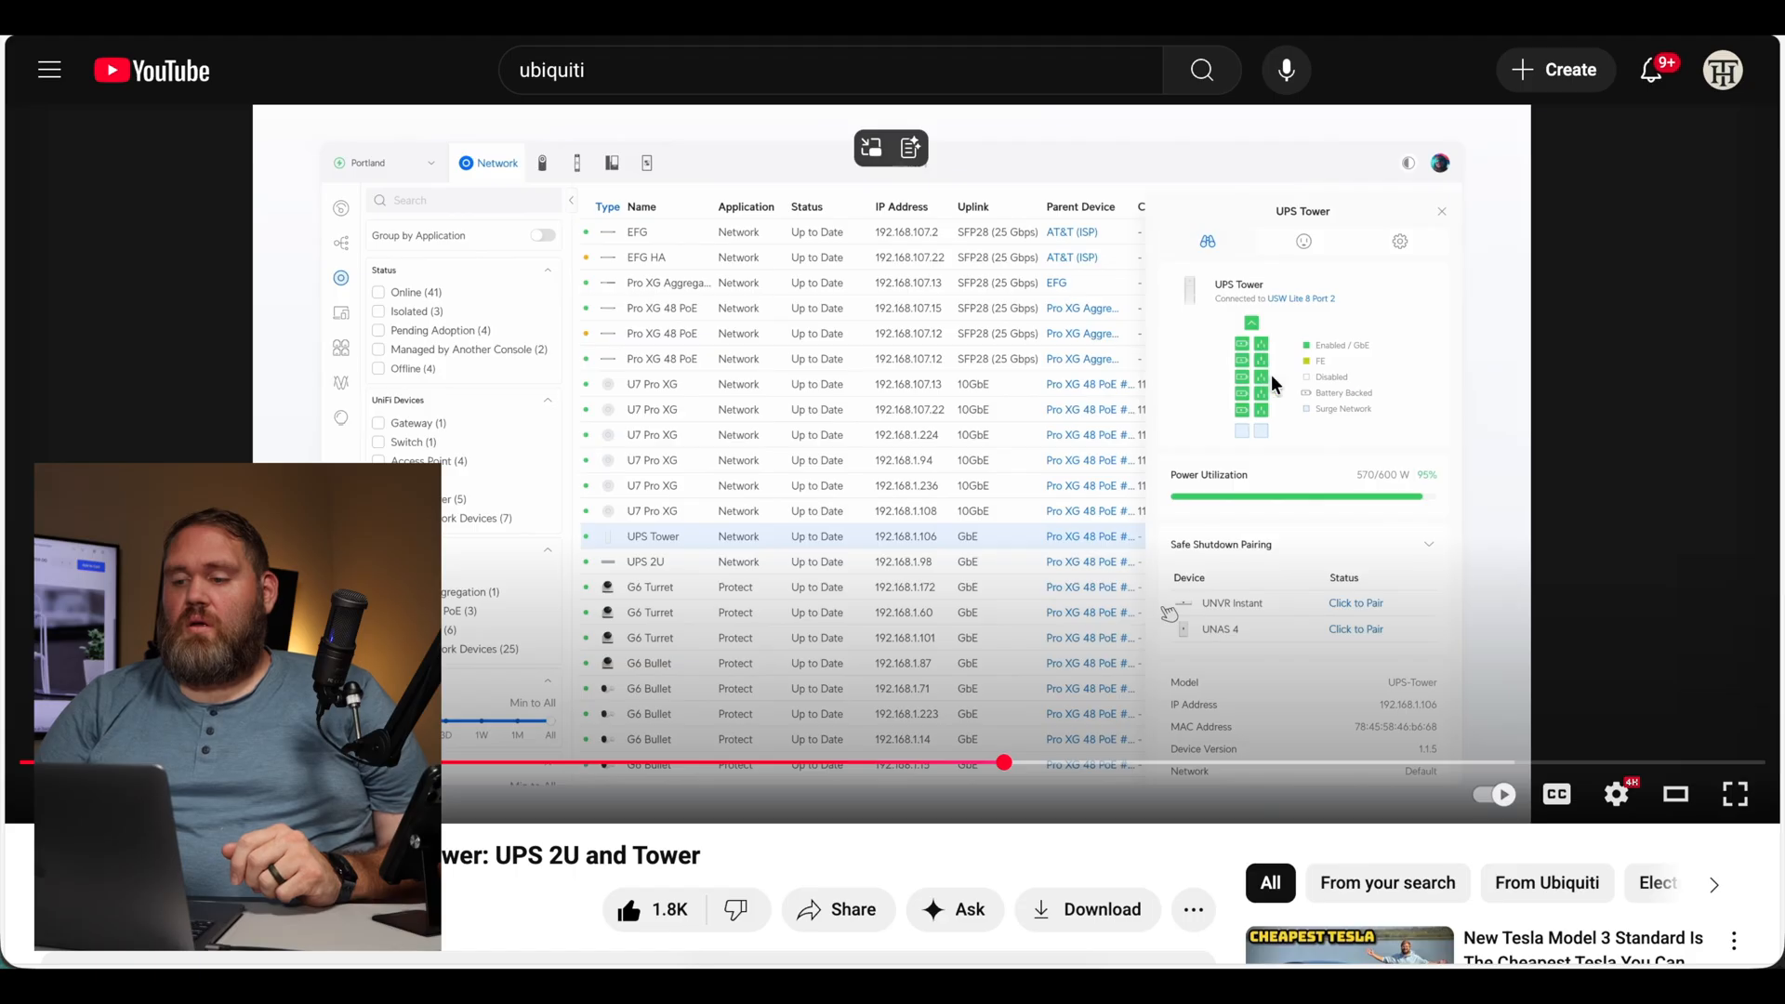
{"action": "mouse_move", "coordinate": [1394, 359]}
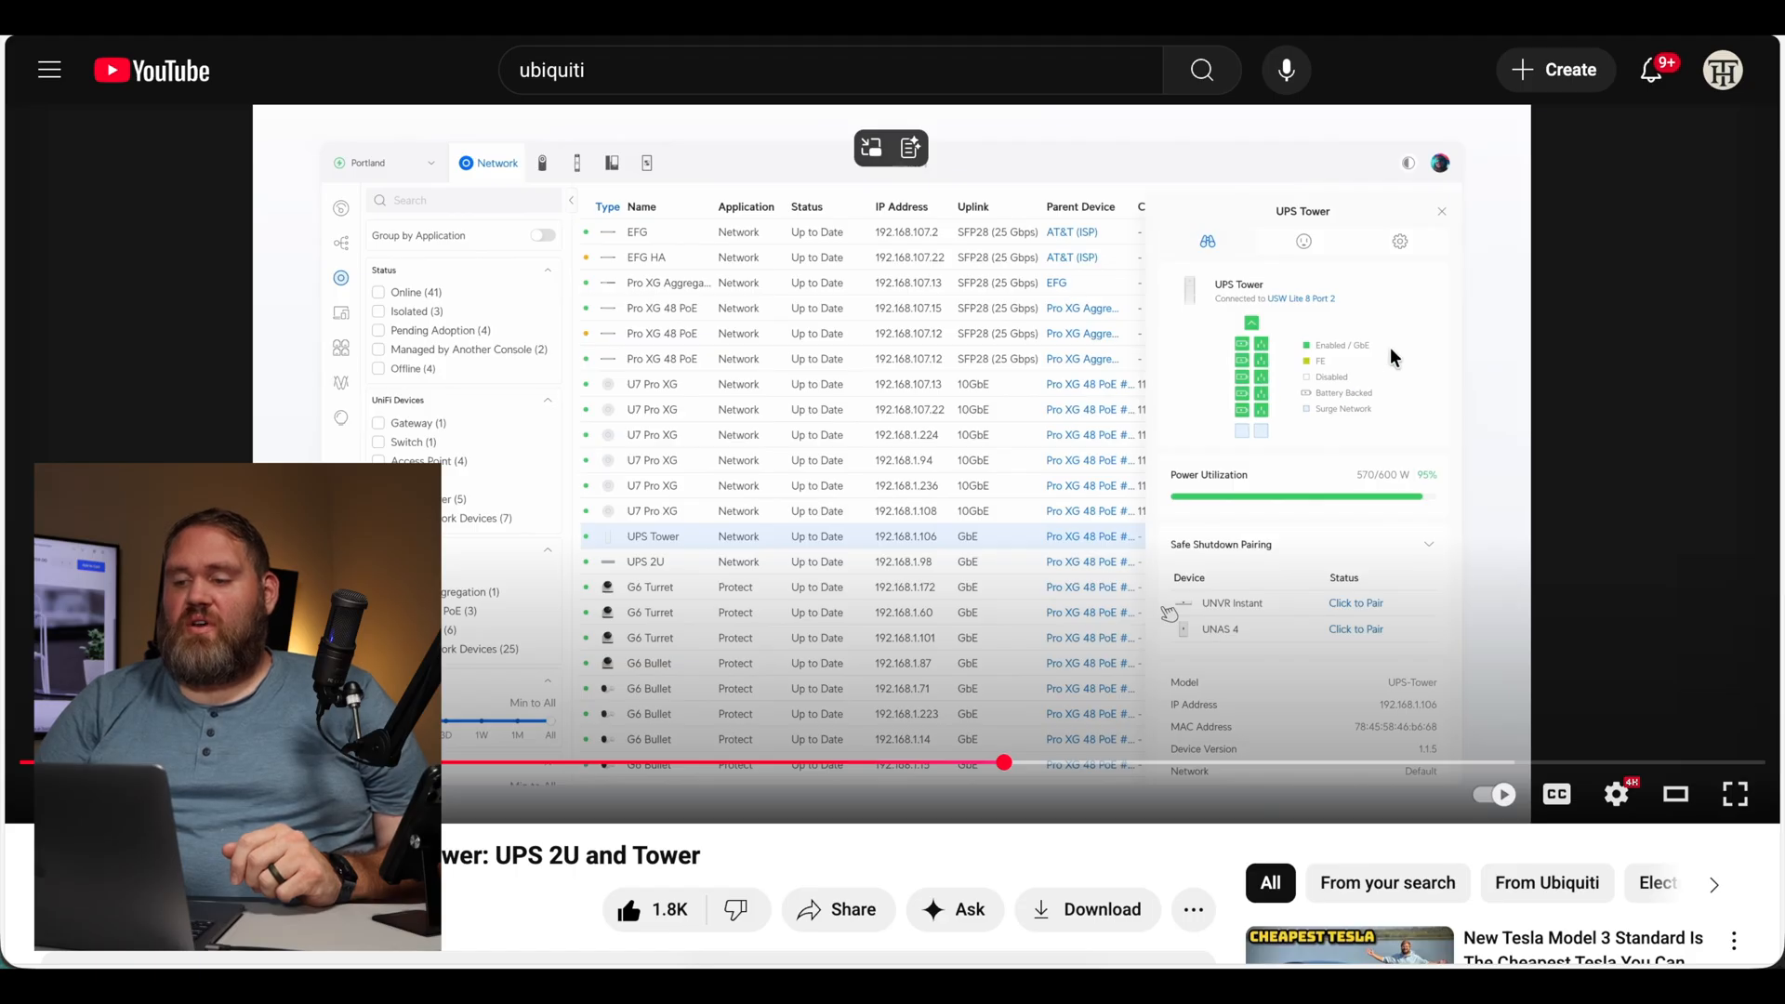
{"action": "mouse_move", "coordinate": [1320, 365]}
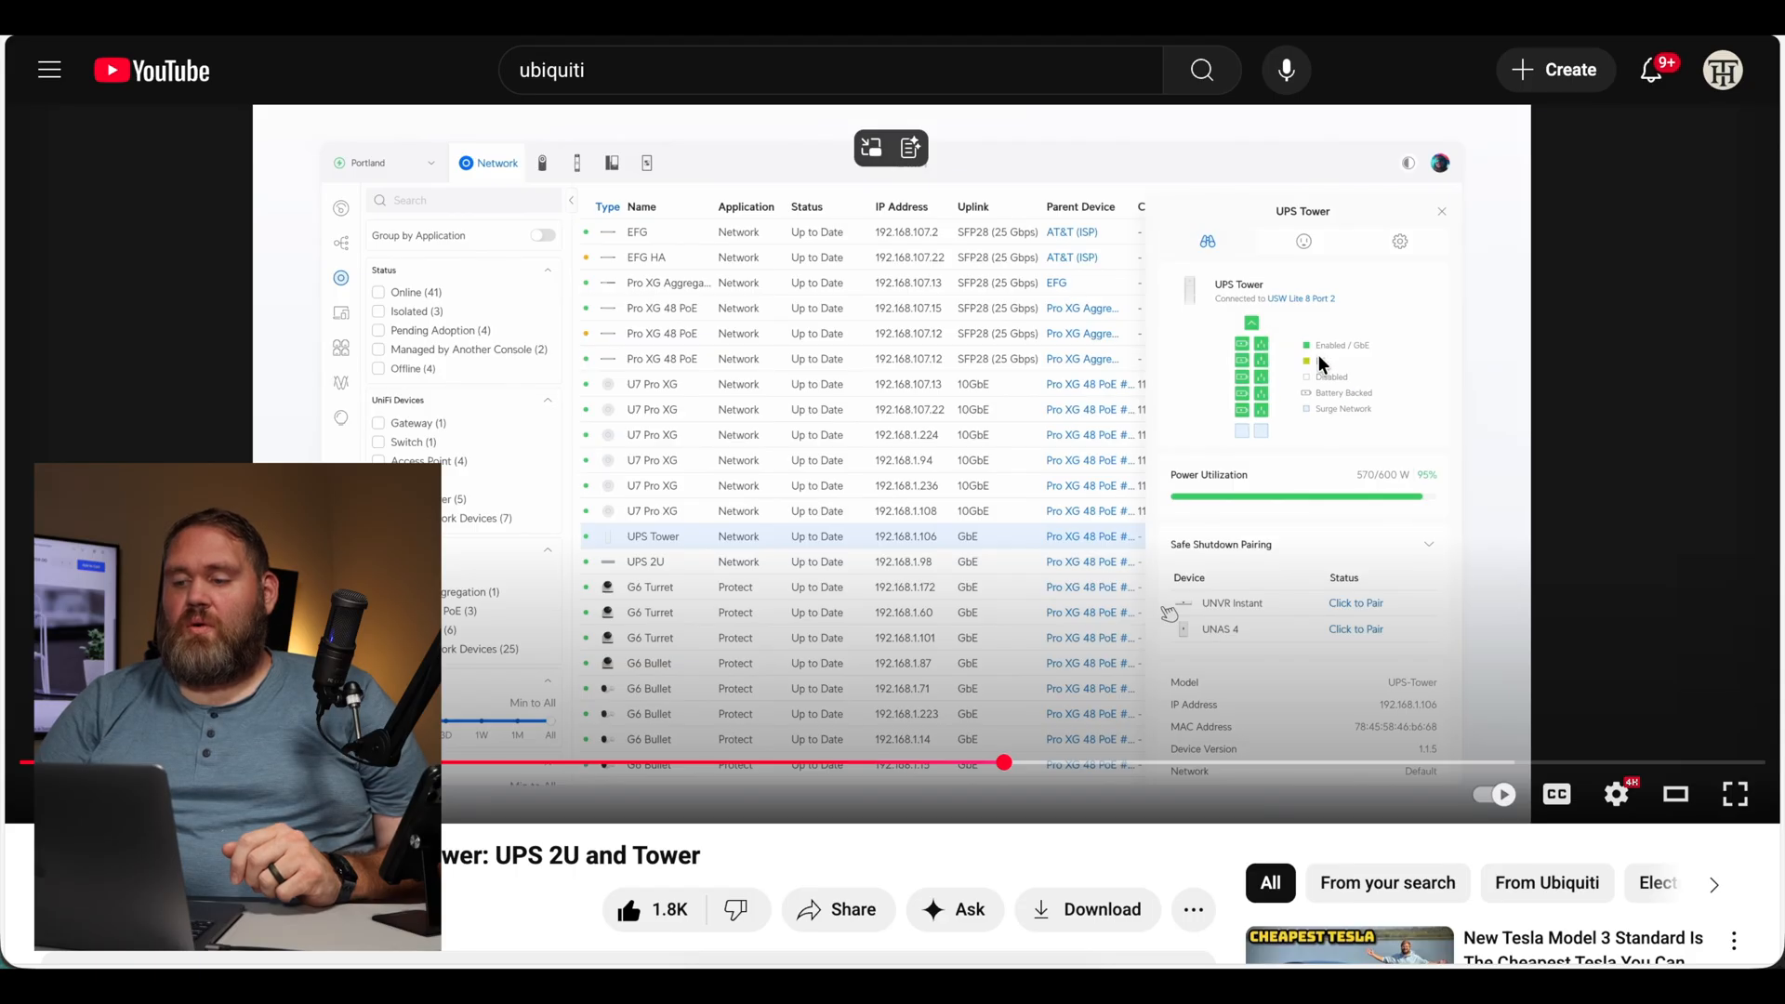
{"action": "mouse_move", "coordinate": [1324, 509]}
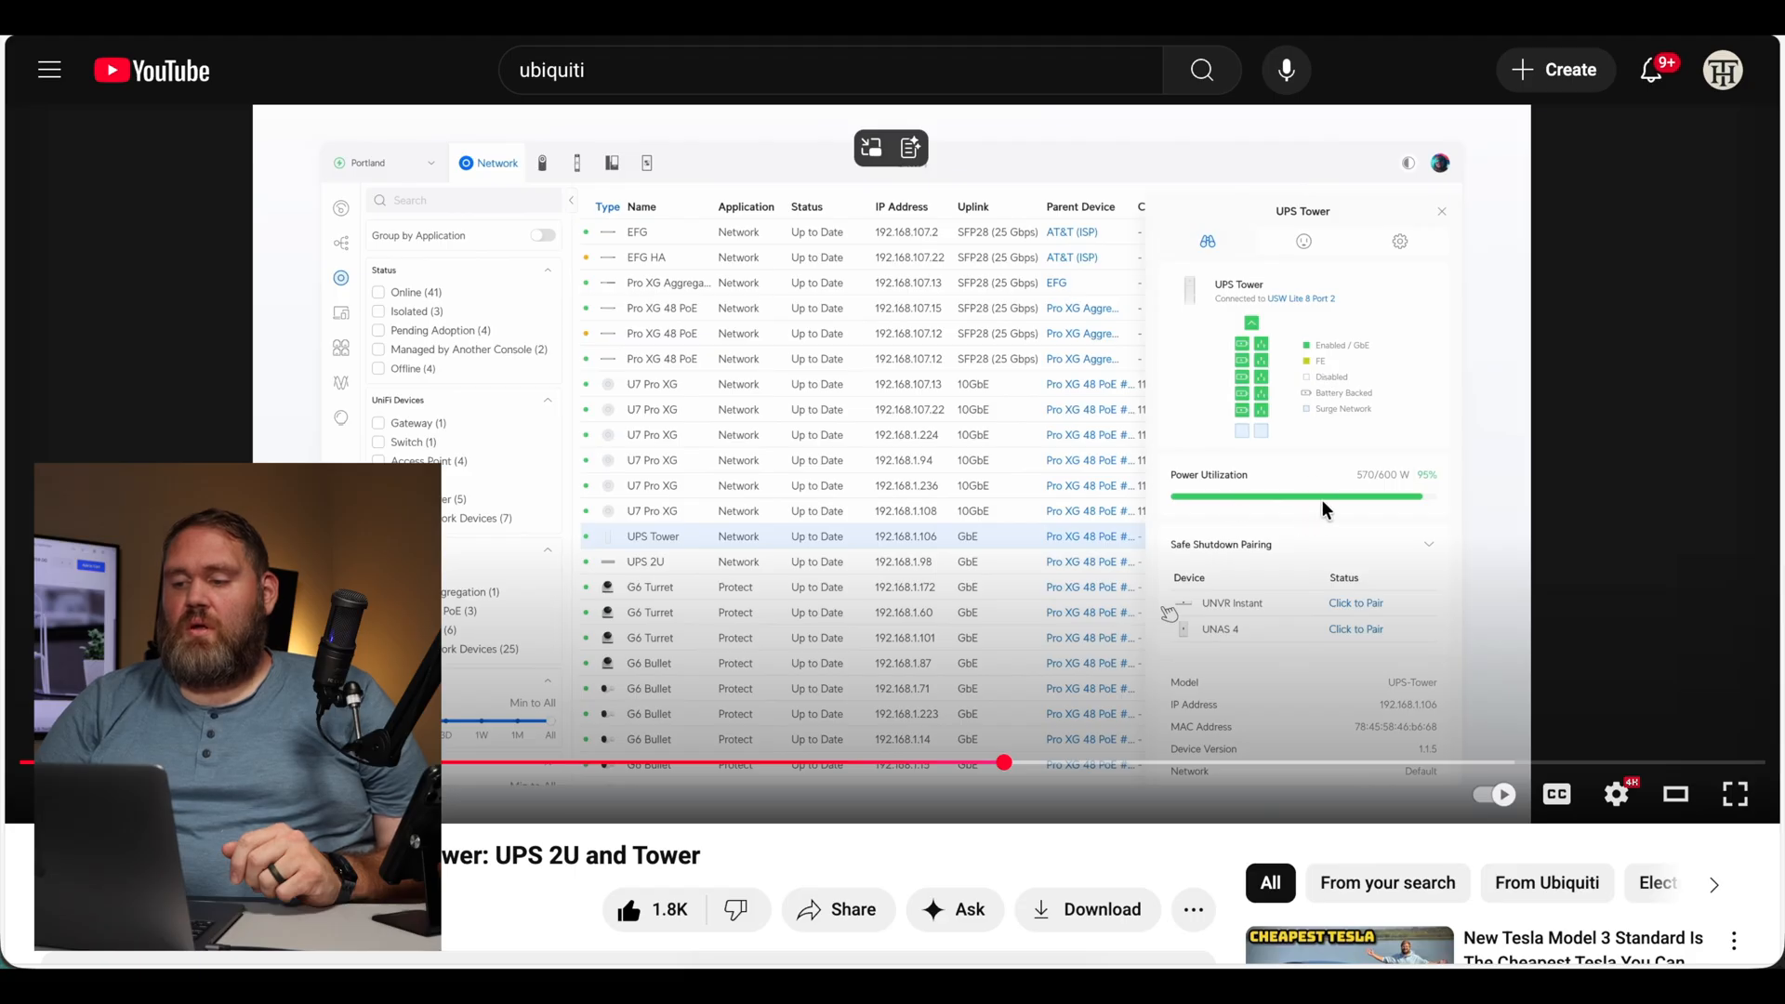
{"action": "mouse_move", "coordinate": [1325, 591]}
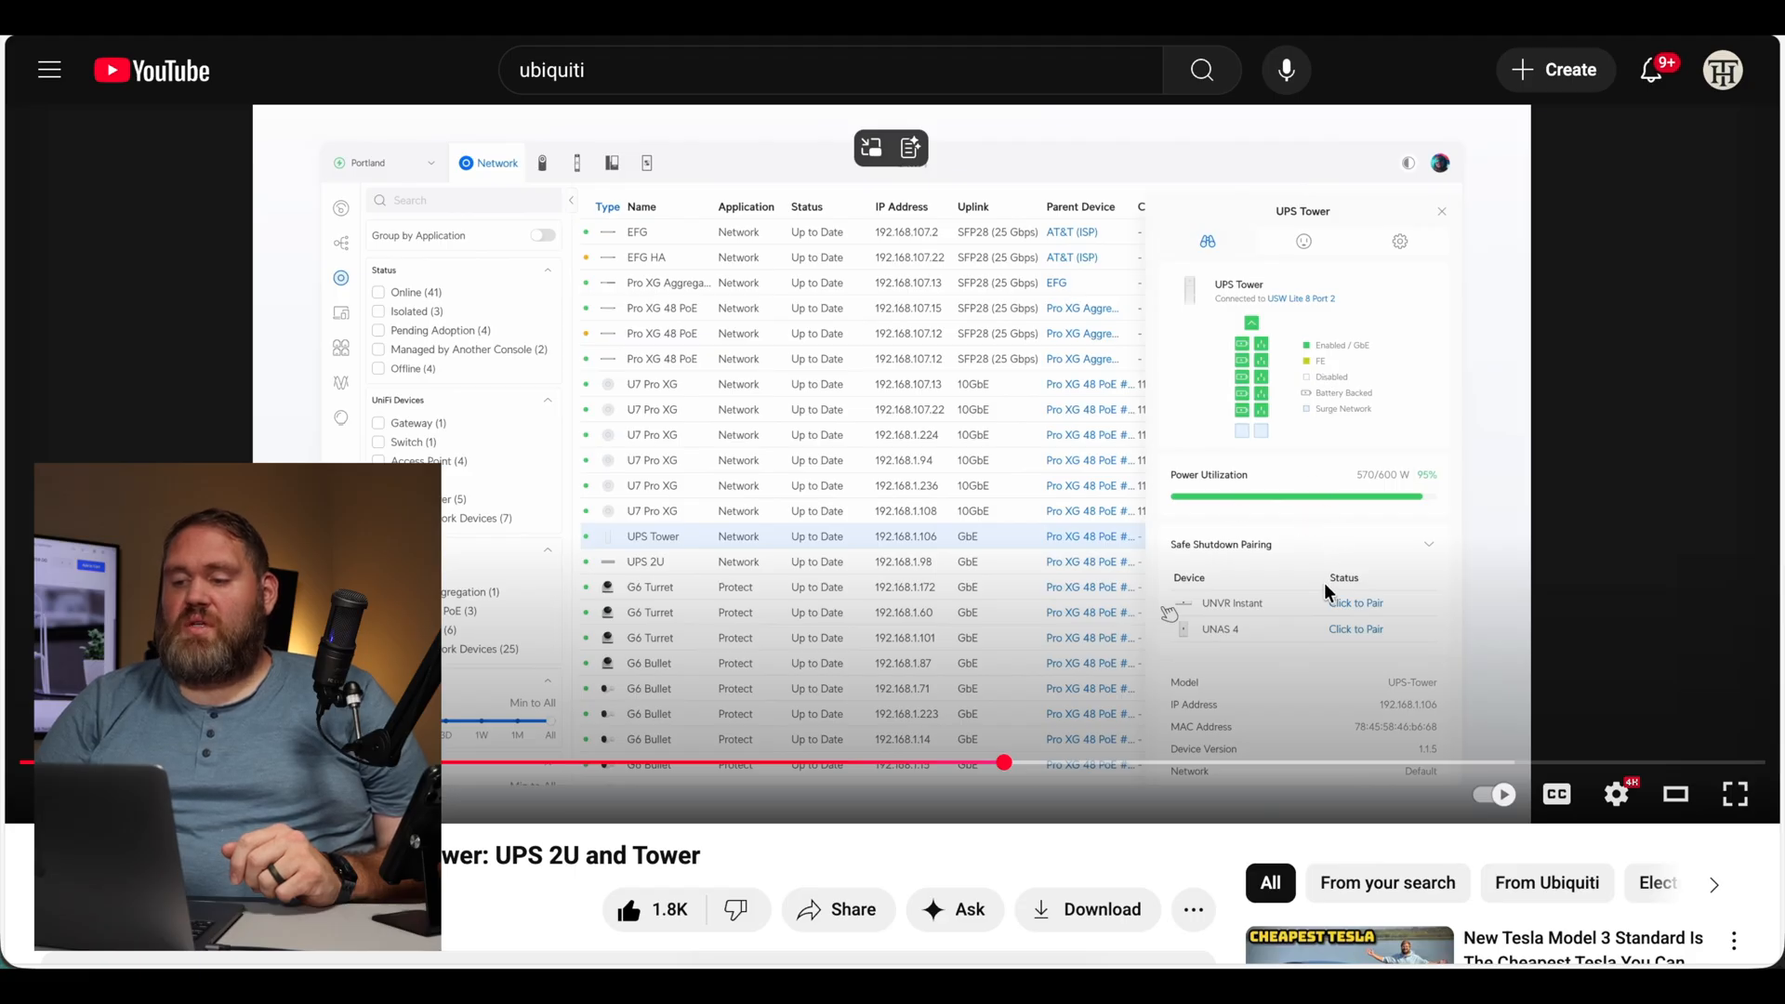
{"action": "mouse_move", "coordinate": [1371, 521]}
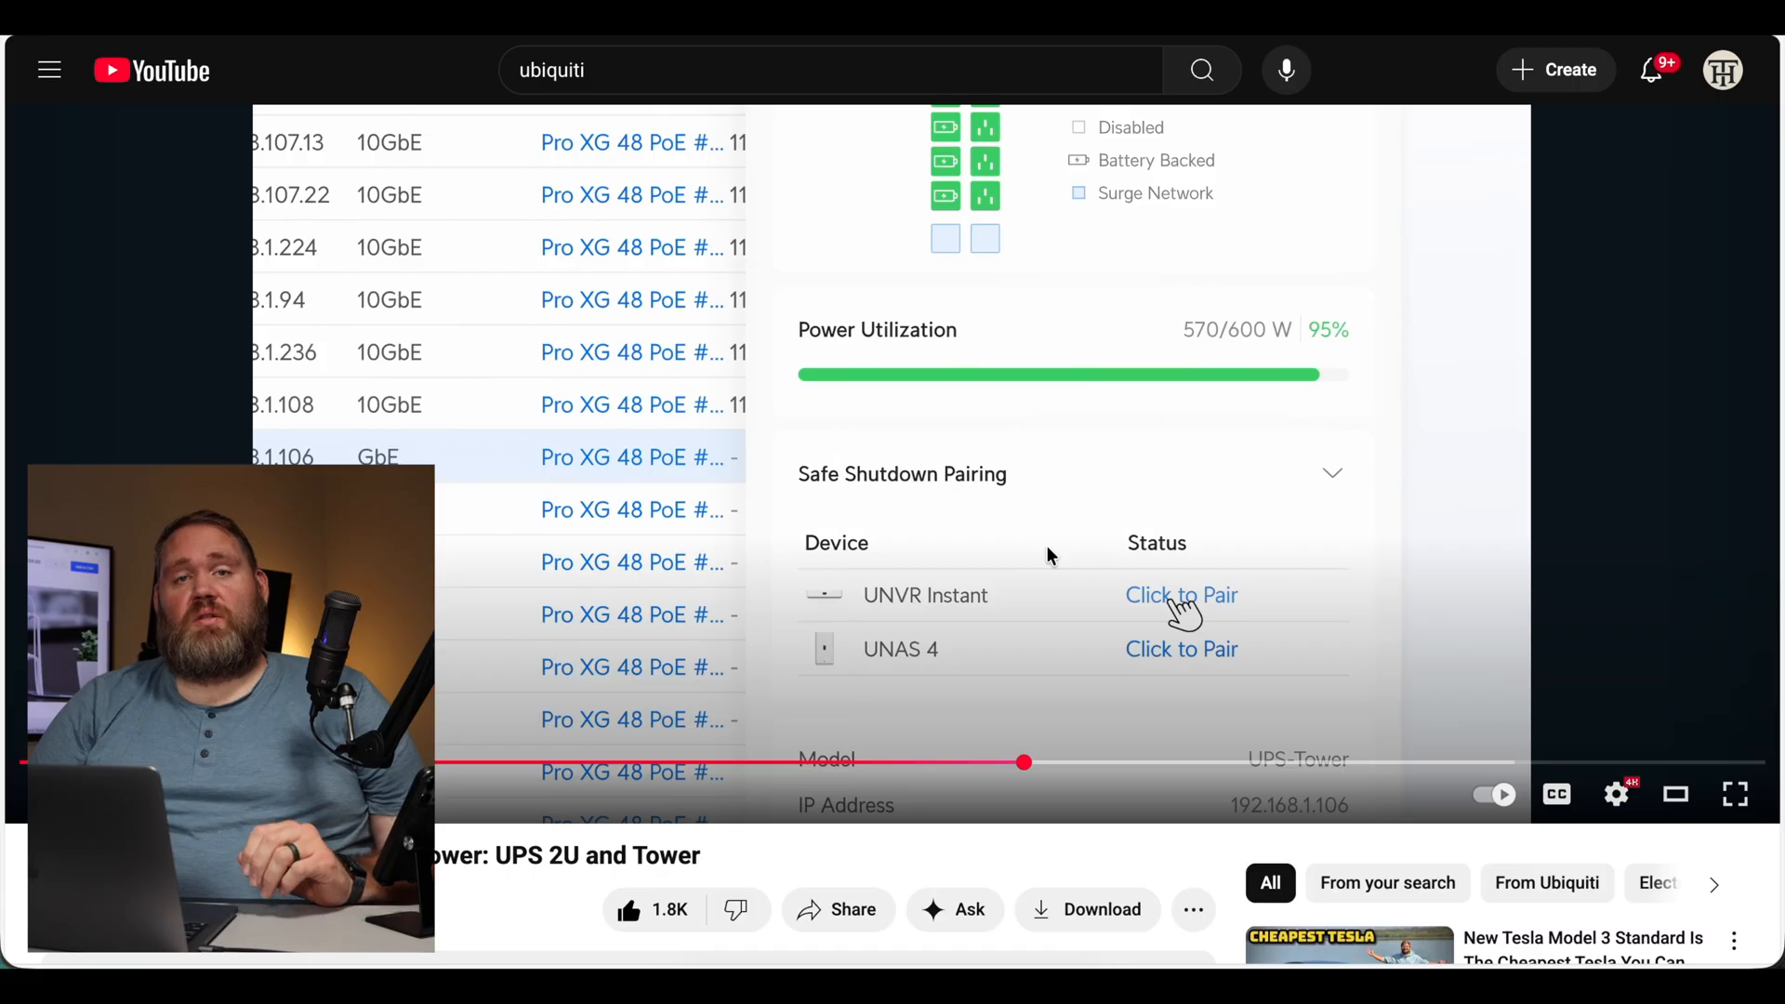
{"action": "left_click", "coordinate": [1181, 595]}
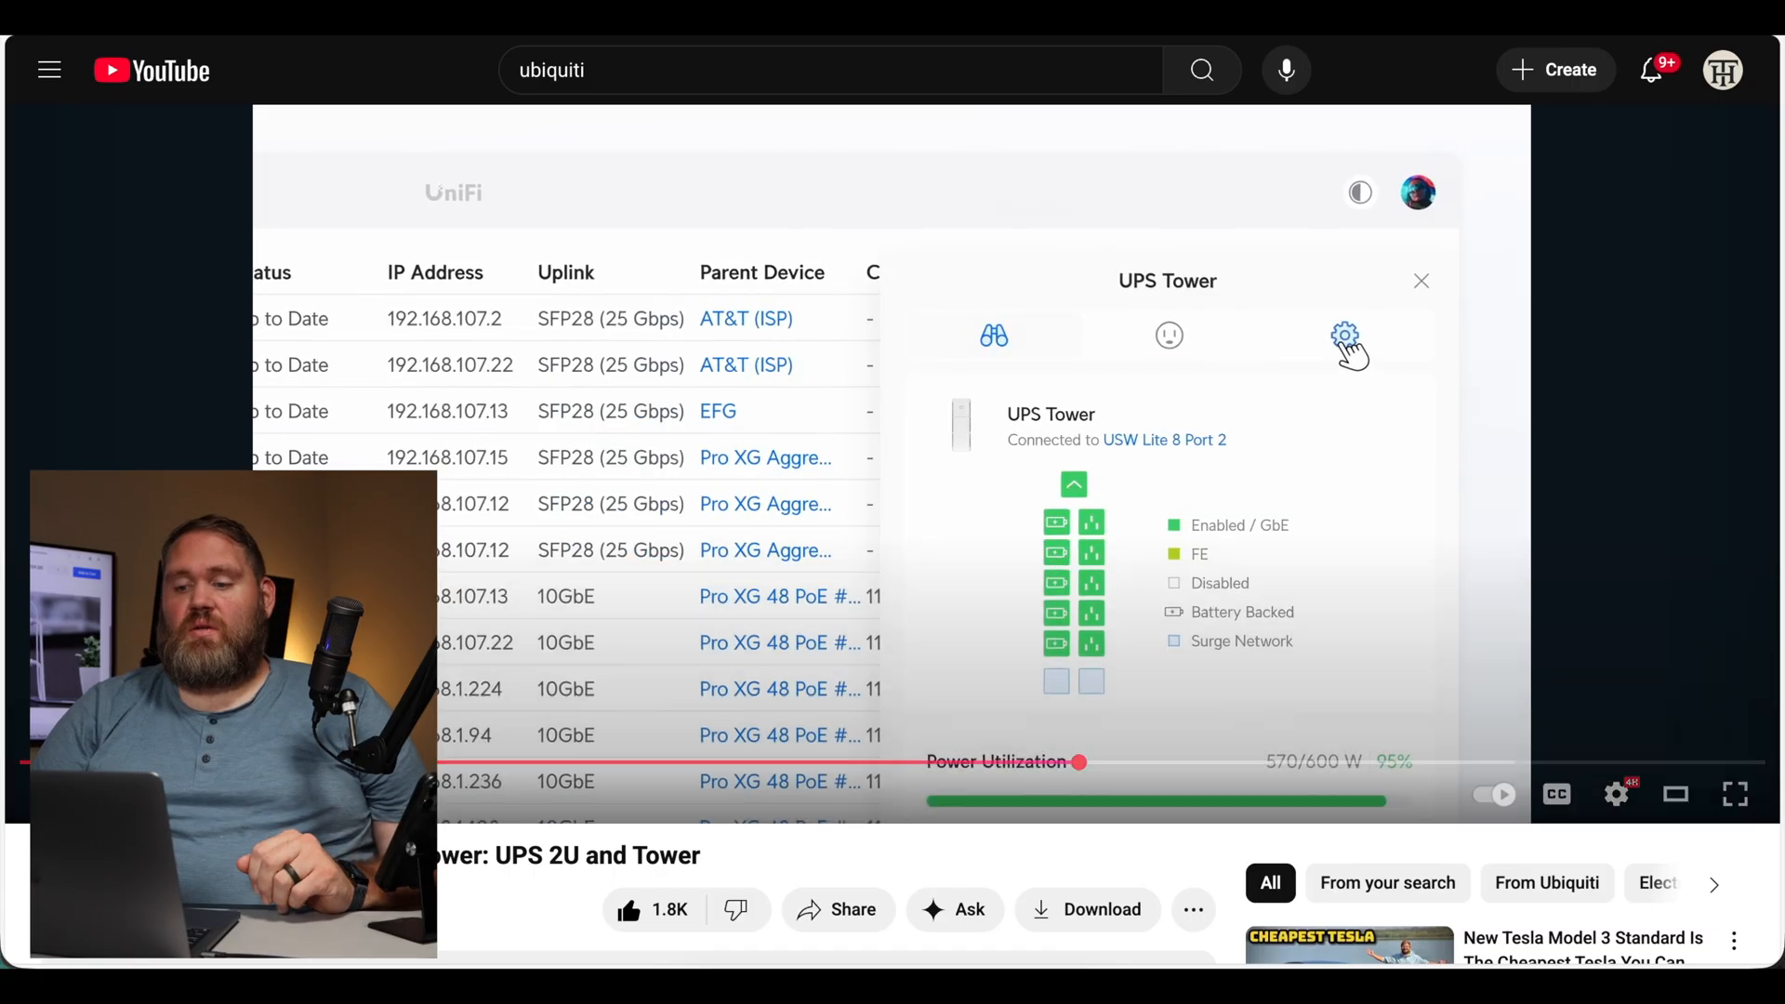
Step: Pause on the UPS Tower settings showing NUT Server on ups.local port 3493 and login credentials
{"action": "left_click", "coordinate": [1344, 335]}
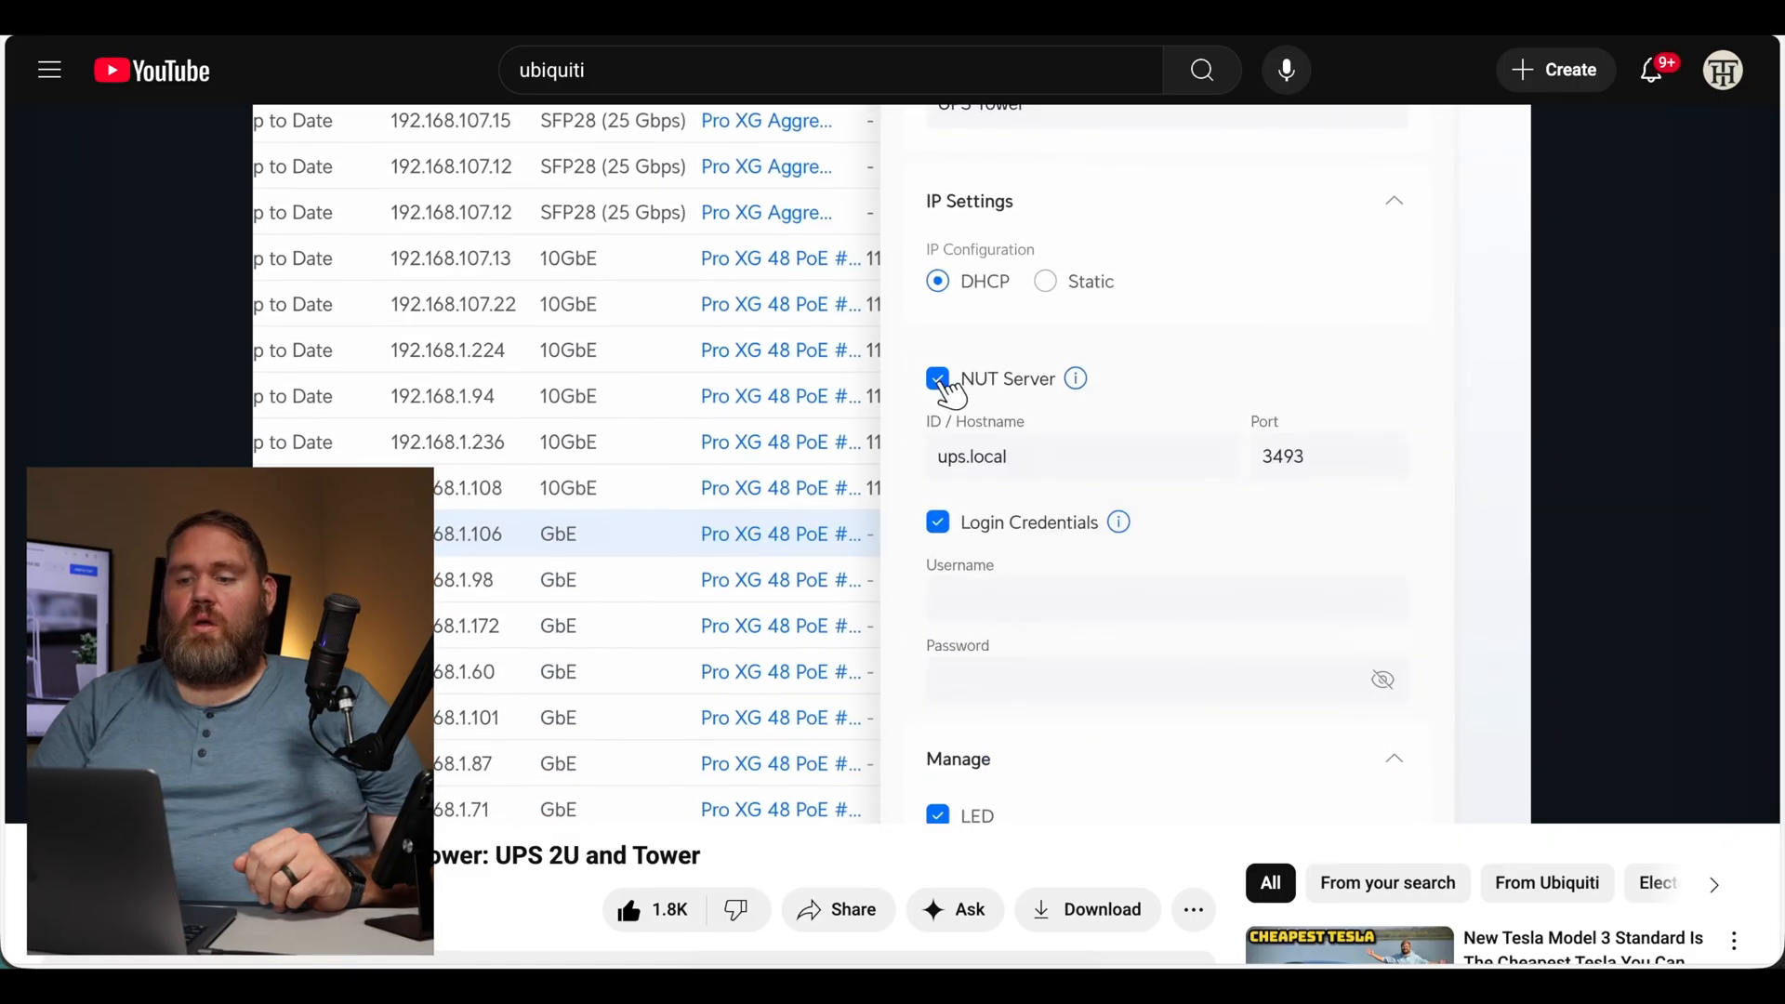
{"action": "mouse_move", "coordinate": [1112, 638]}
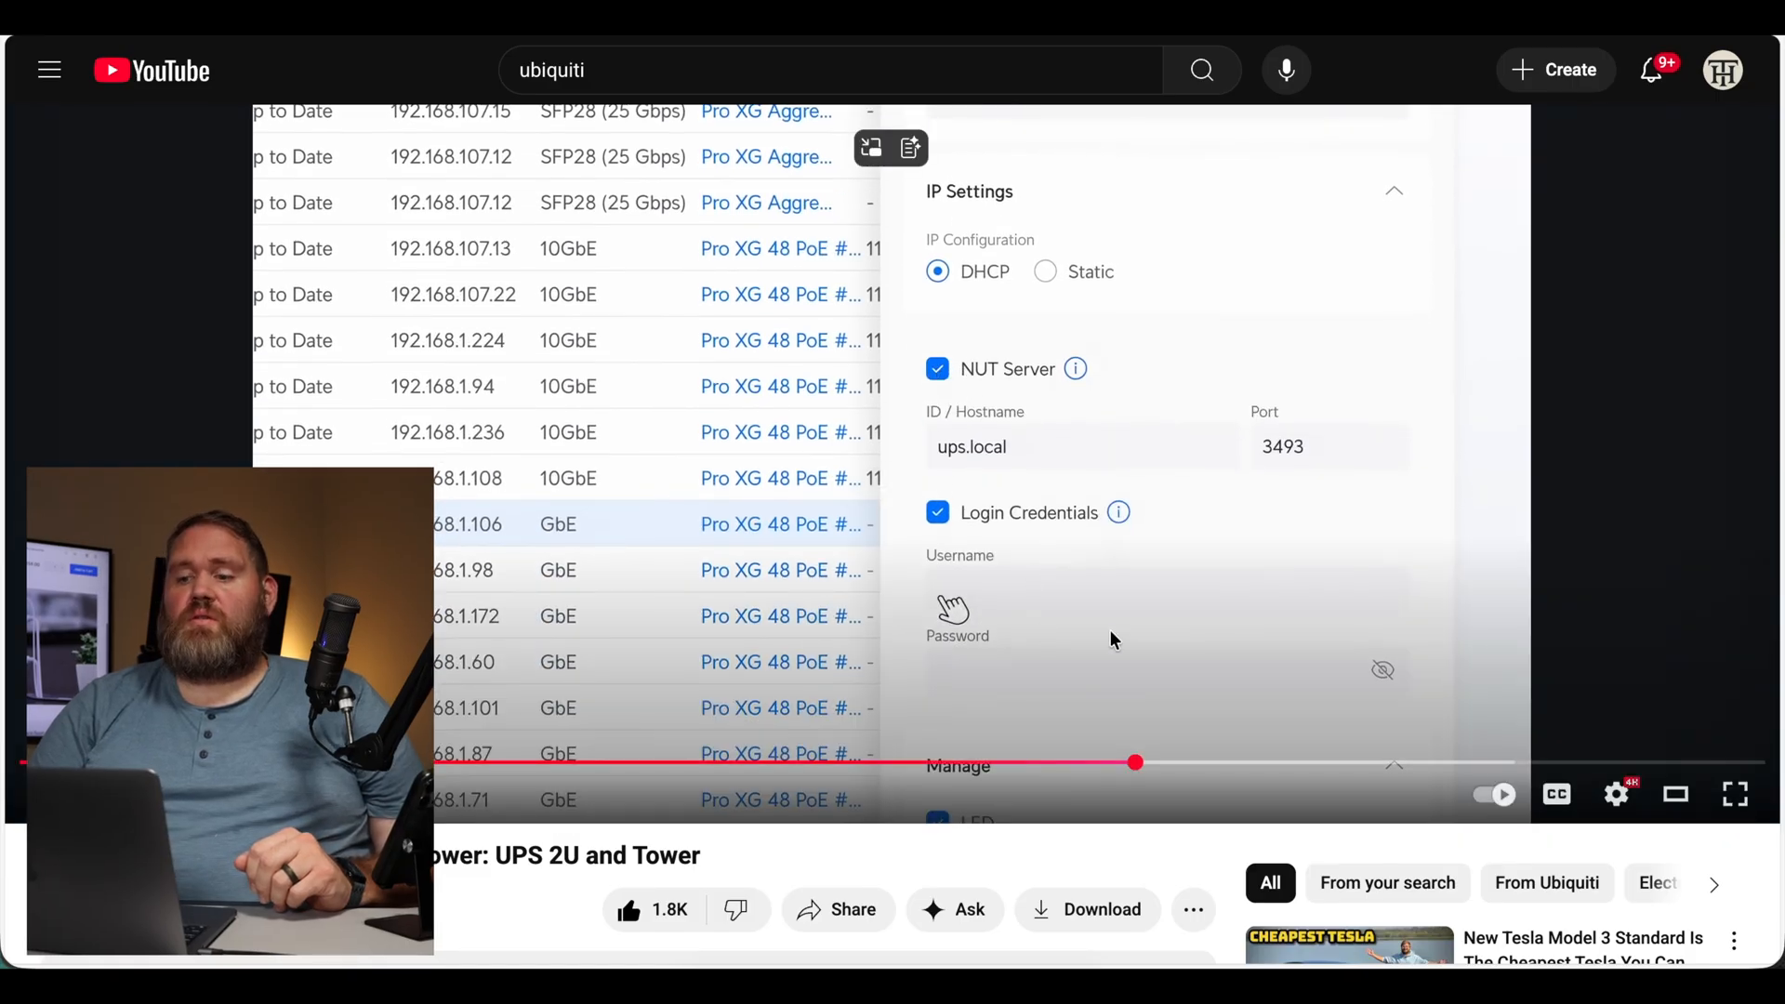
{"action": "mouse_move", "coordinate": [1292, 339]}
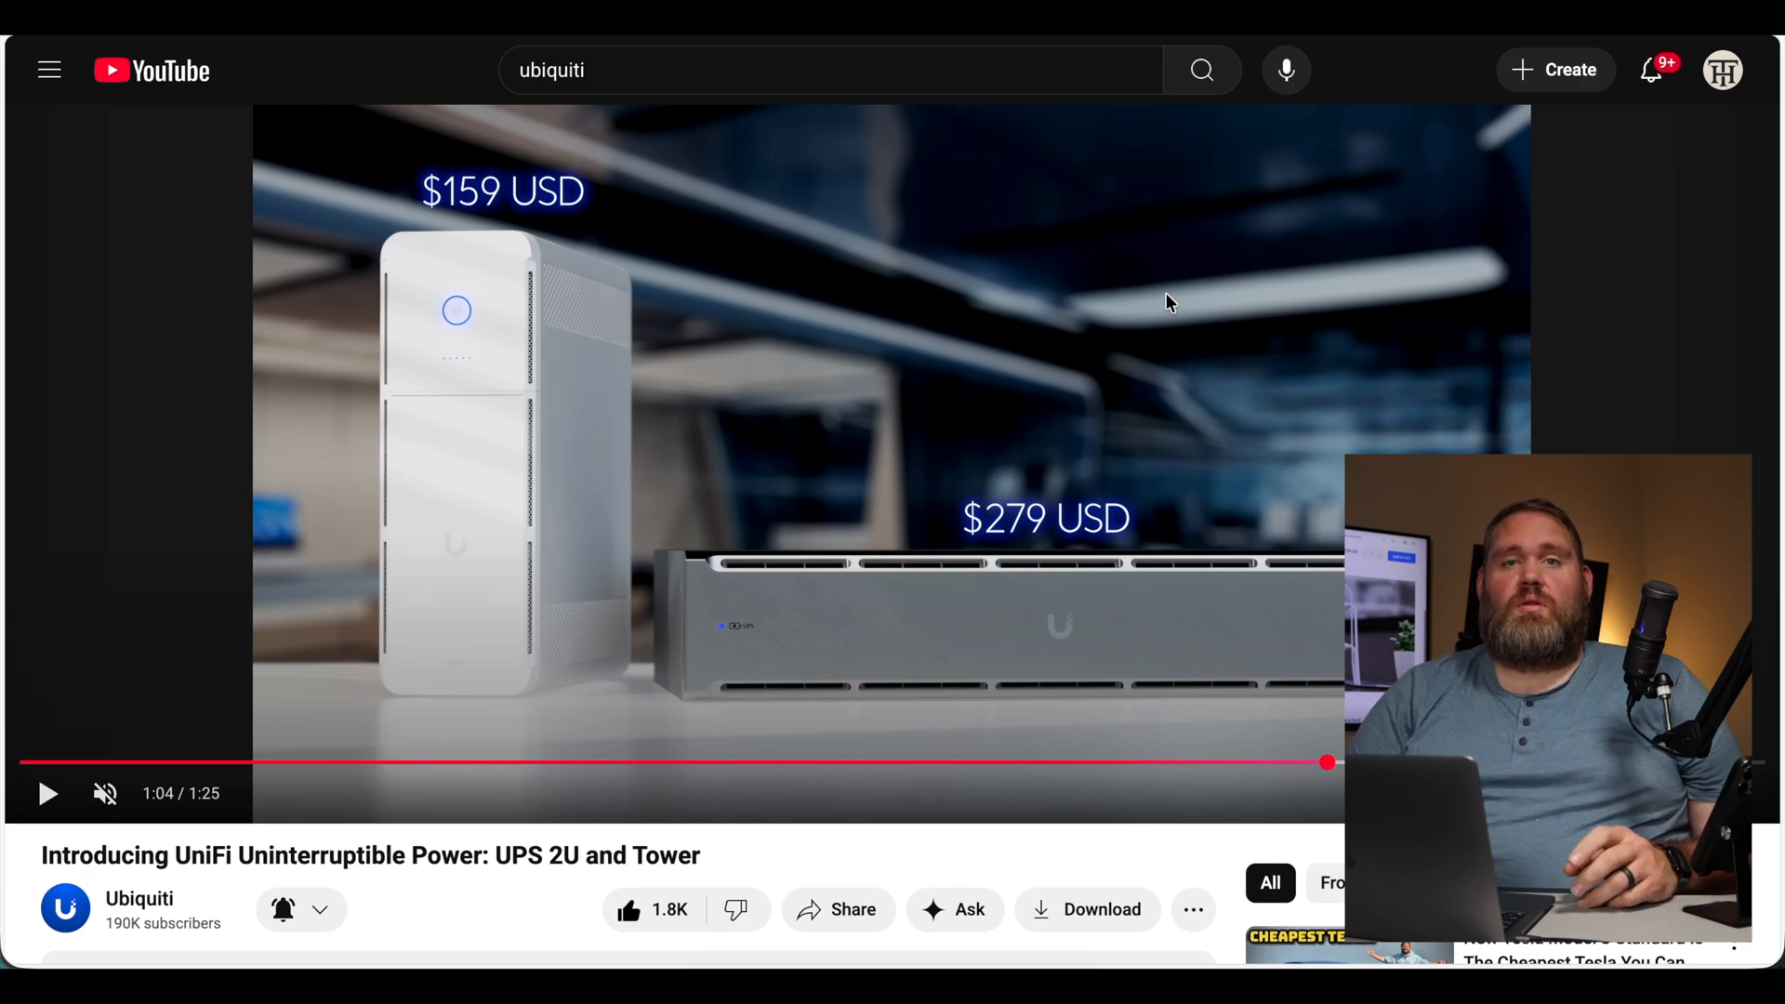
{"action": "mouse_move", "coordinate": [610, 344]}
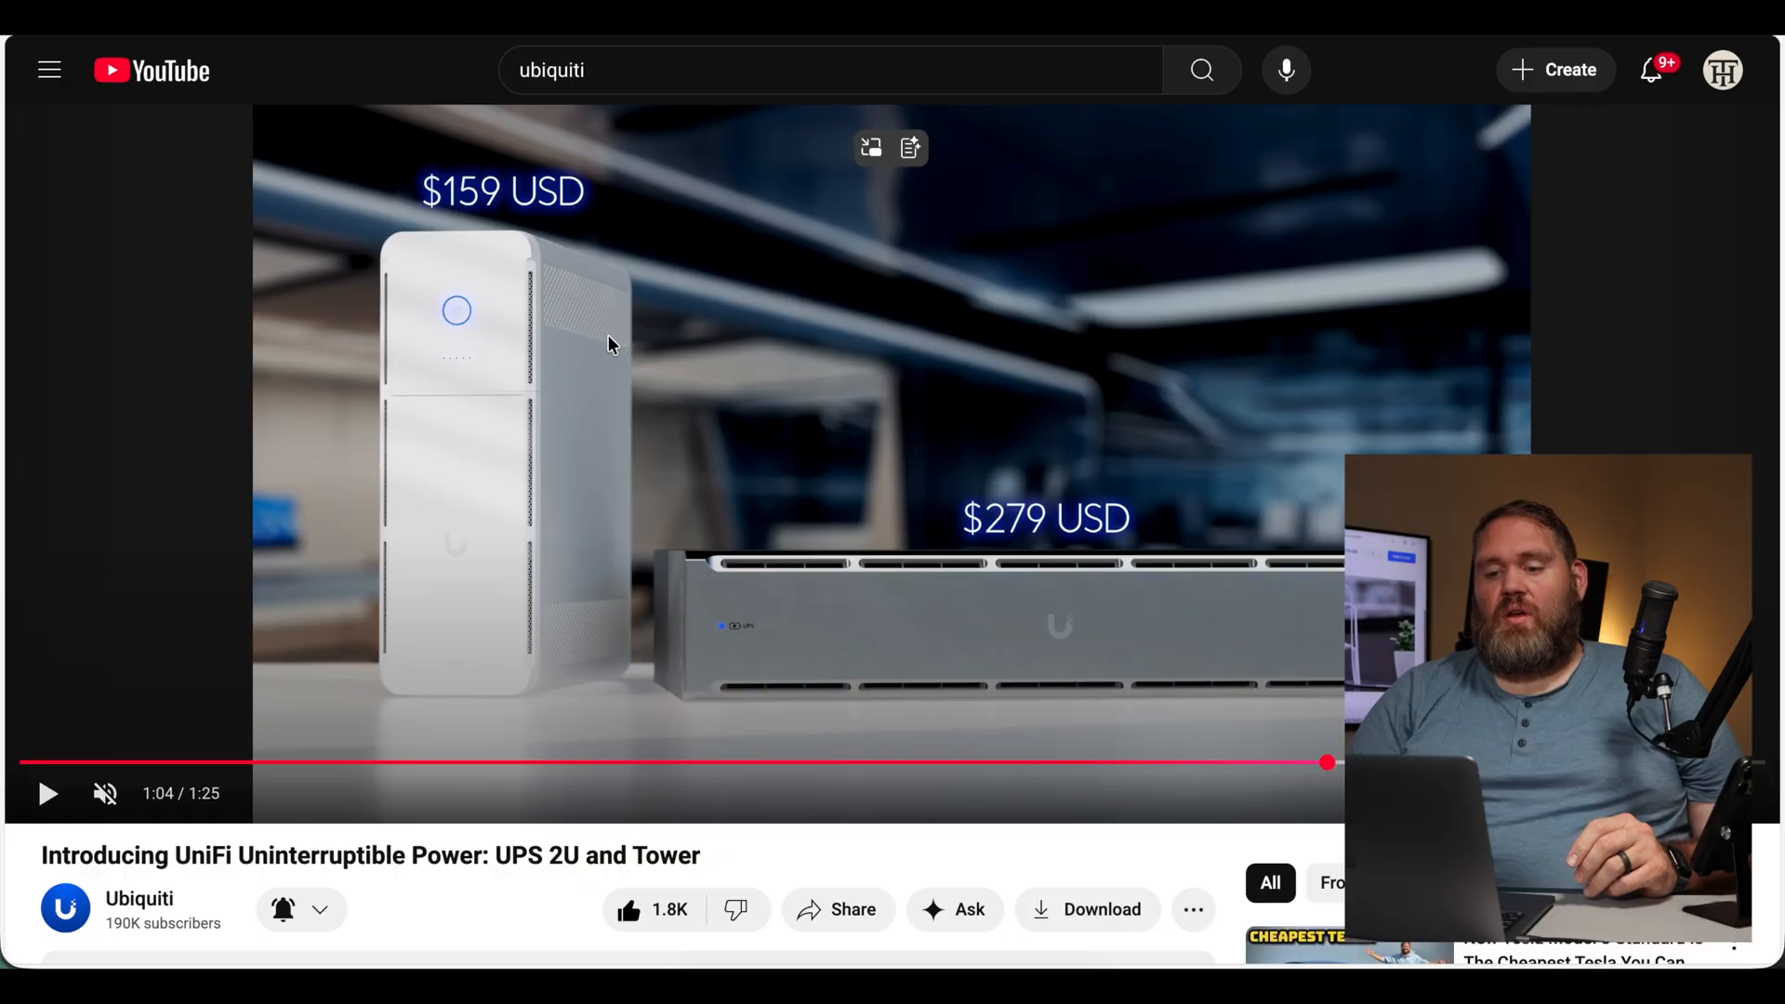
{"action": "mouse_move", "coordinate": [658, 383]}
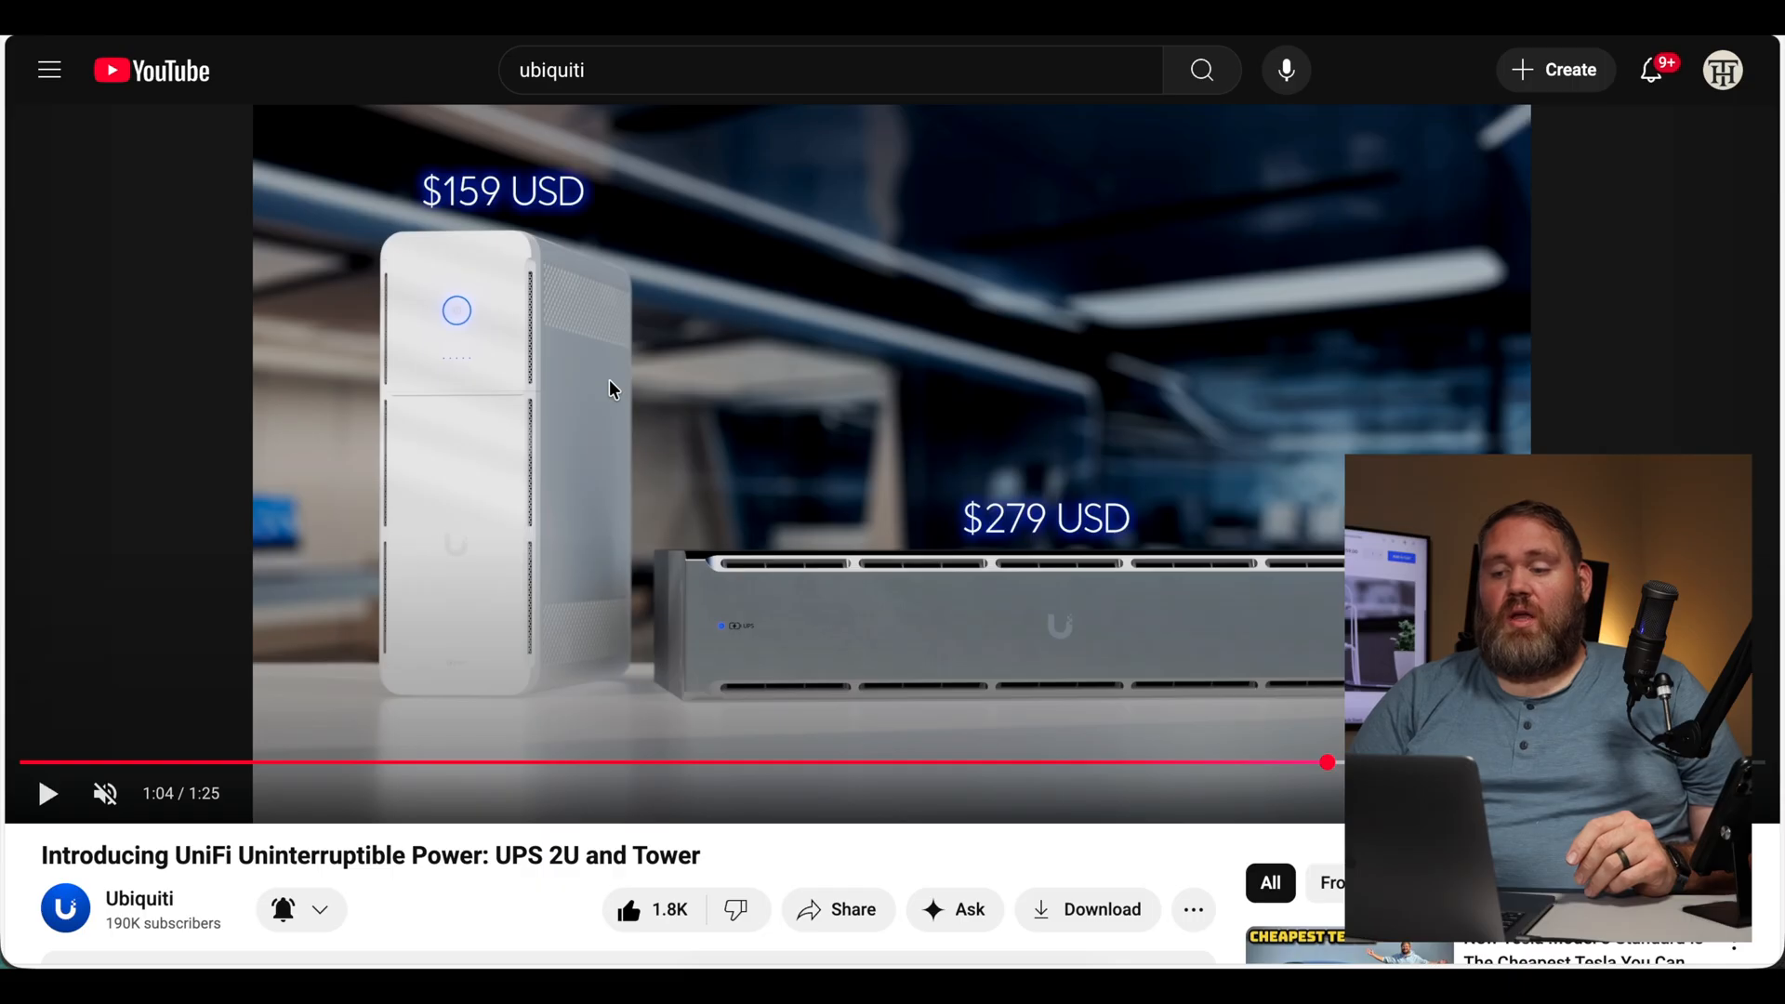
{"action": "mouse_move", "coordinate": [997, 428]}
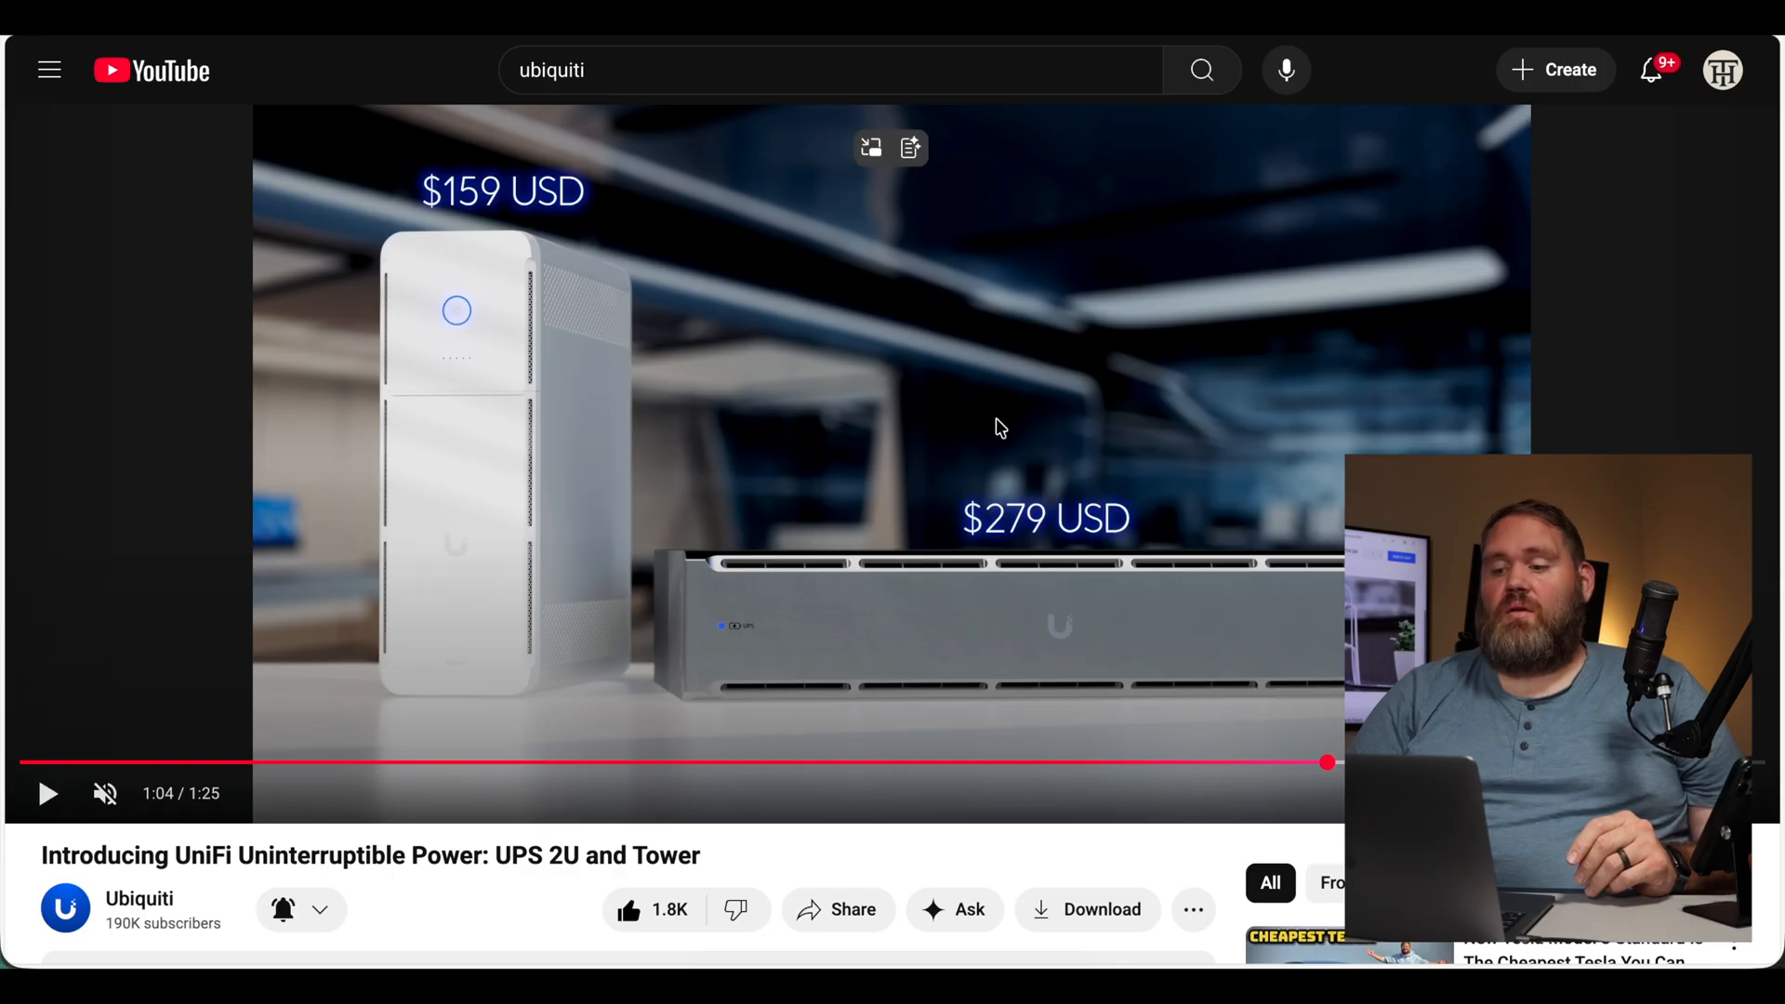
{"action": "mouse_move", "coordinate": [1184, 476]}
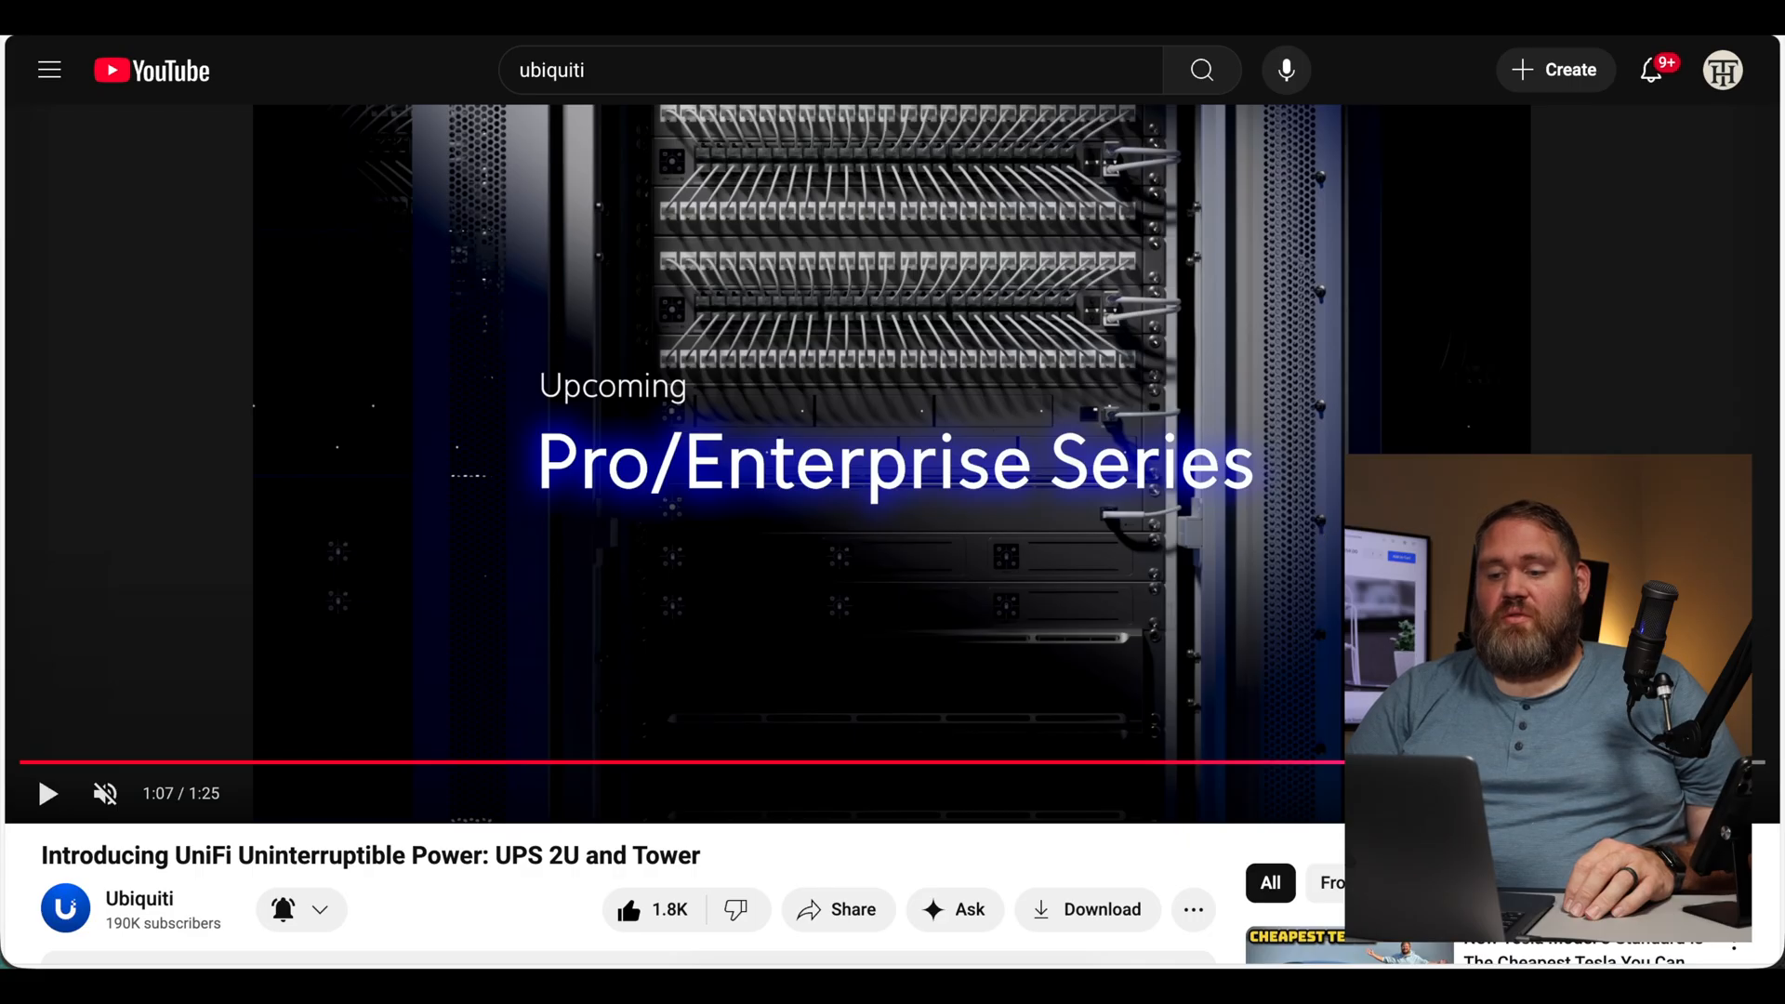
{"action": "mouse_move", "coordinate": [1147, 537]}
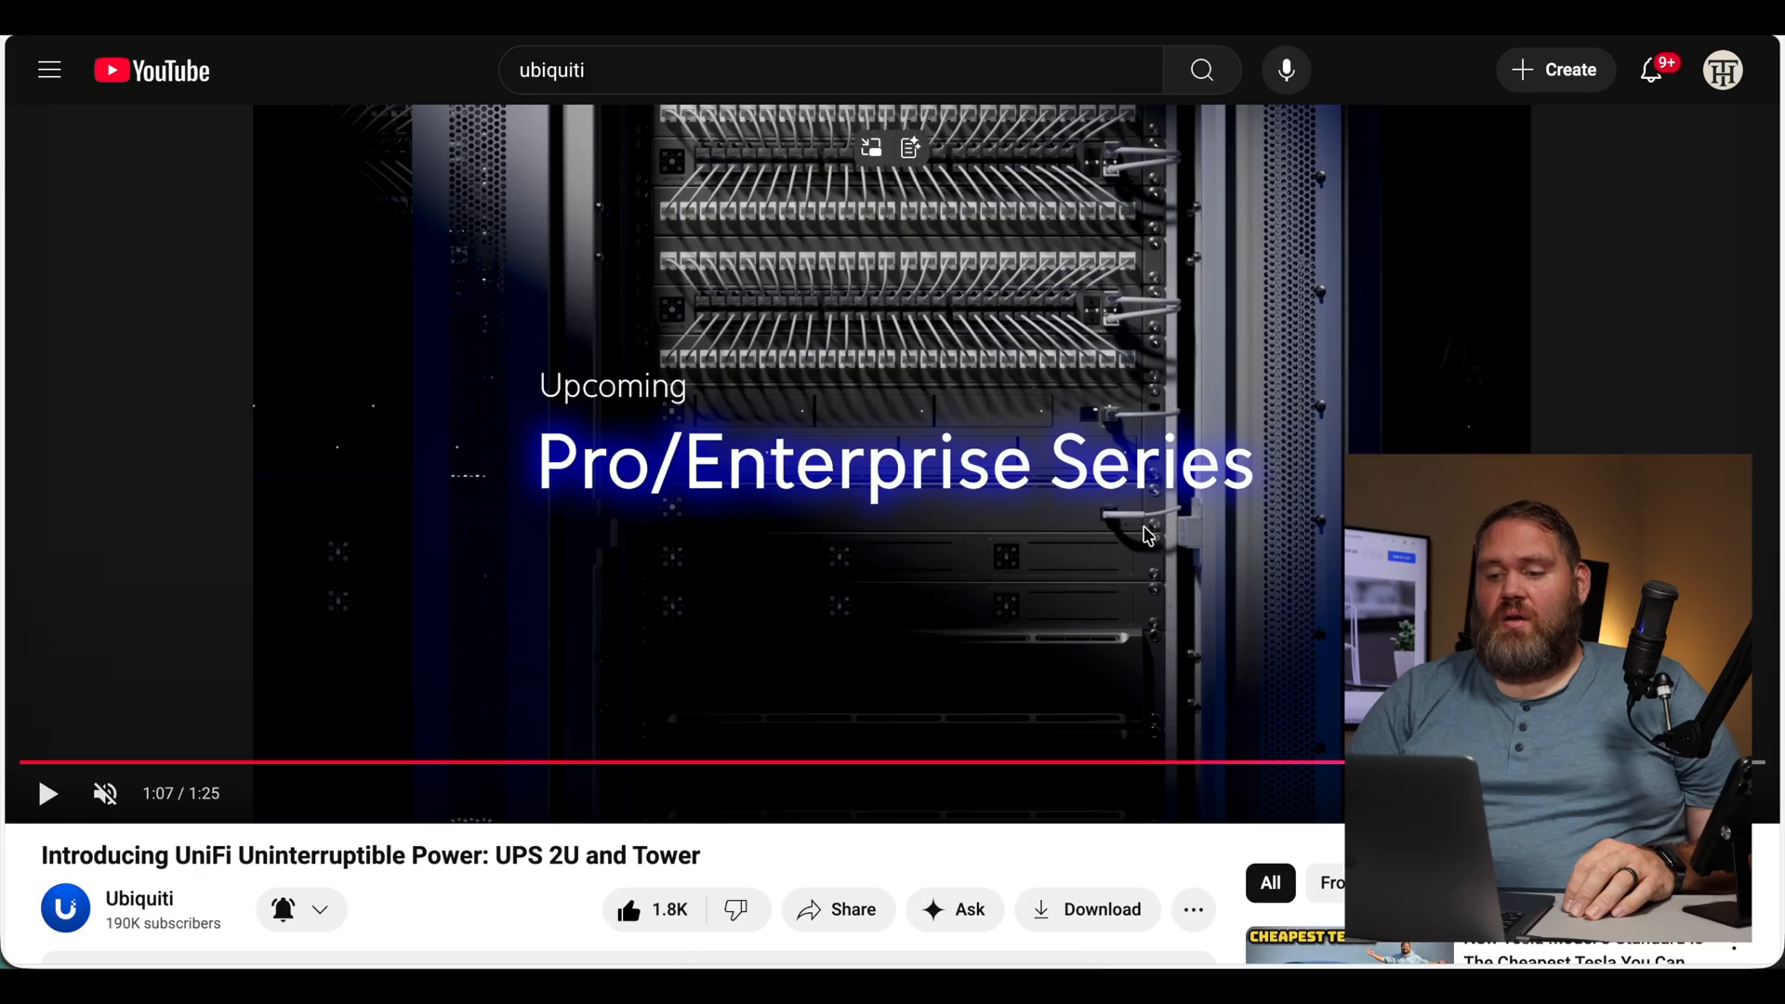
{"action": "mouse_move", "coordinate": [1041, 487]}
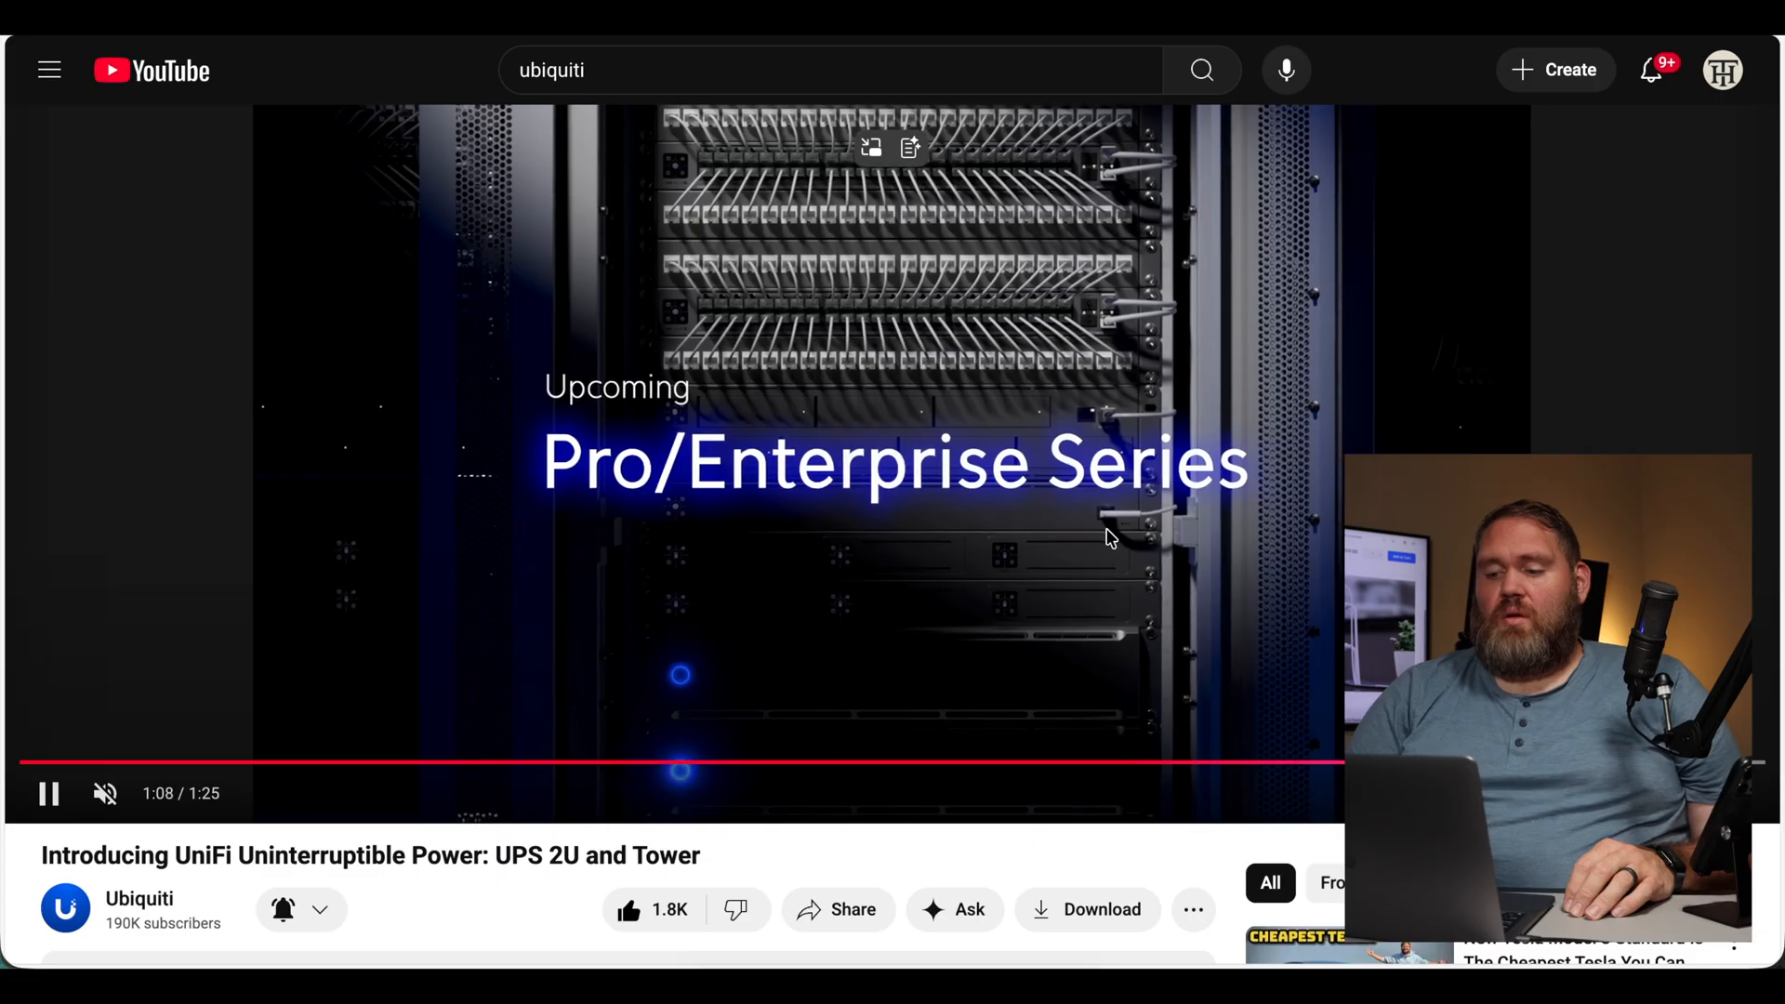
Step: Hold playback at 1:08 on the upcoming Pro/Enterprise Series rack teaser
{"action": "left_click", "coordinate": [814, 686]}
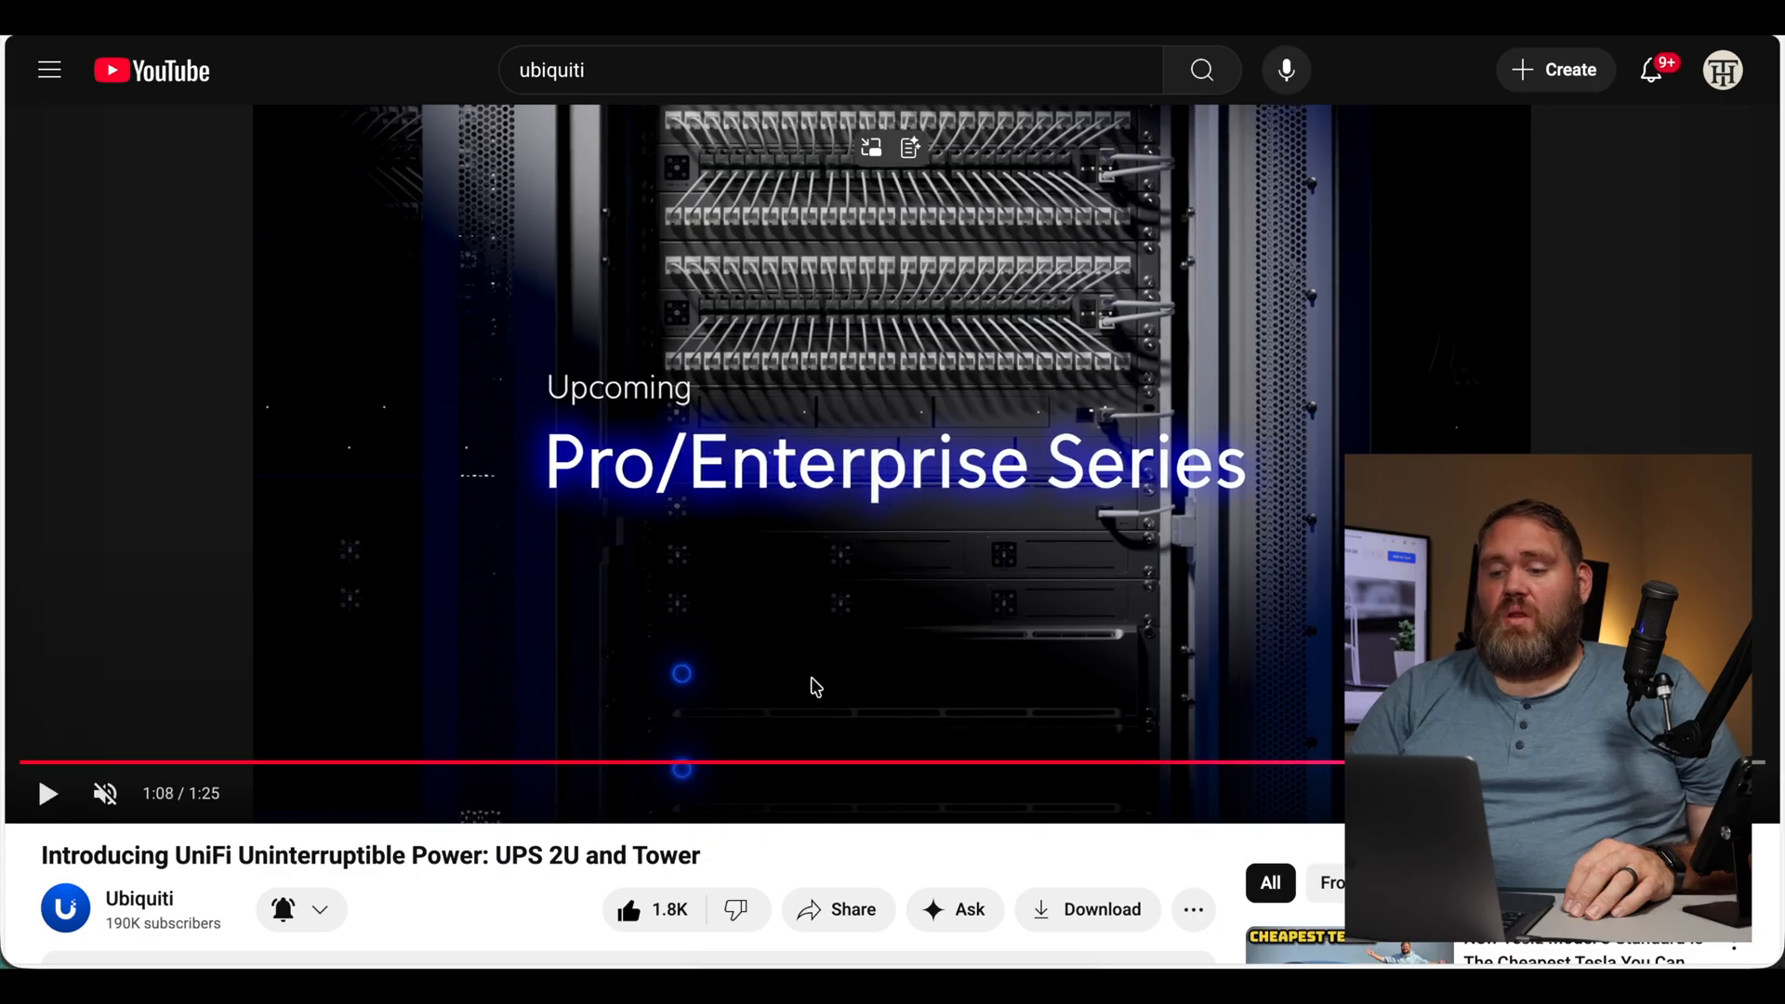
{"action": "mouse_move", "coordinate": [682, 712]}
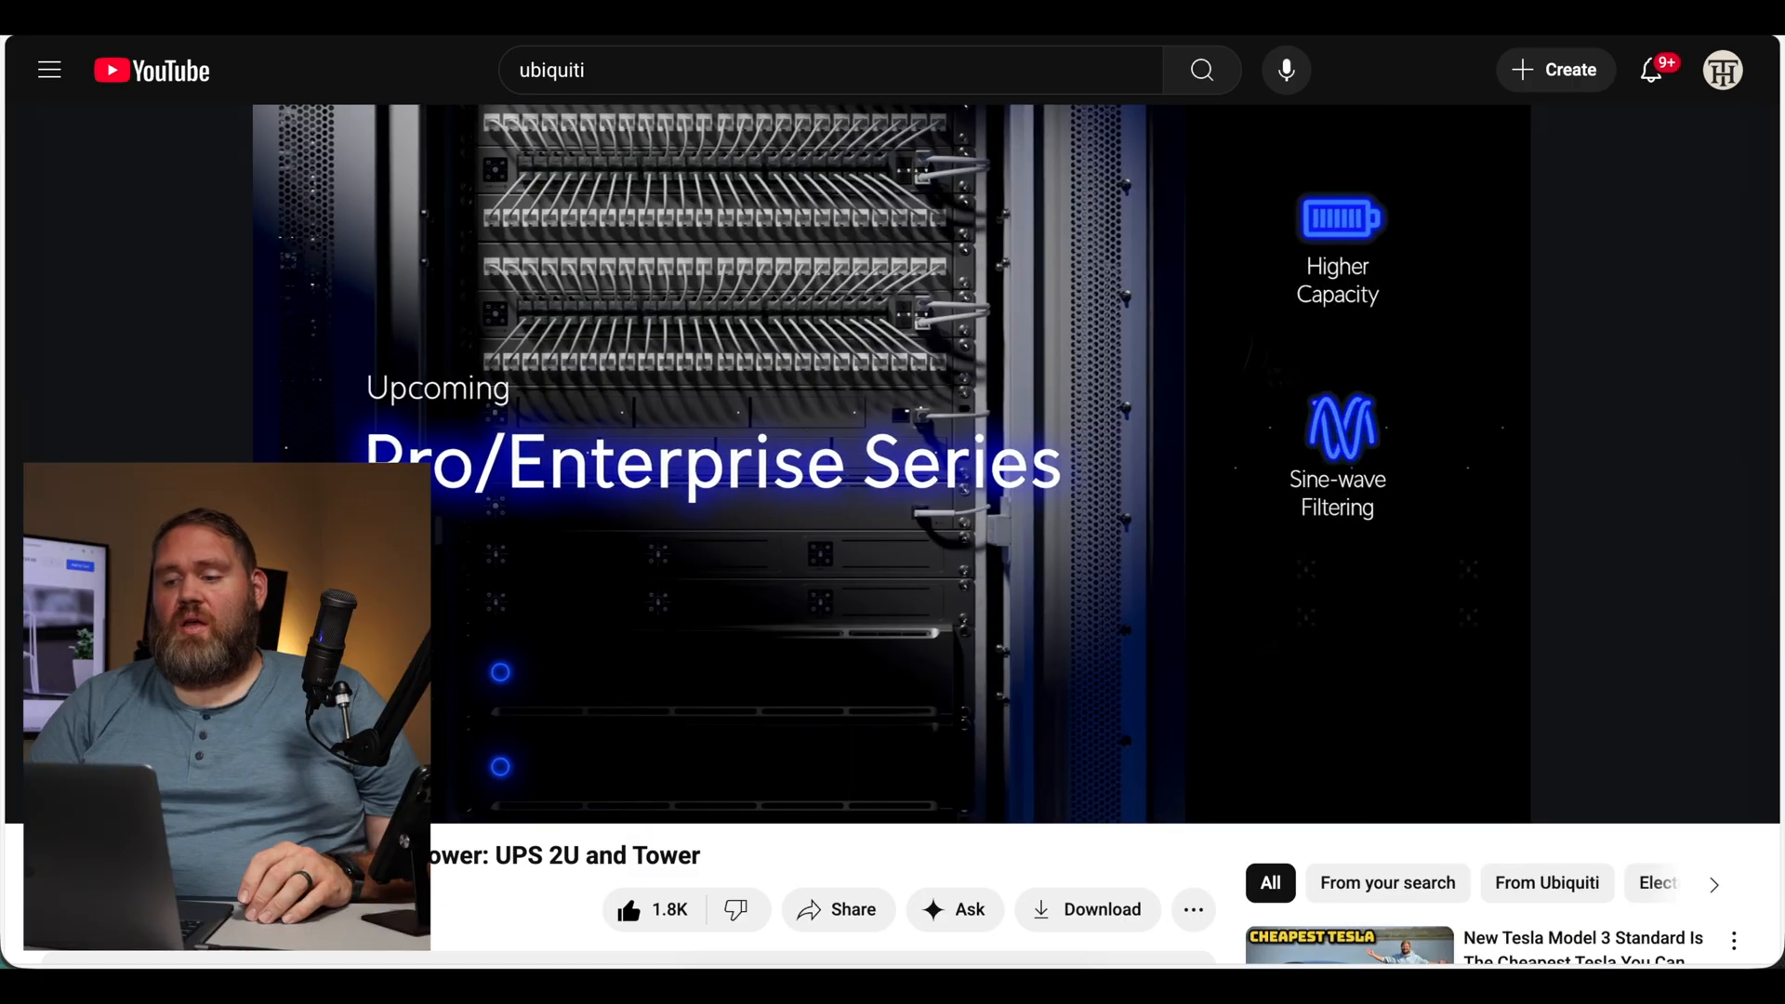
{"action": "mouse_move", "coordinate": [1245, 662]}
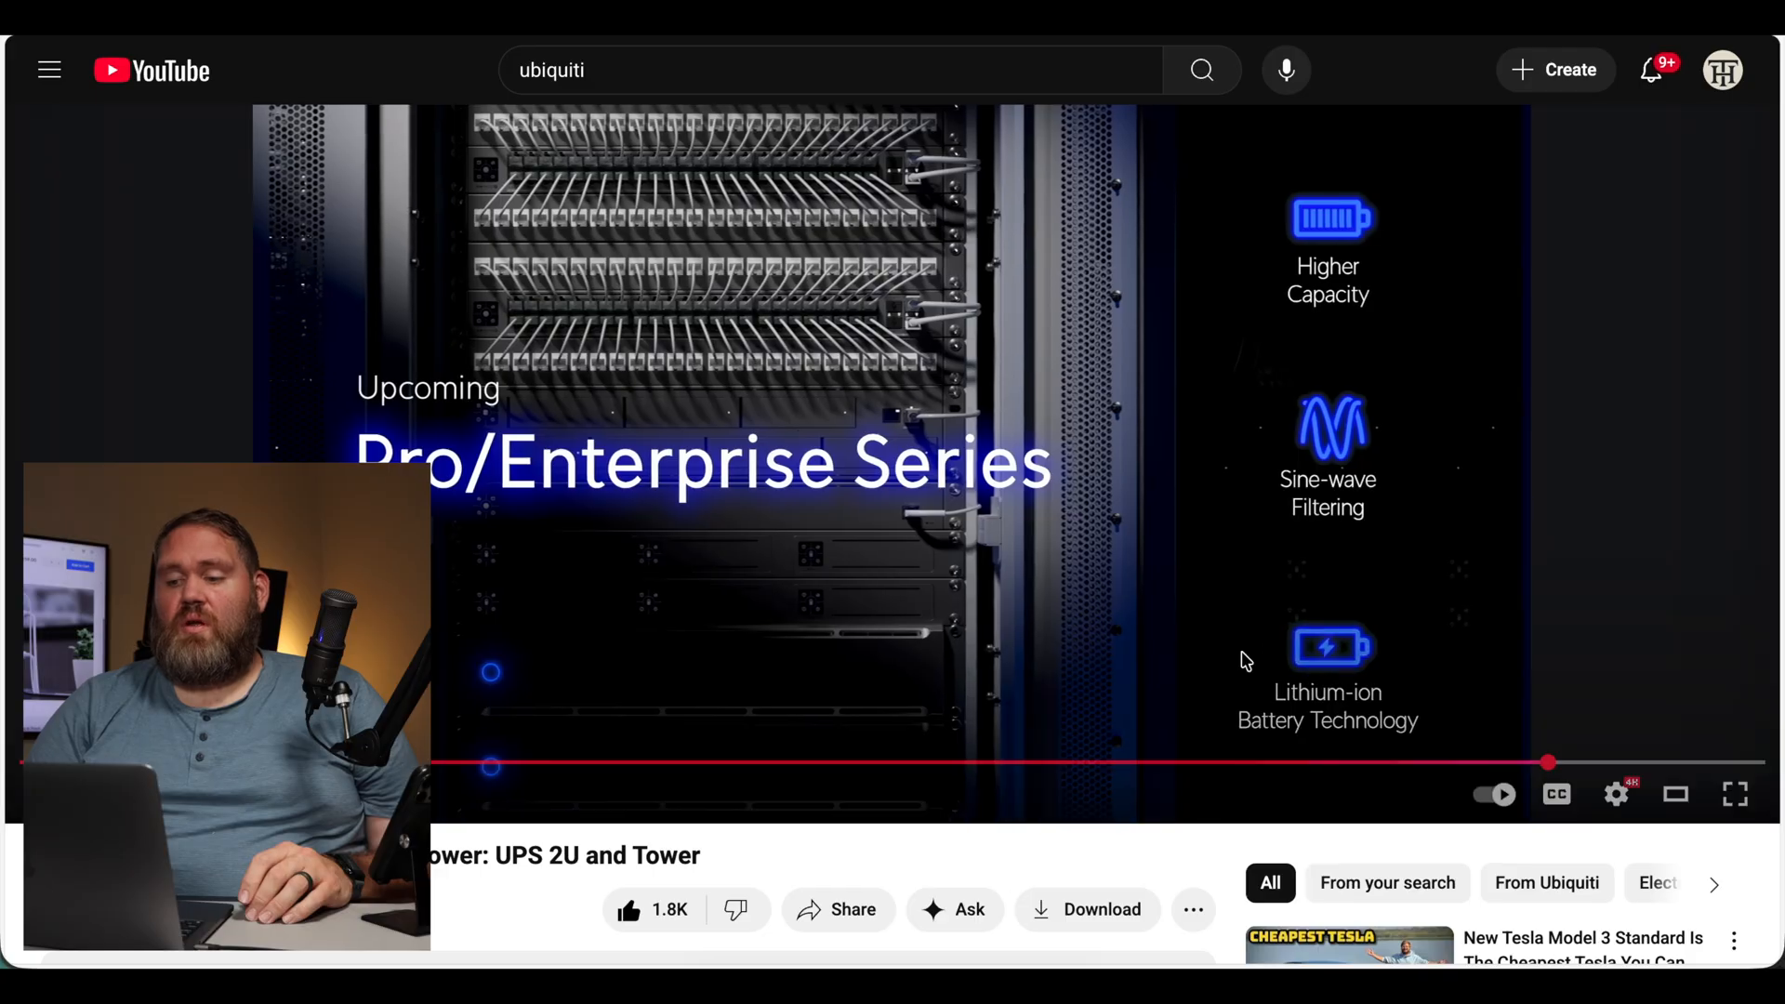
{"action": "mouse_move", "coordinate": [1513, 607]}
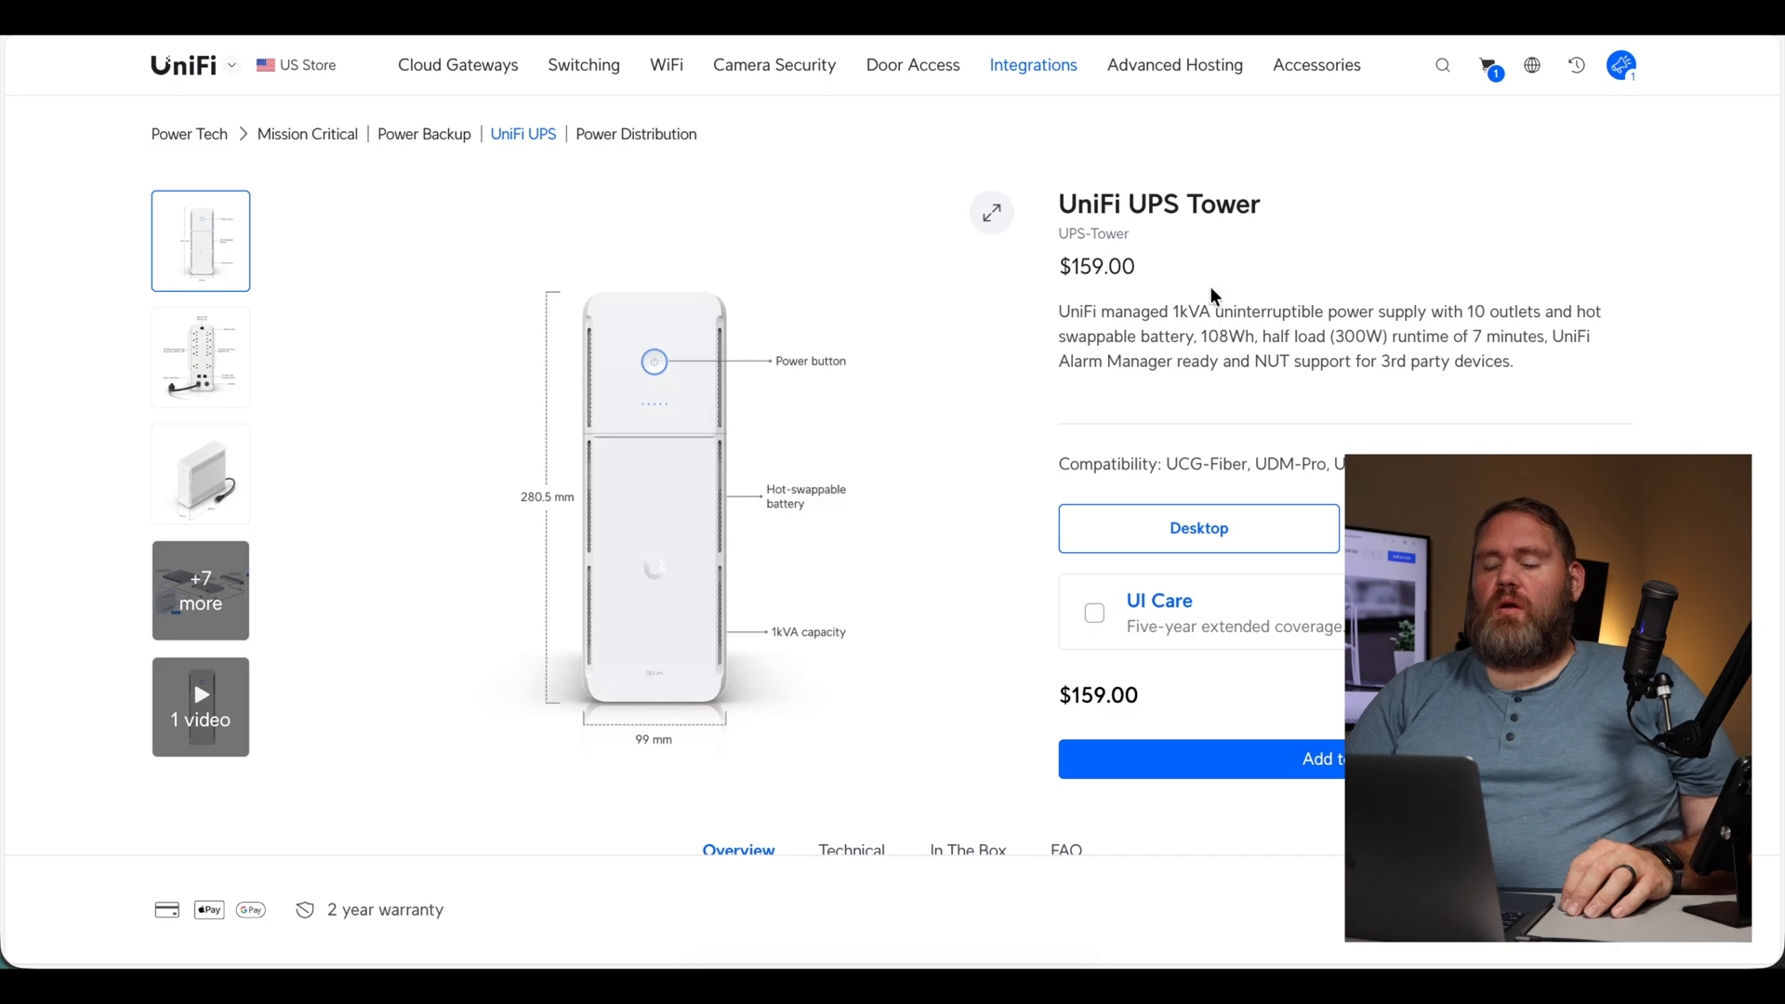
{"action": "mouse_move", "coordinate": [1118, 297]}
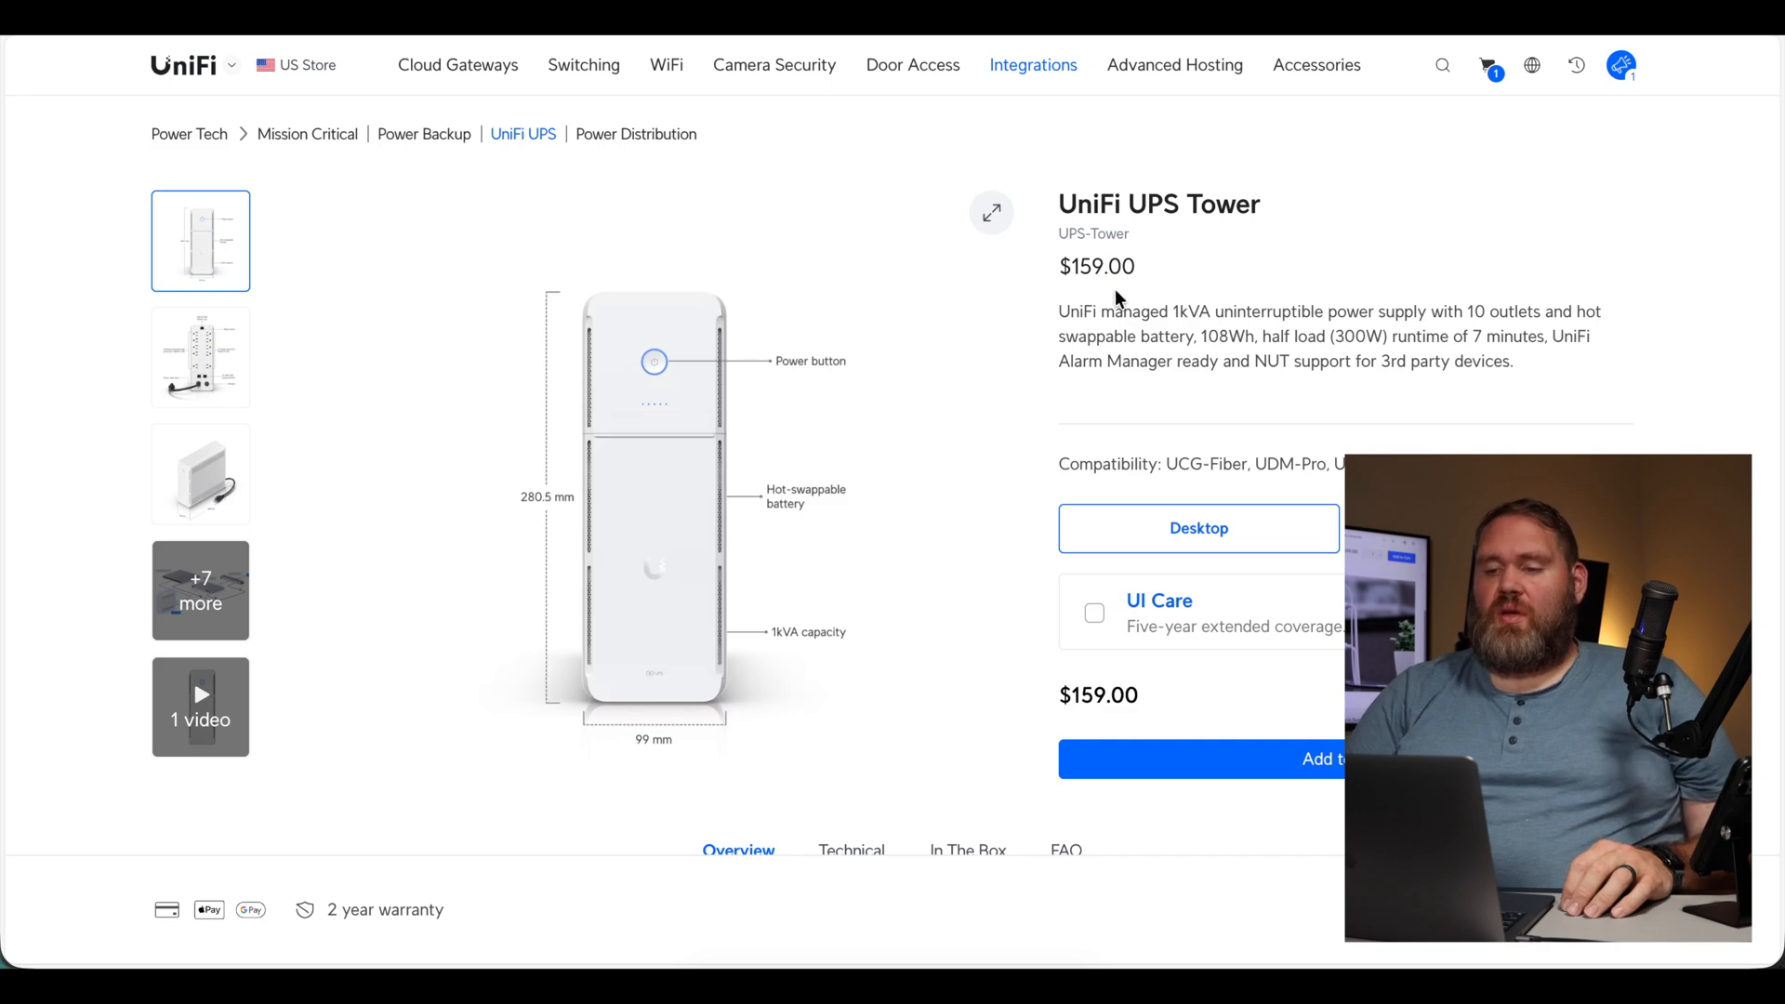
{"action": "mouse_move", "coordinate": [1331, 362]}
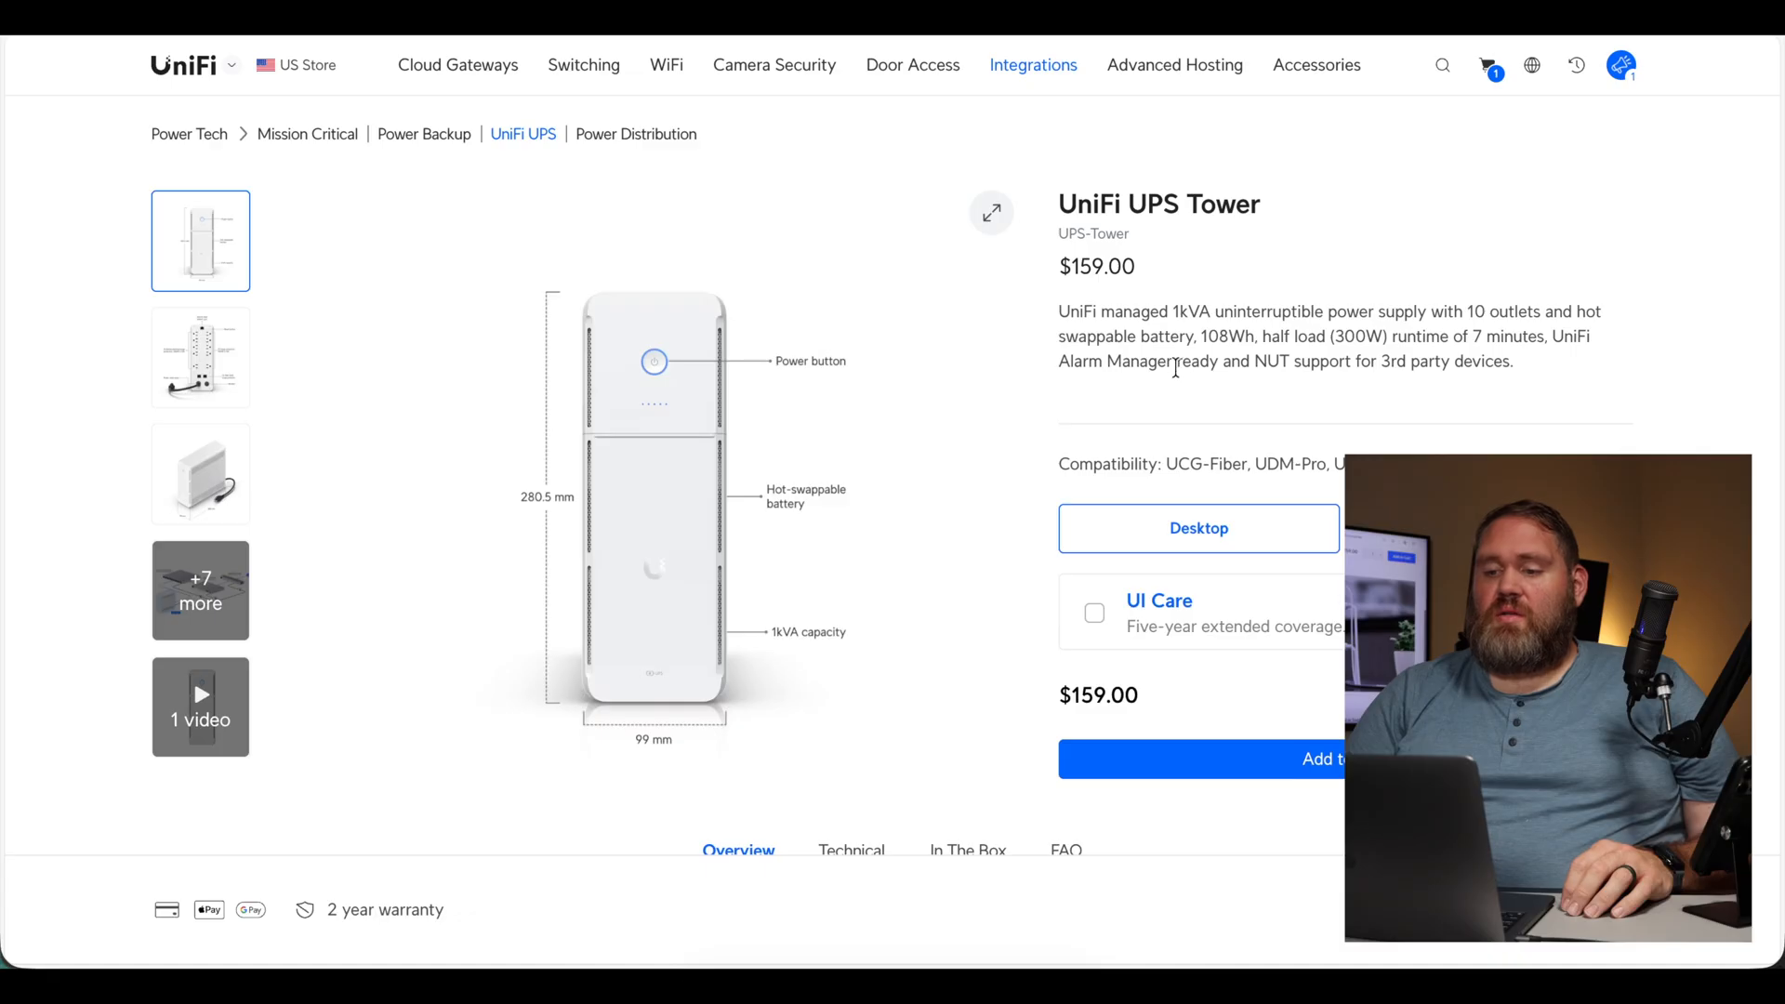
{"action": "mouse_move", "coordinate": [950, 552]}
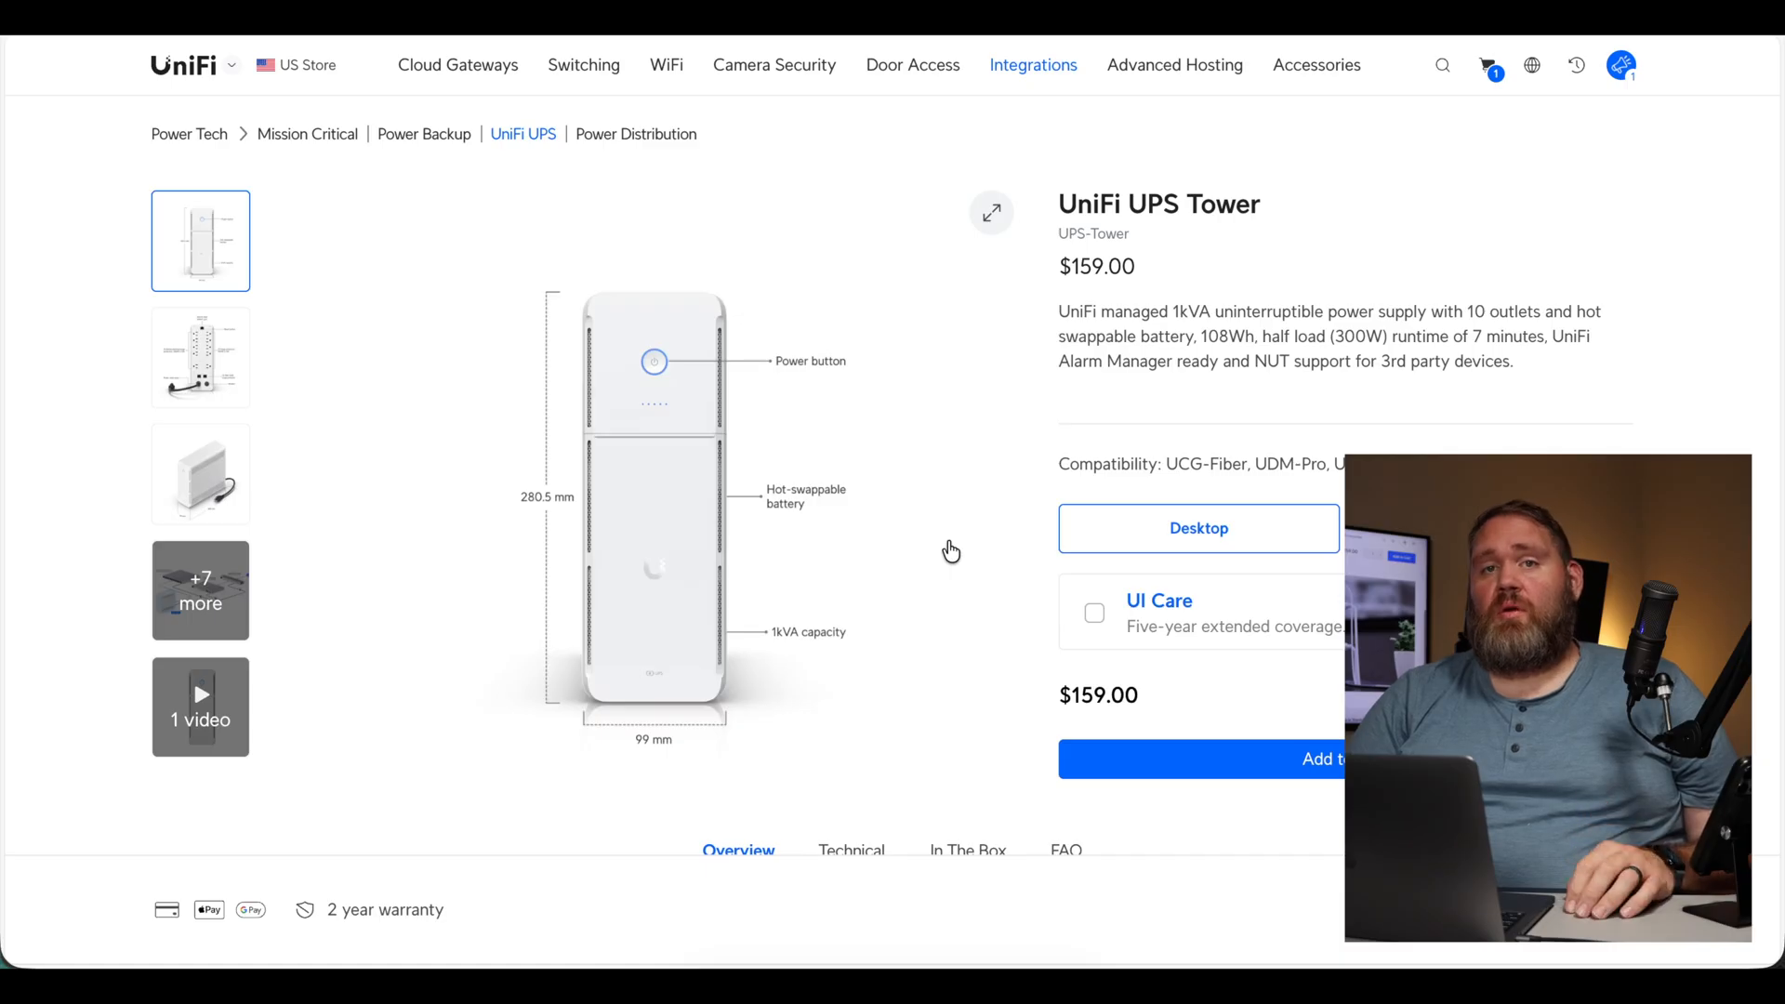
{"action": "mouse_move", "coordinate": [1301, 392]}
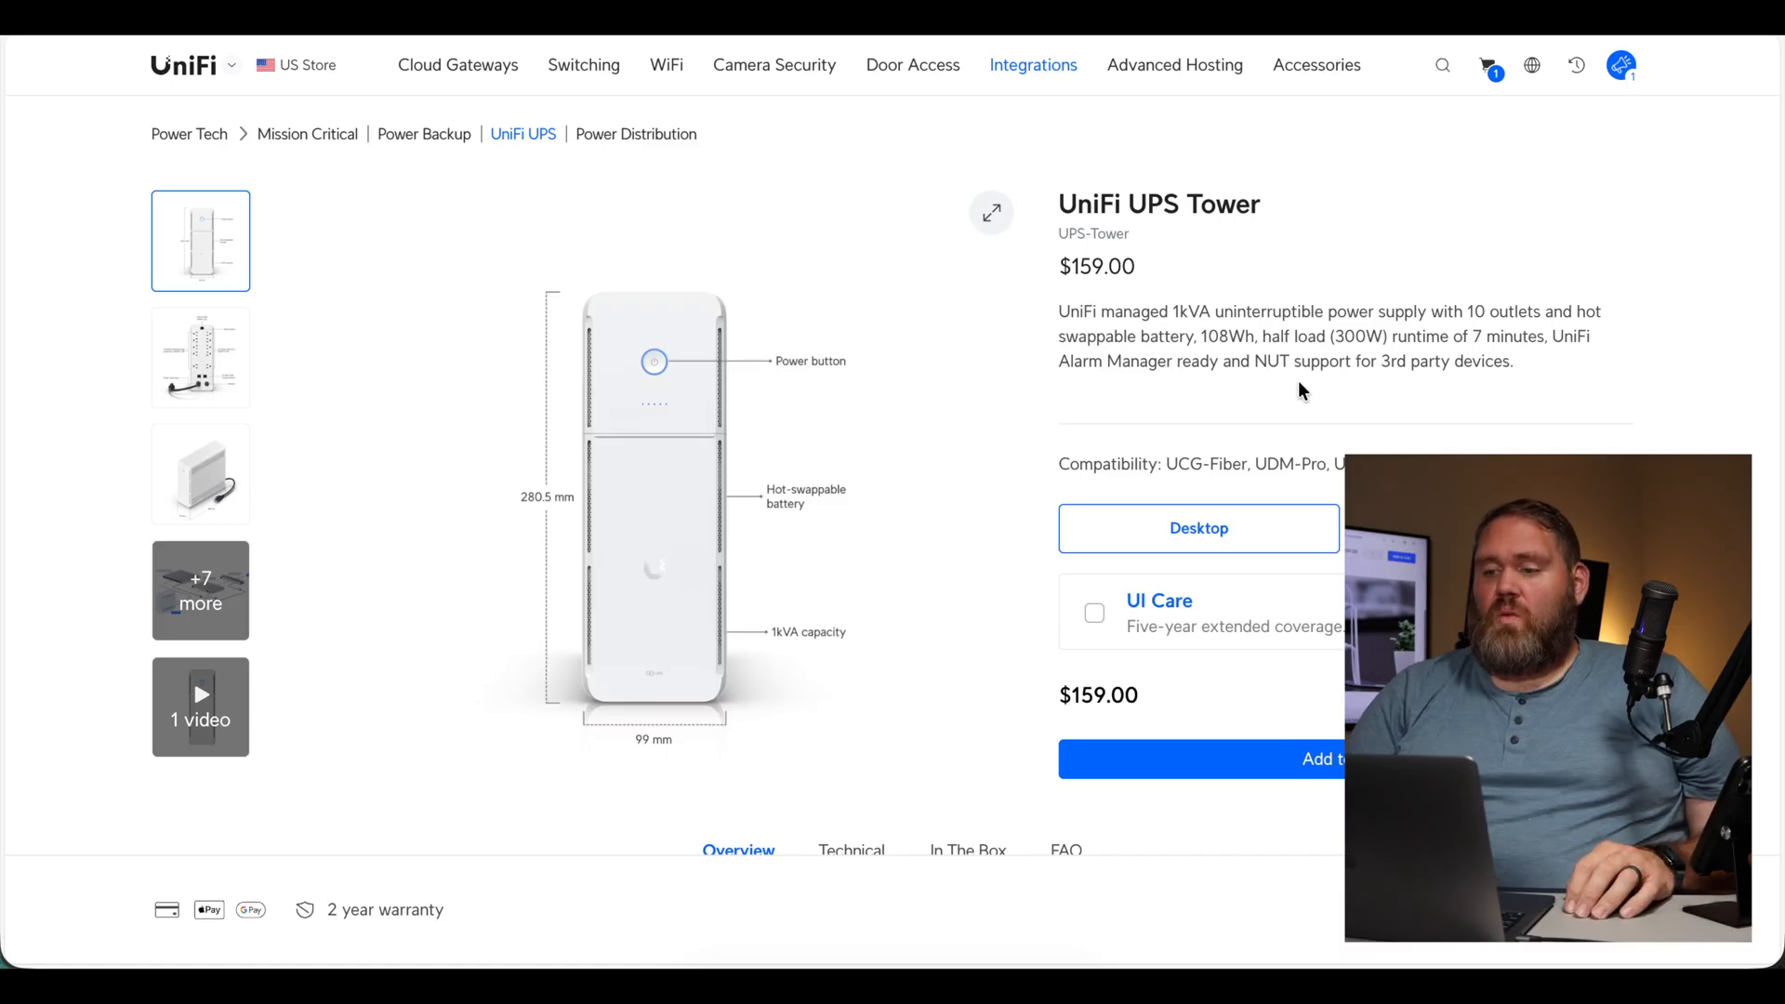
{"action": "mouse_move", "coordinate": [1324, 359]}
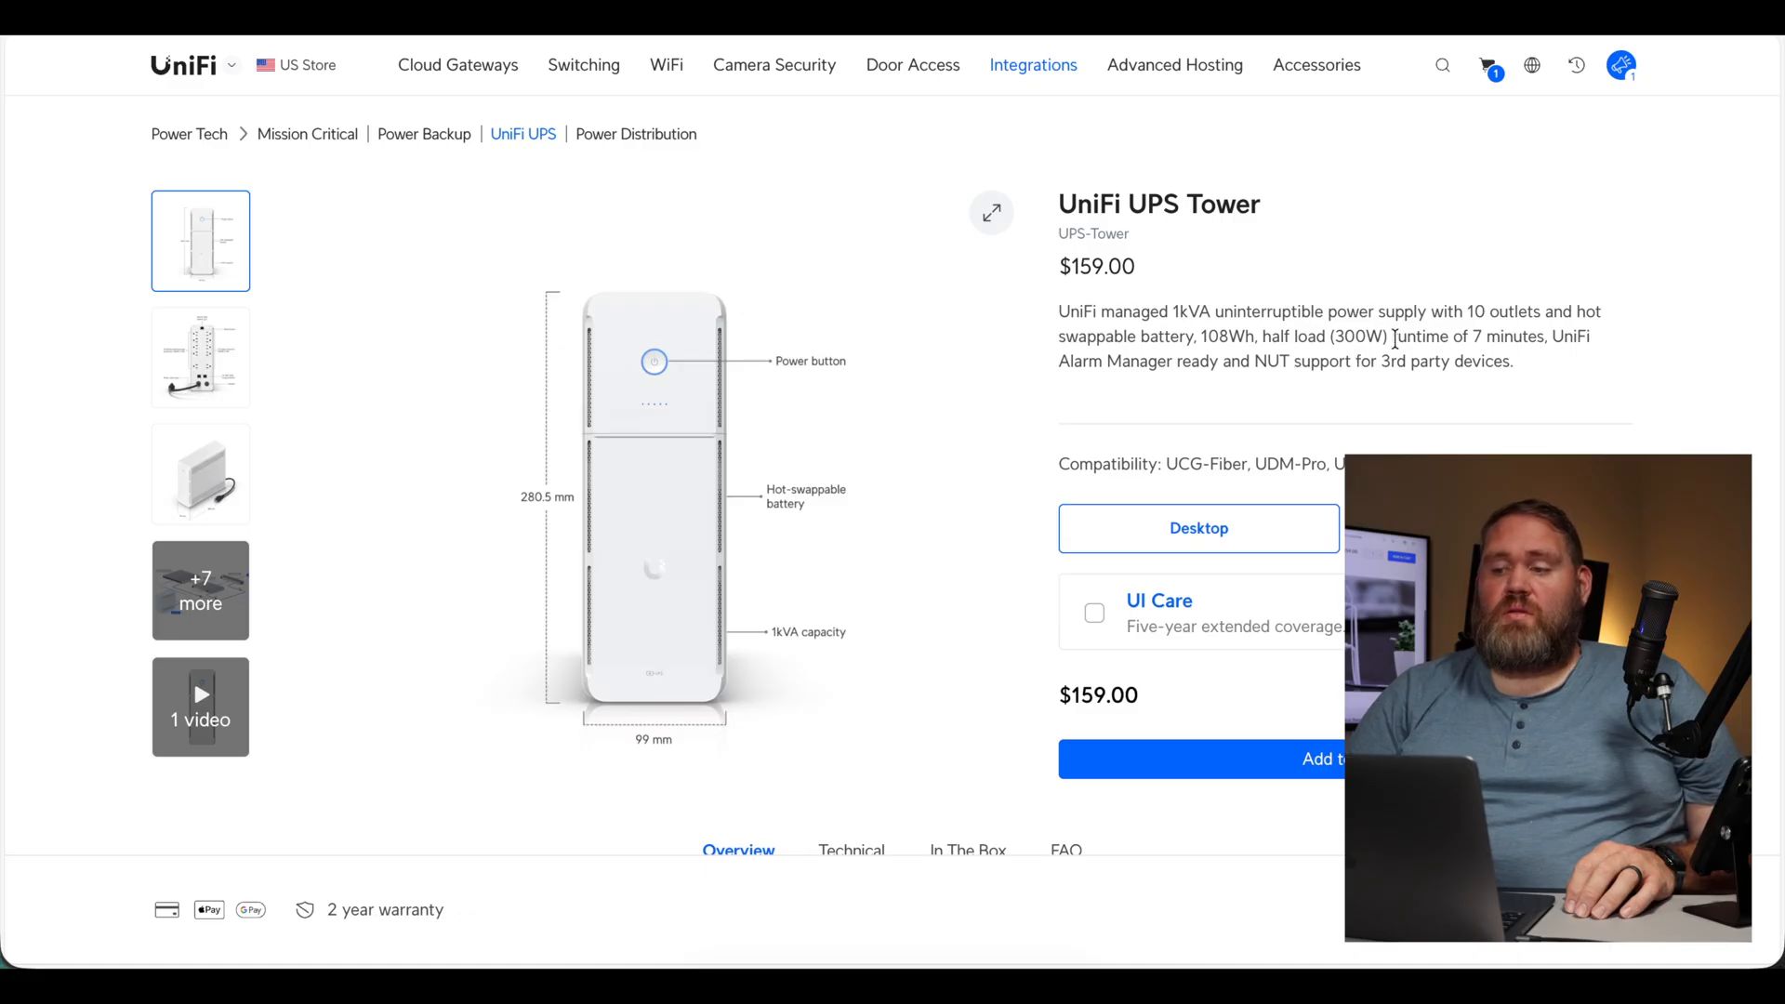
{"action": "mouse_move", "coordinate": [1485, 338]}
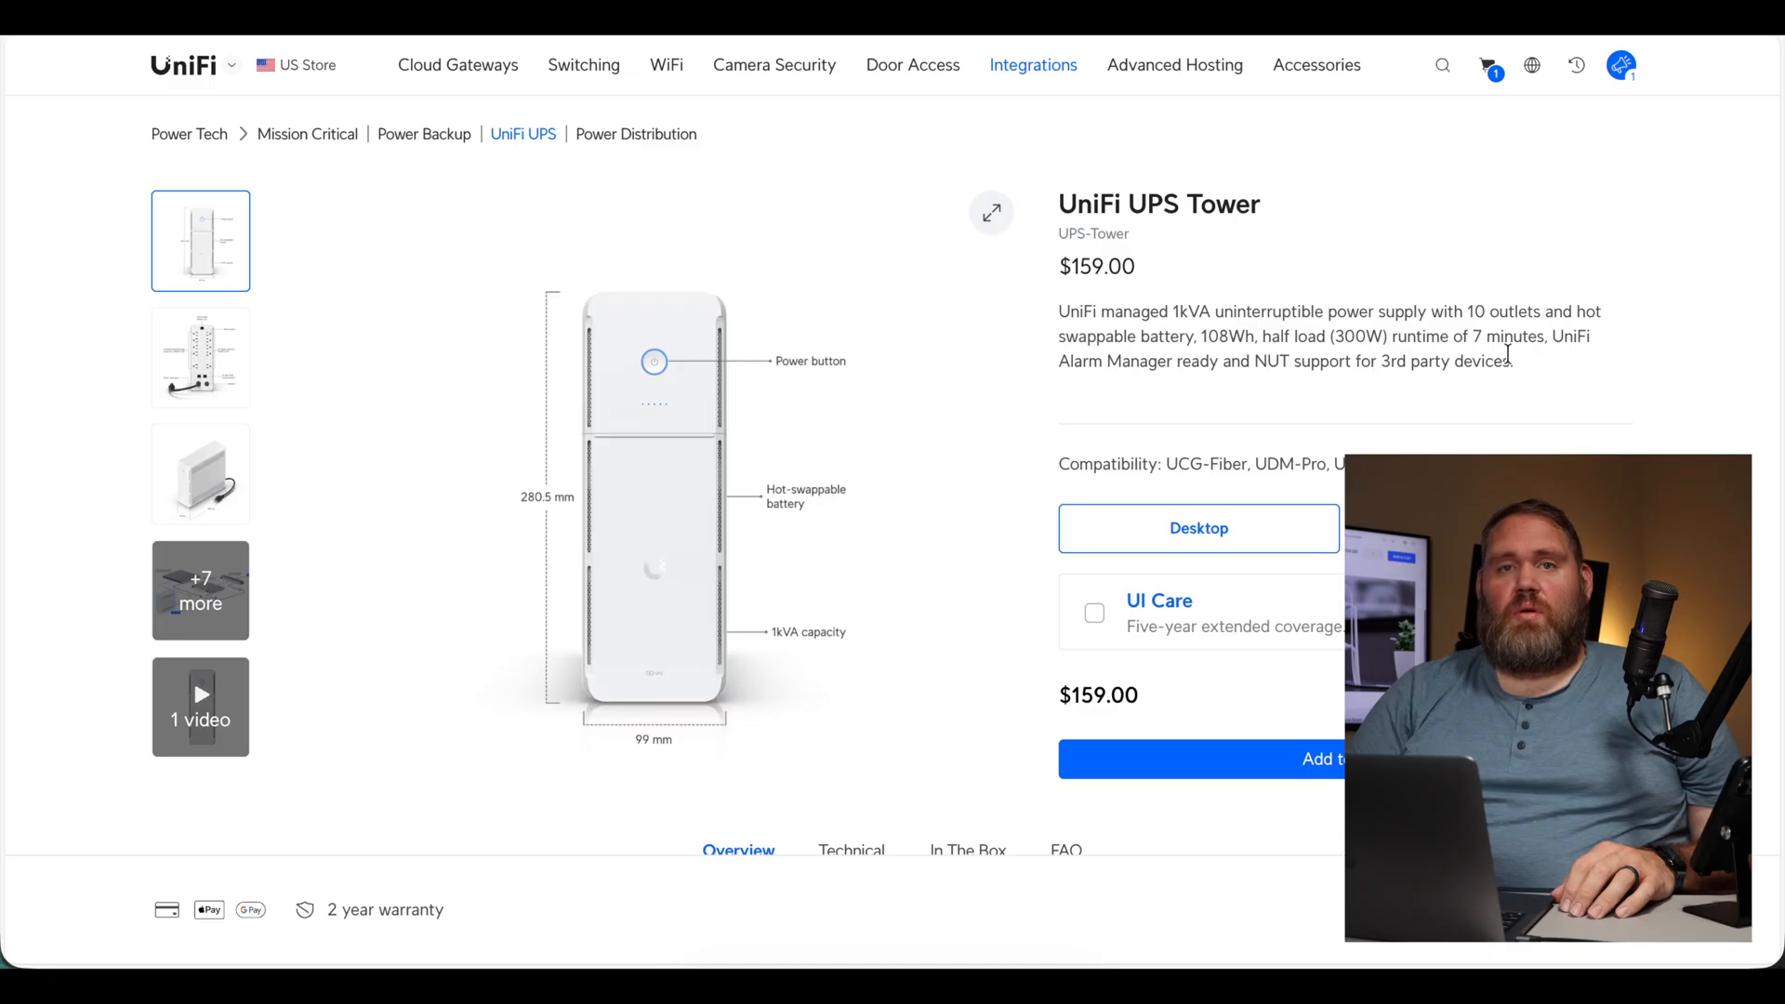
{"action": "mouse_move", "coordinate": [1536, 365]}
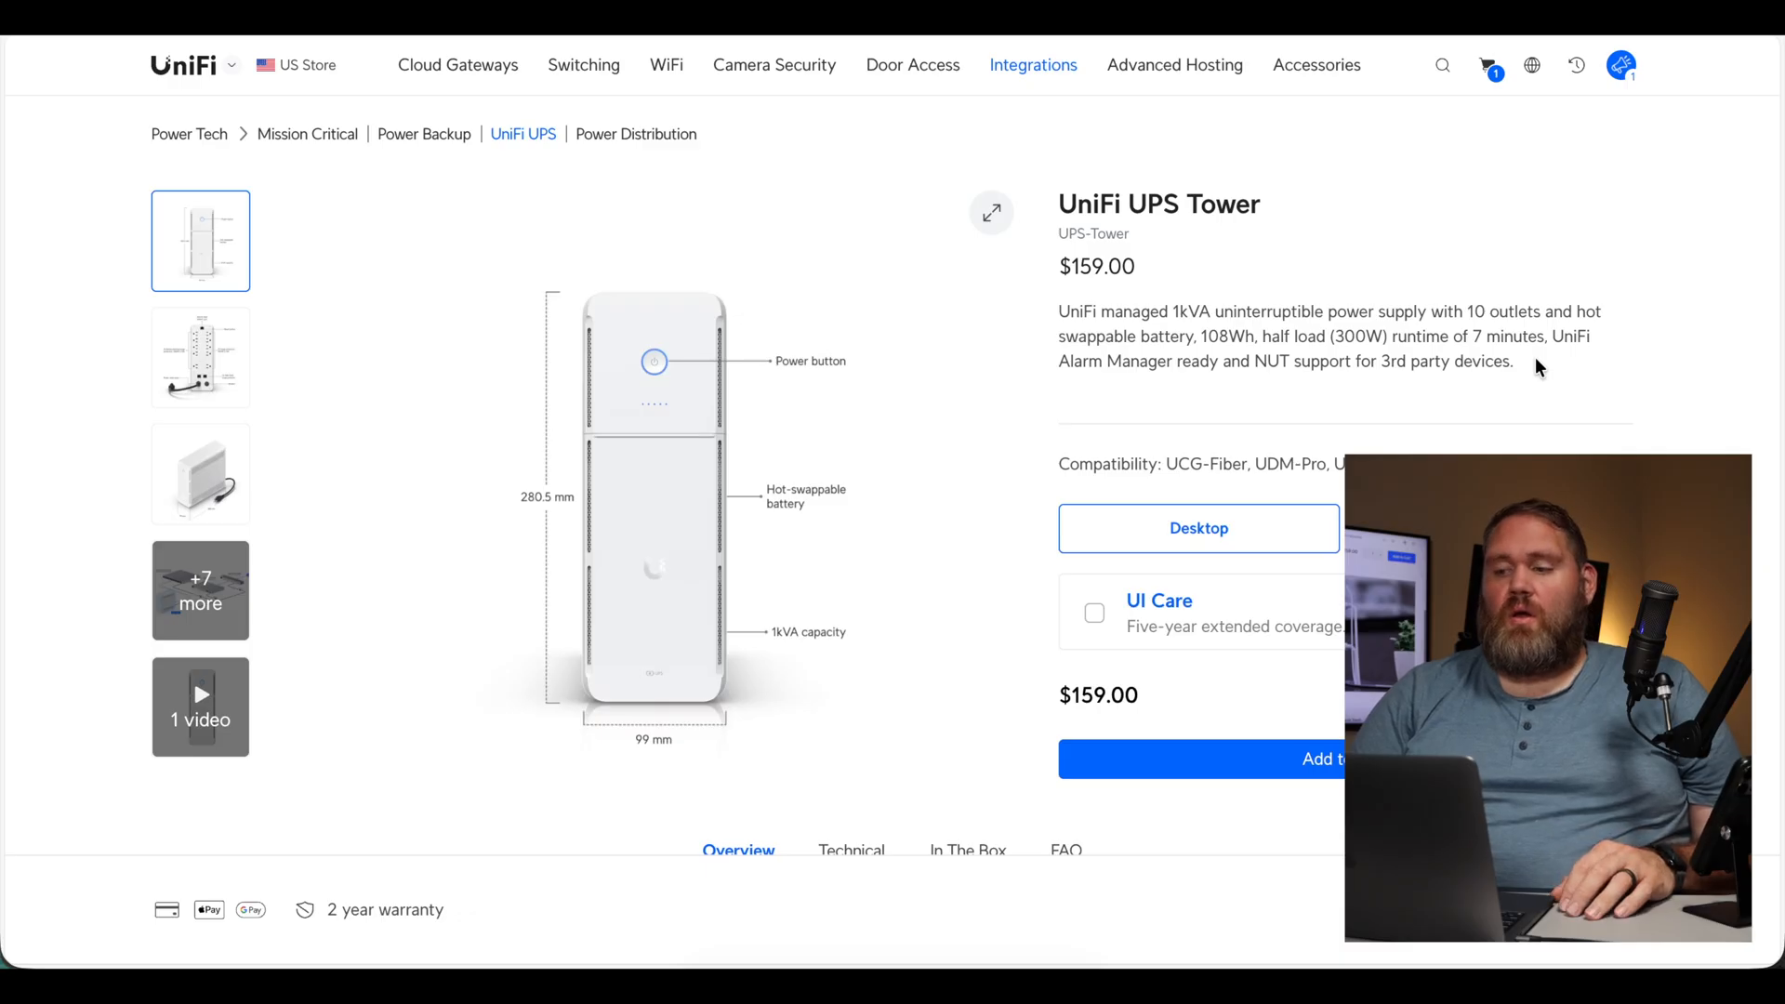
{"action": "mouse_move", "coordinate": [1530, 371]}
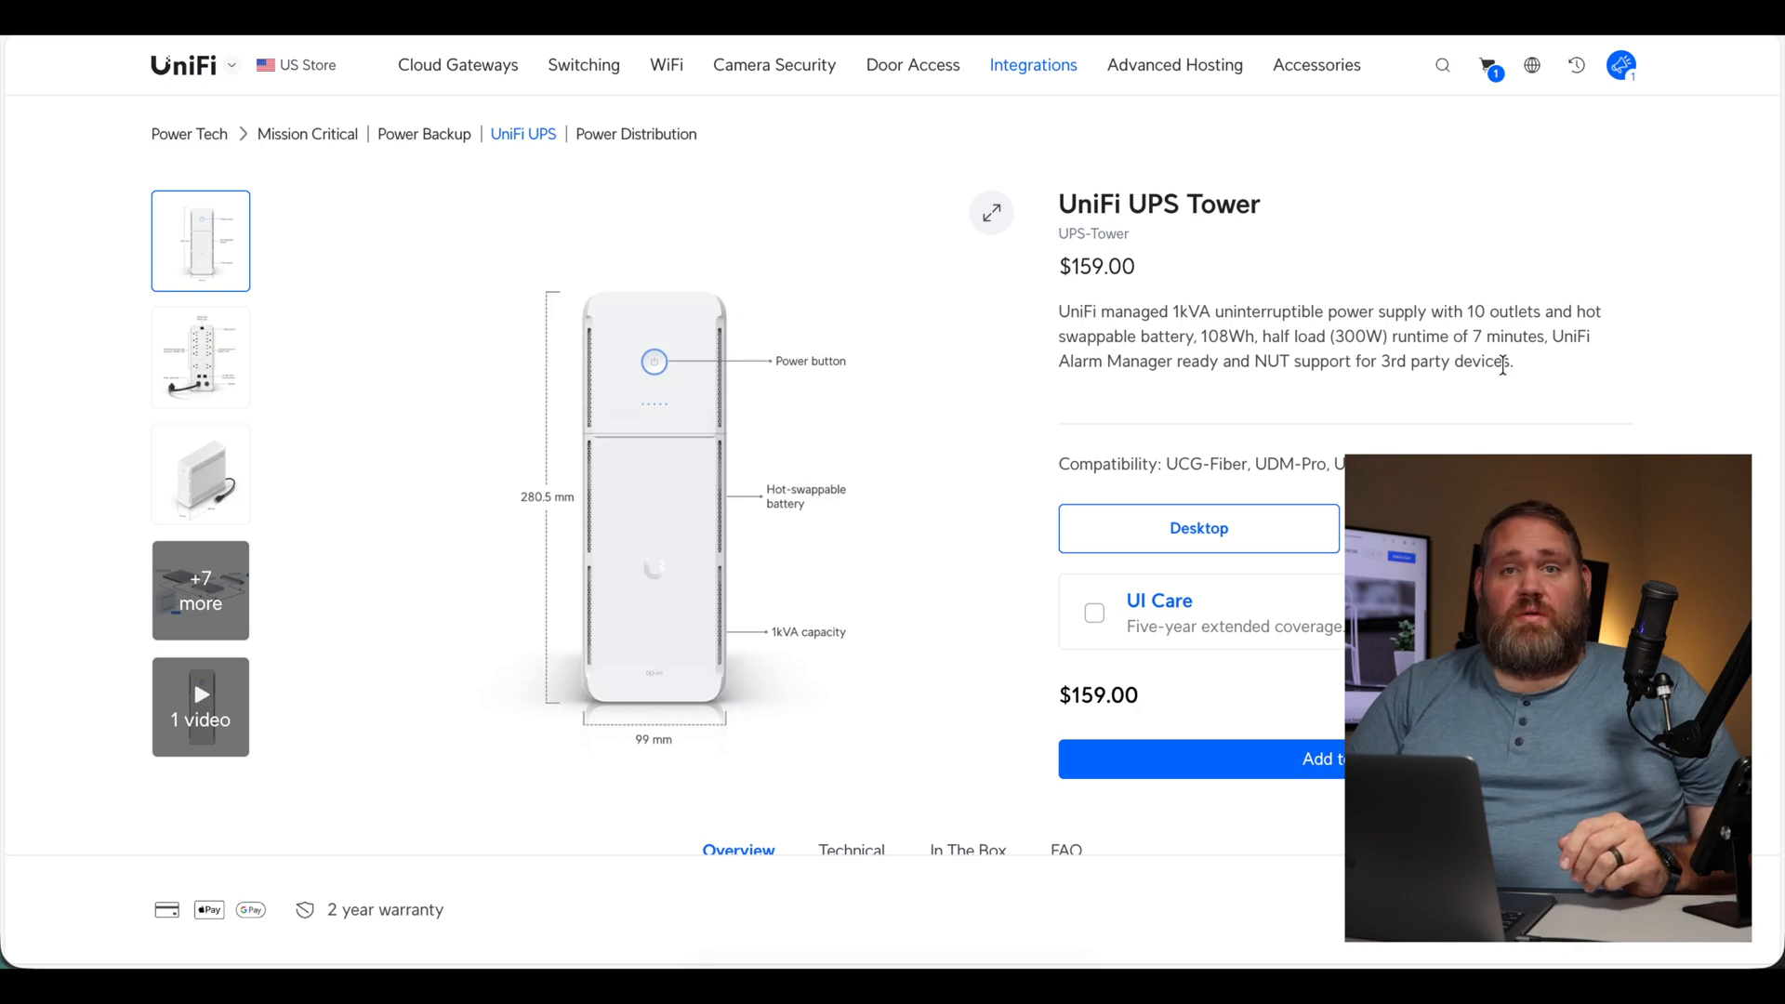
{"action": "mouse_move", "coordinate": [1545, 366]}
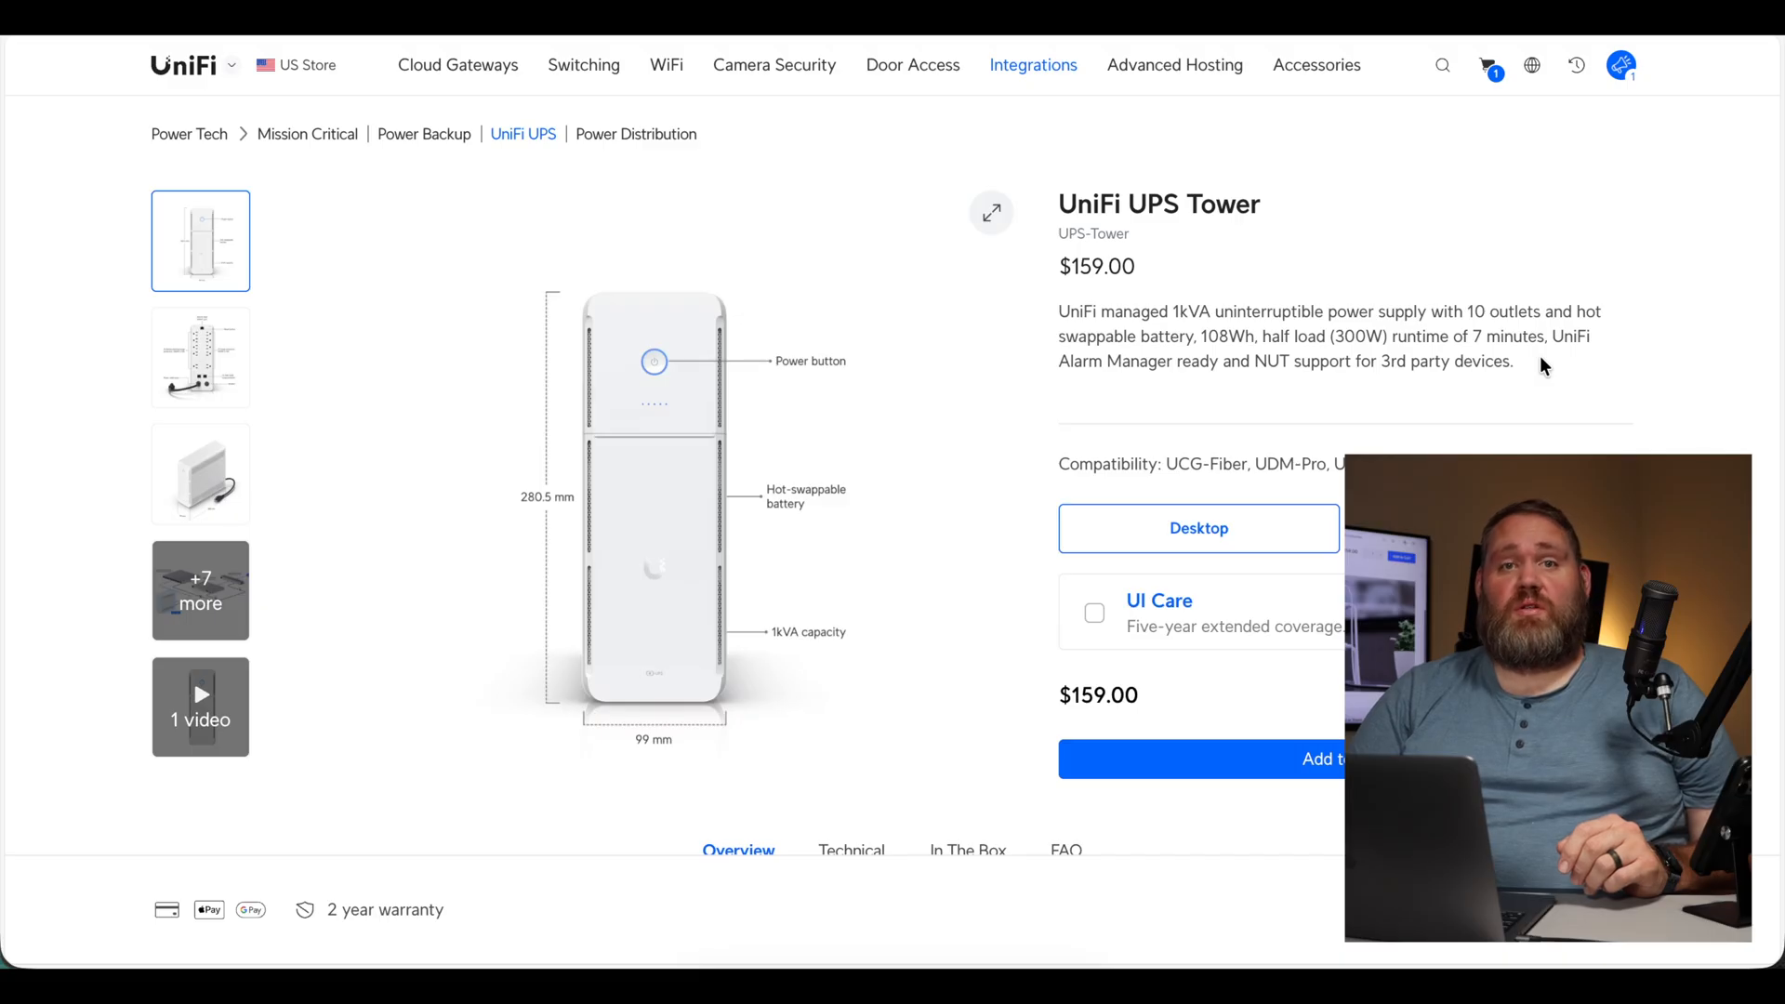
{"action": "mouse_move", "coordinate": [1525, 370]}
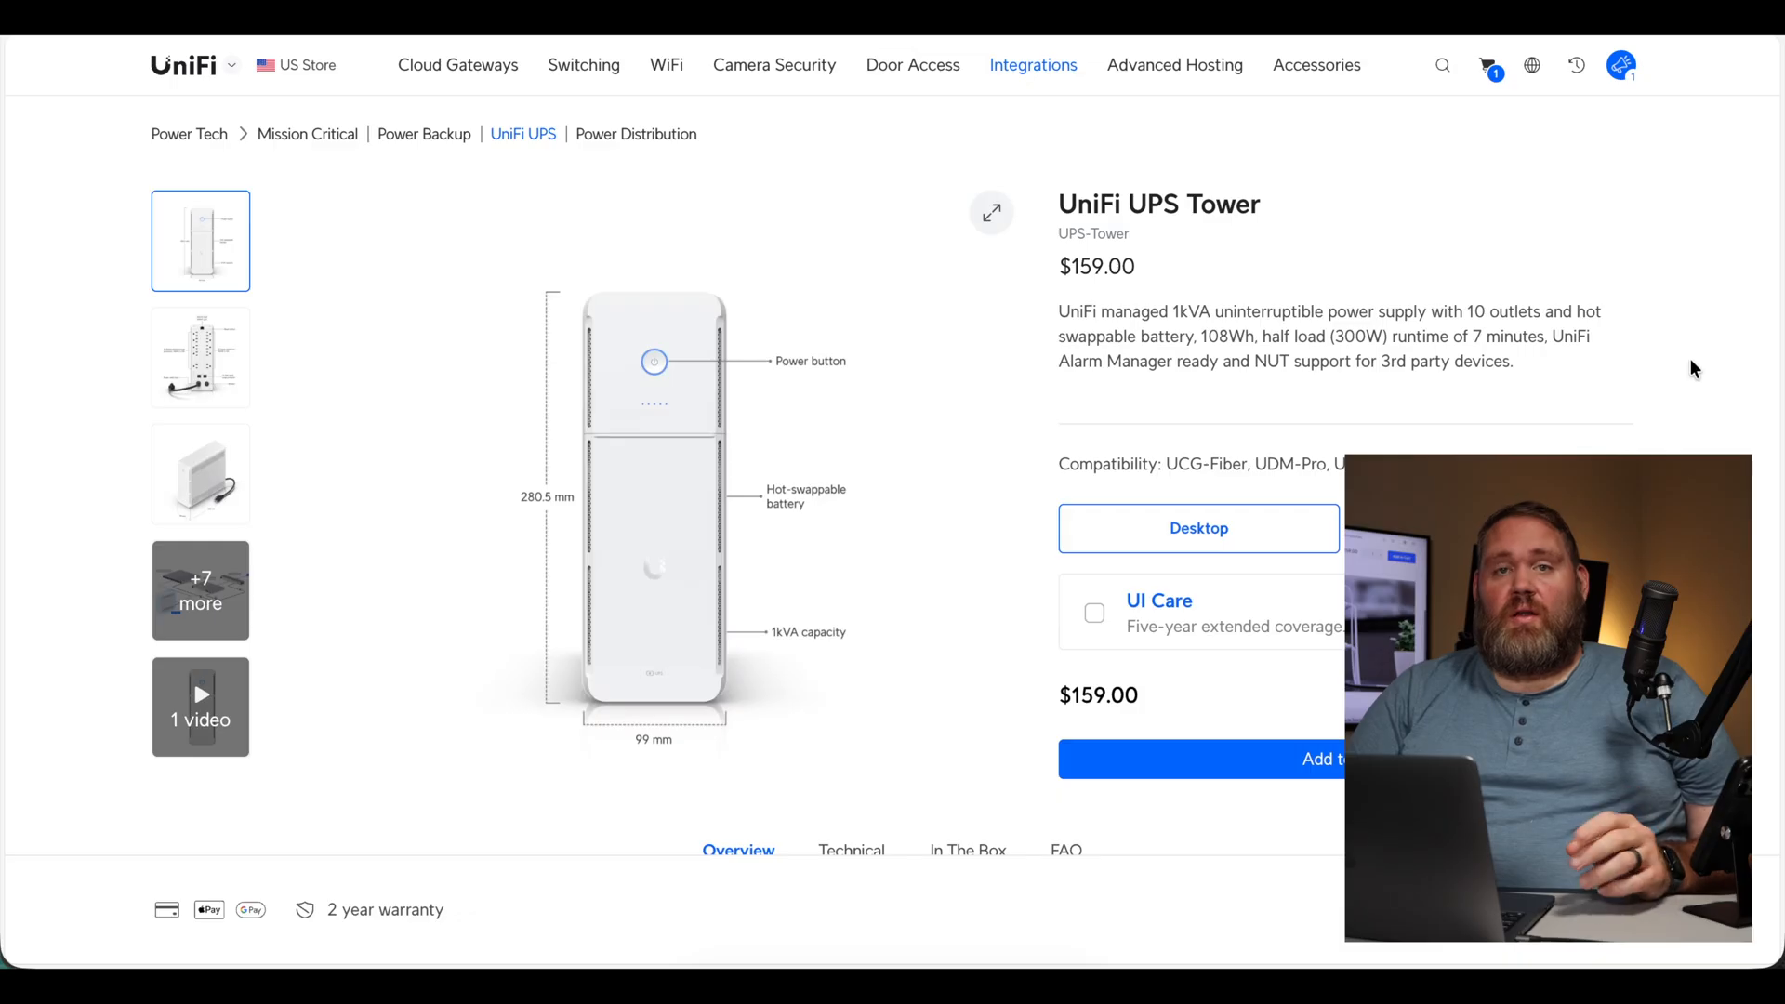
Step: Scroll the UPS Tower page to its Technical specs: dimensions, 8.17 kg weight, IP20
{"action": "scroll", "scroll_direction": "down", "scroll_amount": 3}
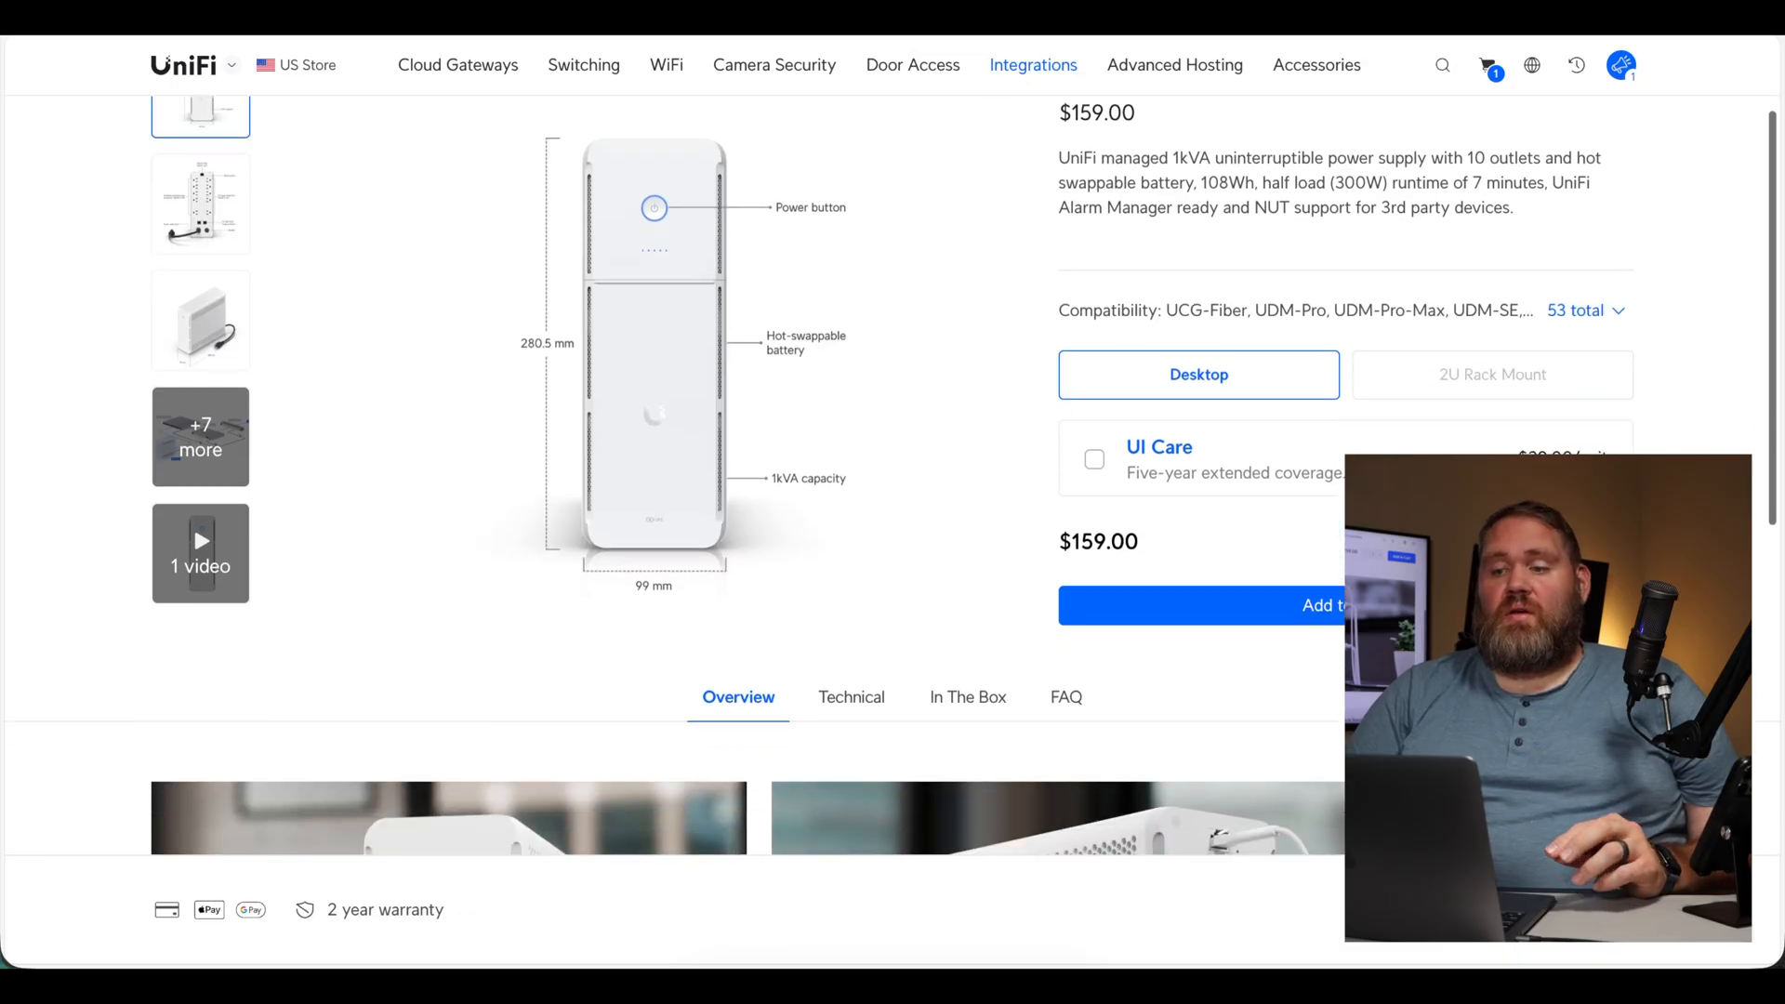
{"action": "scroll", "scroll_direction": "up", "scroll_amount": 3}
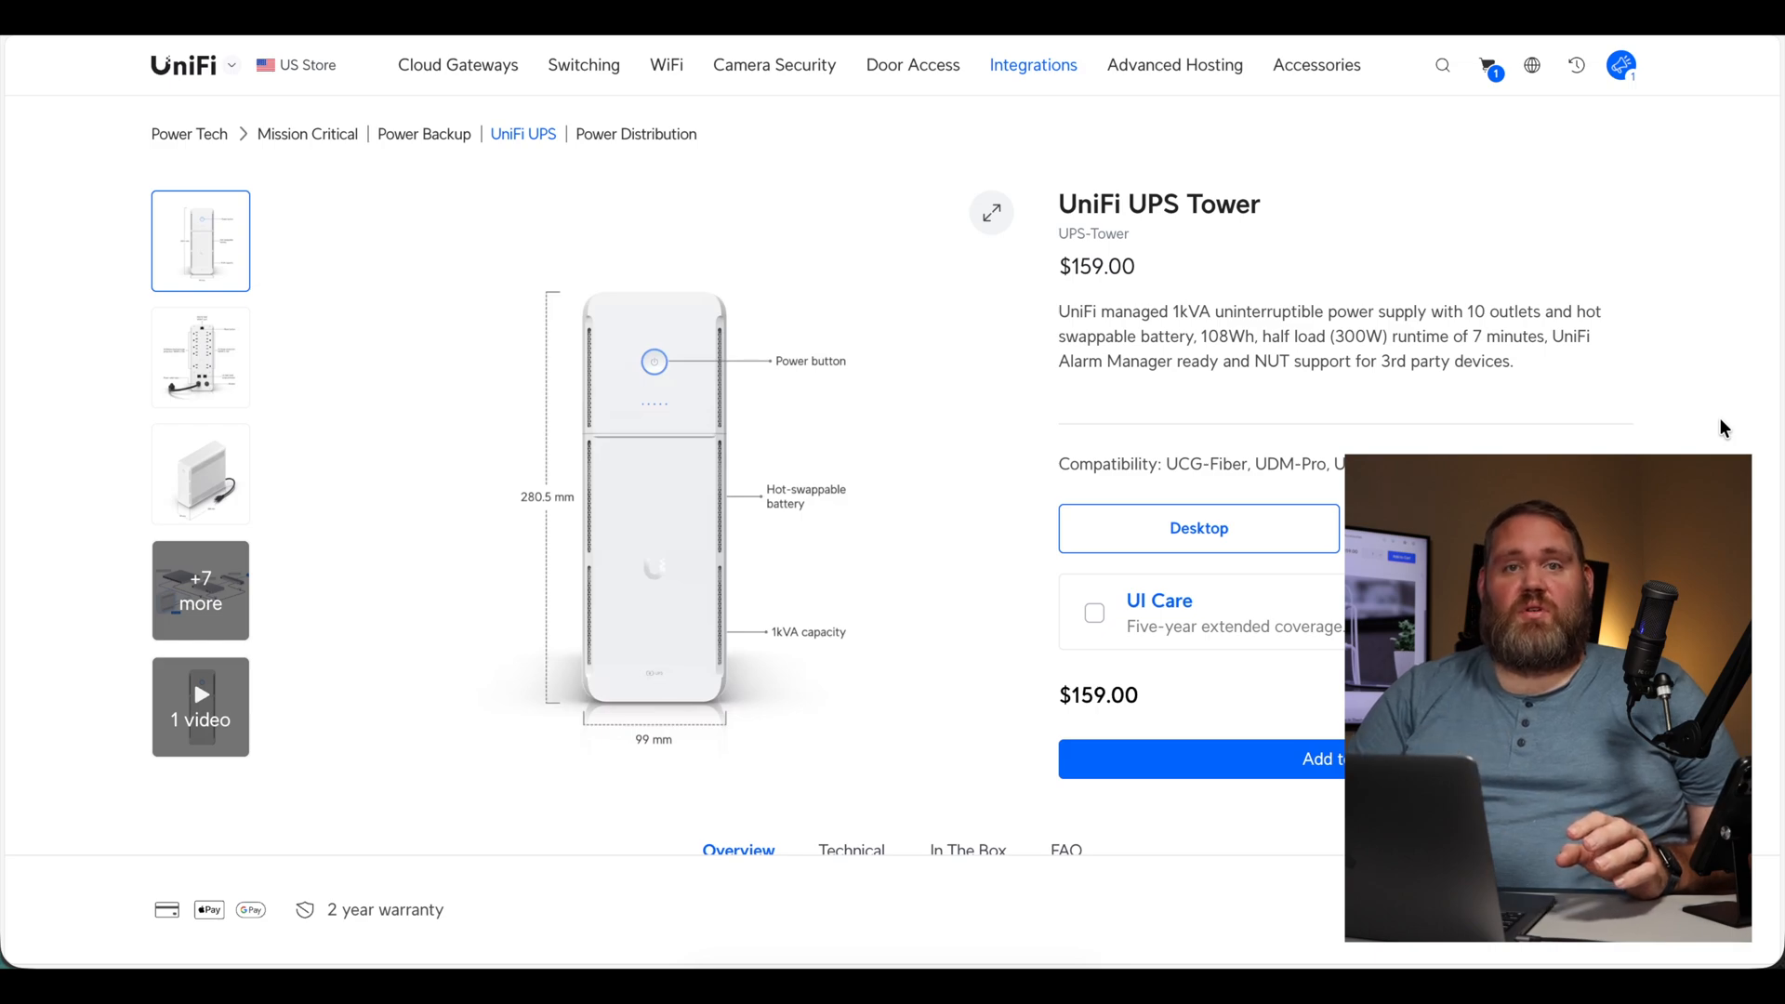
{"action": "scroll", "scroll_direction": "down", "scroll_amount": 3}
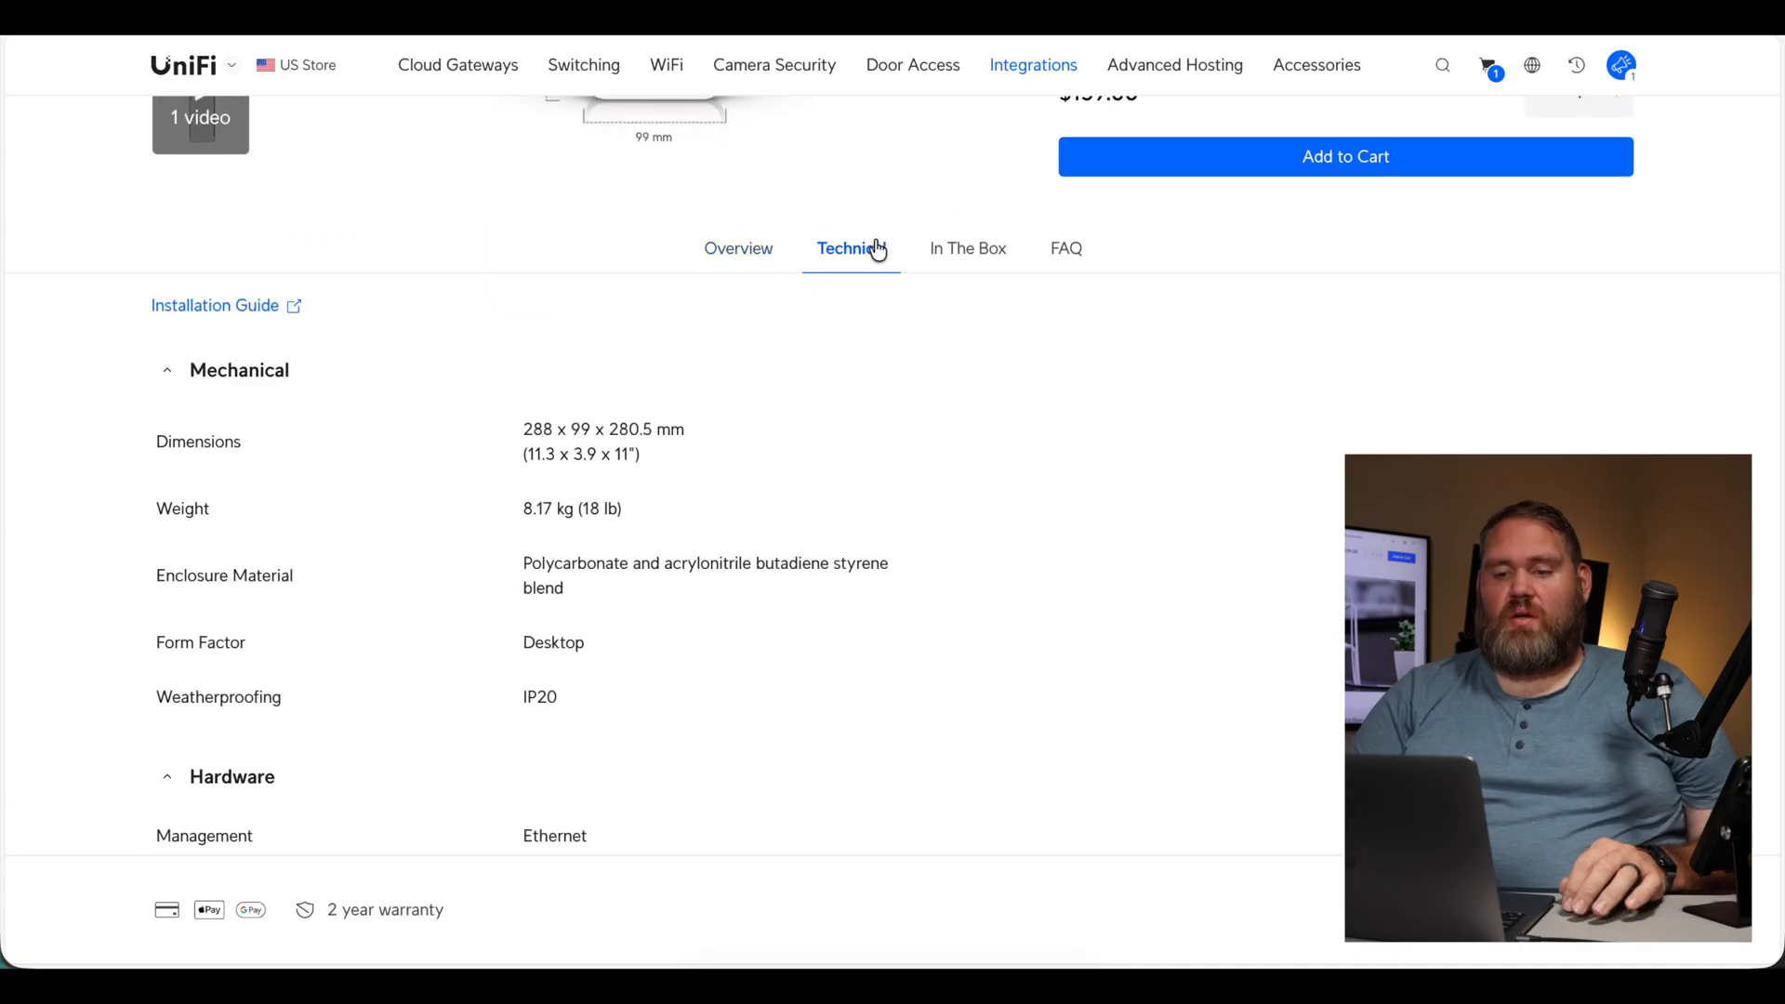
{"action": "scroll", "scroll_direction": "down", "scroll_amount": 3}
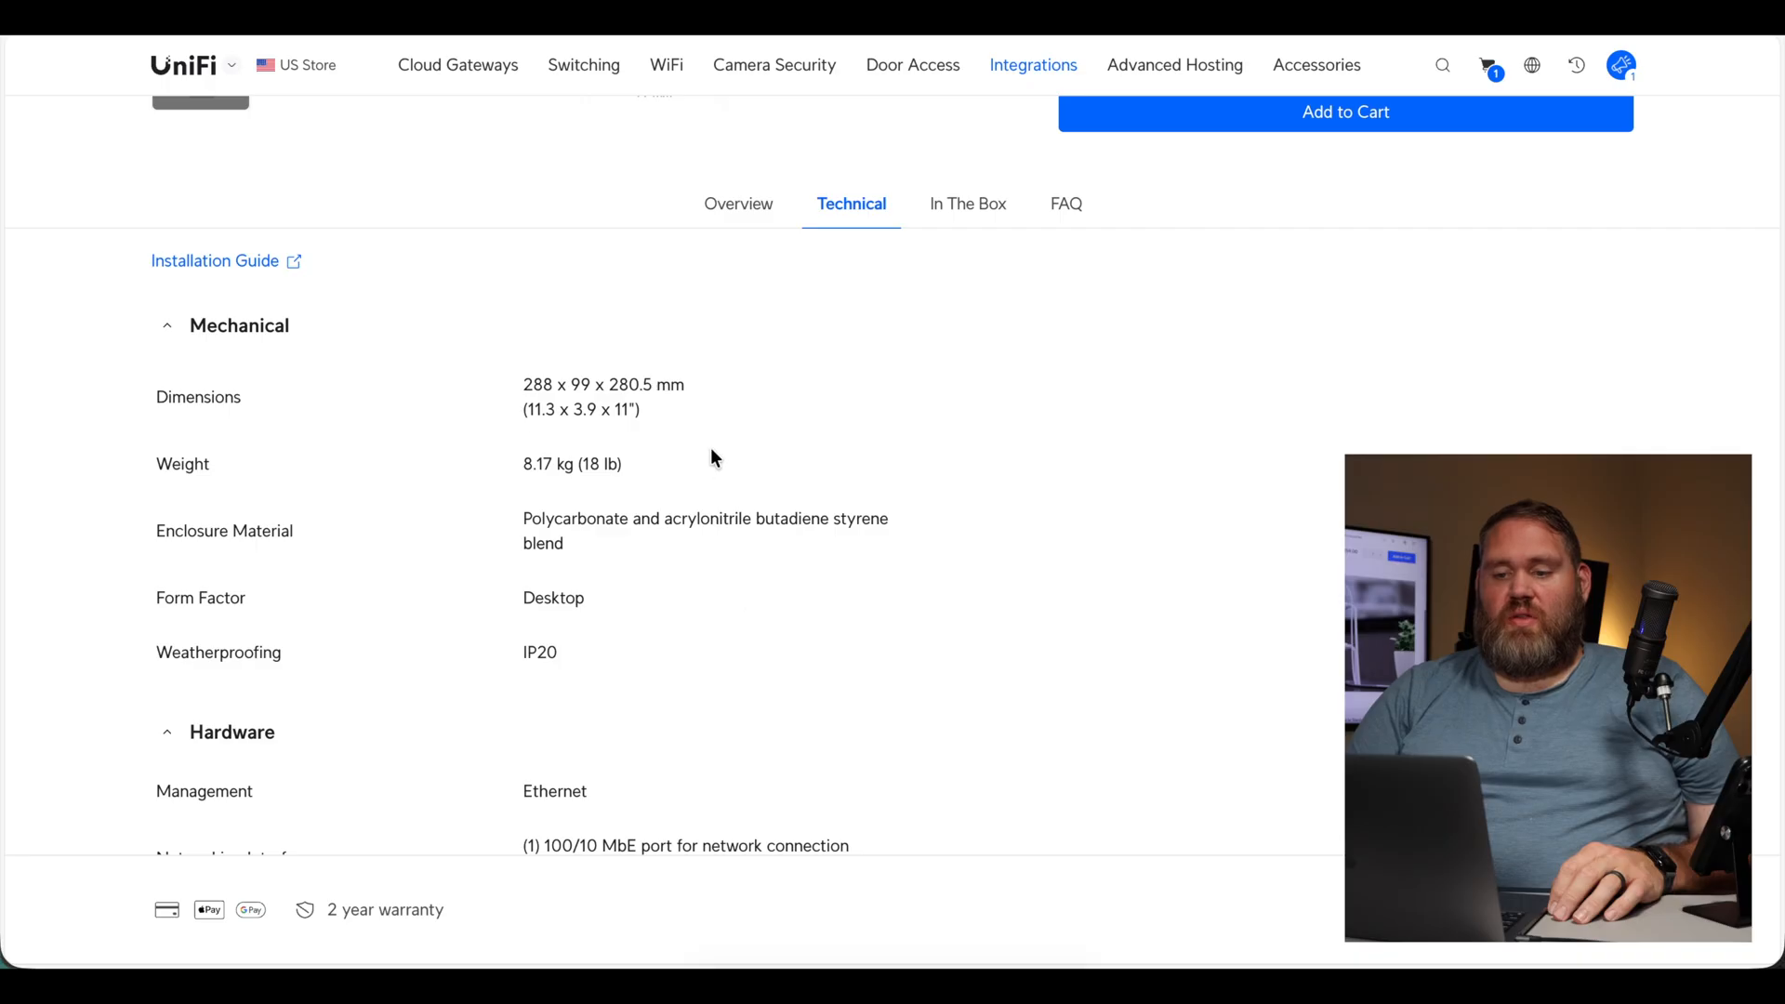
{"action": "mouse_move", "coordinate": [545, 418]}
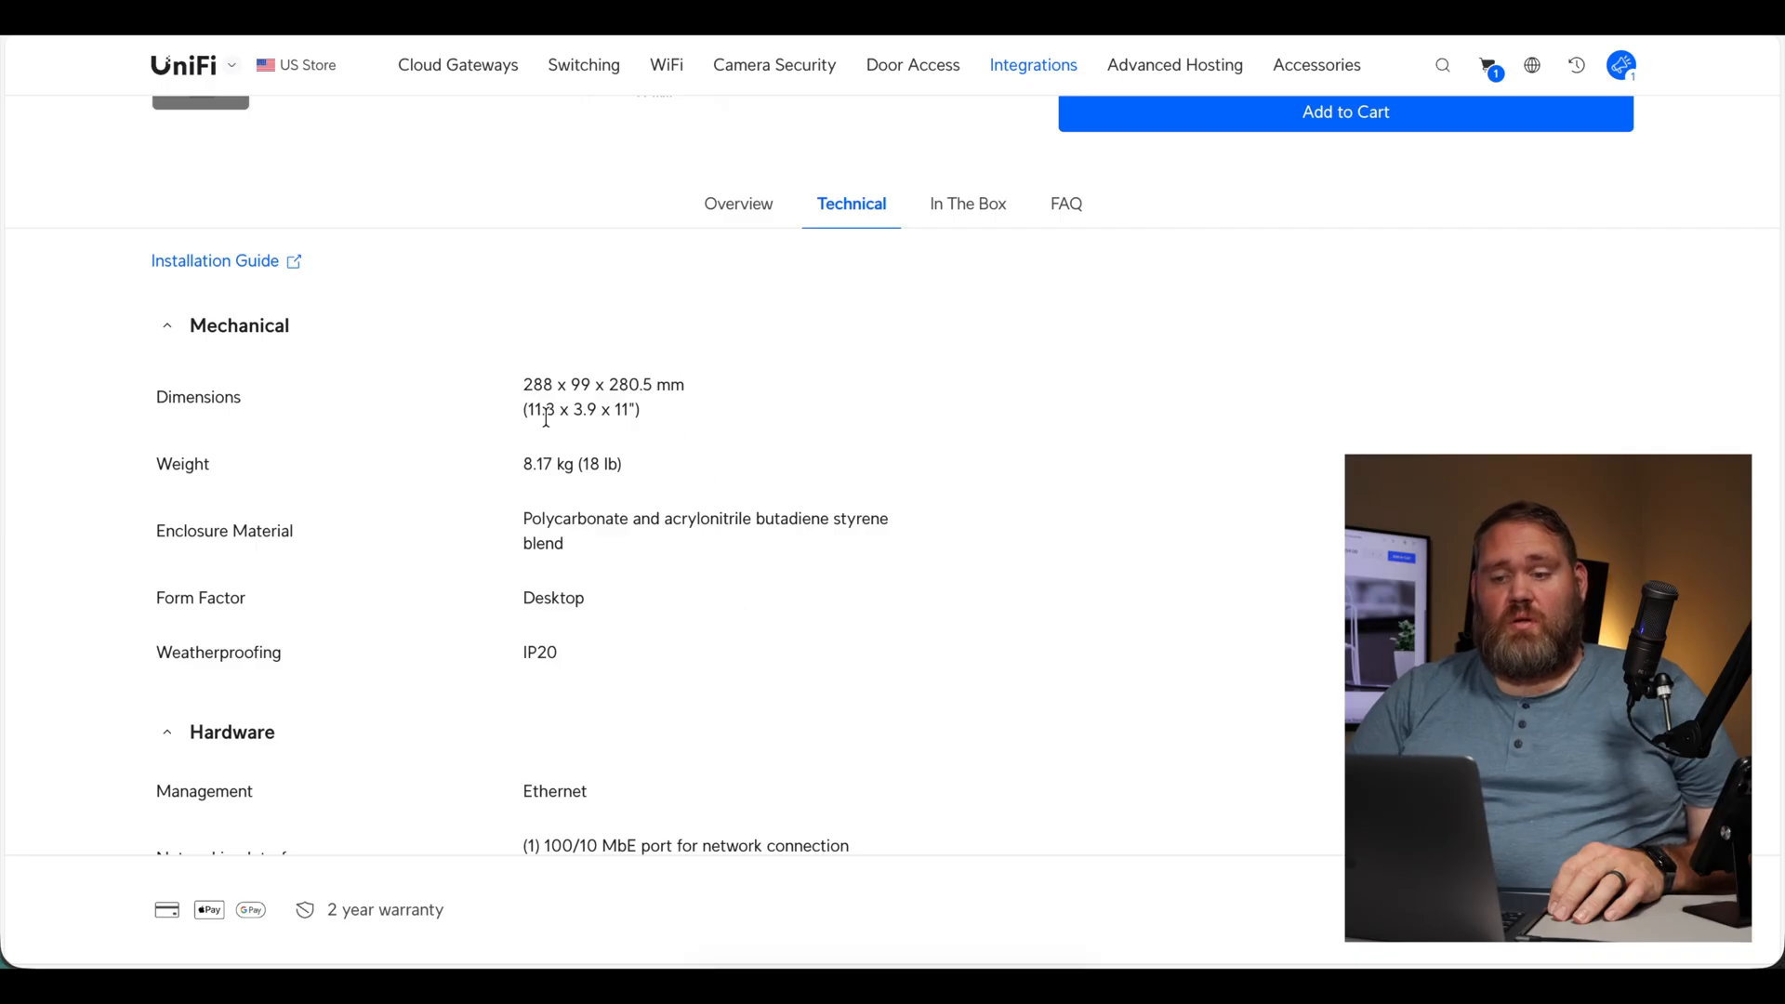
{"action": "mouse_move", "coordinate": [558, 428]}
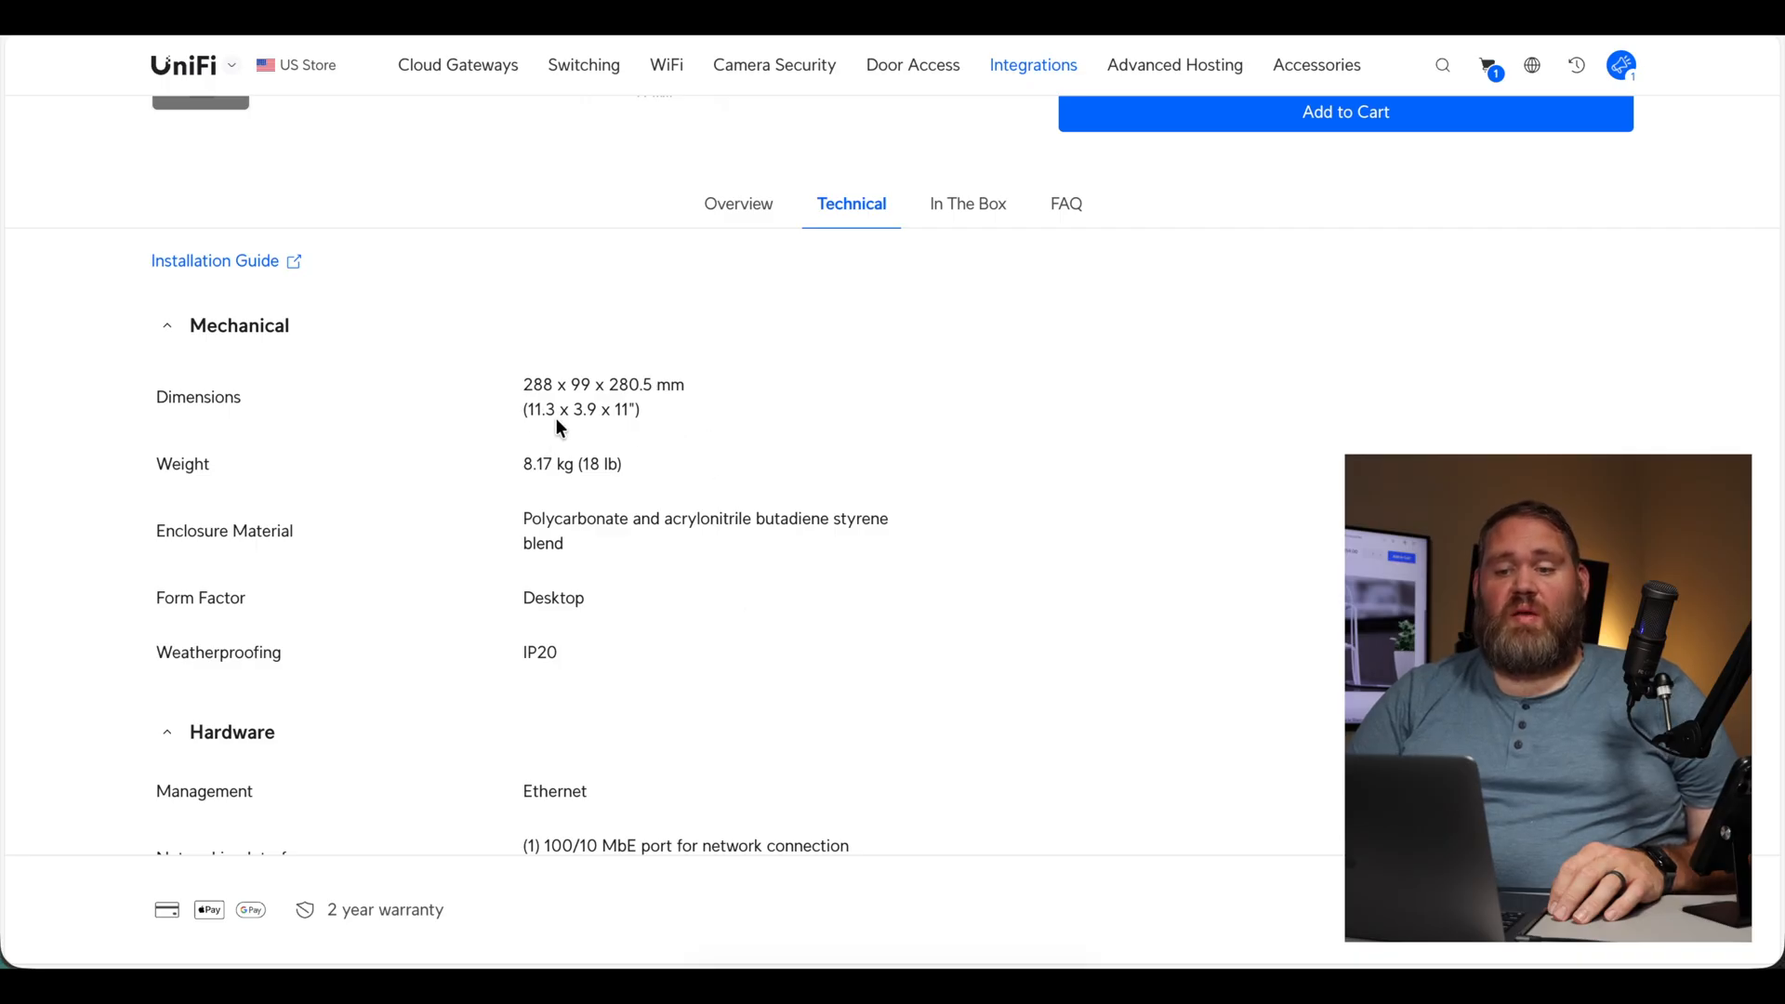
{"action": "mouse_move", "coordinate": [737, 493]}
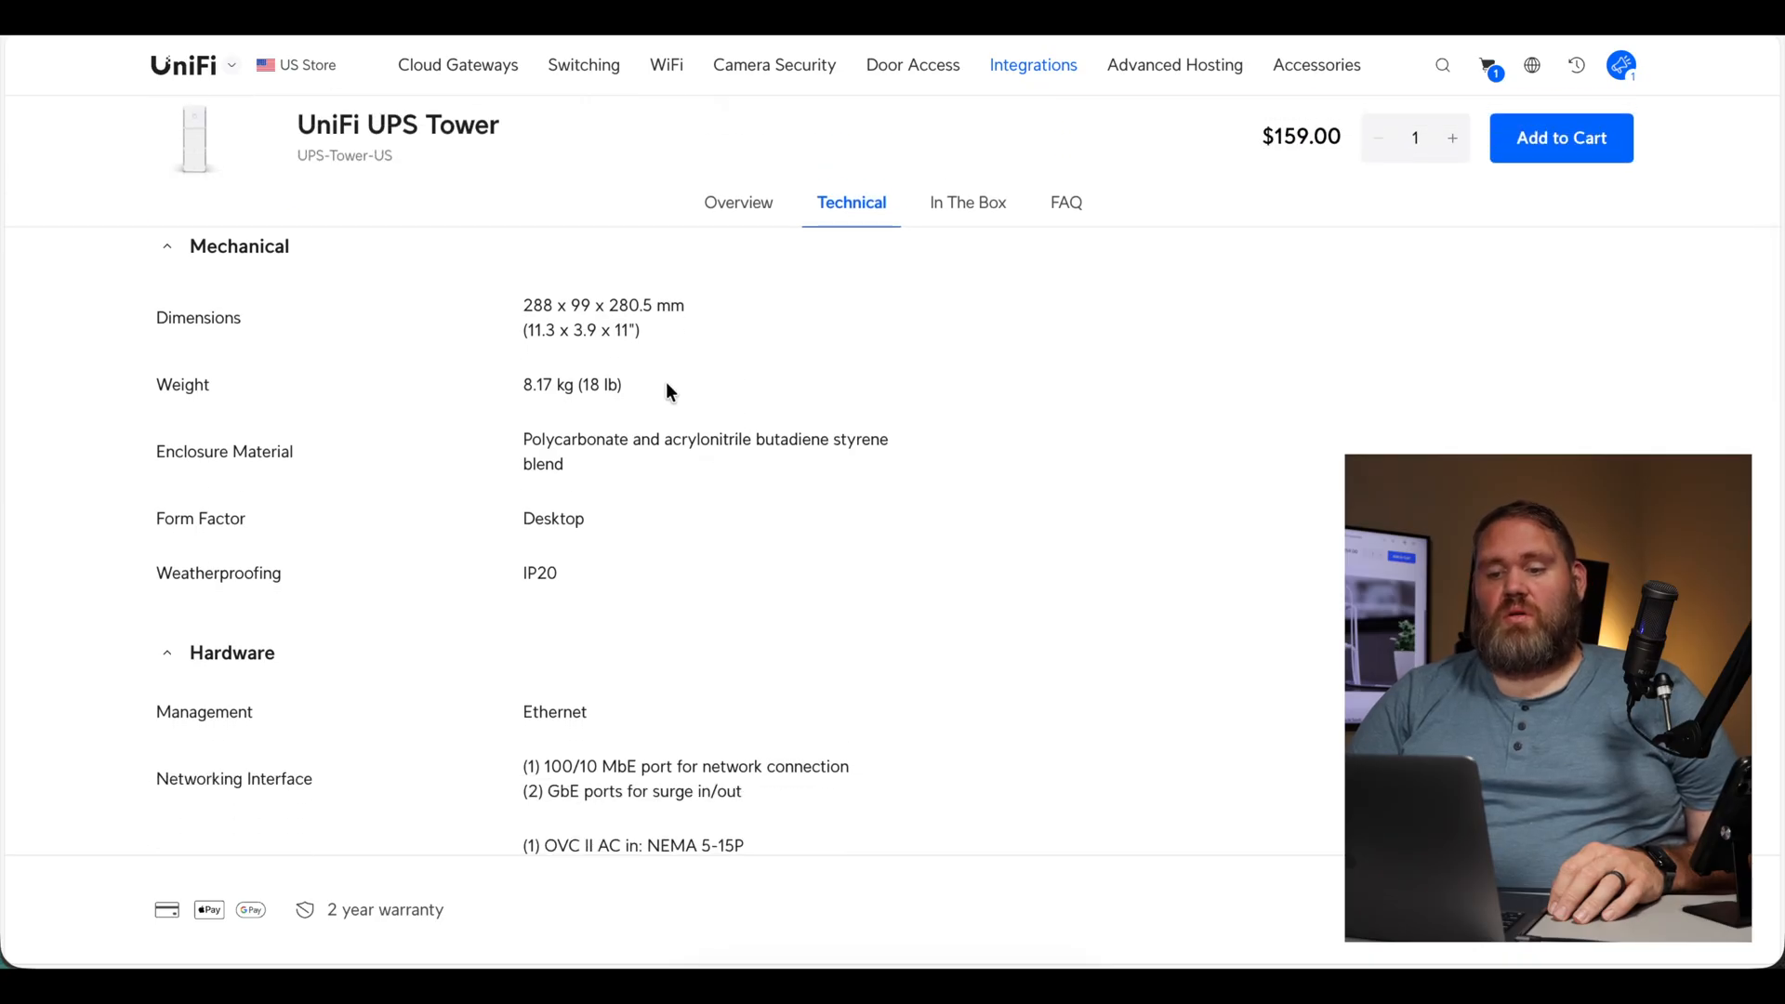
{"action": "mouse_move", "coordinate": [674, 489]}
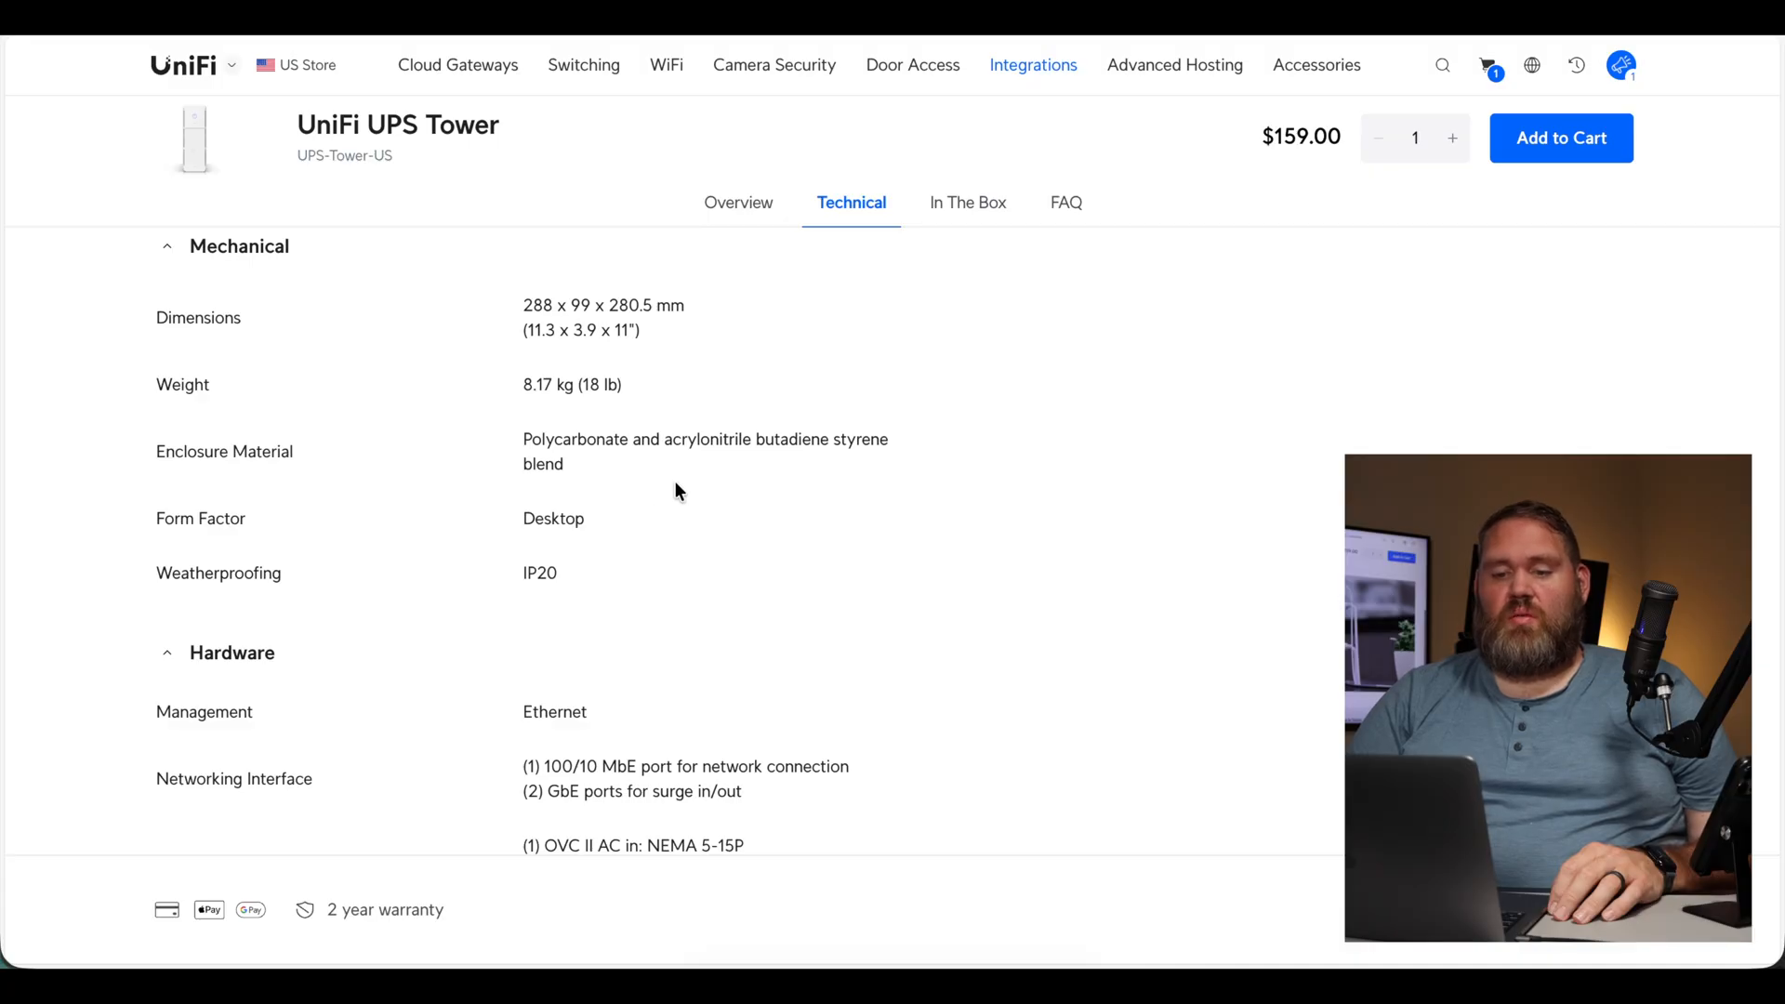
Step: Scroll down through the remainder of the UPS Tower product page
{"action": "scroll", "scroll_direction": "down", "scroll_amount": 3}
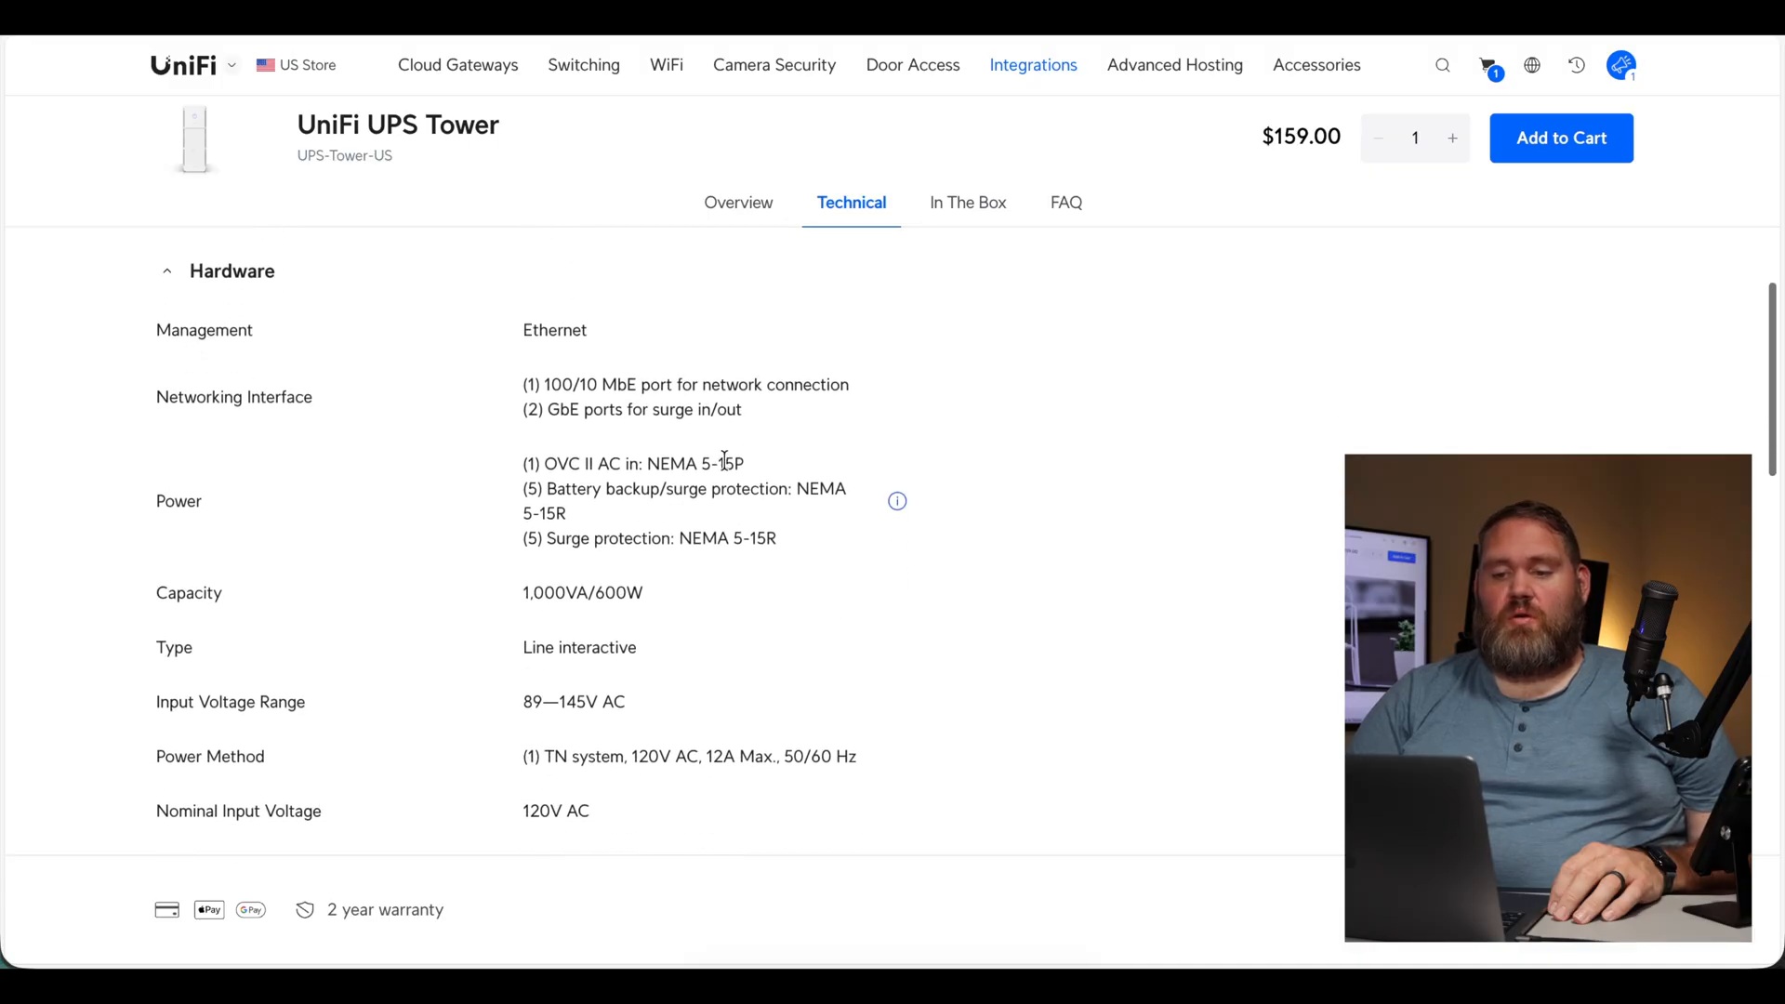
{"action": "scroll", "scroll_direction": "down", "scroll_amount": 3}
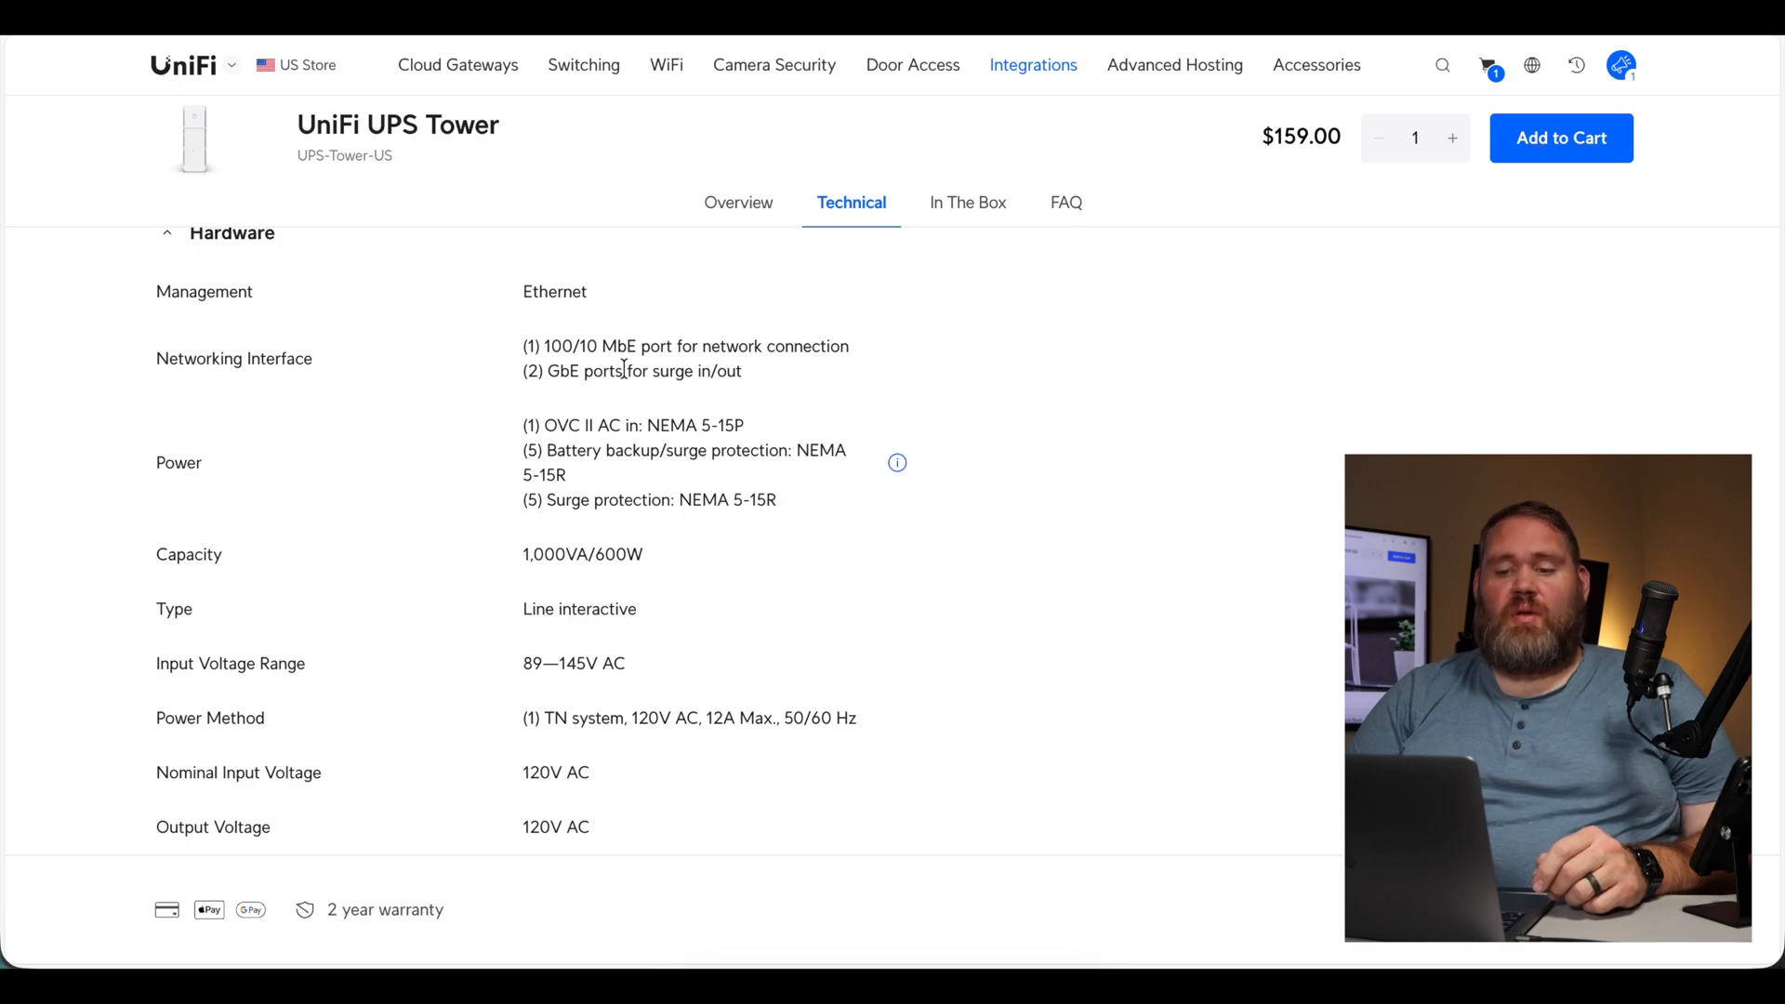
{"action": "scroll", "scroll_direction": "down", "scroll_amount": 3}
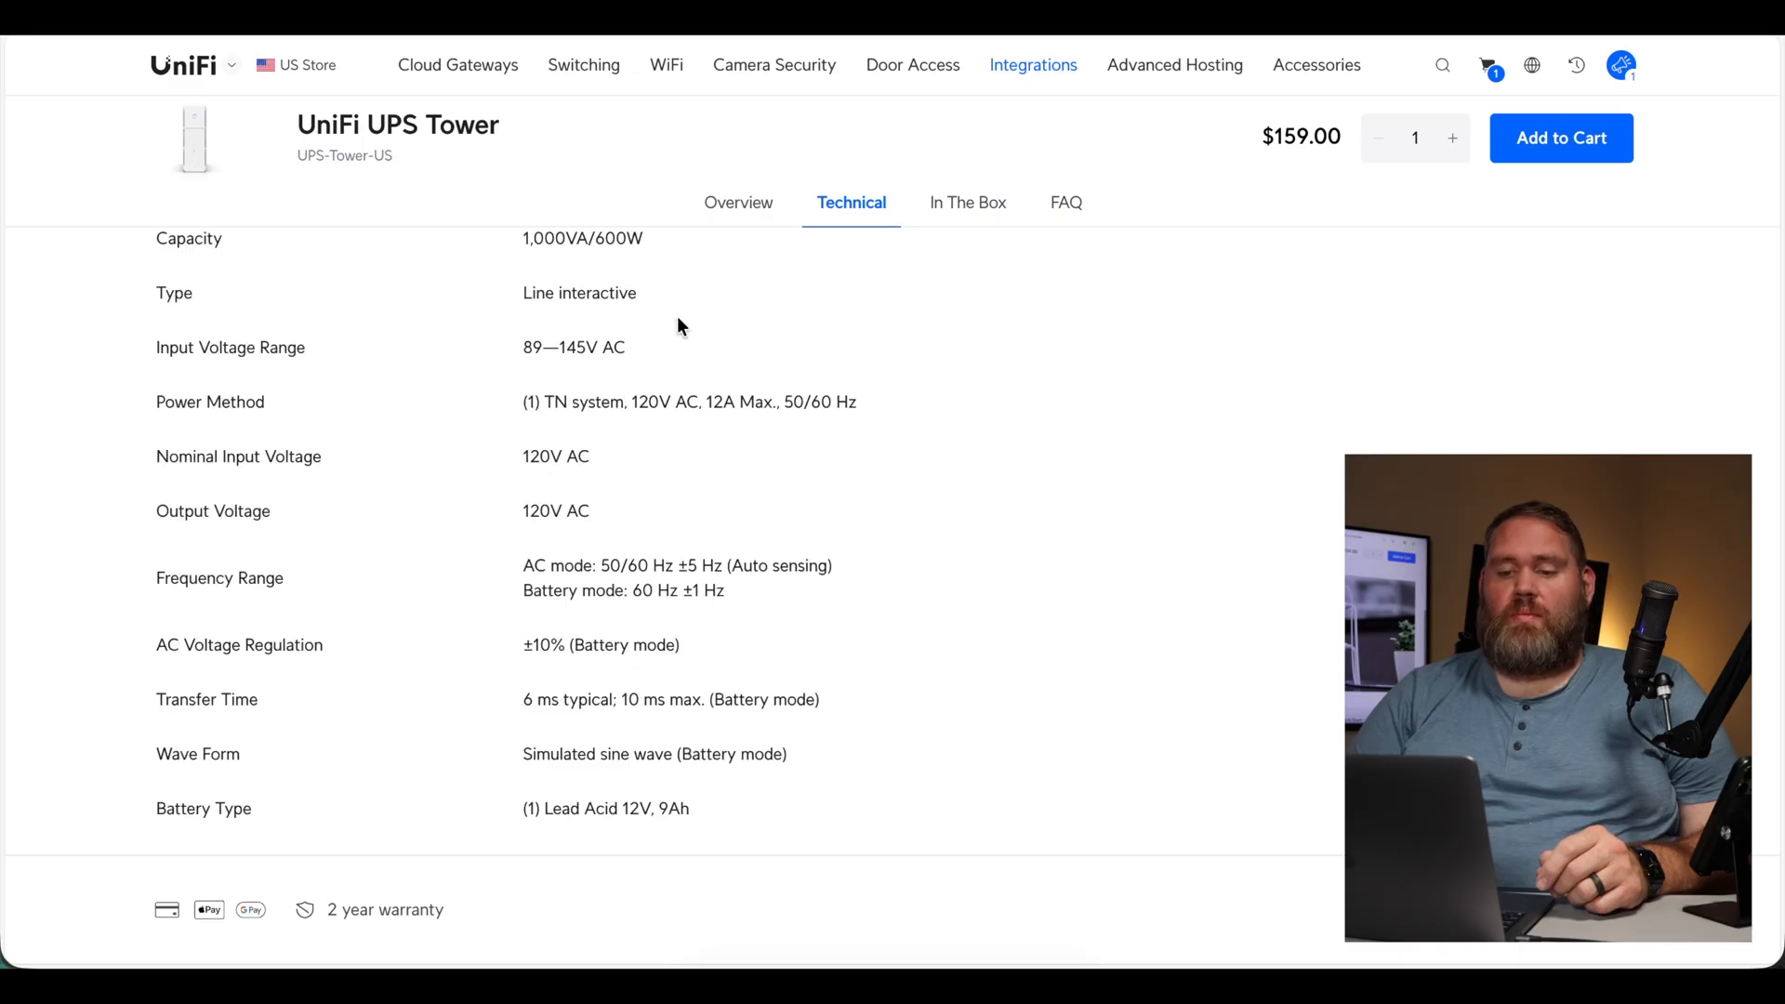
{"action": "mouse_move", "coordinate": [558, 757]}
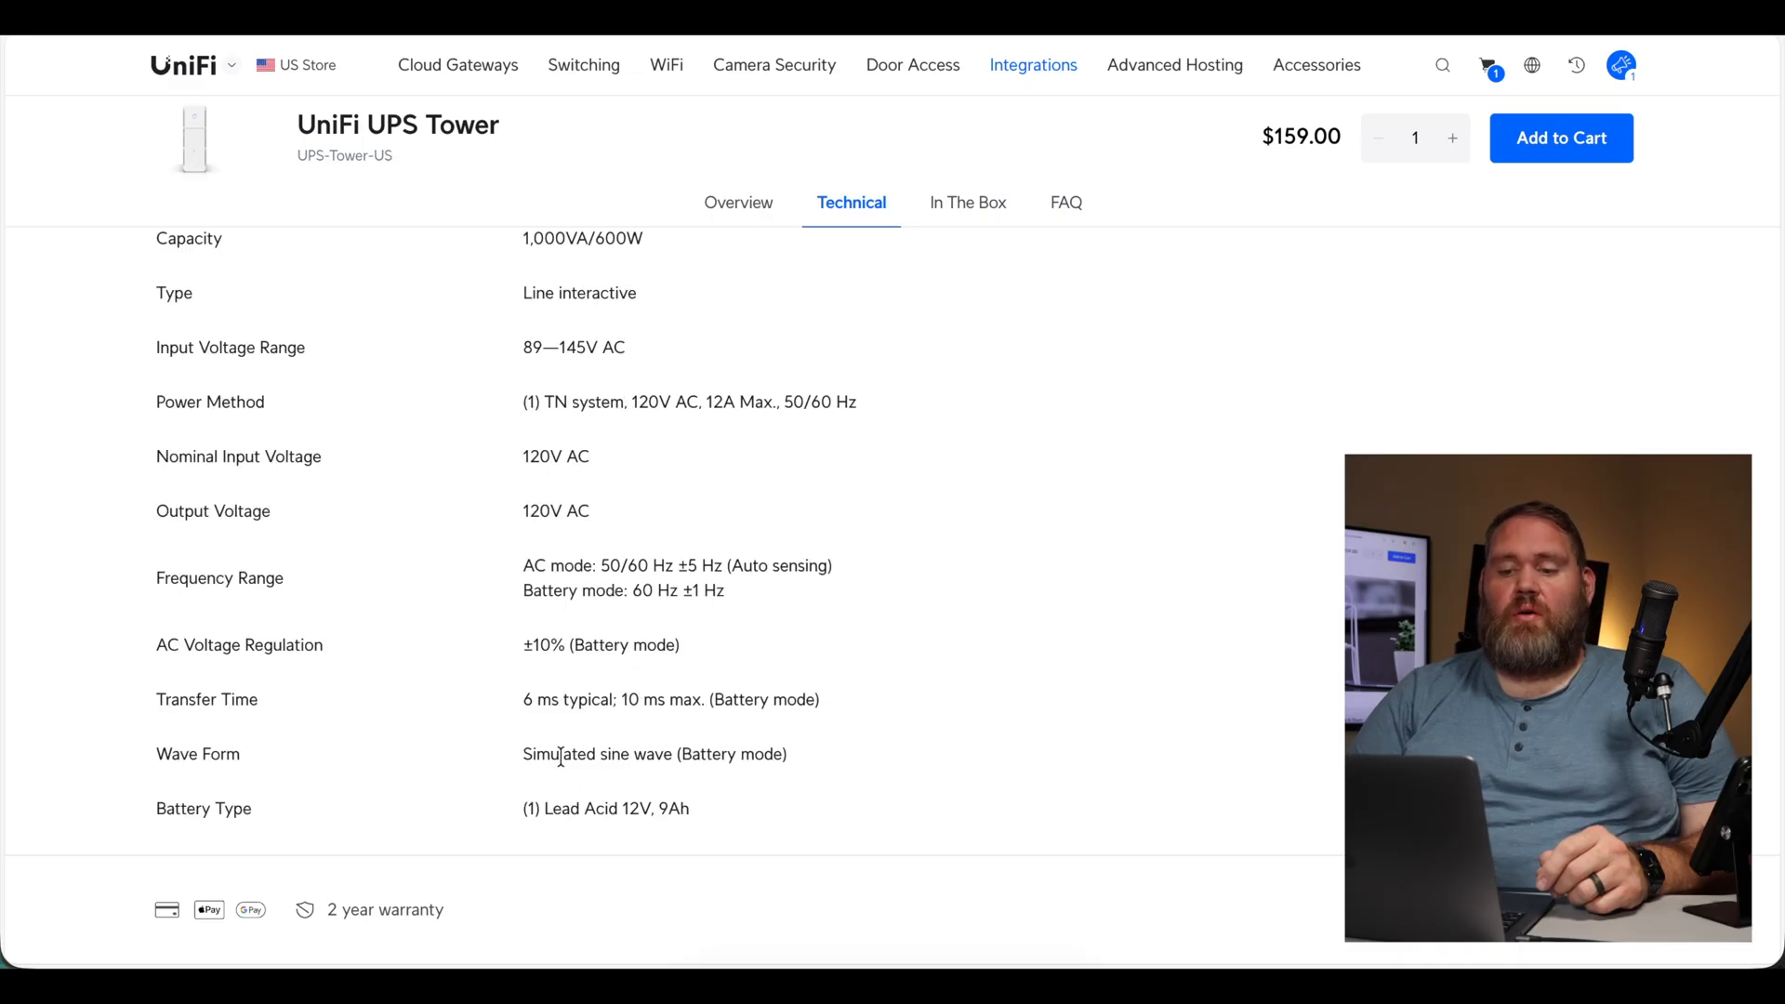
{"action": "mouse_move", "coordinate": [859, 541]}
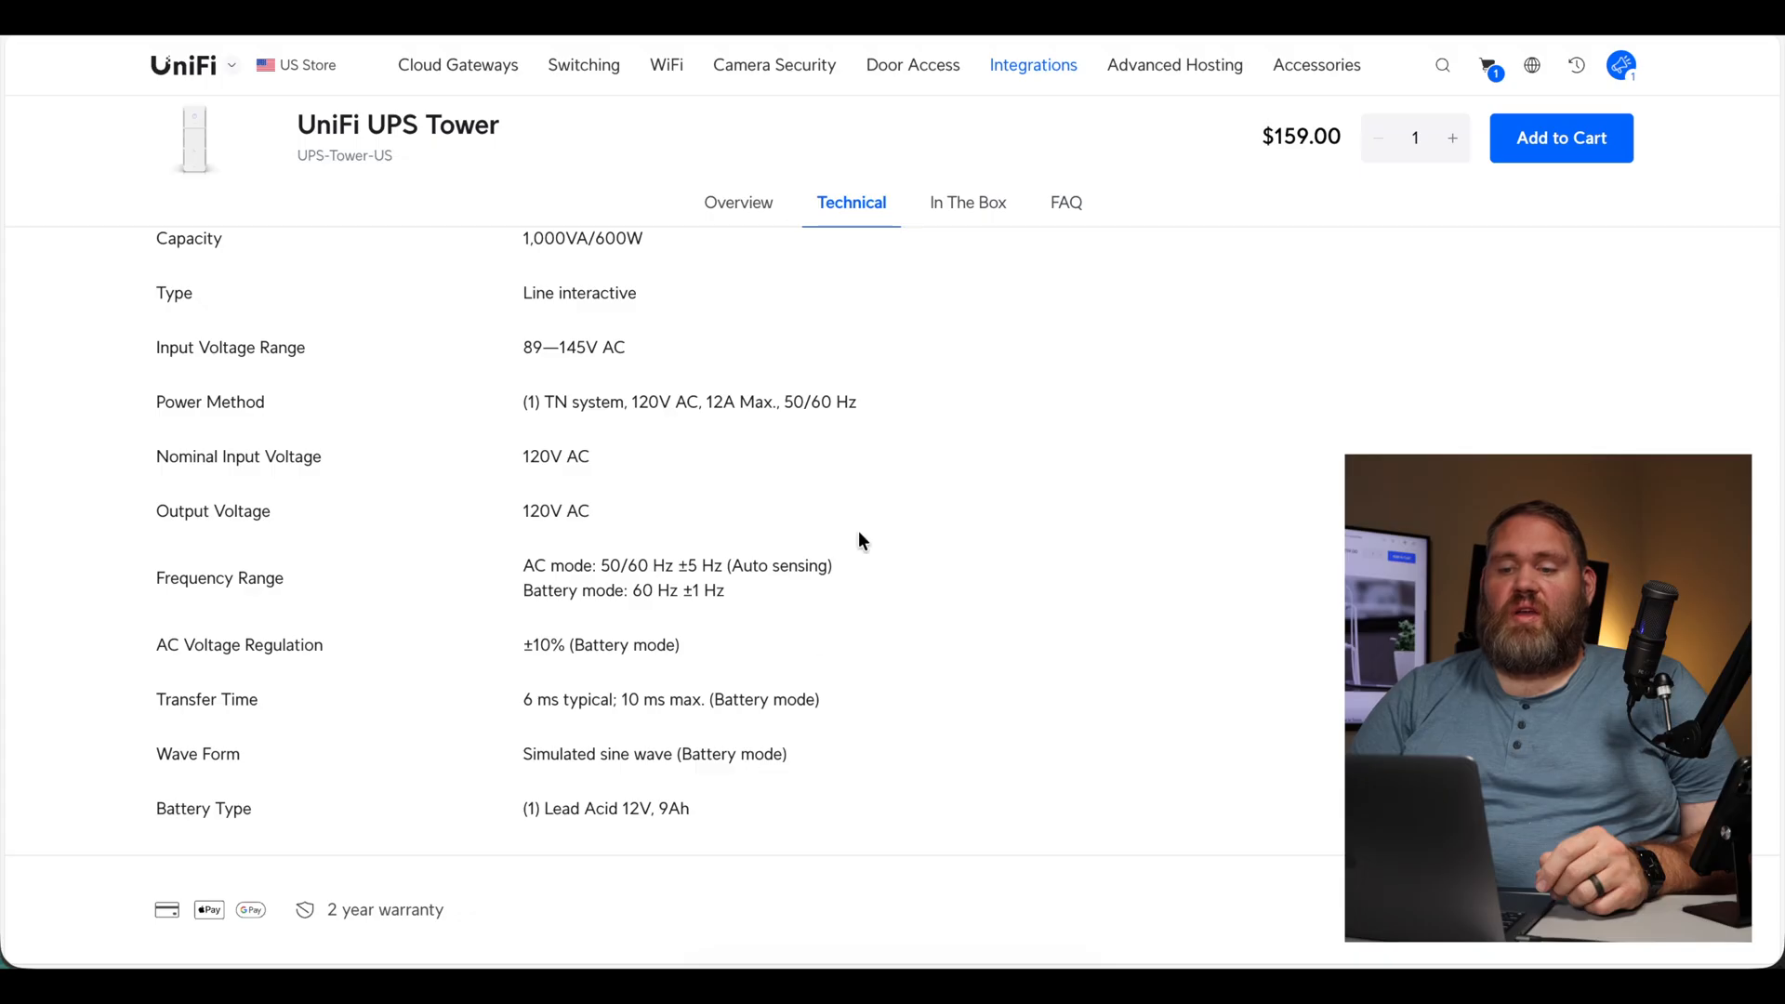
{"action": "mouse_move", "coordinate": [682, 494]}
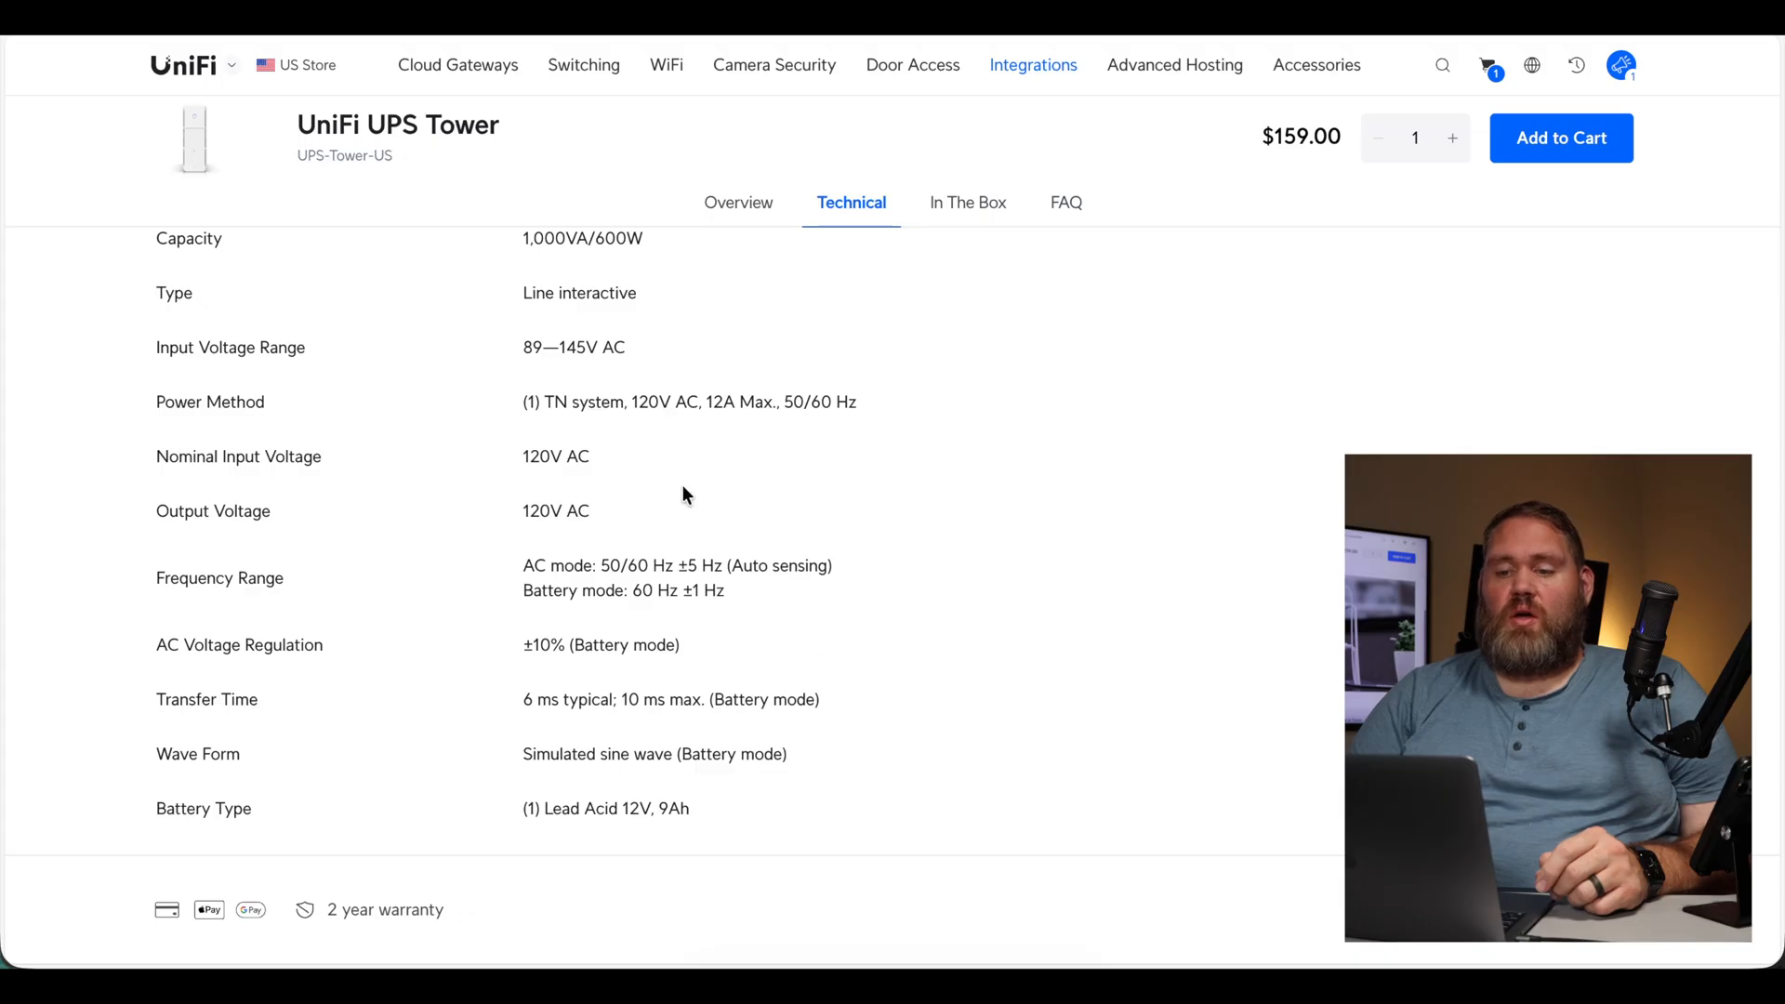
{"action": "scroll", "scroll_direction": "down", "scroll_amount": 3}
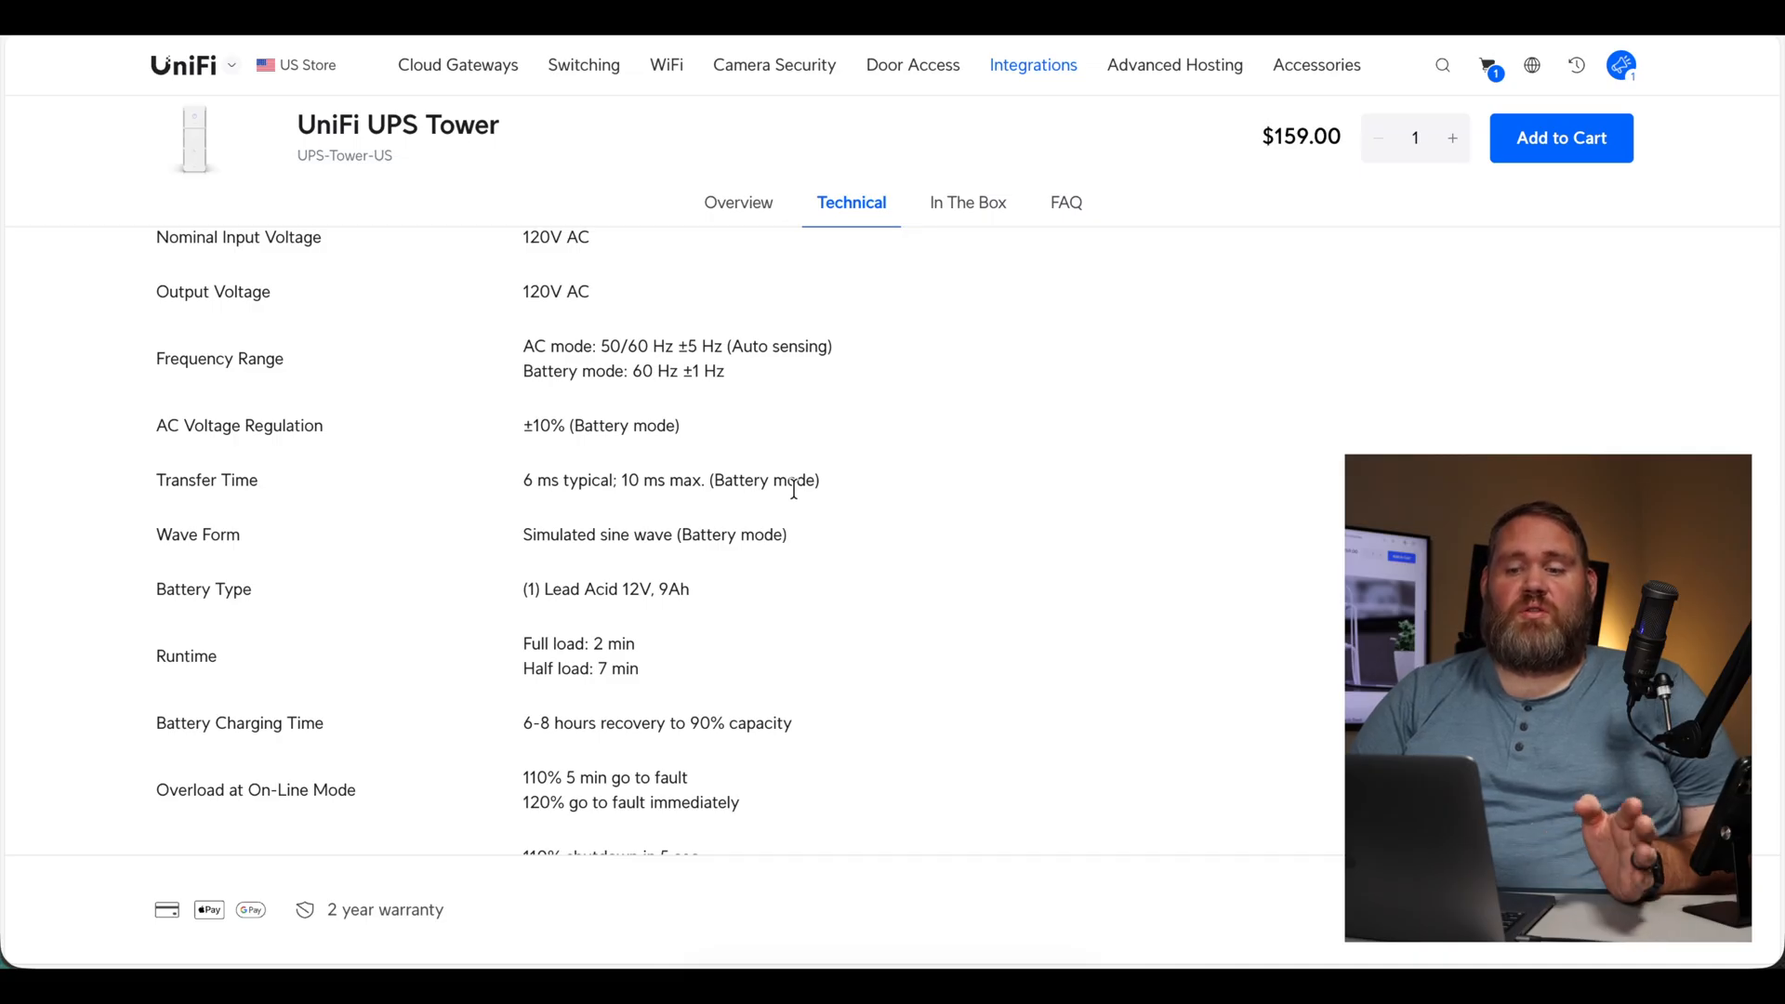
{"action": "scroll", "scroll_direction": "down", "scroll_amount": 3}
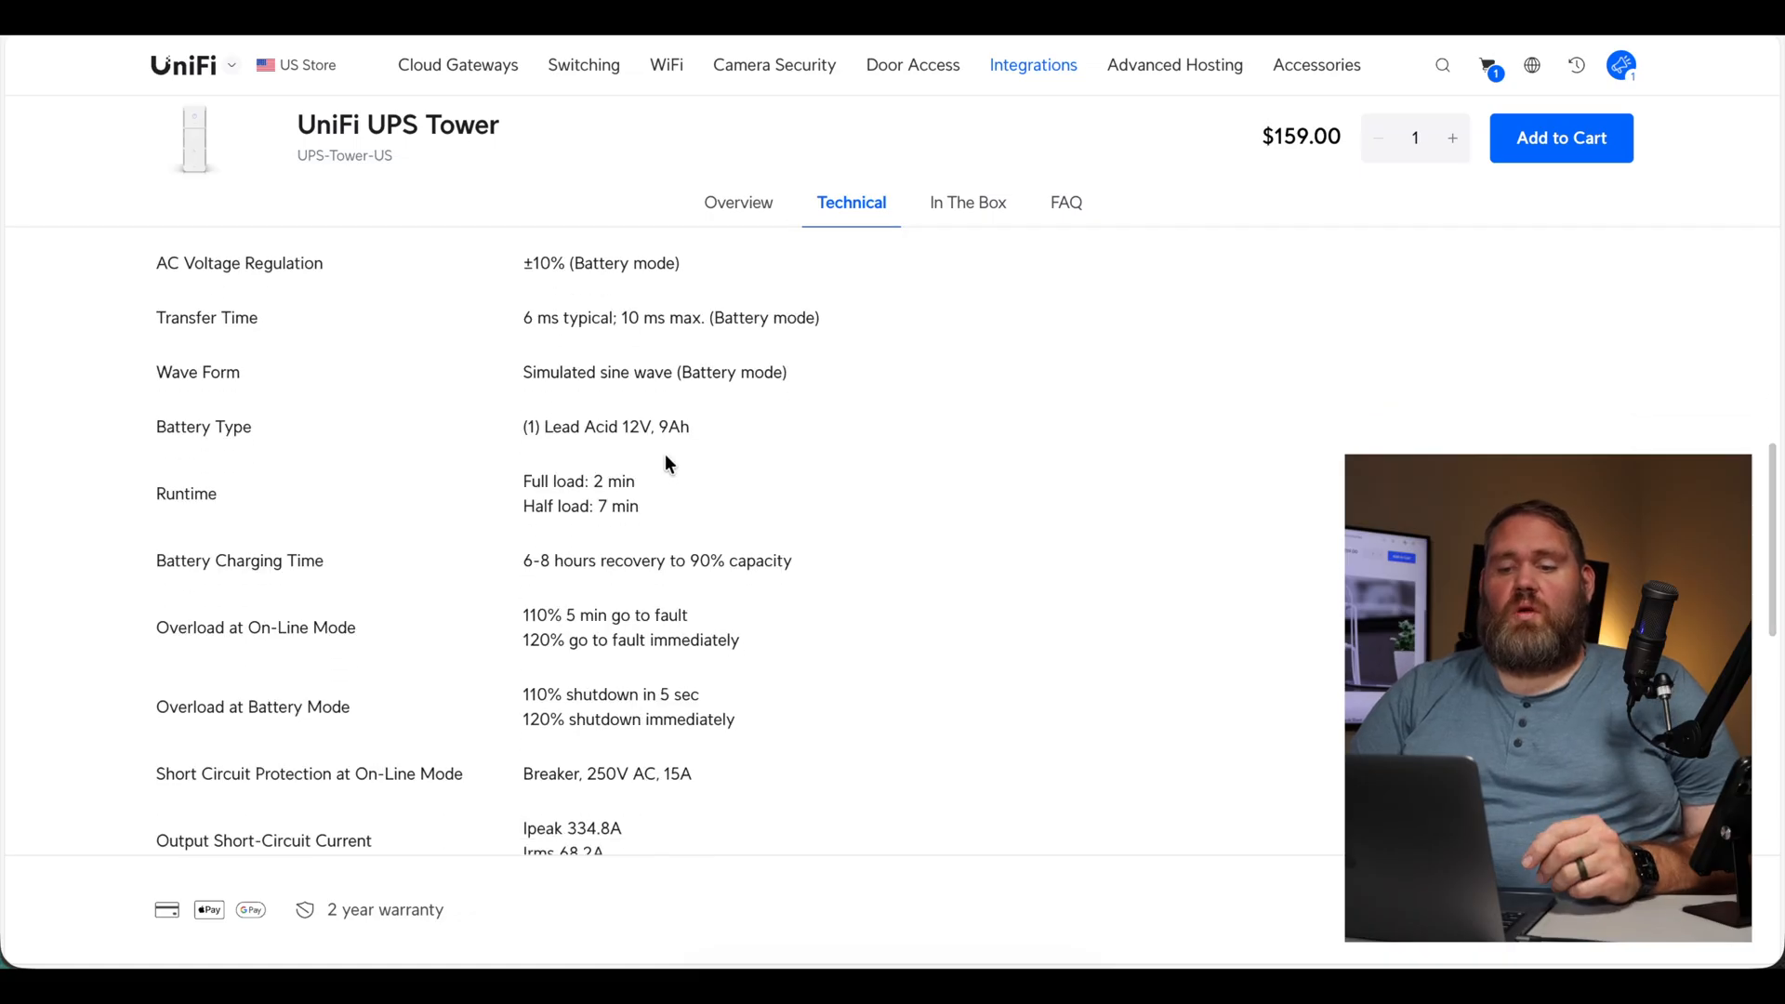
{"action": "mouse_move", "coordinate": [677, 448]}
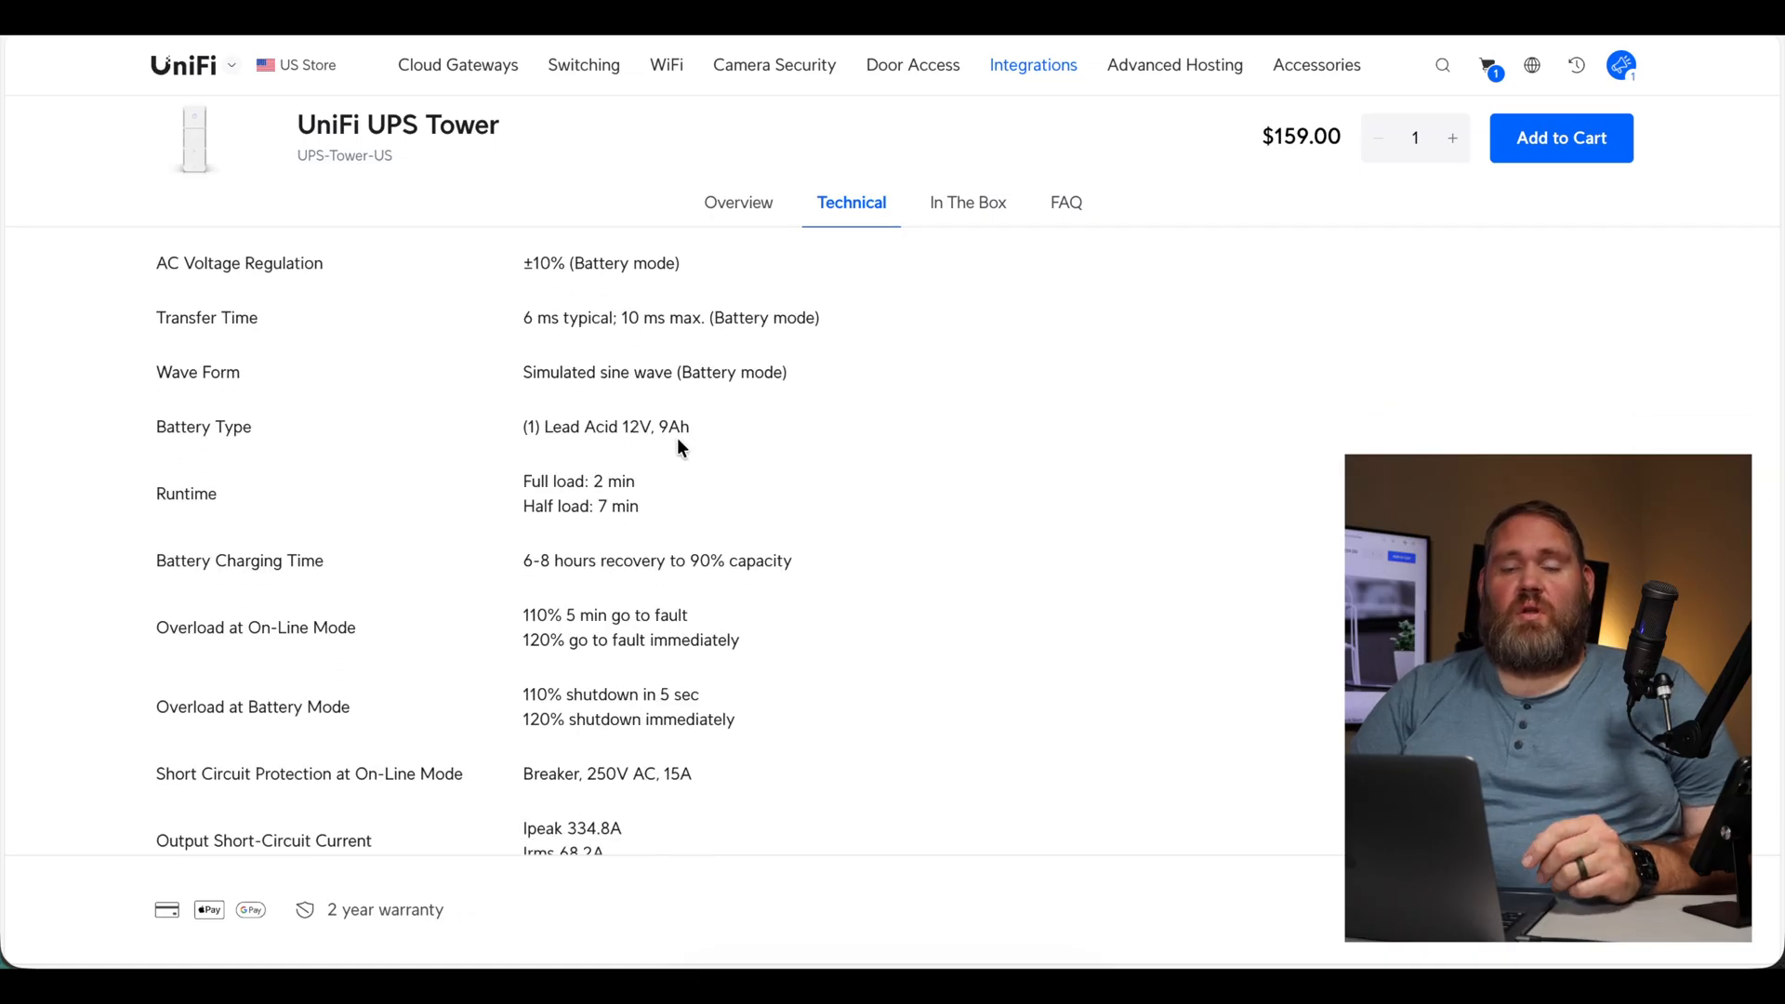
{"action": "mouse_move", "coordinate": [714, 457]}
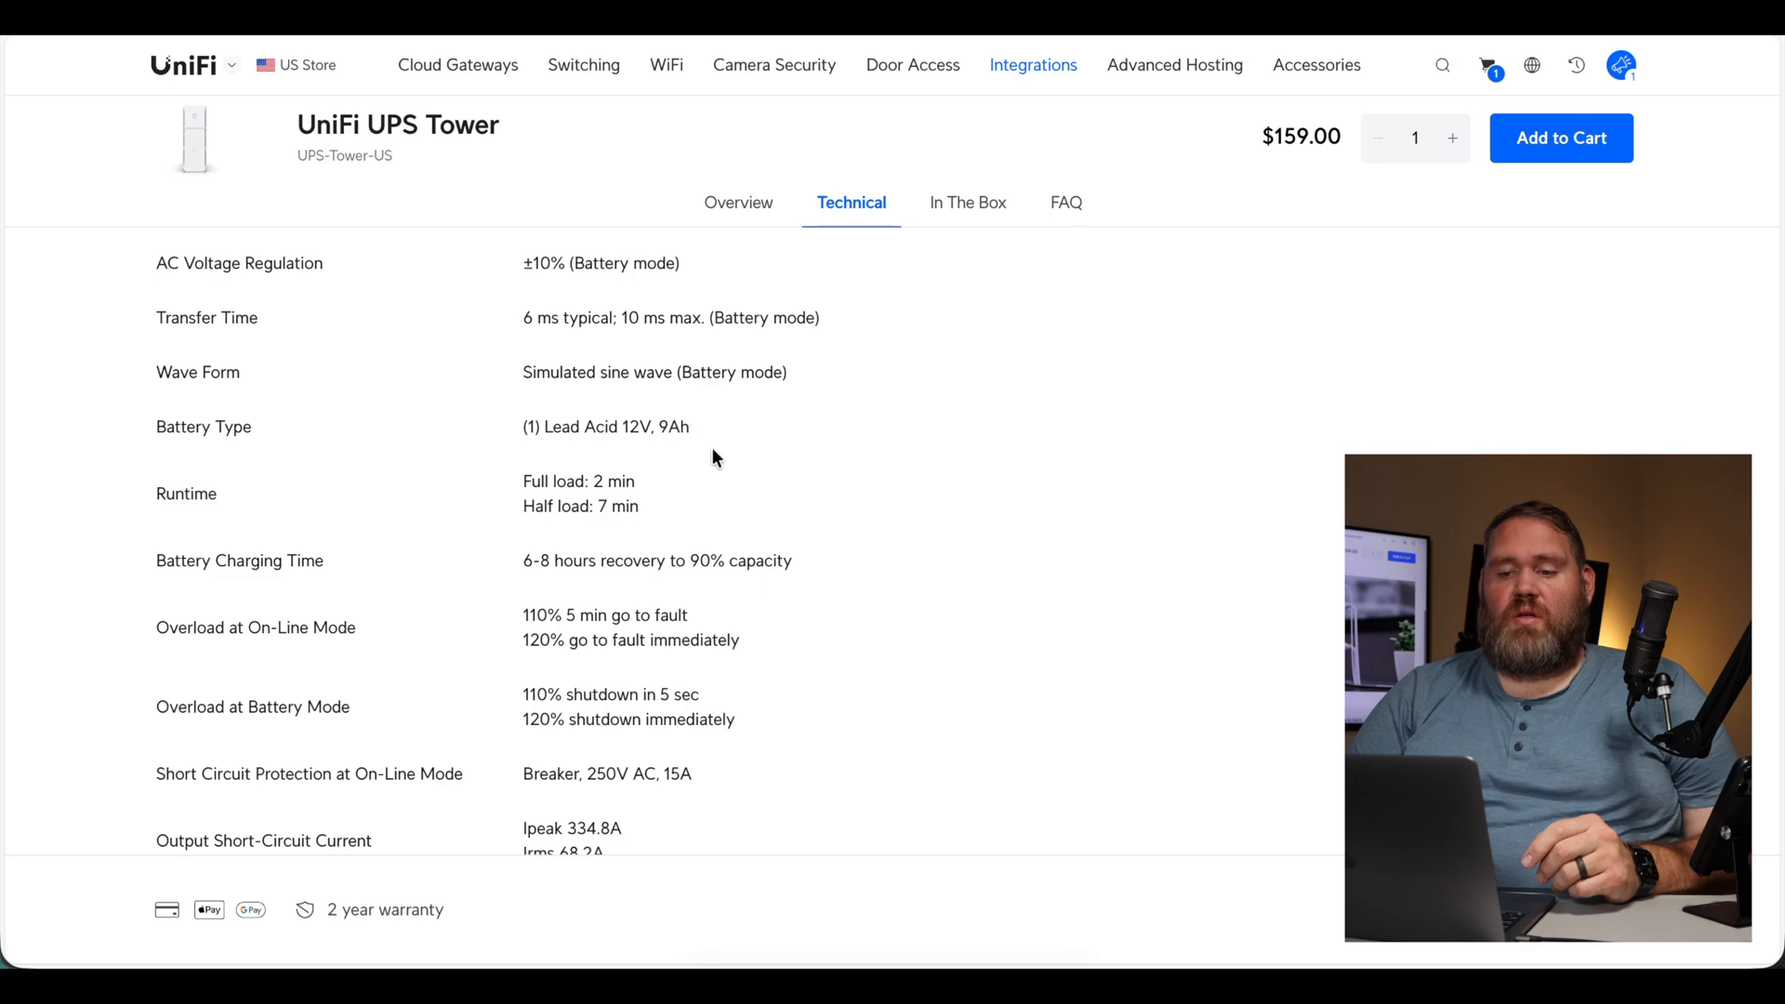
{"action": "scroll", "scroll_direction": "down", "scroll_amount": 3}
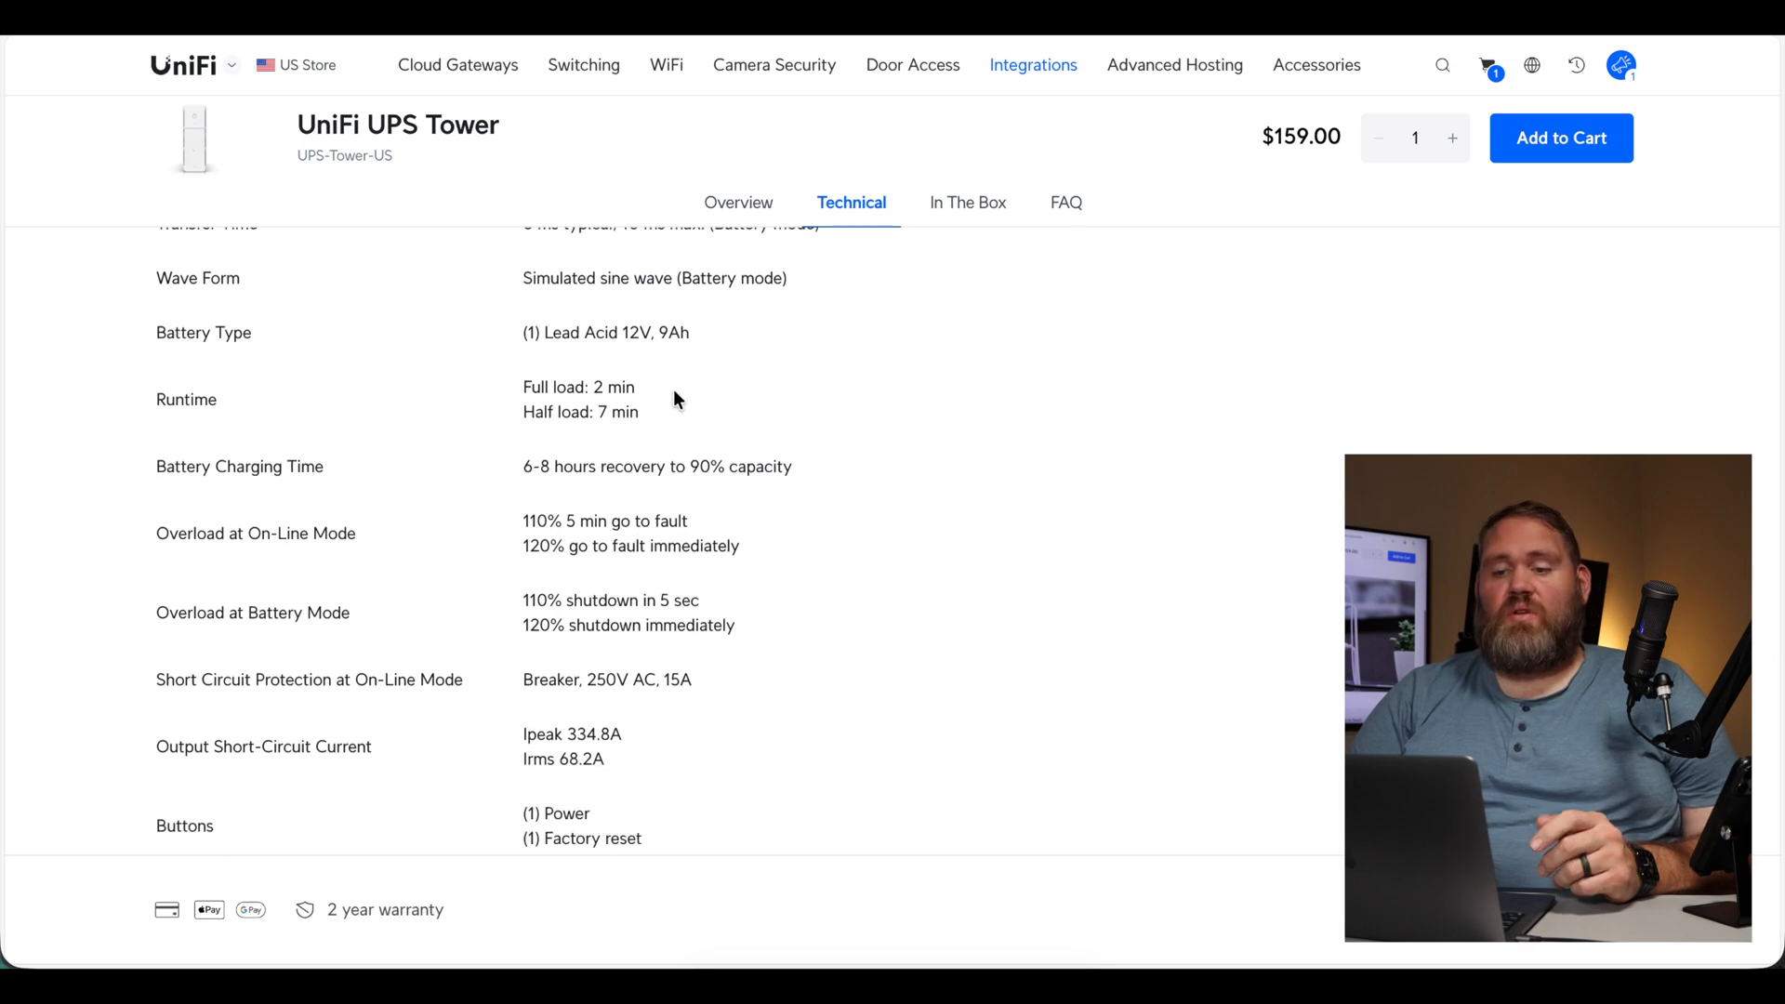
{"action": "mouse_move", "coordinate": [814, 465]}
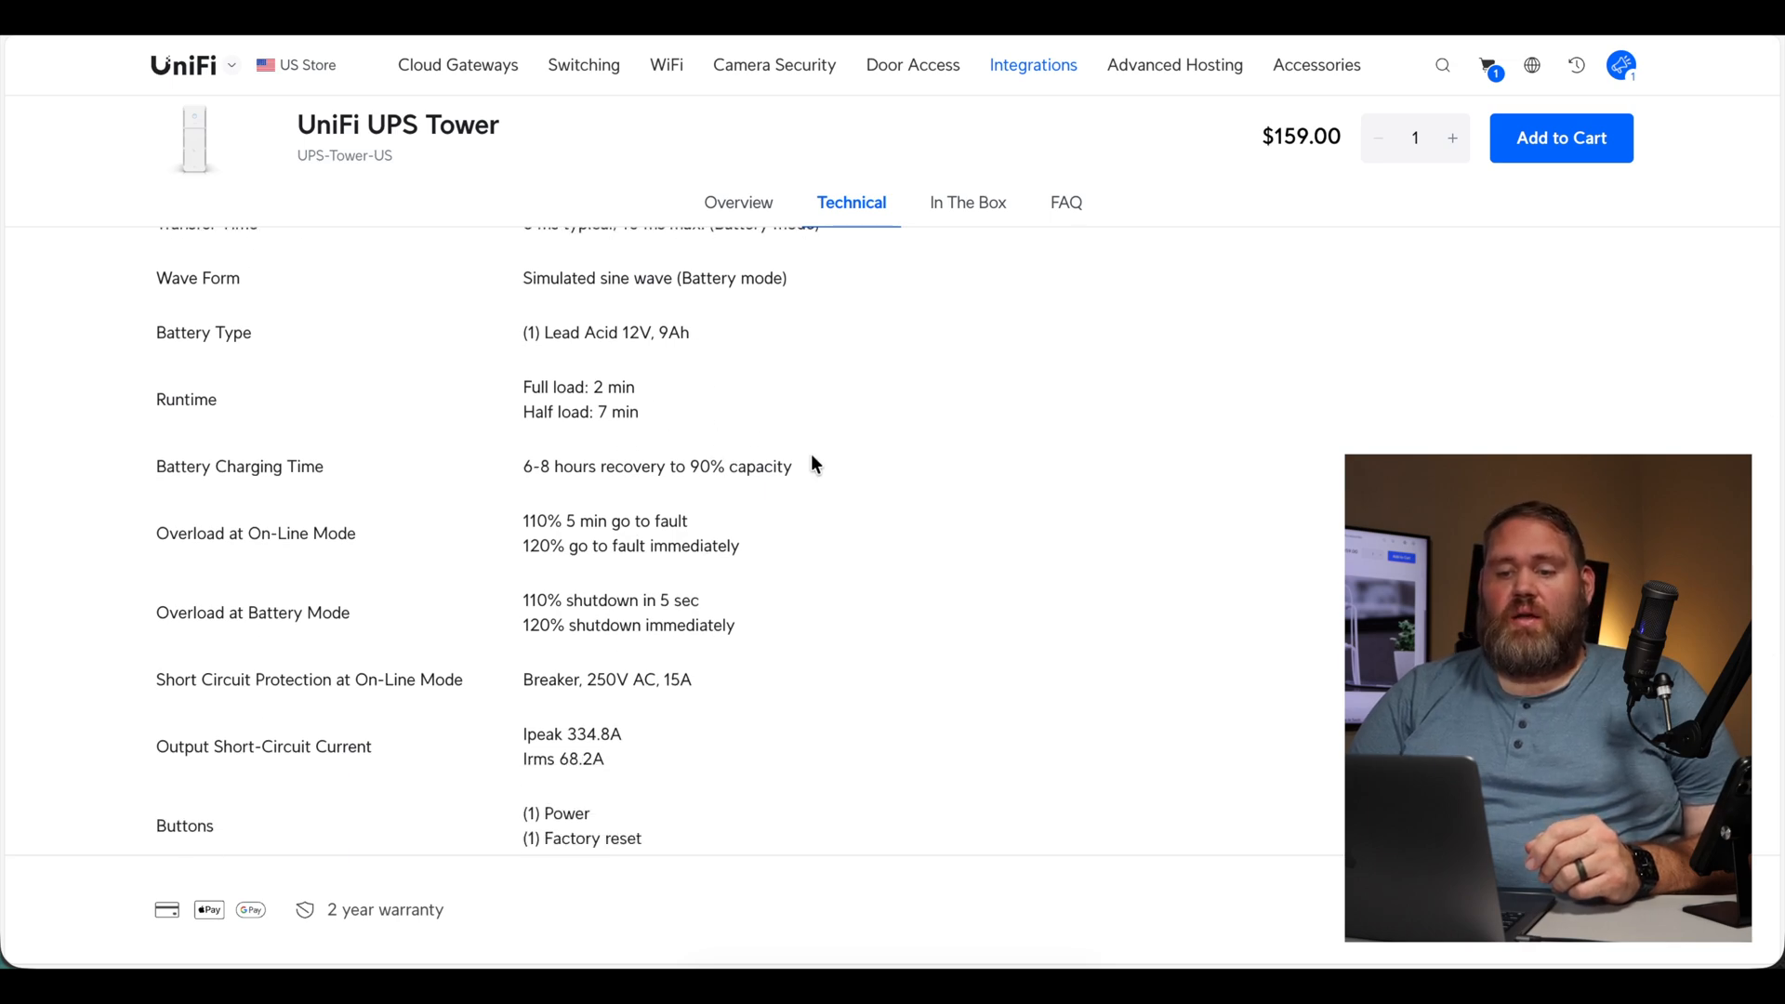
{"action": "mouse_move", "coordinate": [551, 487]}
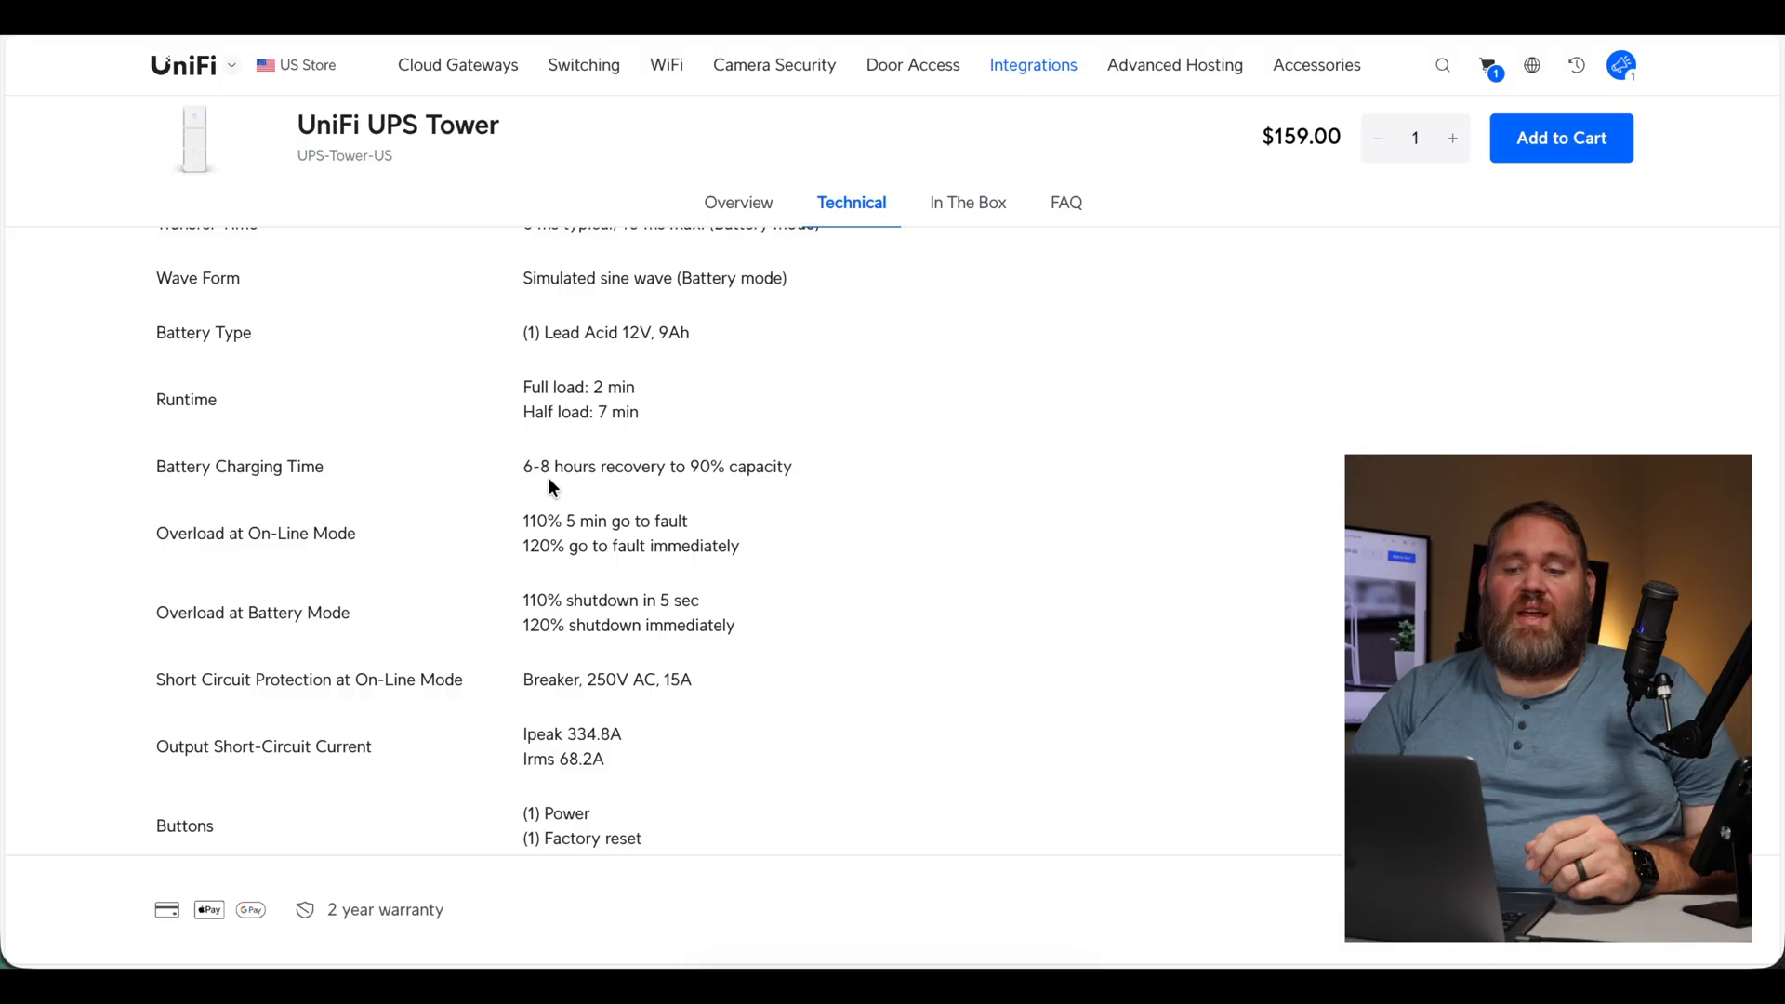
{"action": "mouse_move", "coordinate": [824, 500]}
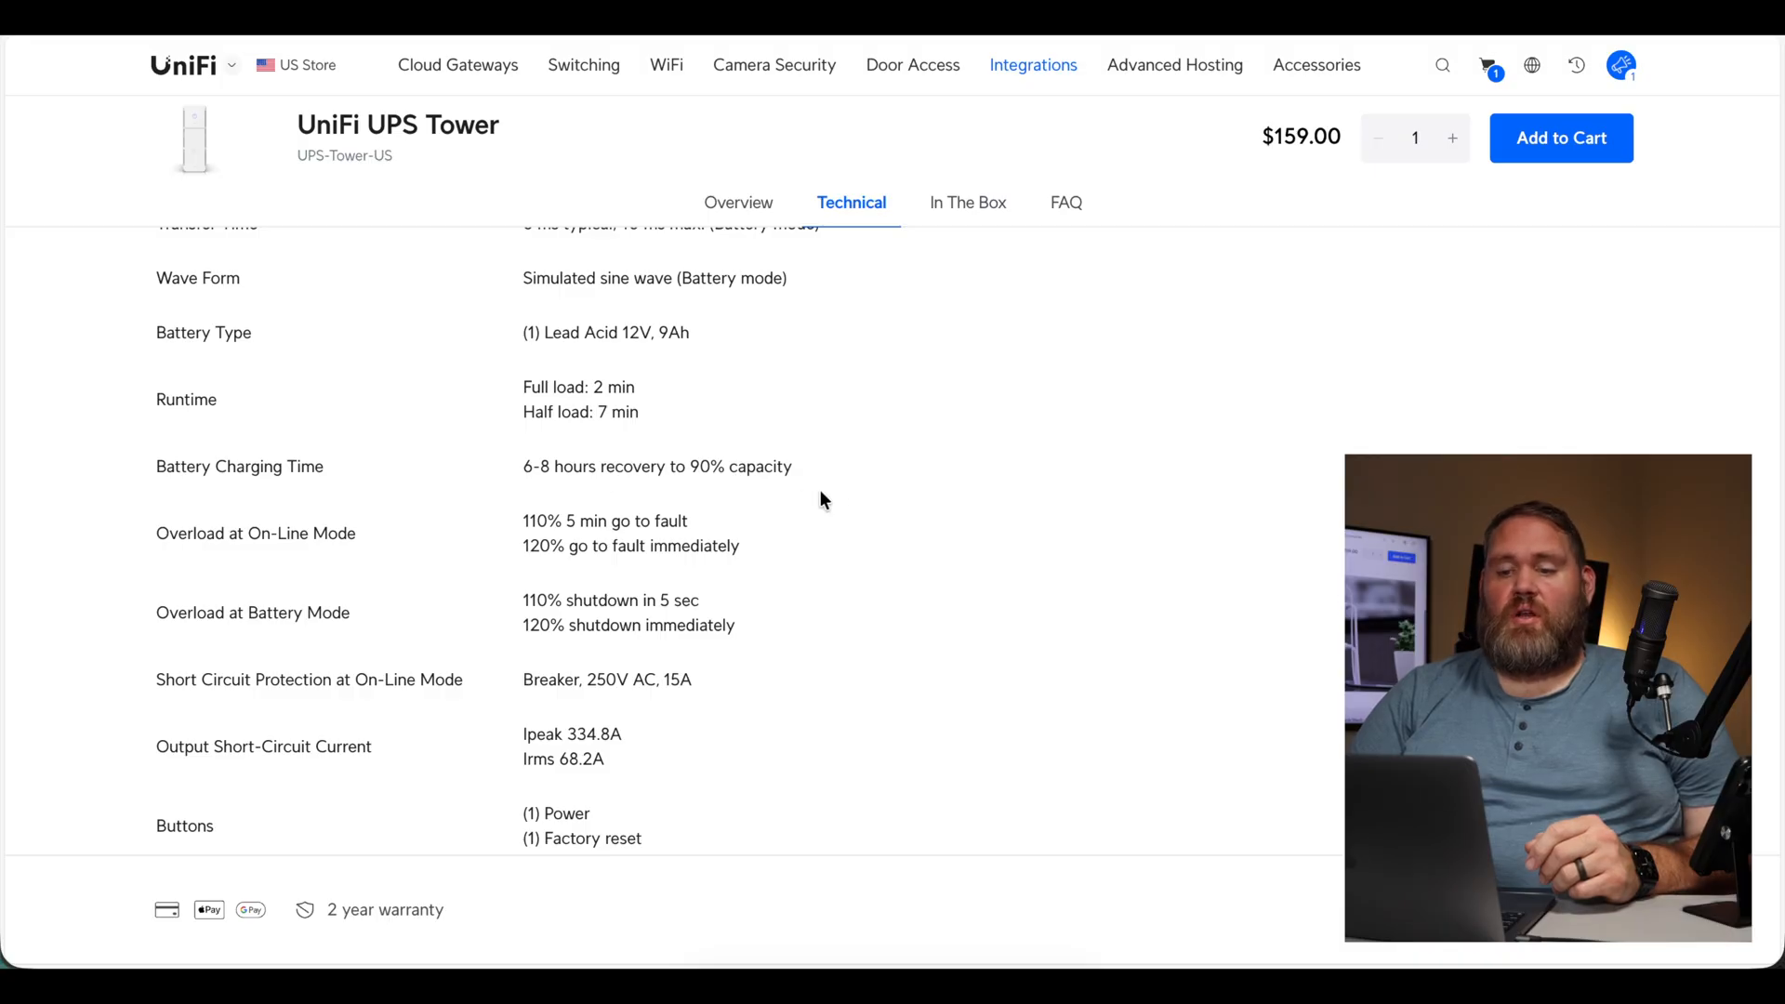
Step: Reach the related products and open the UniFi UPS 2U page at $279.00
{"action": "scroll", "scroll_direction": "down", "scroll_amount": 3}
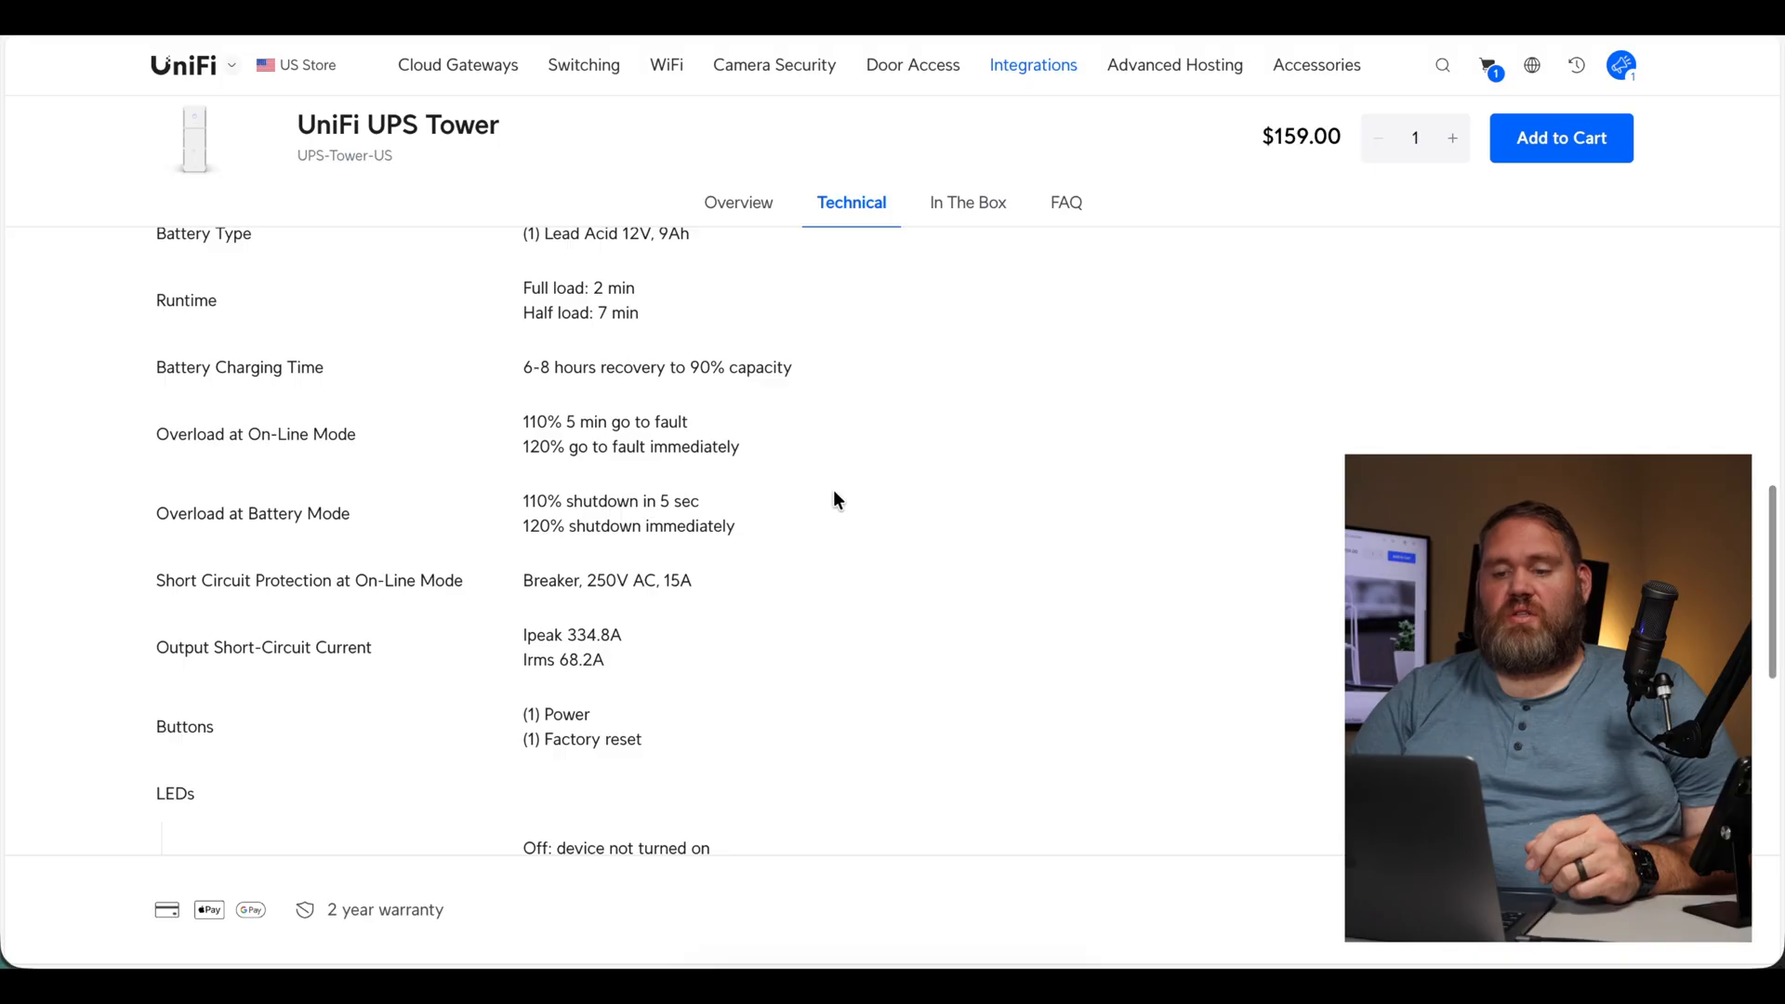
{"action": "scroll", "scroll_direction": "down", "scroll_amount": 3}
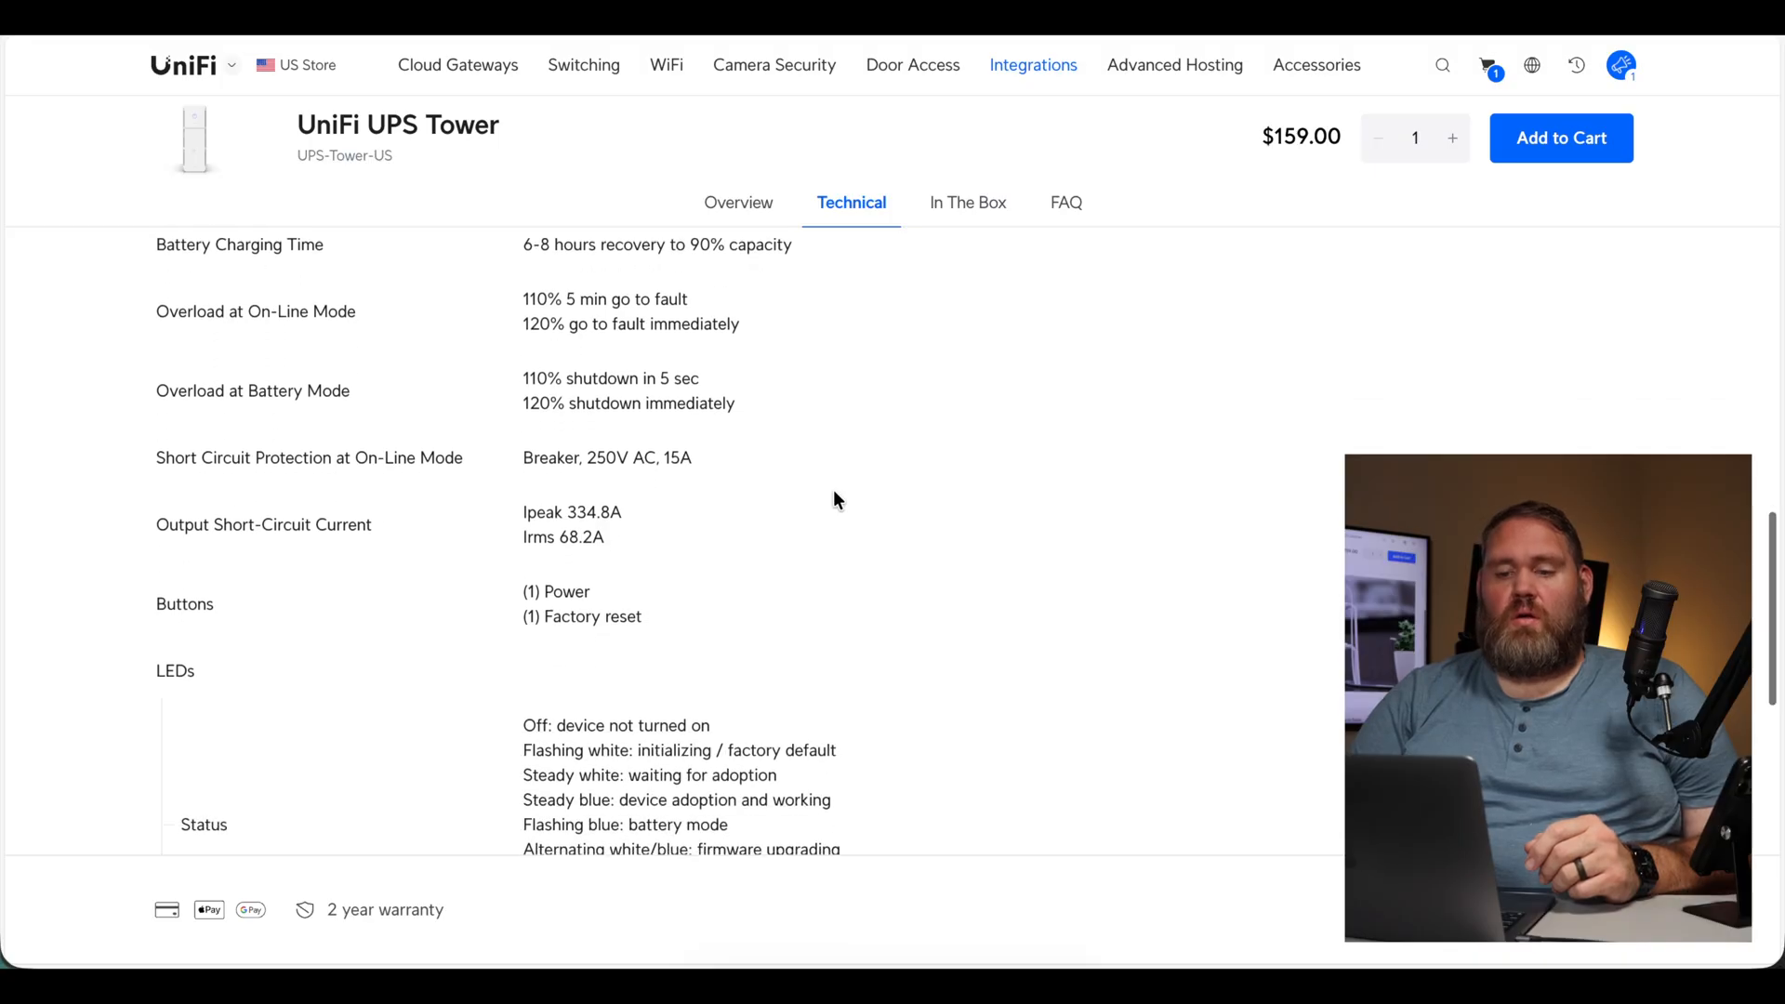
{"action": "scroll", "scroll_direction": "down", "scroll_amount": 3}
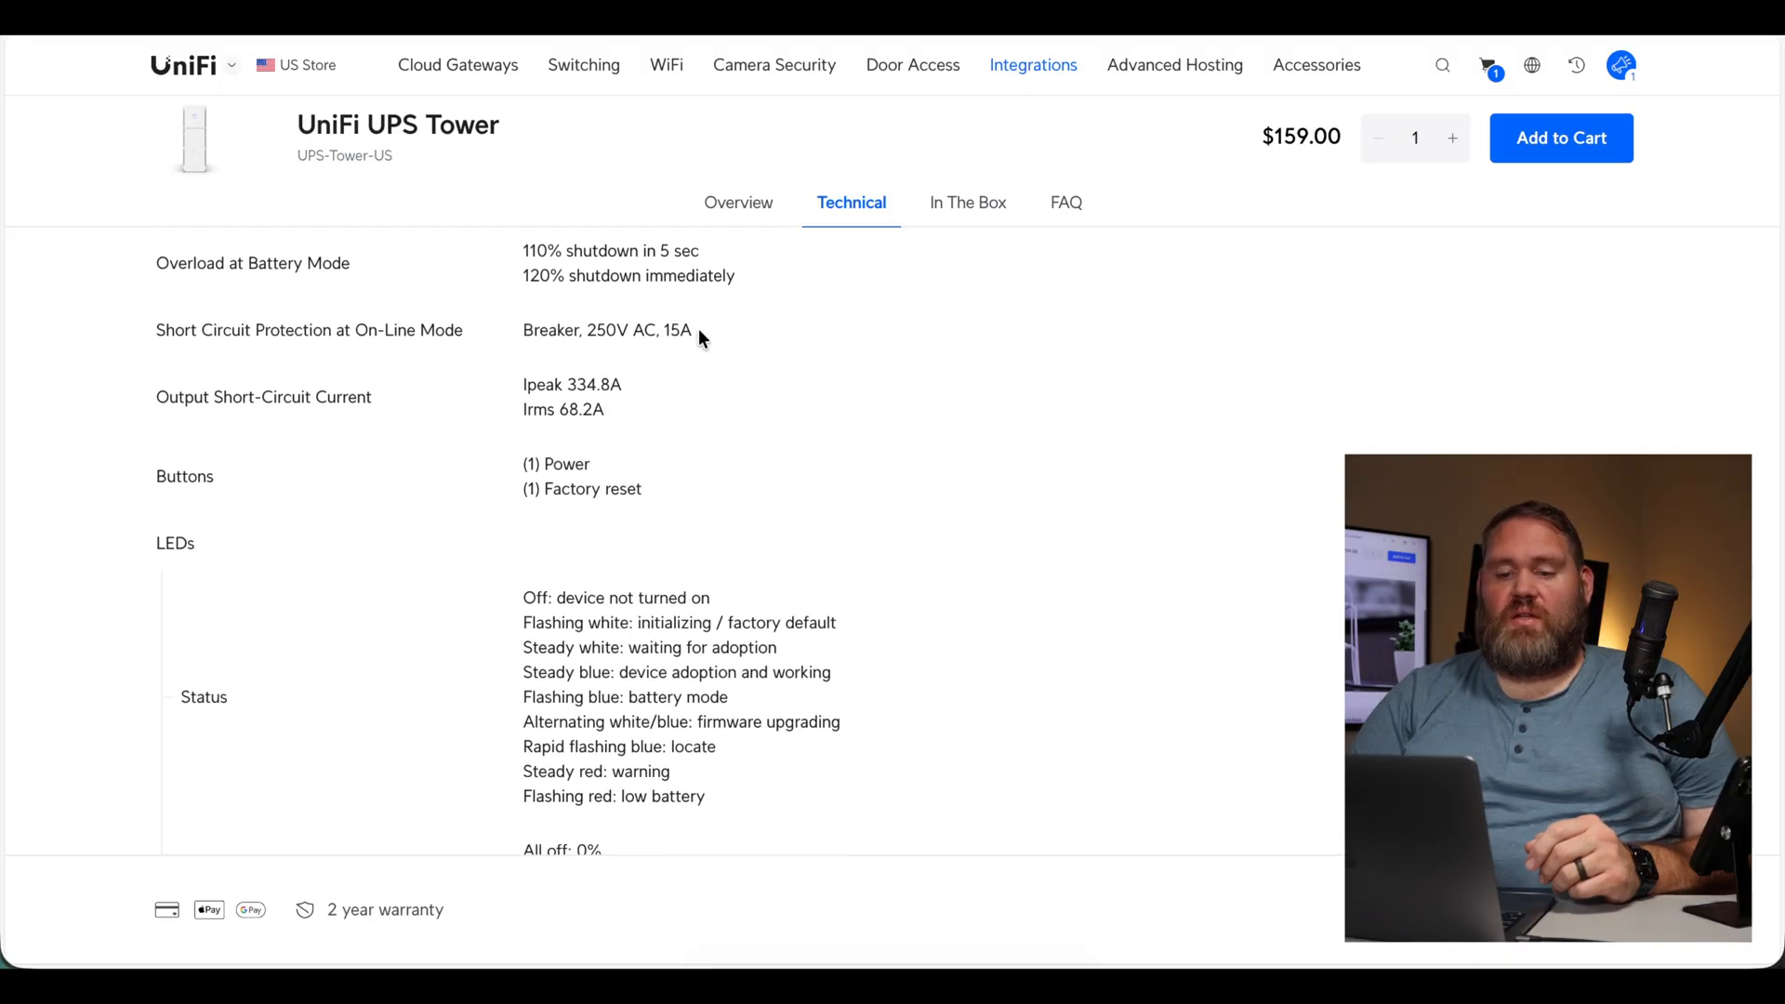
{"action": "scroll", "scroll_direction": "down", "scroll_amount": 3}
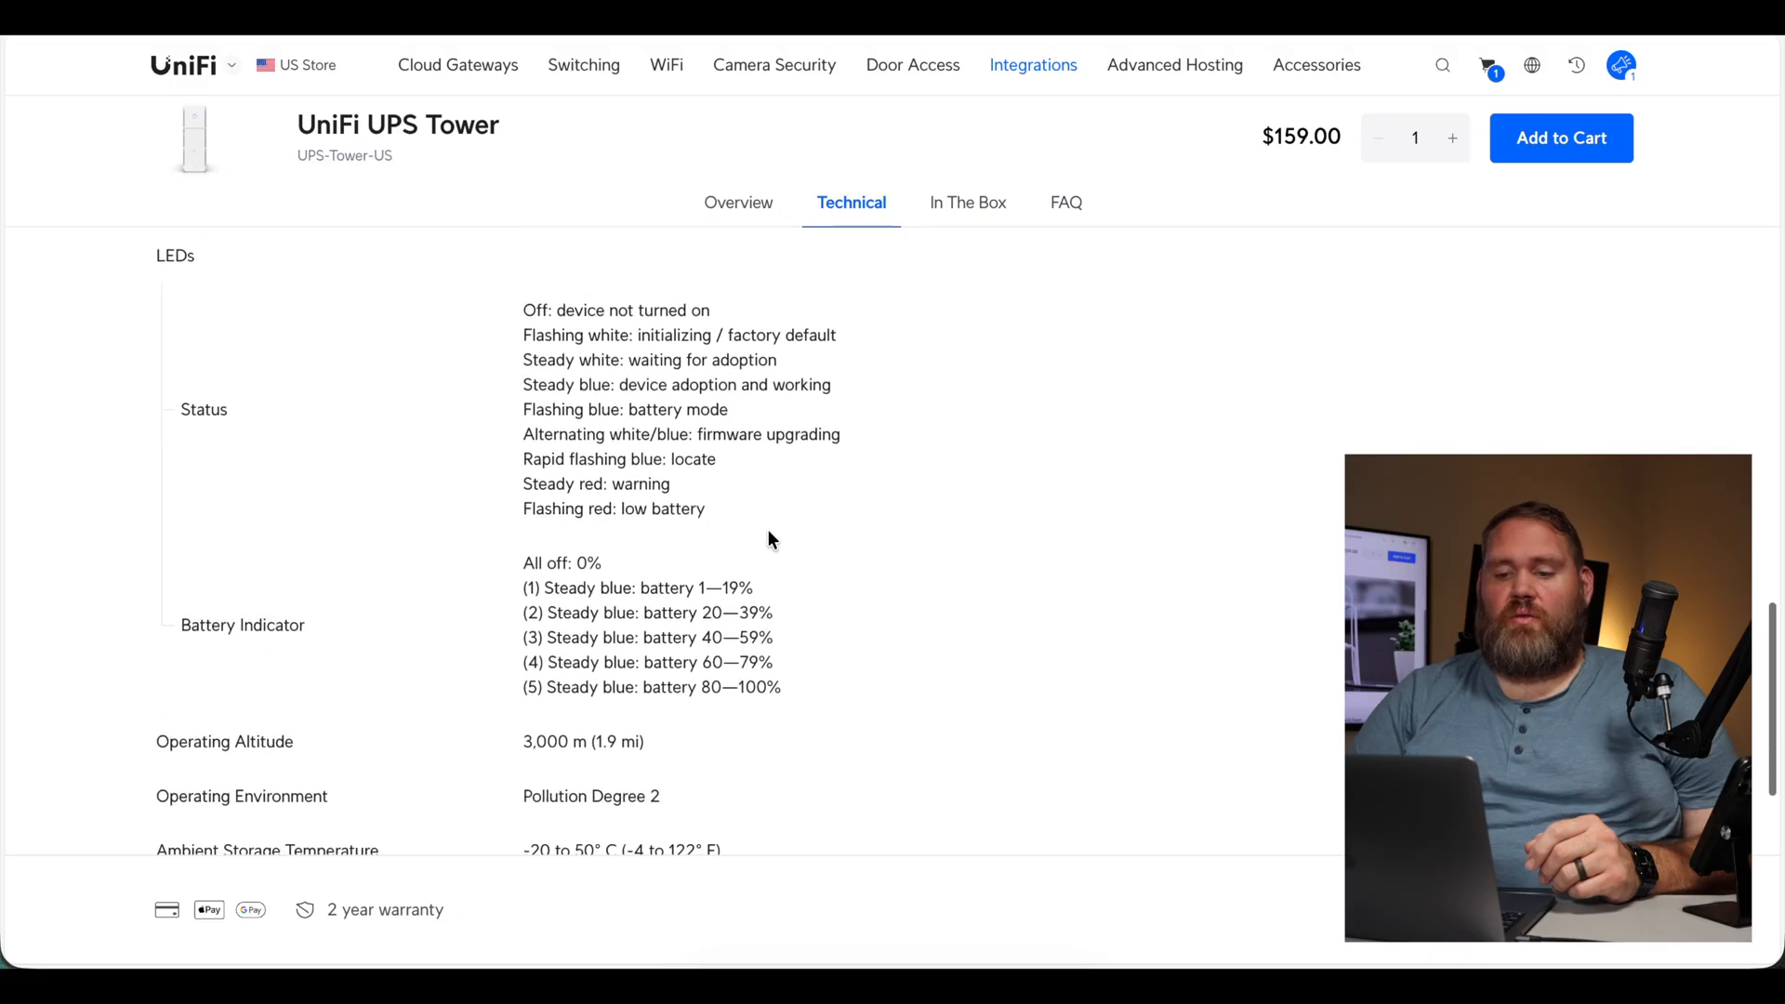
{"action": "left_click", "coordinate": [967, 203]}
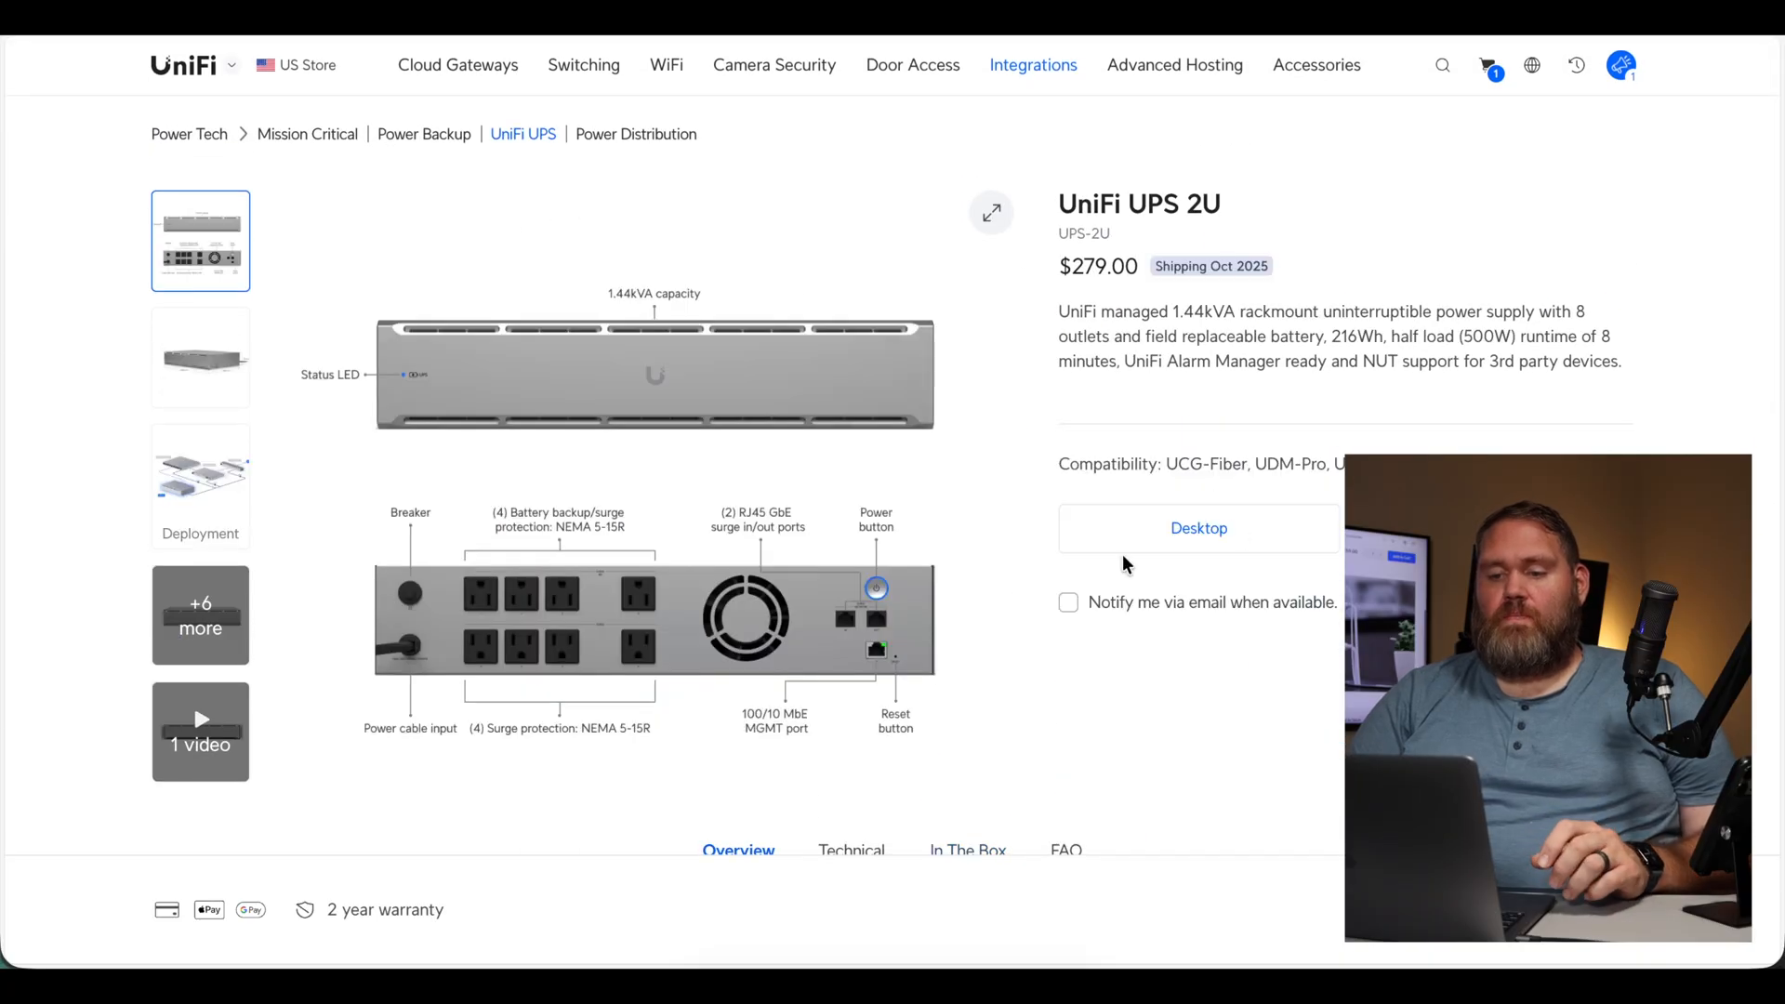
{"action": "scroll", "scroll_direction": "up", "scroll_amount": 3}
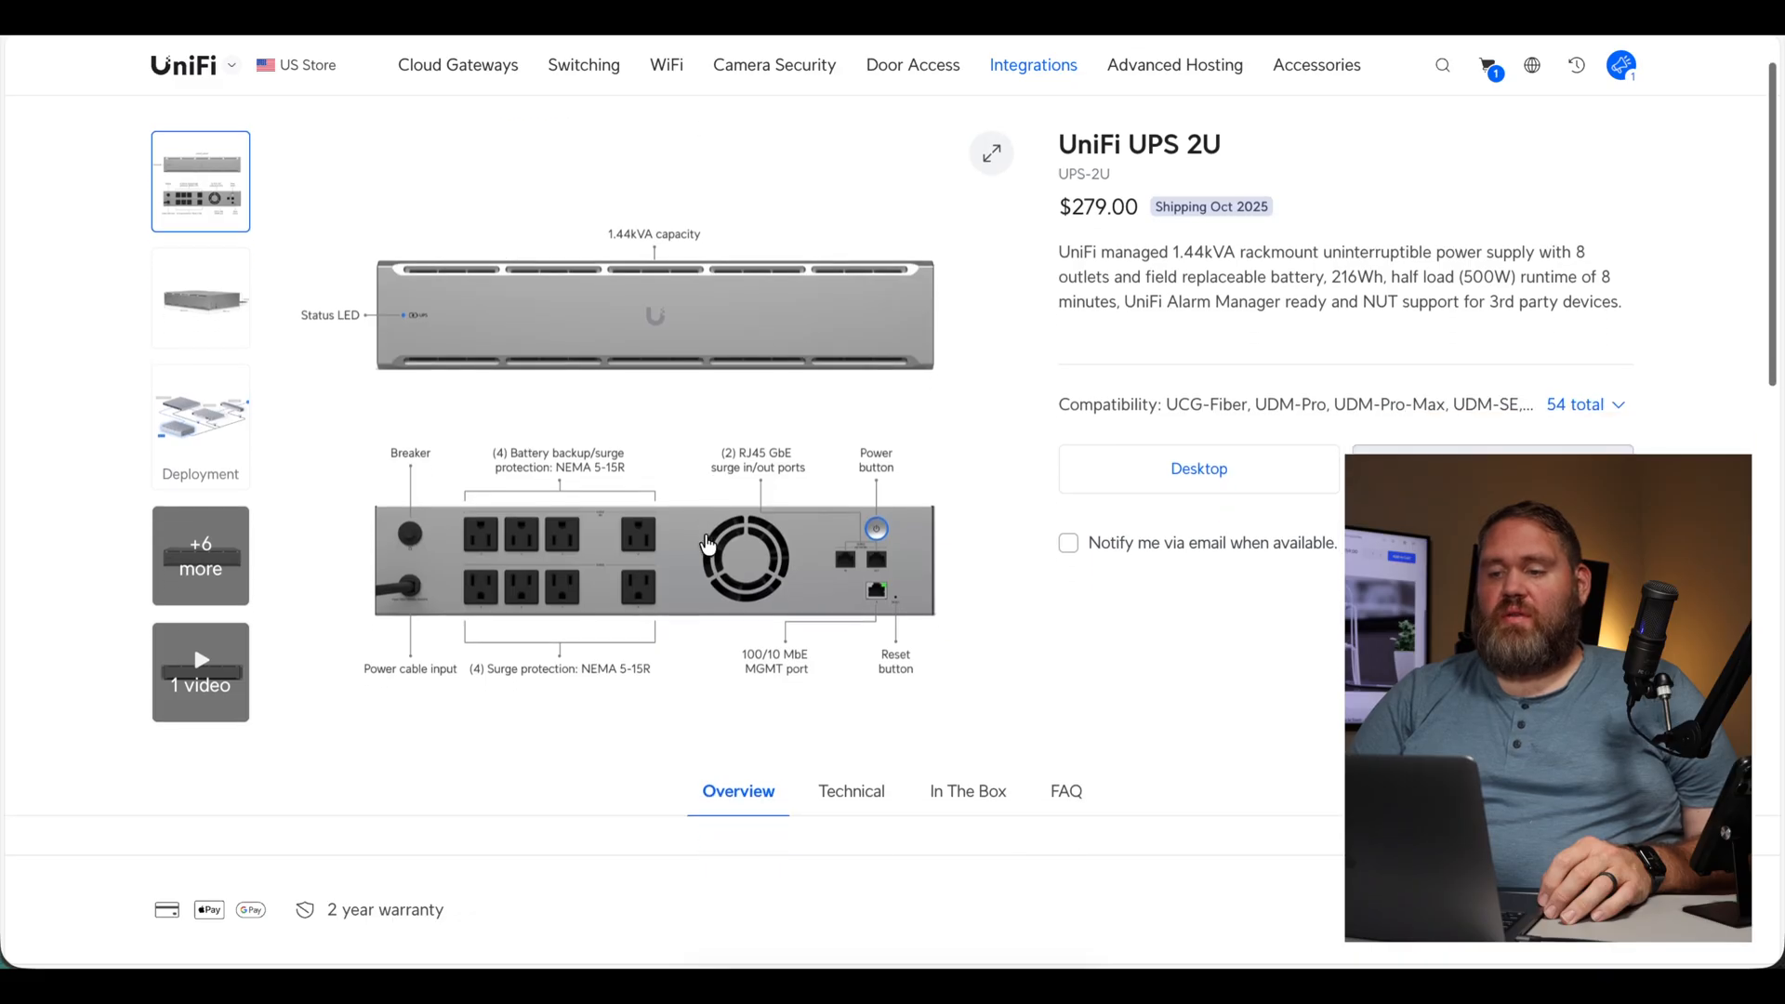
{"action": "scroll", "scroll_direction": "down", "scroll_amount": 3}
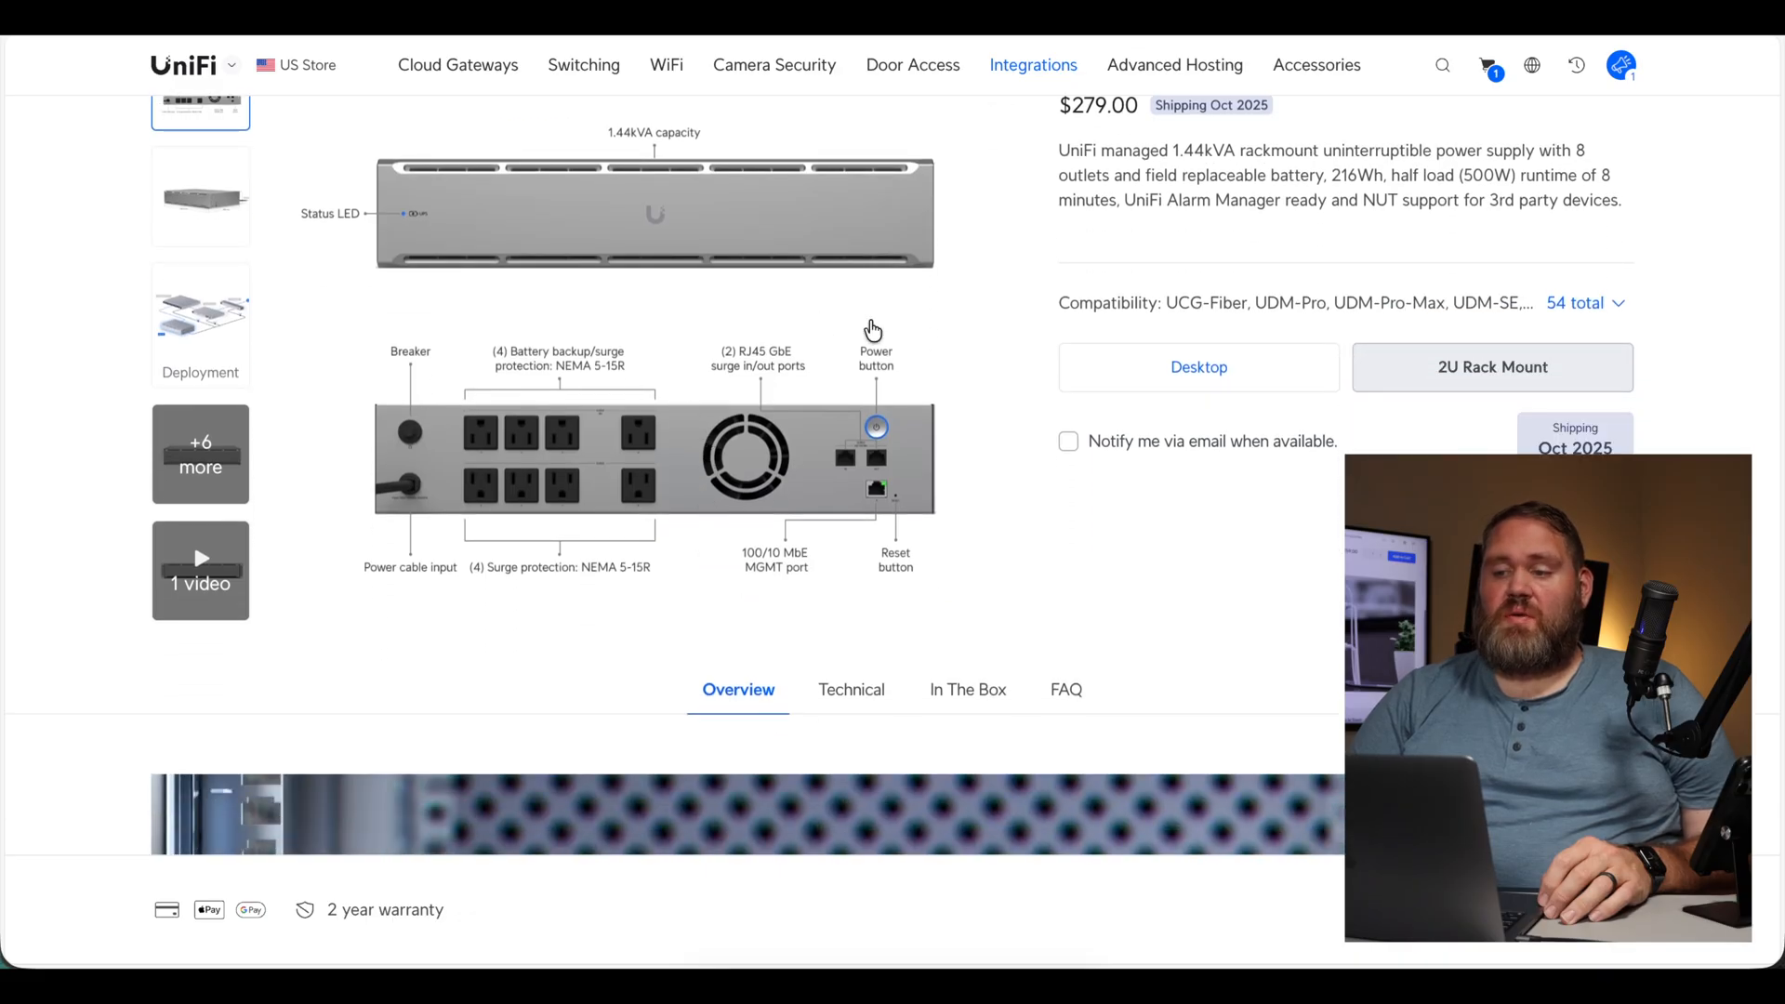
{"action": "scroll", "scroll_direction": "up", "scroll_amount": 3}
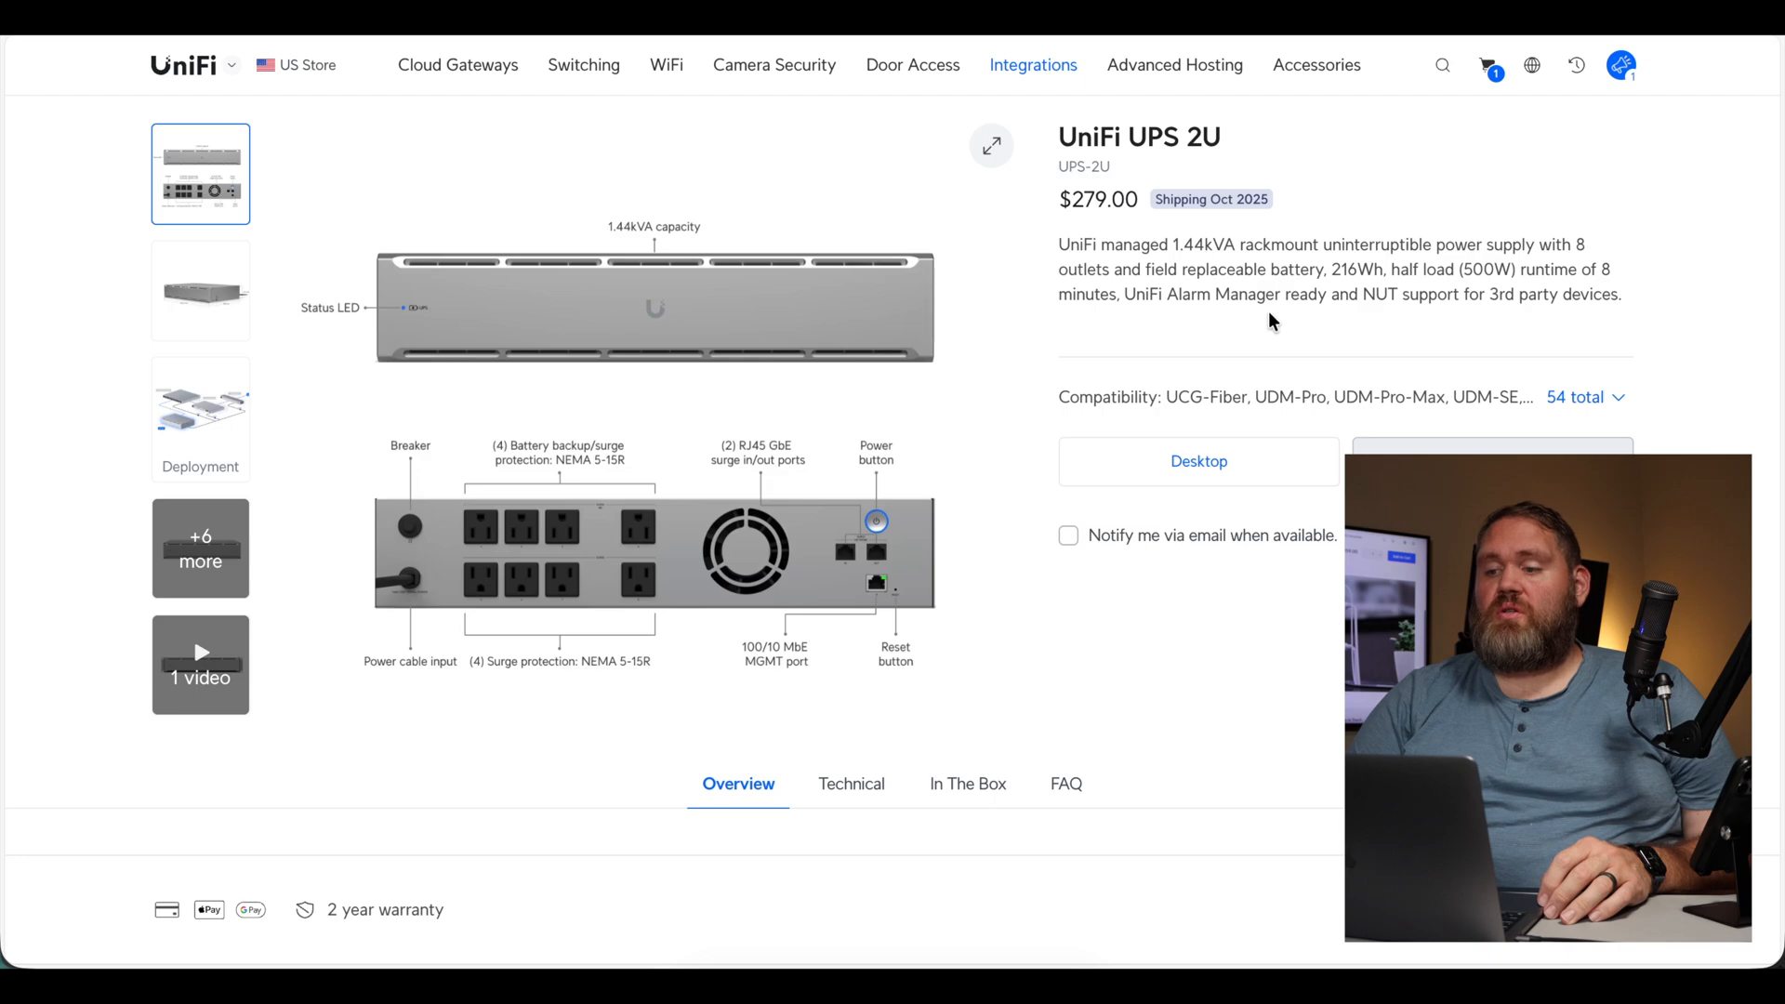
{"action": "mouse_move", "coordinate": [1353, 290]}
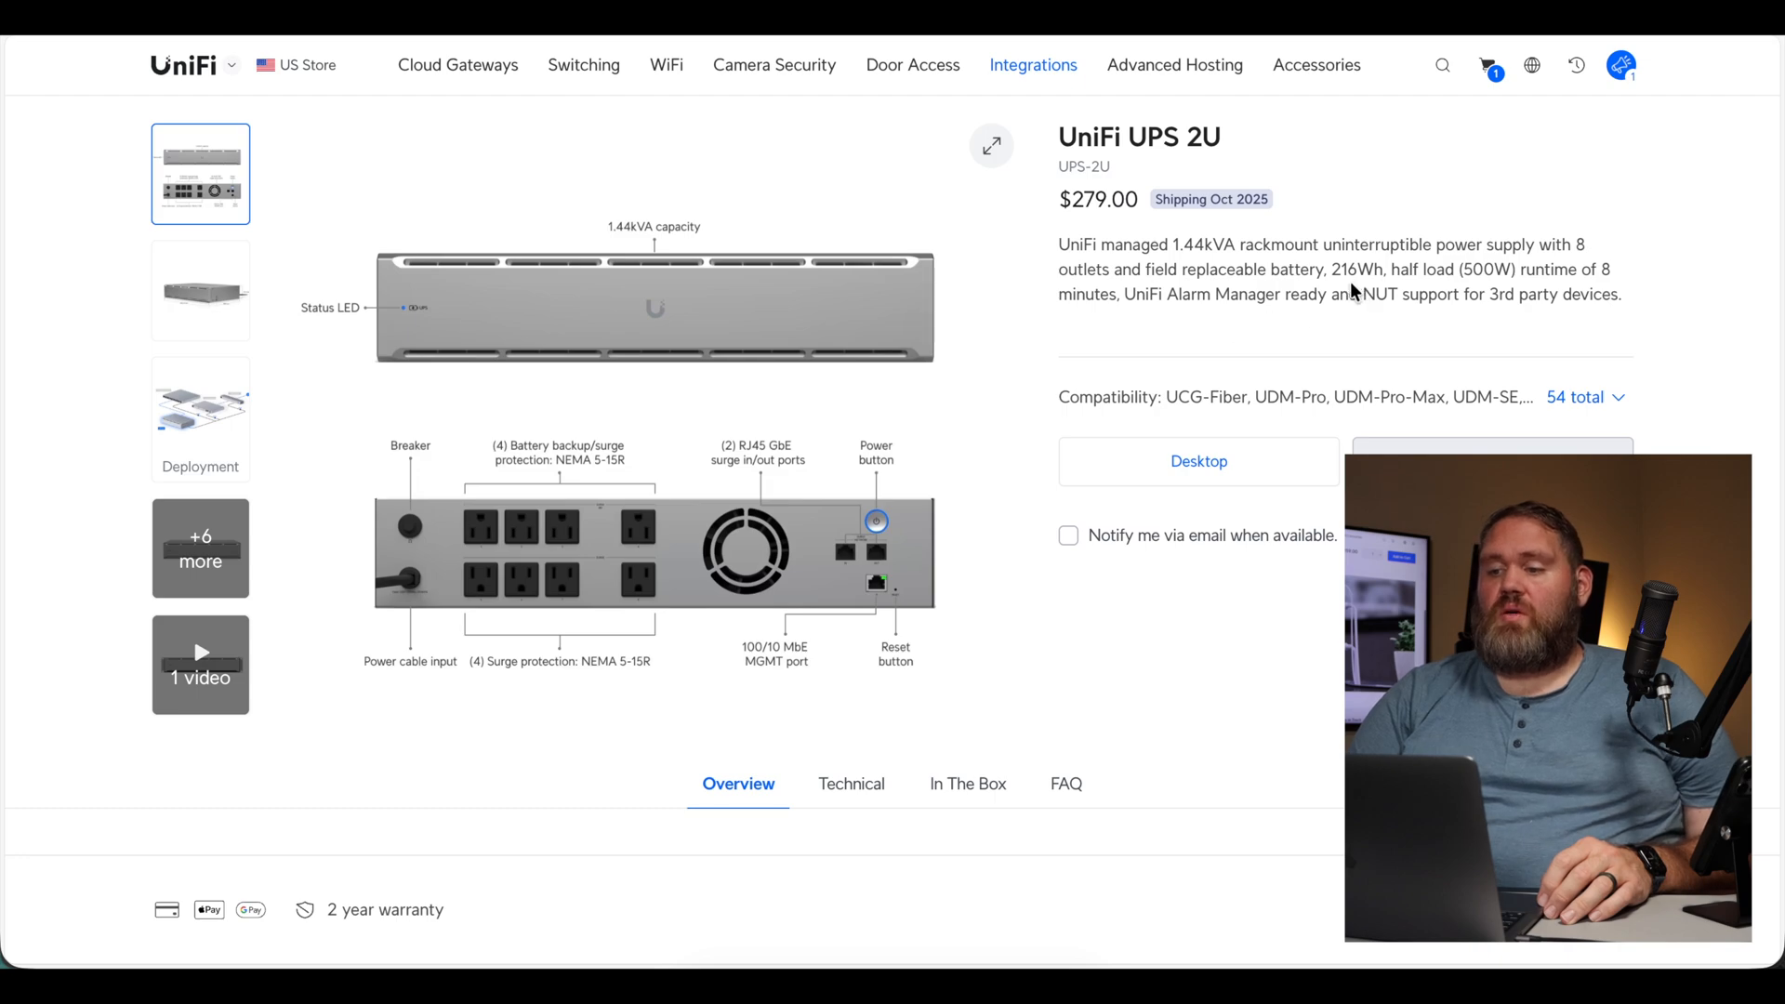
{"action": "mouse_move", "coordinate": [1416, 286]}
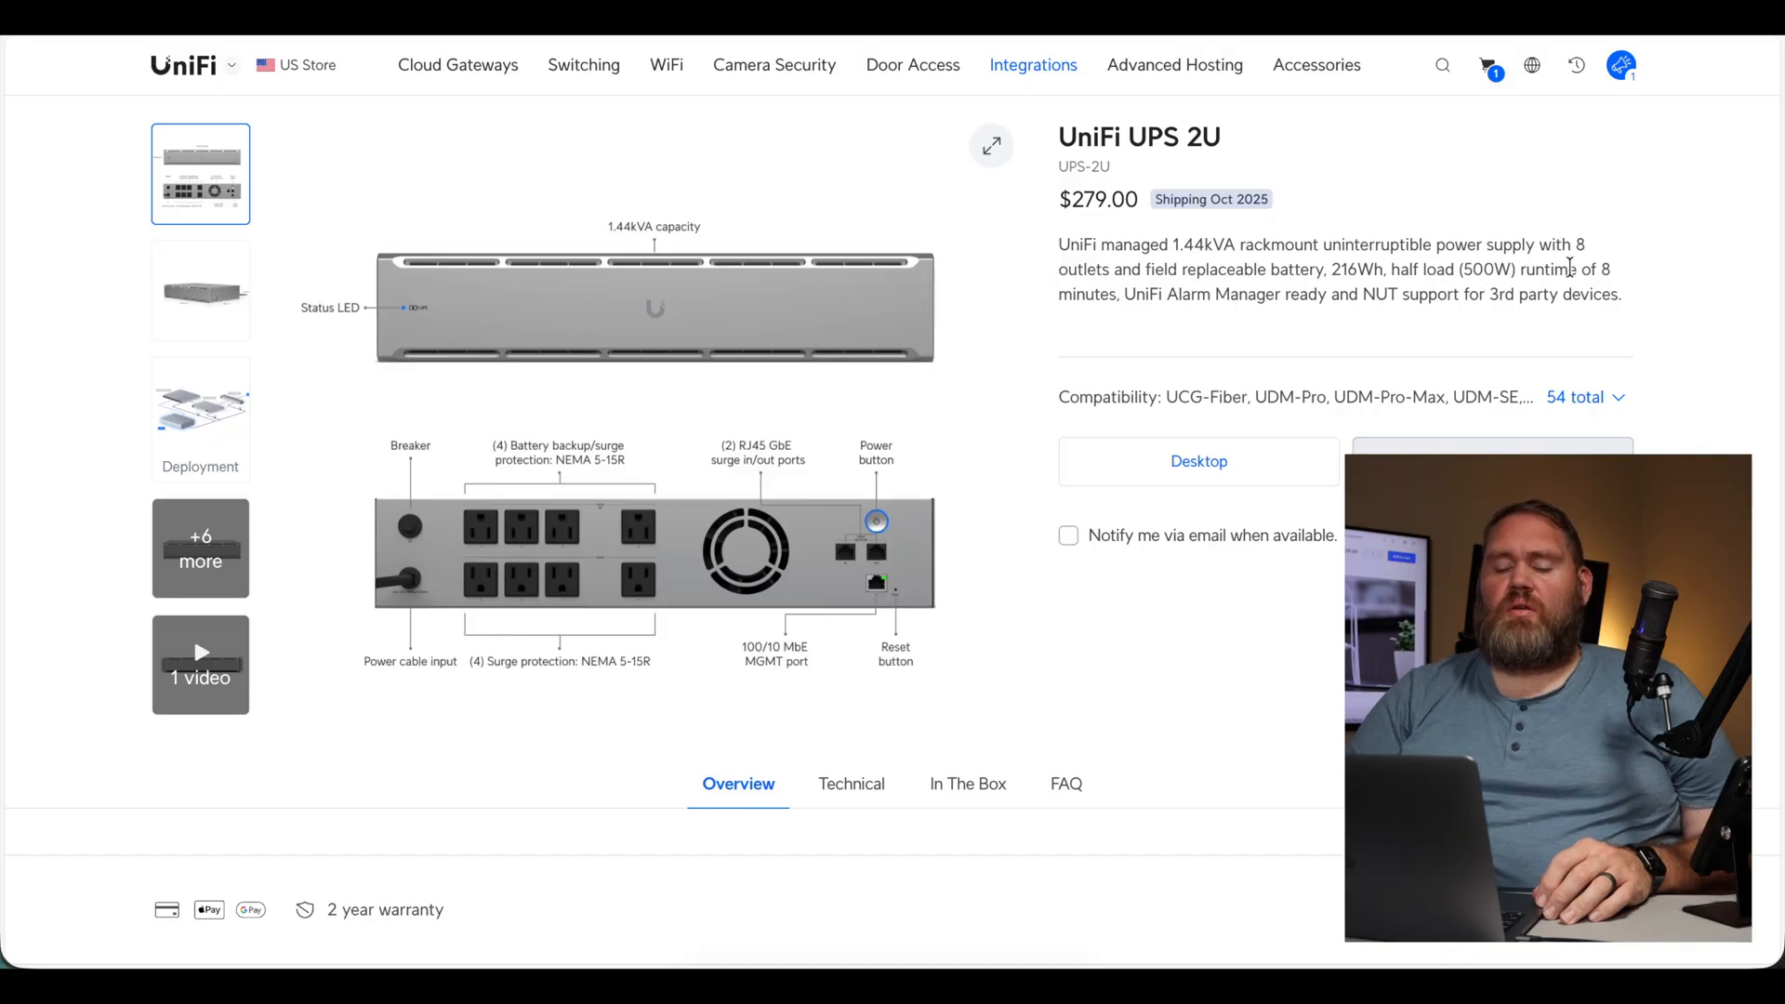
{"action": "mouse_move", "coordinate": [686, 442]}
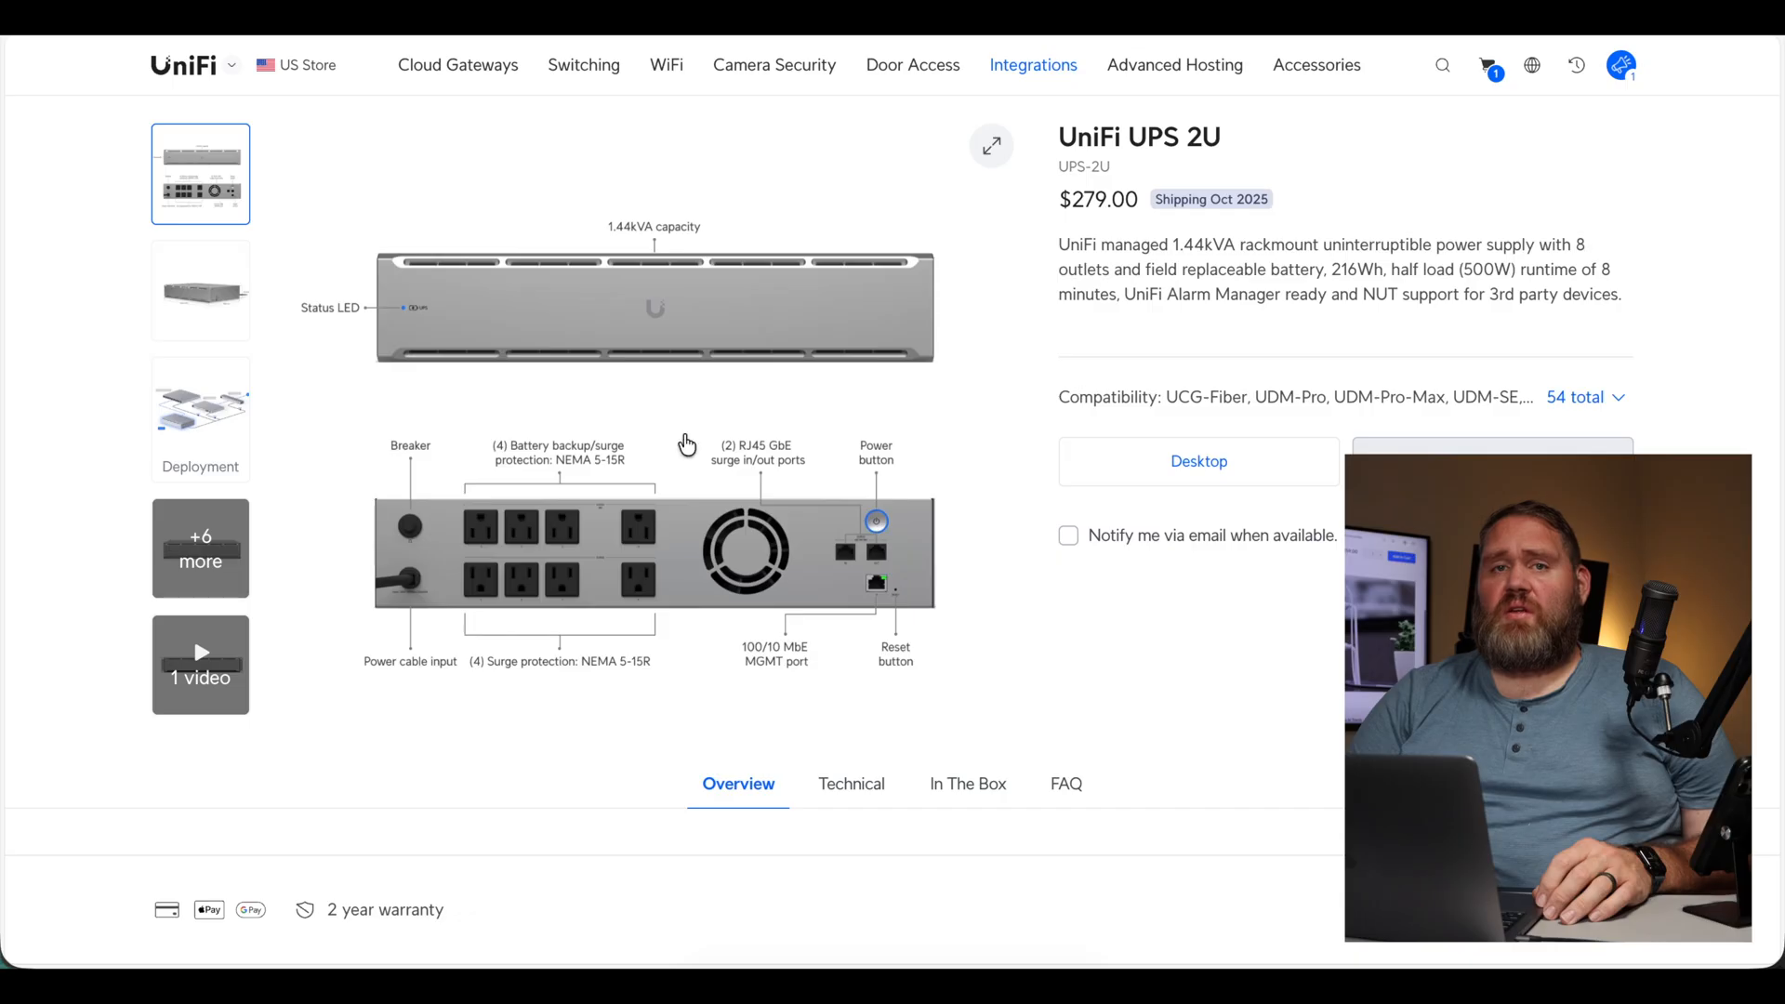
{"action": "mouse_move", "coordinate": [816, 558]}
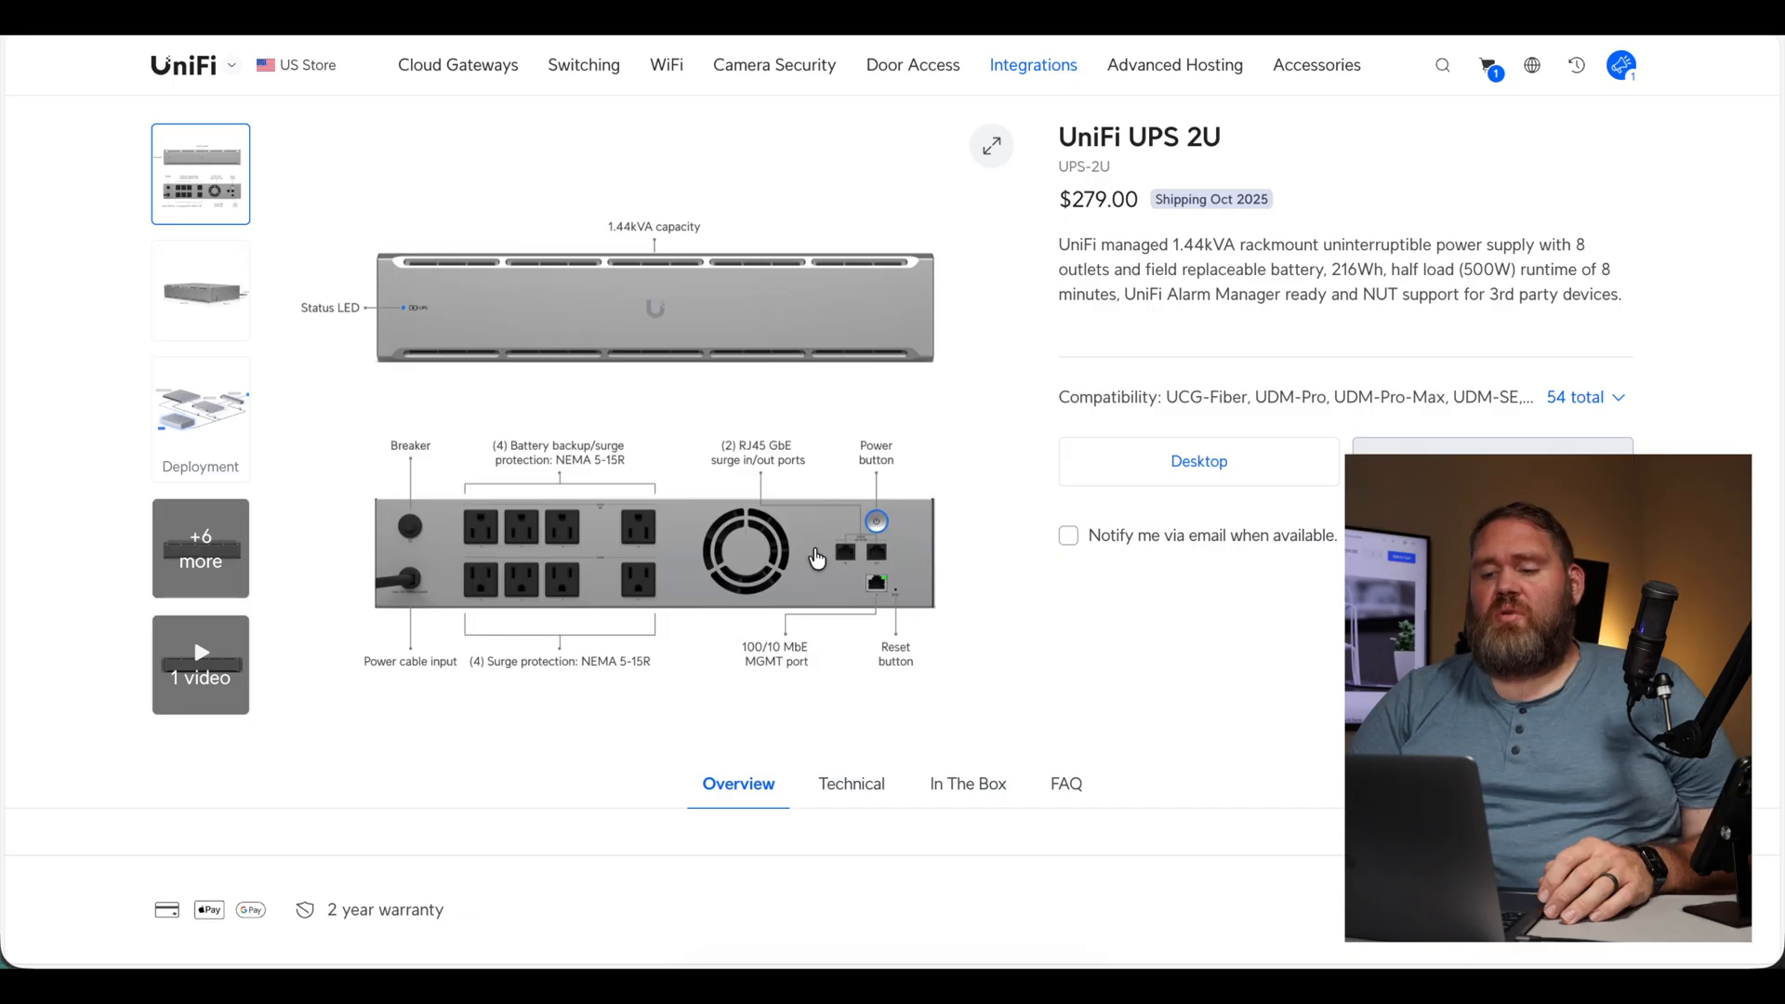
{"action": "mouse_move", "coordinate": [967, 596]}
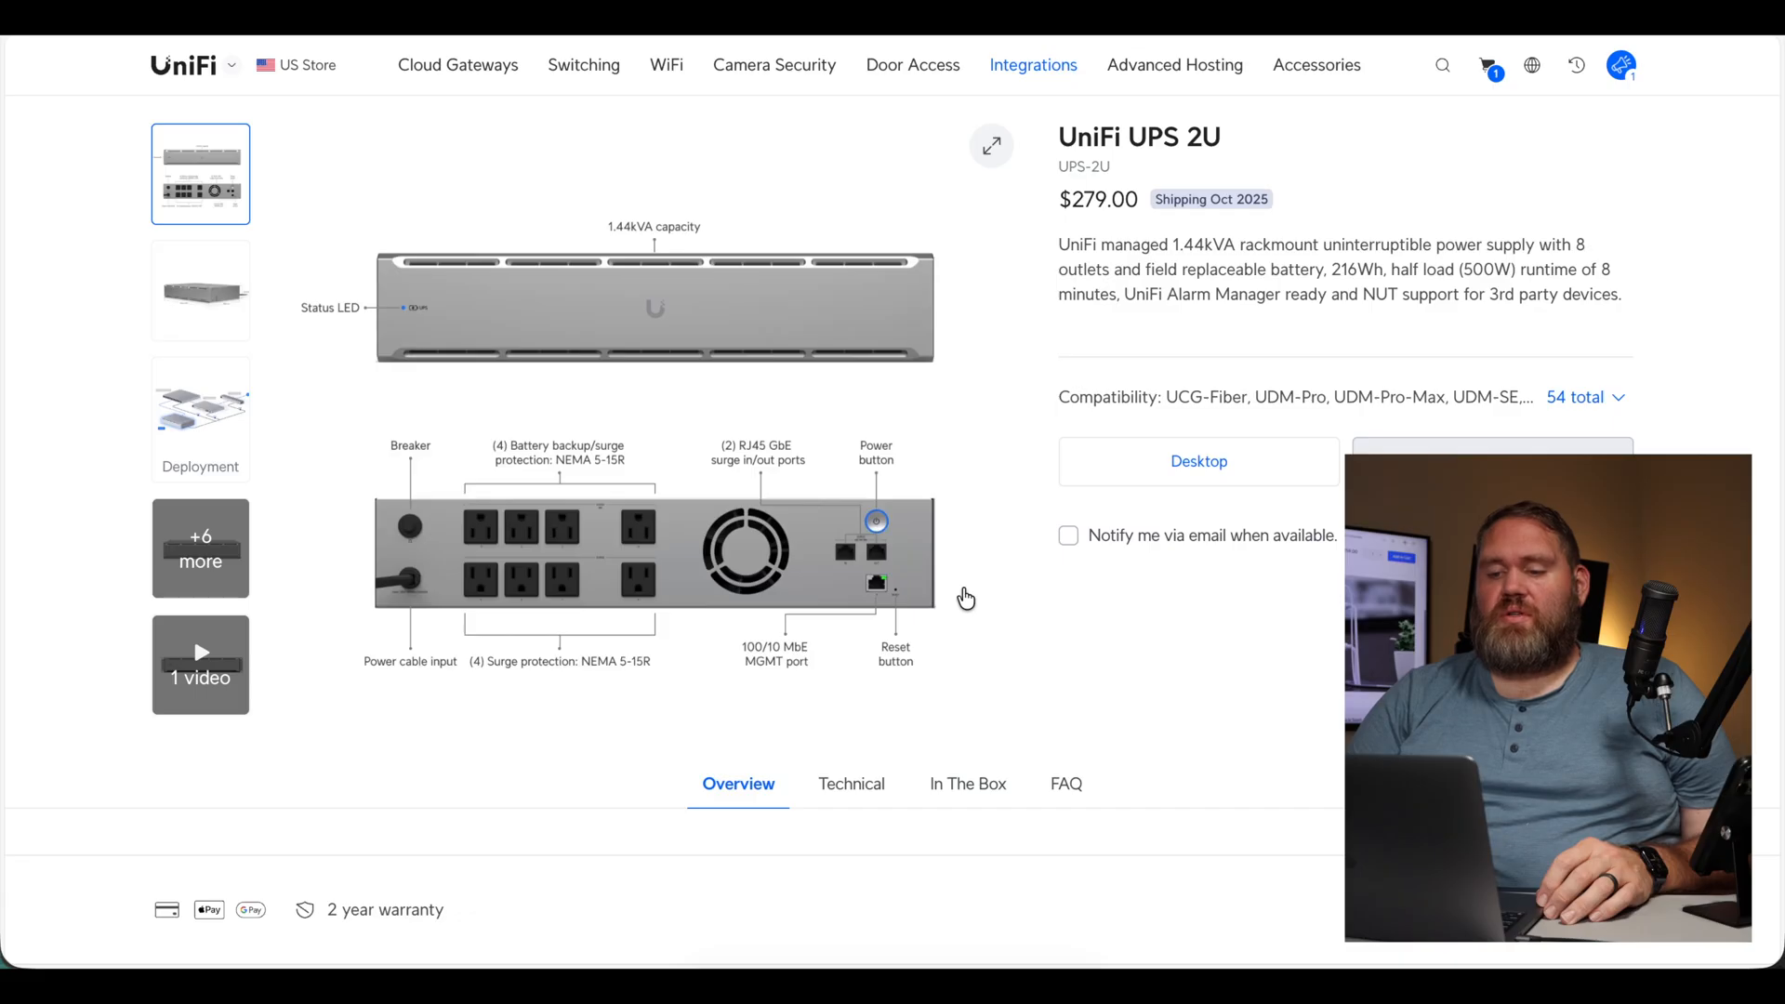
{"action": "mouse_move", "coordinate": [900, 575]}
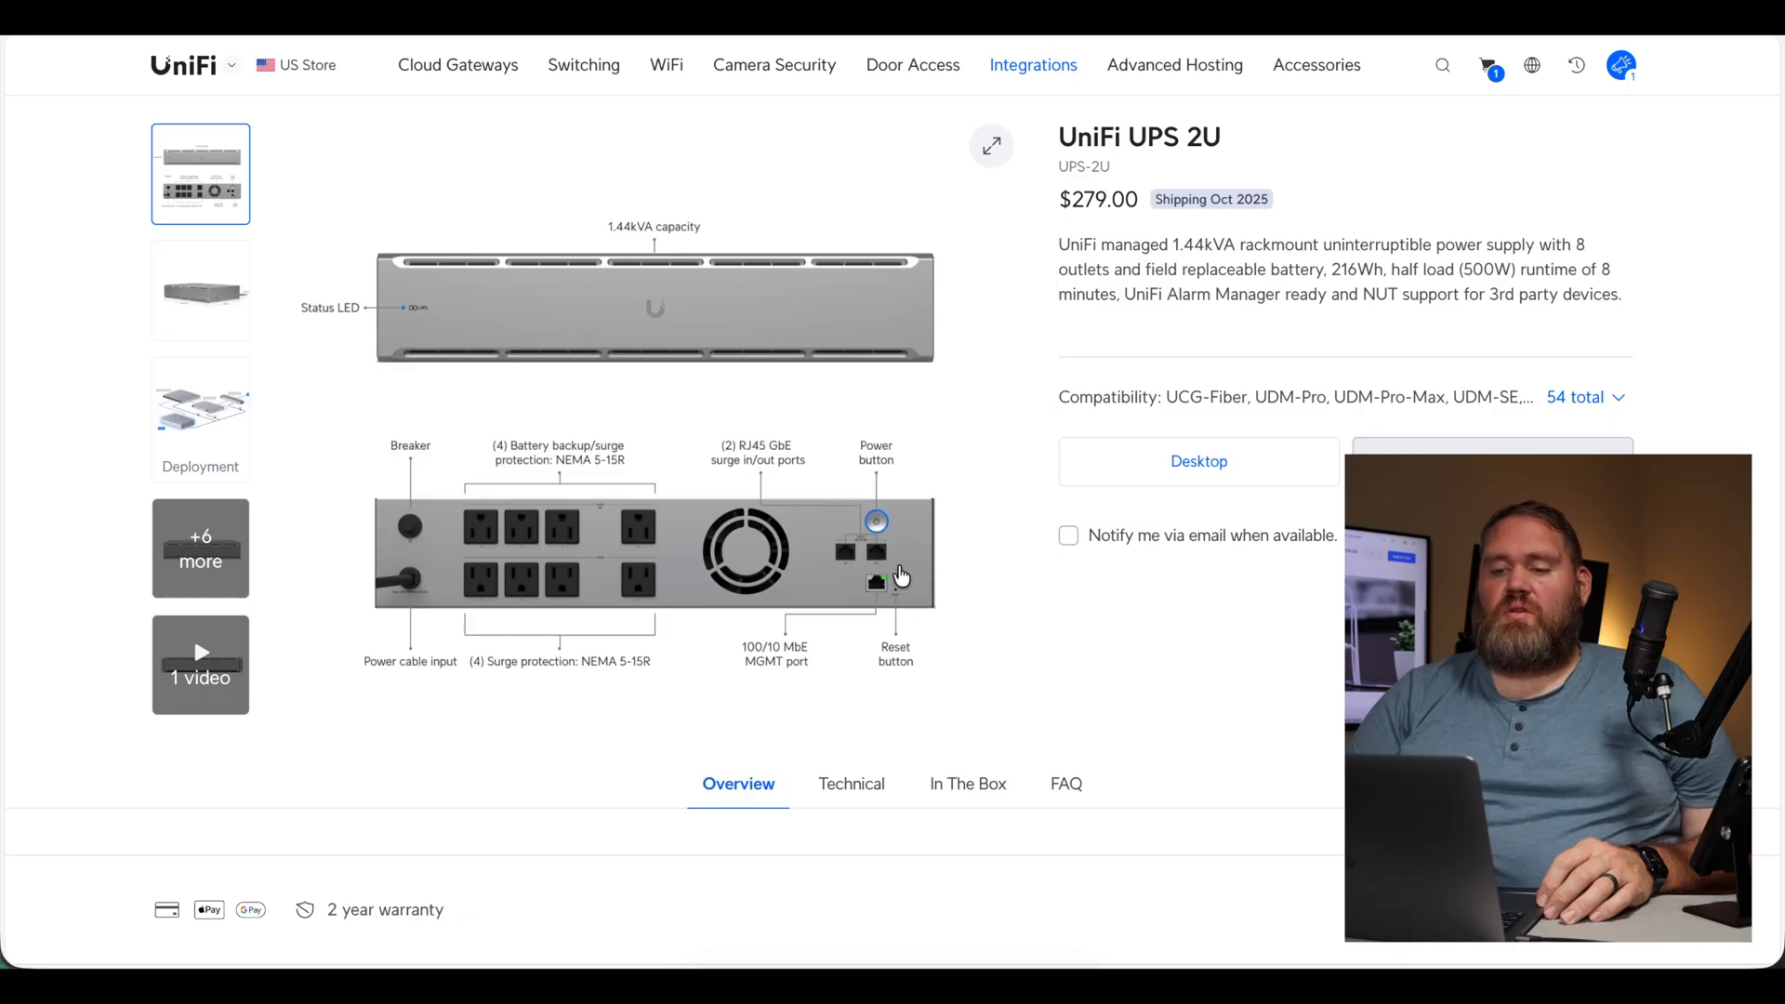
{"action": "mouse_move", "coordinate": [862, 601]}
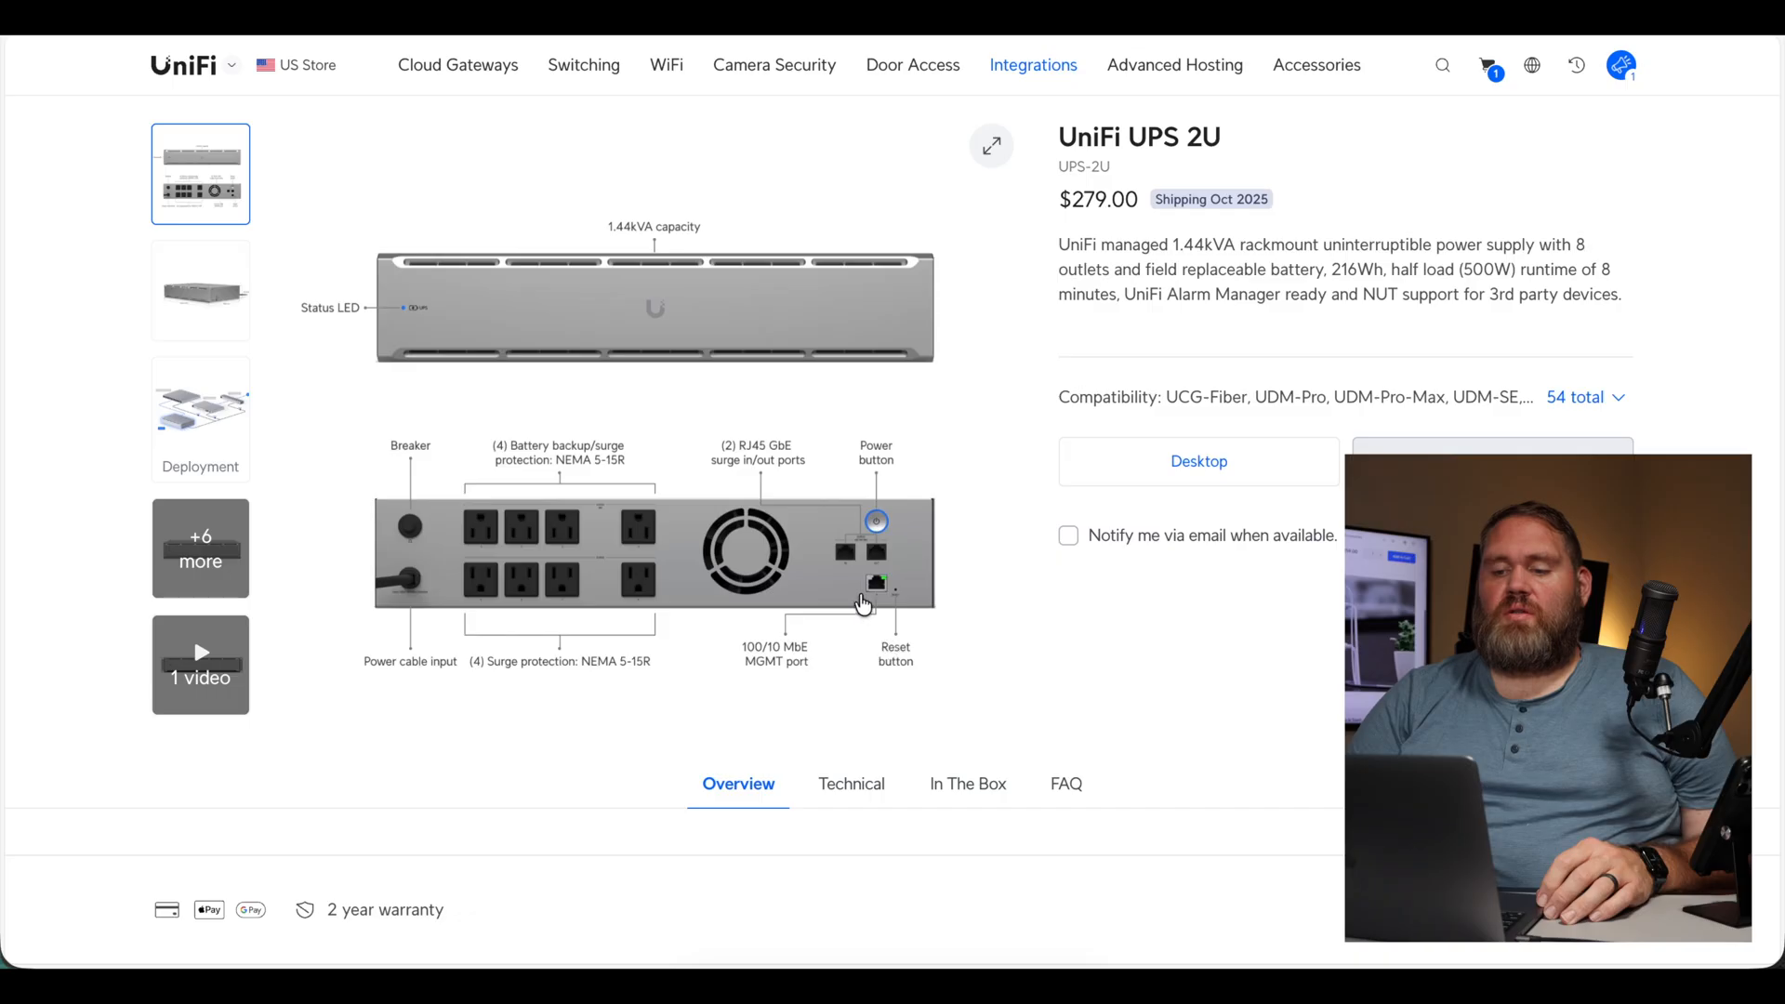
{"action": "mouse_move", "coordinate": [872, 597]}
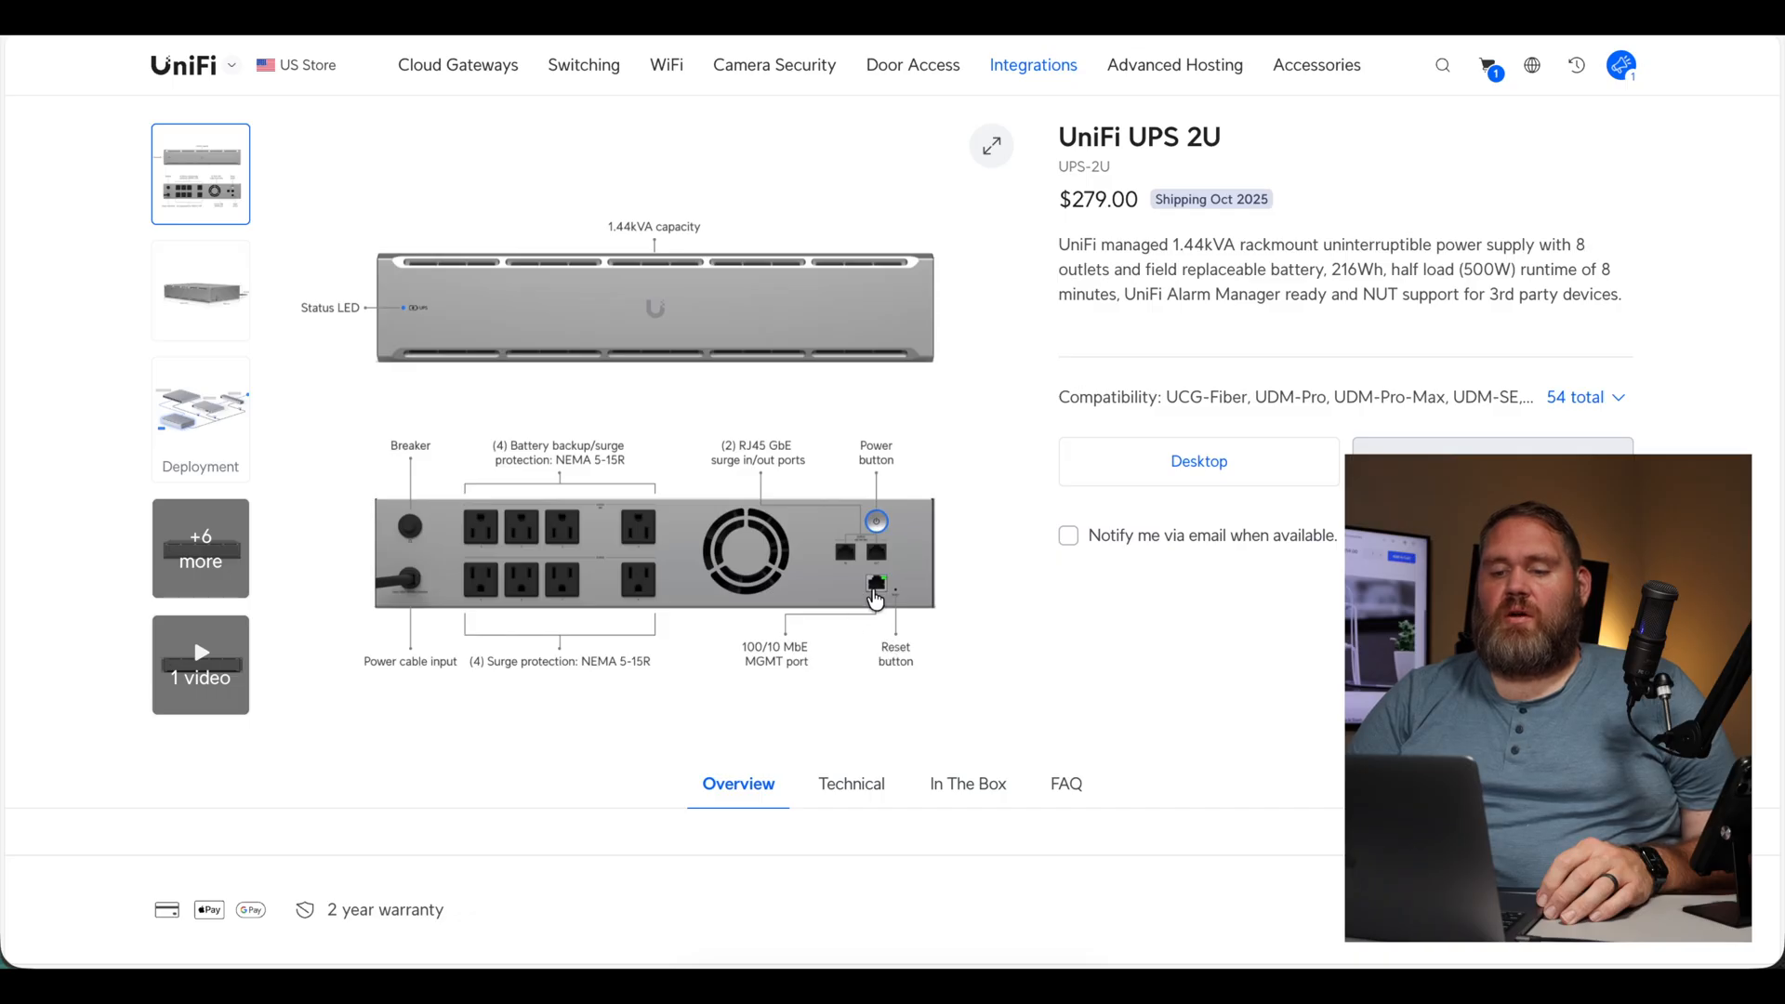
{"action": "scroll", "scroll_direction": "down", "scroll_amount": 3}
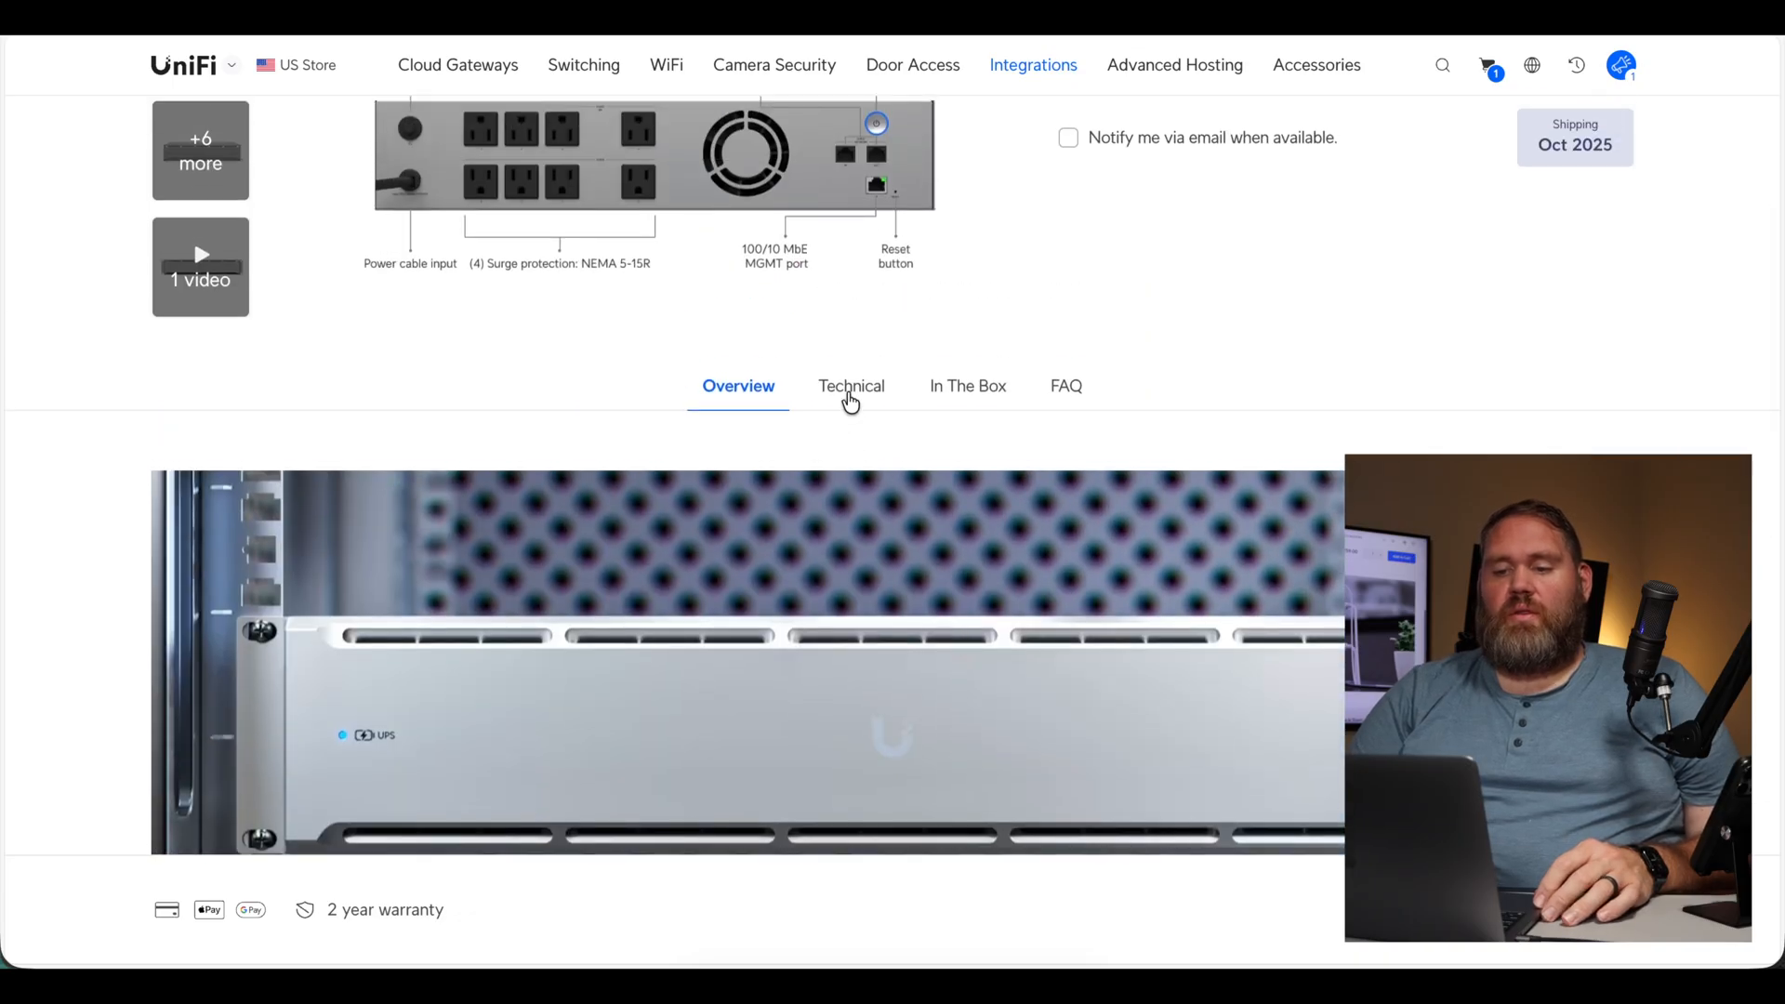
Step: Show the UPS 2U Technical specs down to 1,440VA/1,000W capacity, 2.3-minute runtime and overload limits
{"action": "left_click", "coordinate": [850, 385]}
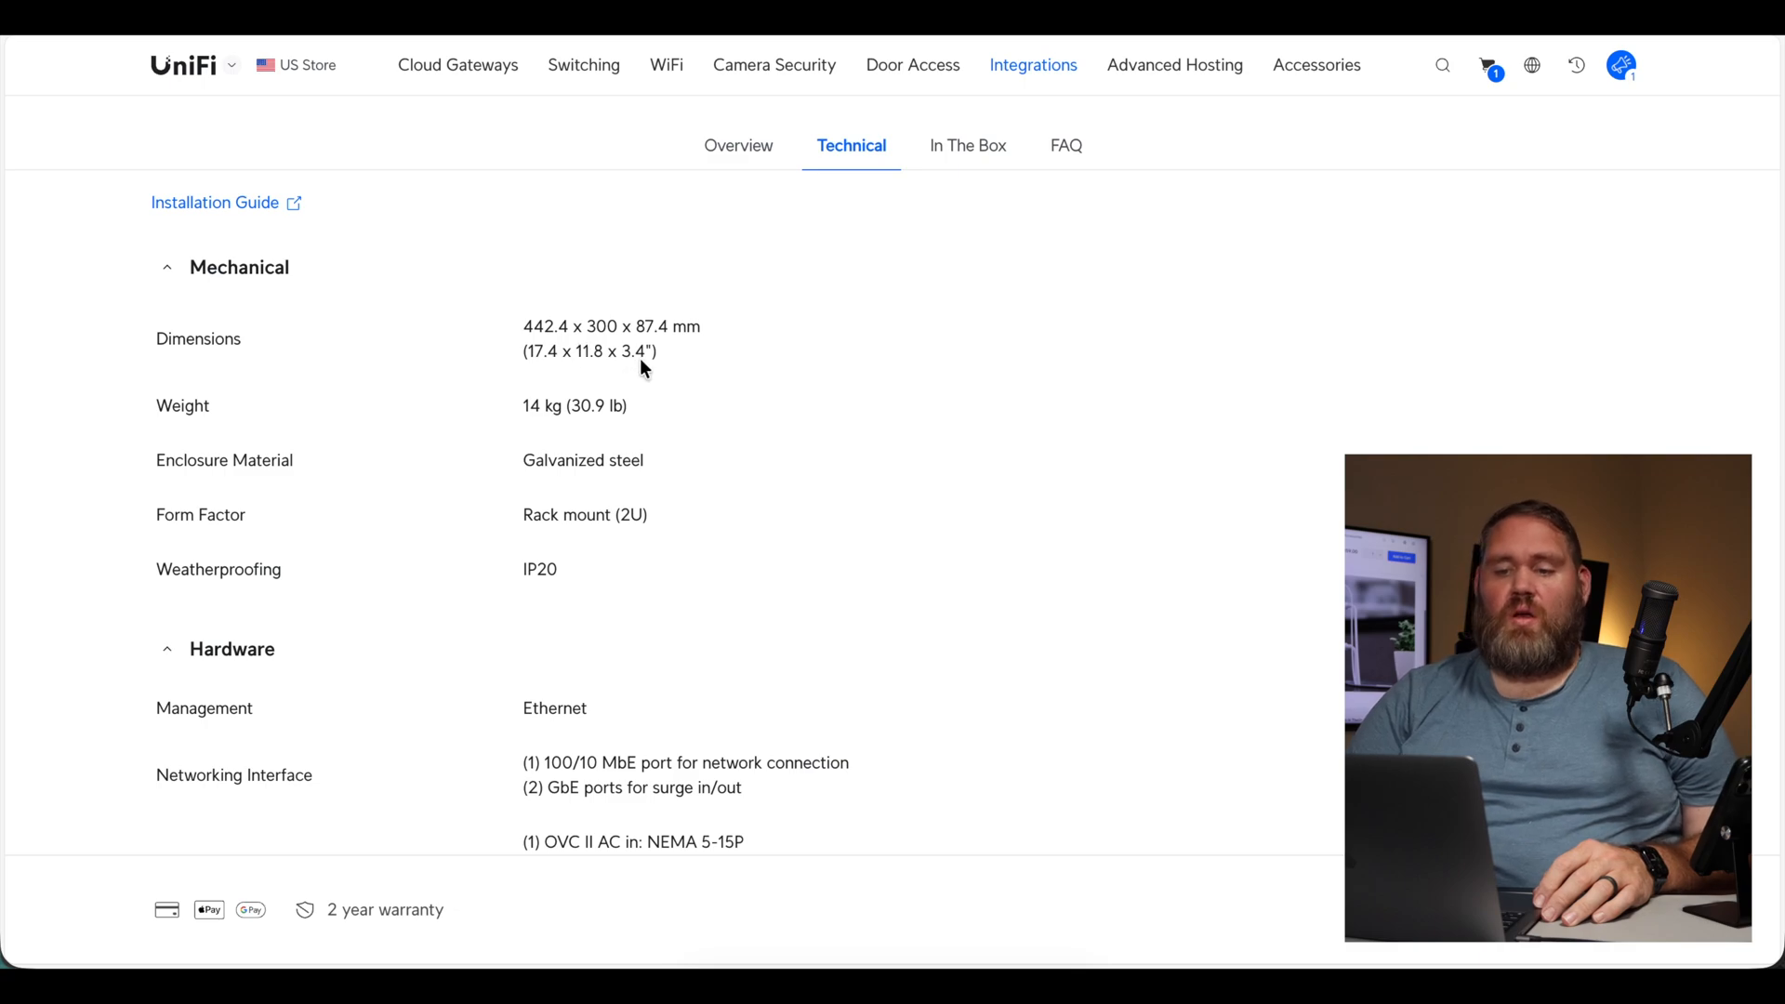
{"action": "scroll", "scroll_direction": "down", "scroll_amount": 3}
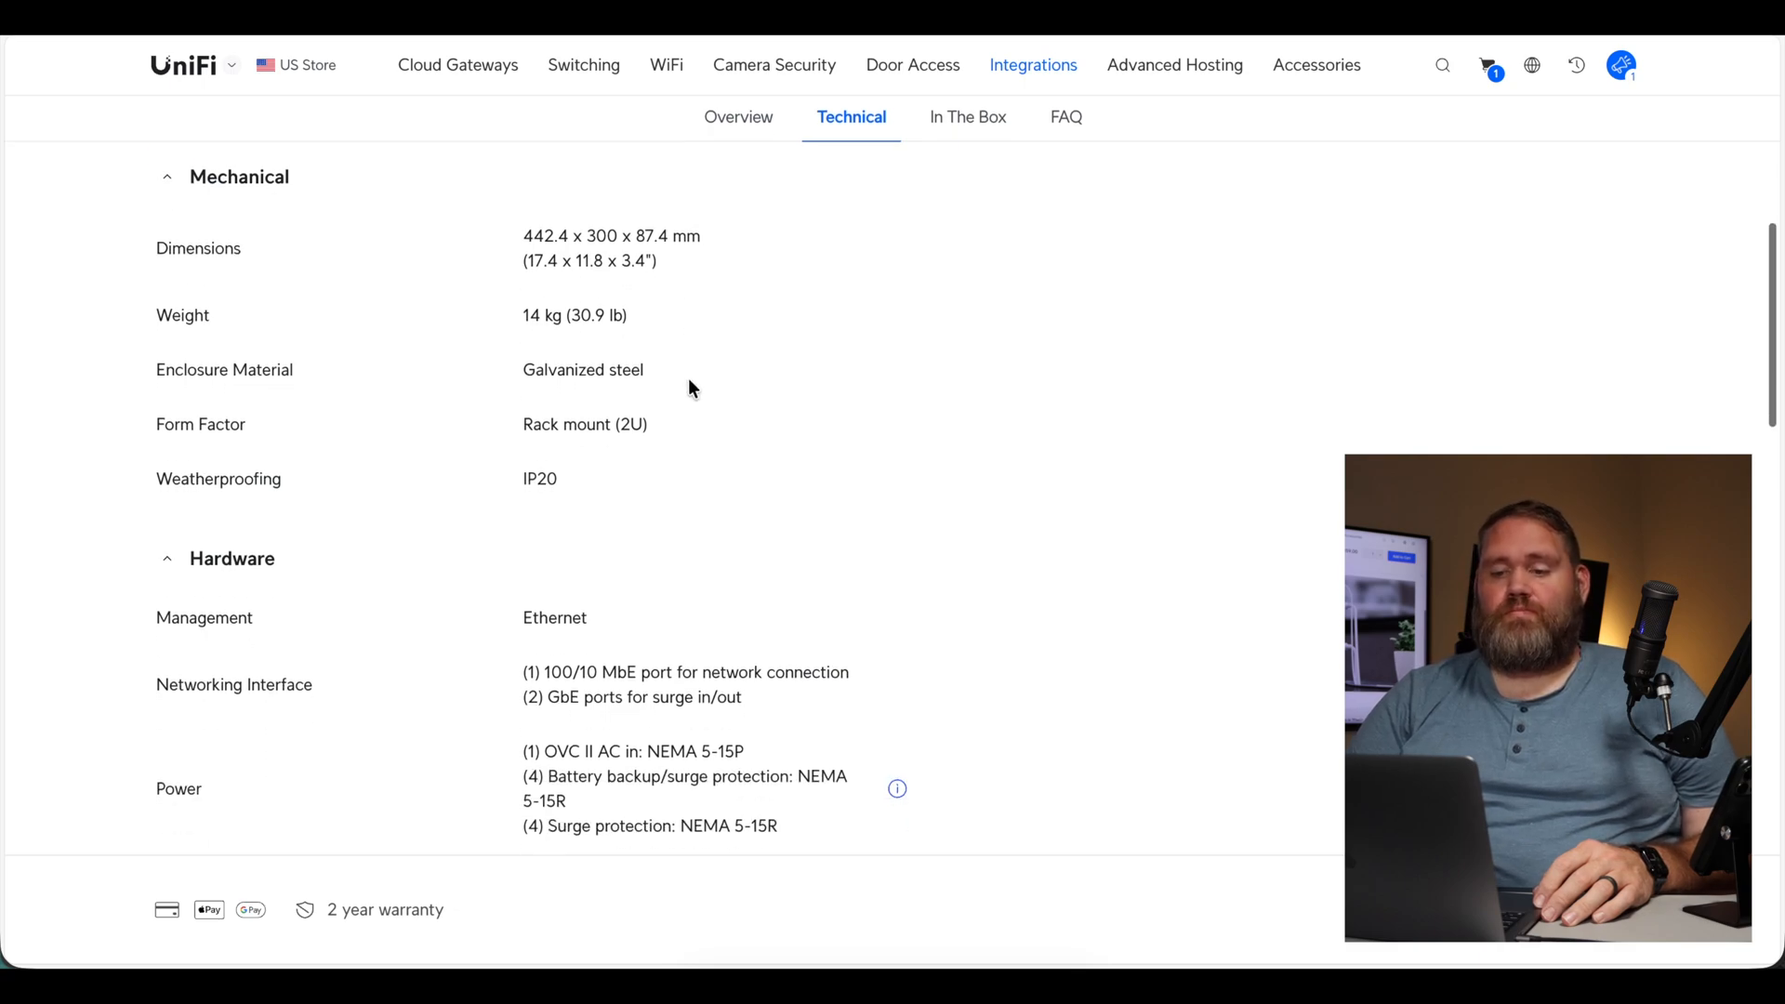
{"action": "mouse_move", "coordinate": [671, 357]}
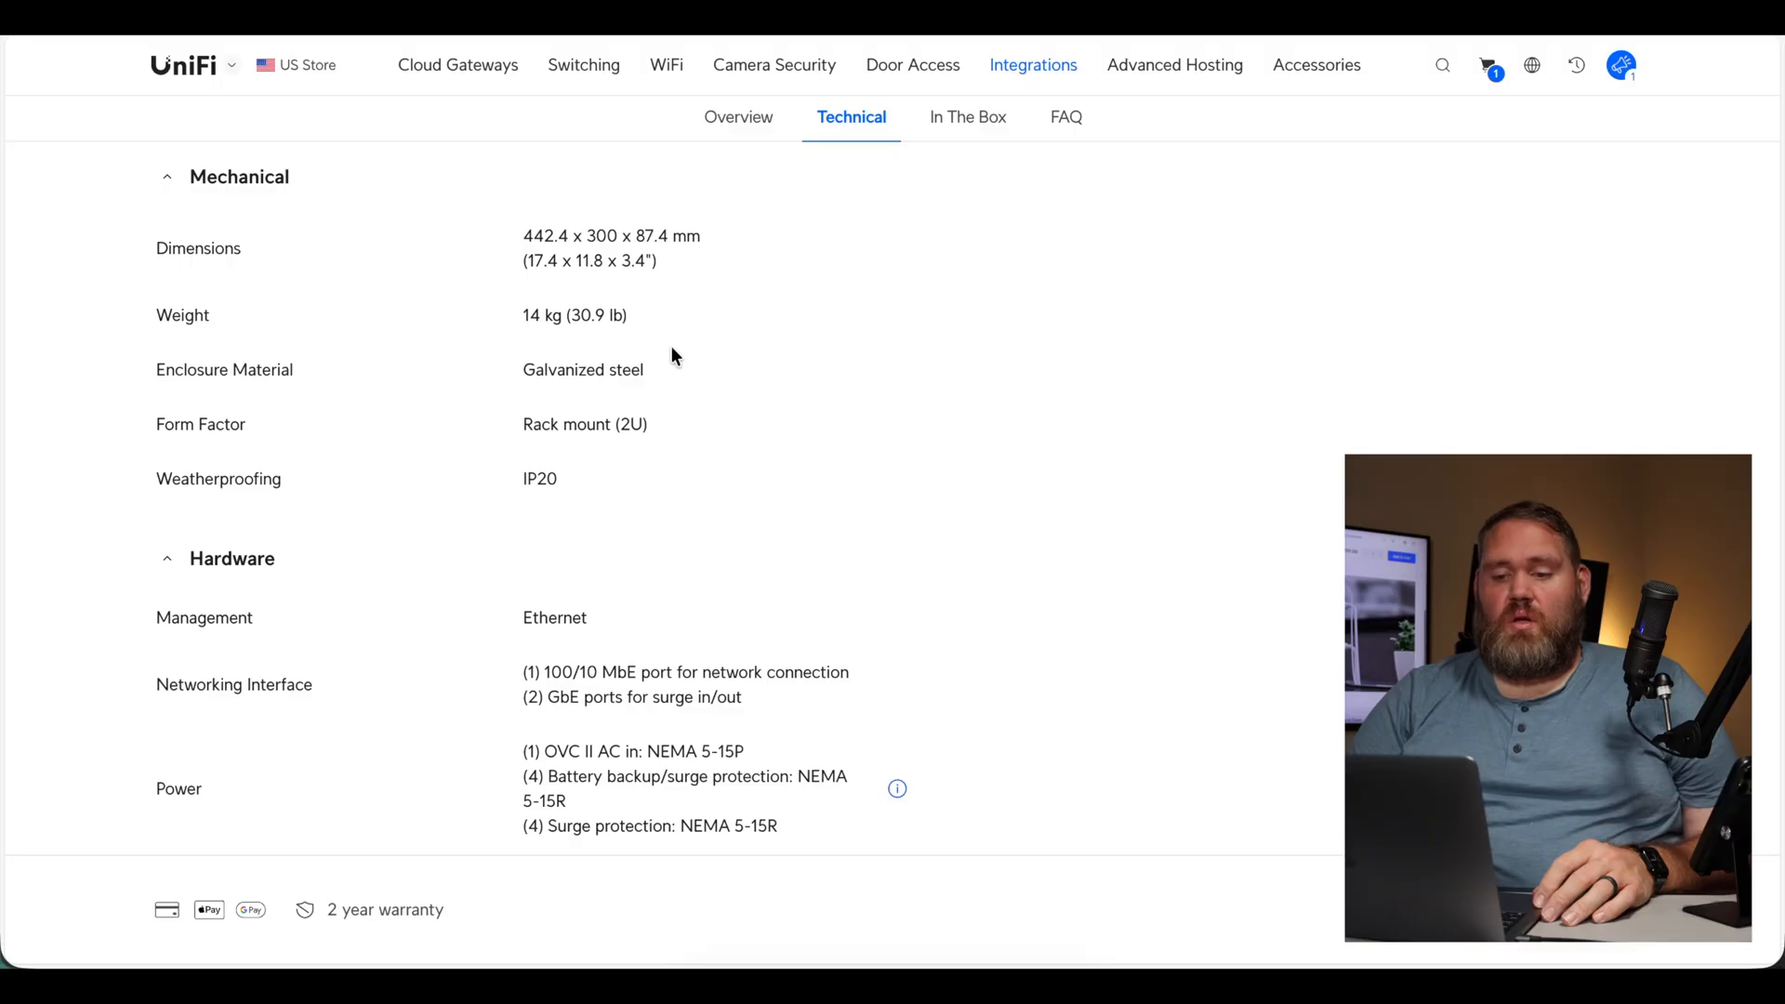
{"action": "mouse_move", "coordinate": [685, 430]}
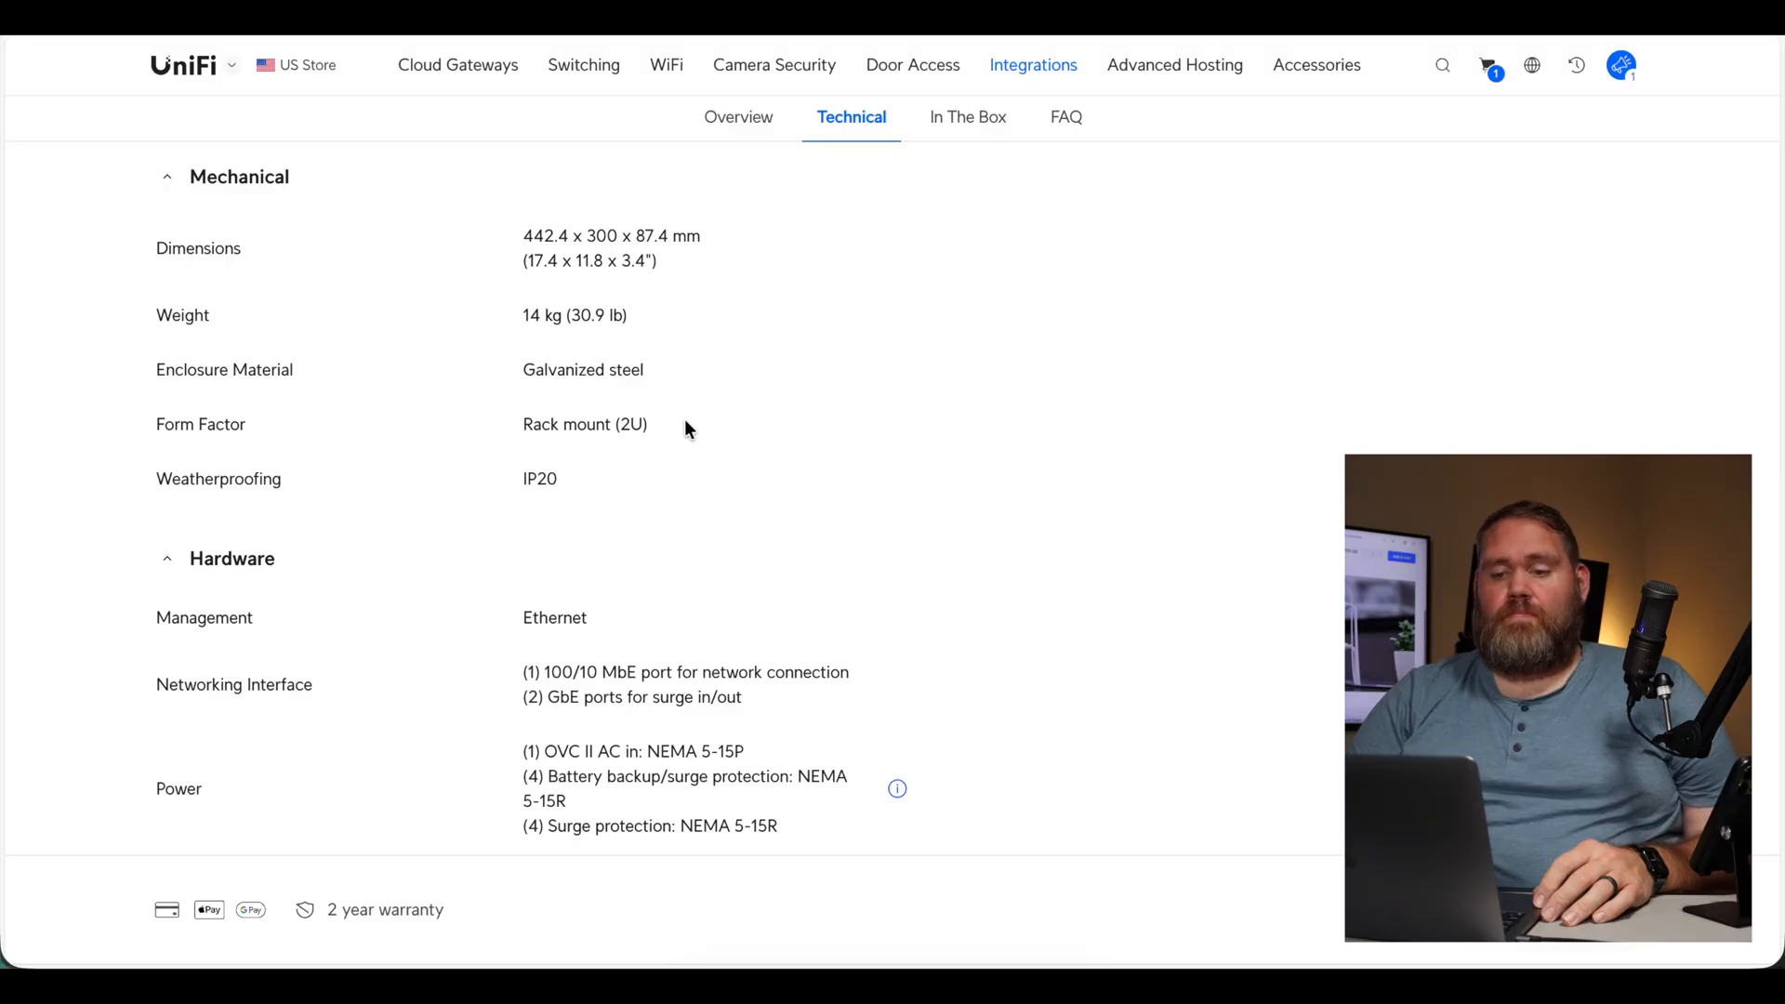
{"action": "scroll", "scroll_direction": "down", "scroll_amount": 3}
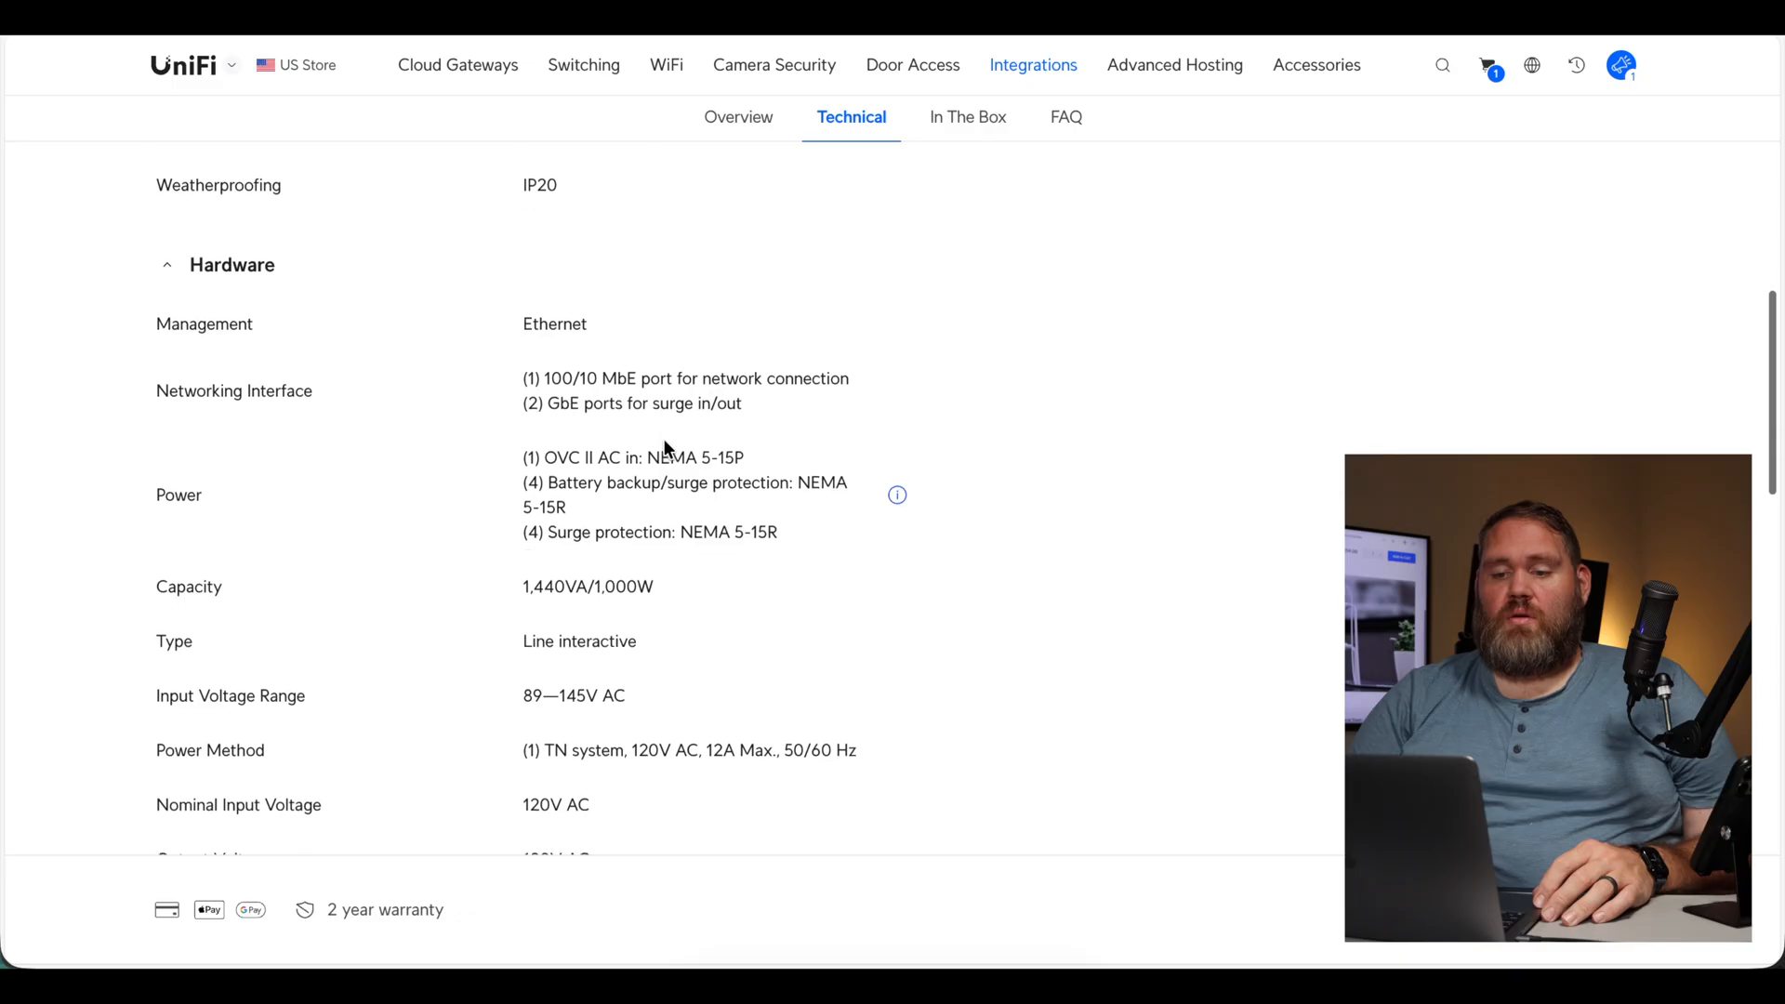
{"action": "scroll", "scroll_direction": "down", "scroll_amount": 3}
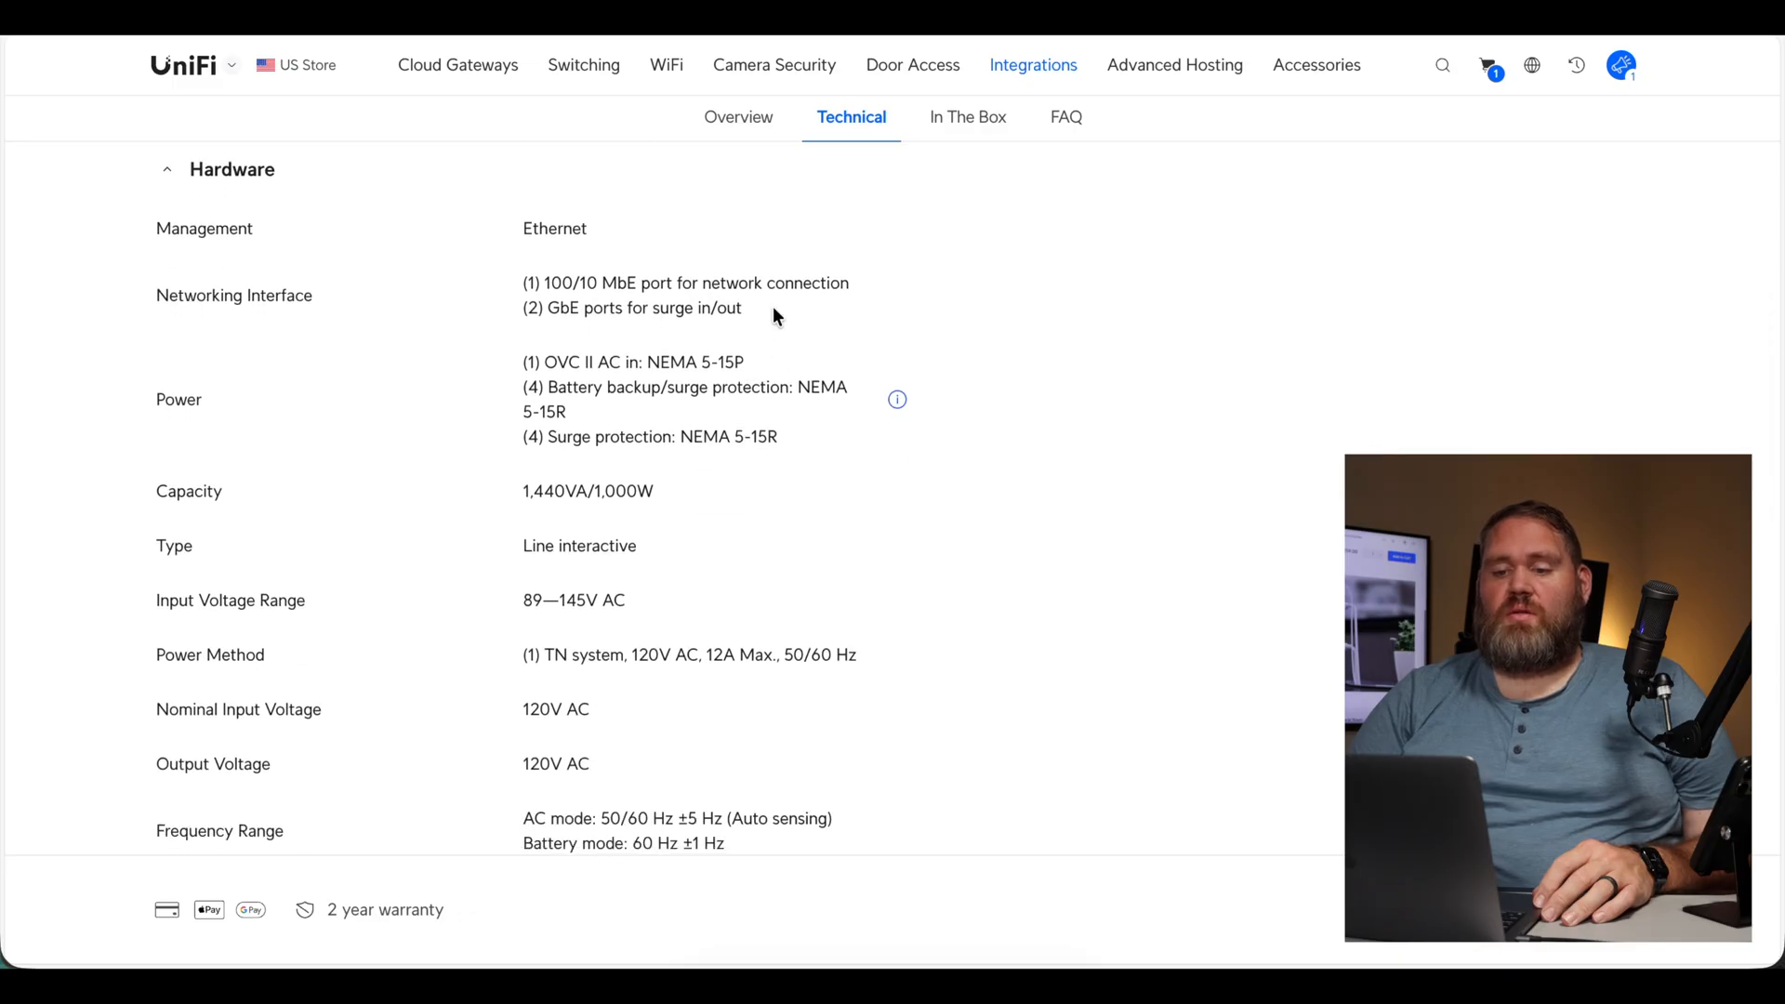
{"action": "mouse_move", "coordinate": [643, 498]}
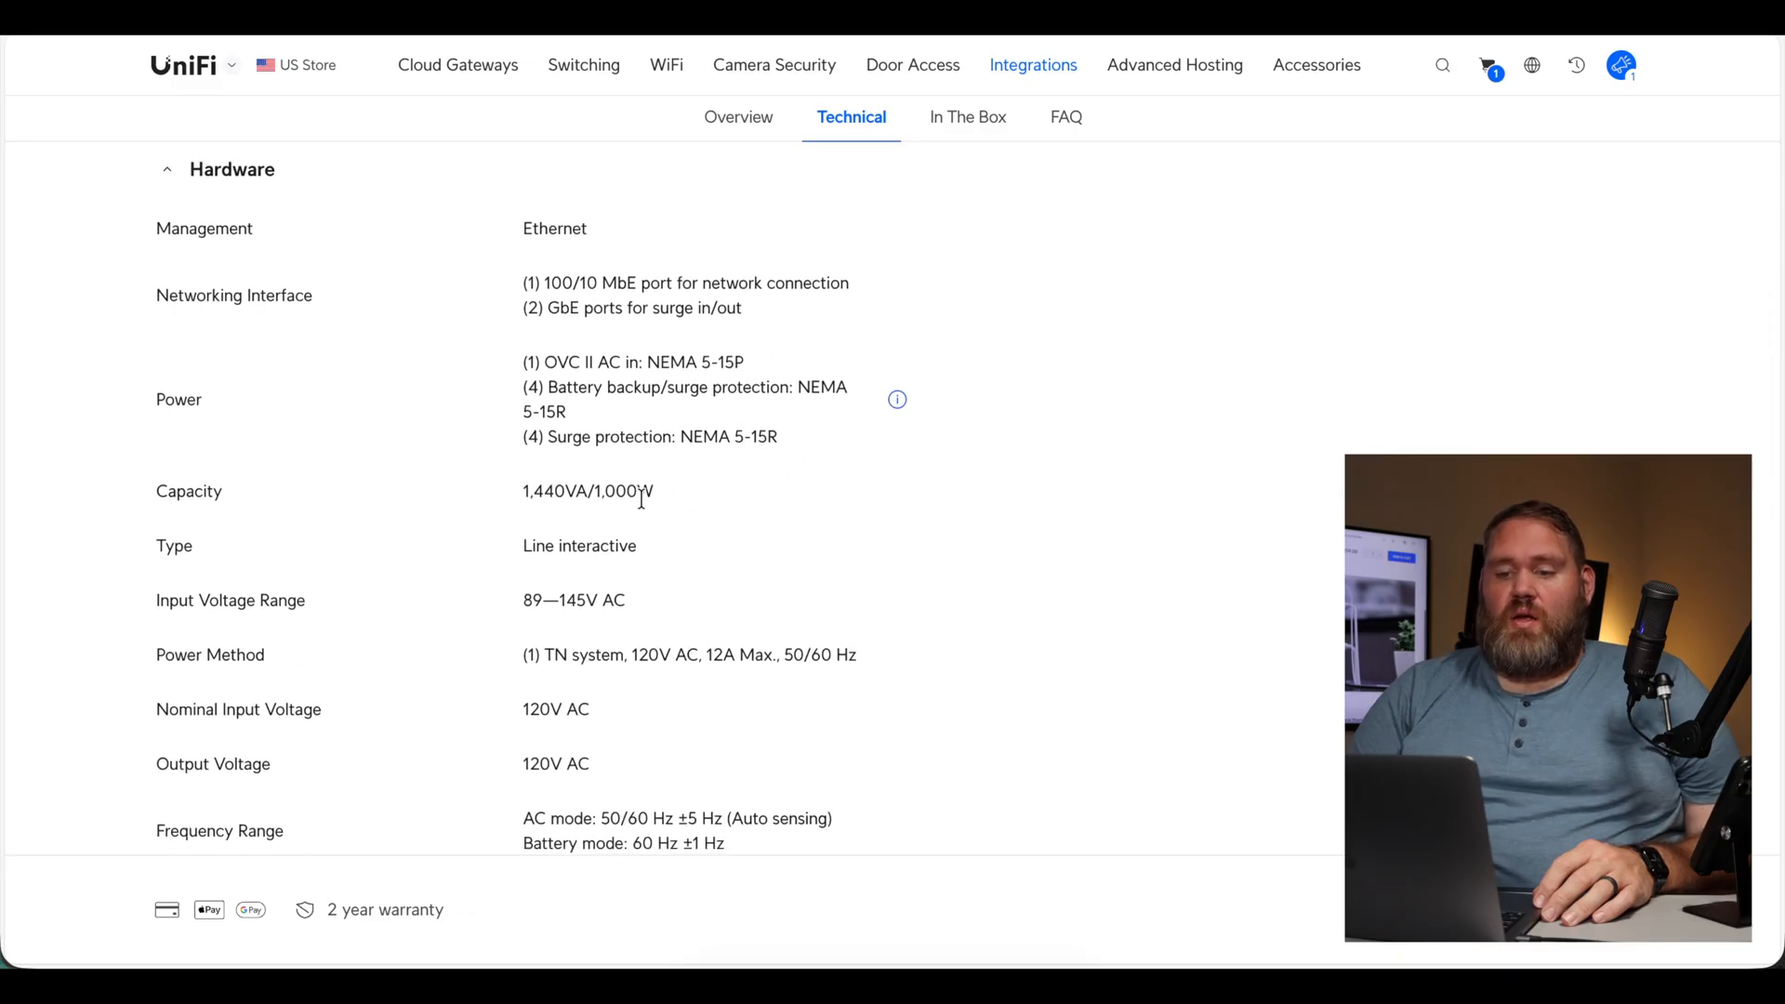
{"action": "scroll", "scroll_direction": "down", "scroll_amount": 3}
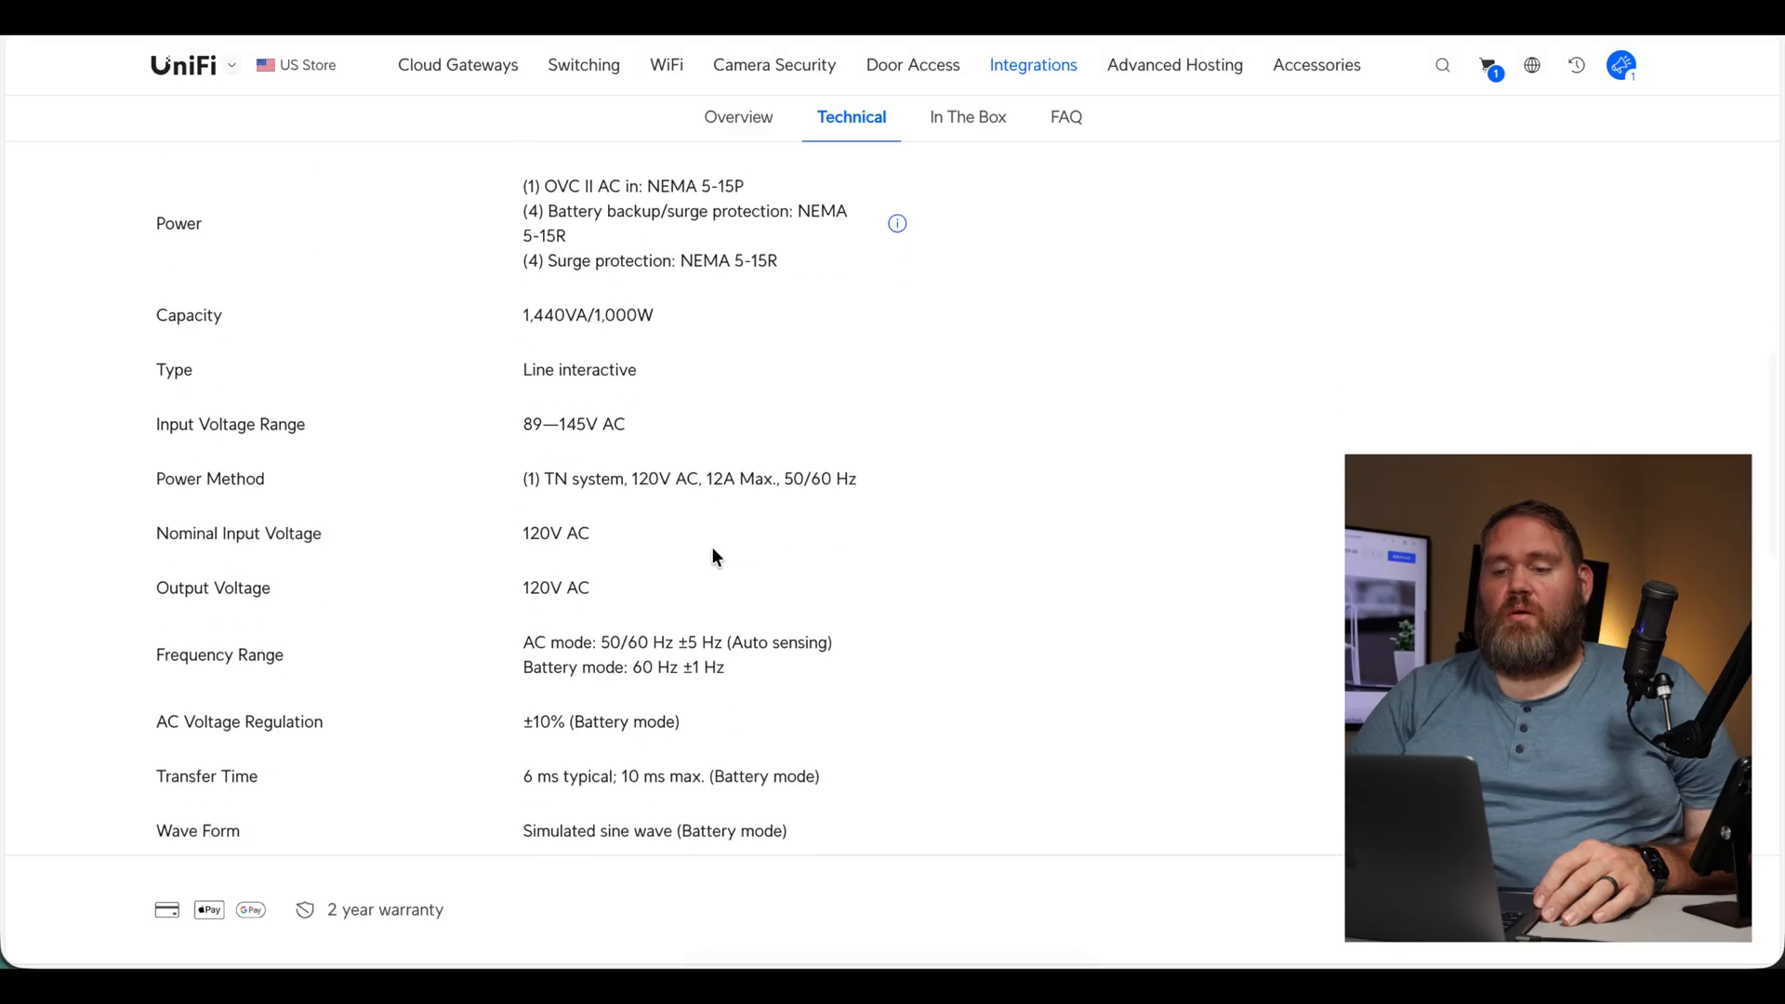
{"action": "scroll", "scroll_direction": "down", "scroll_amount": 3}
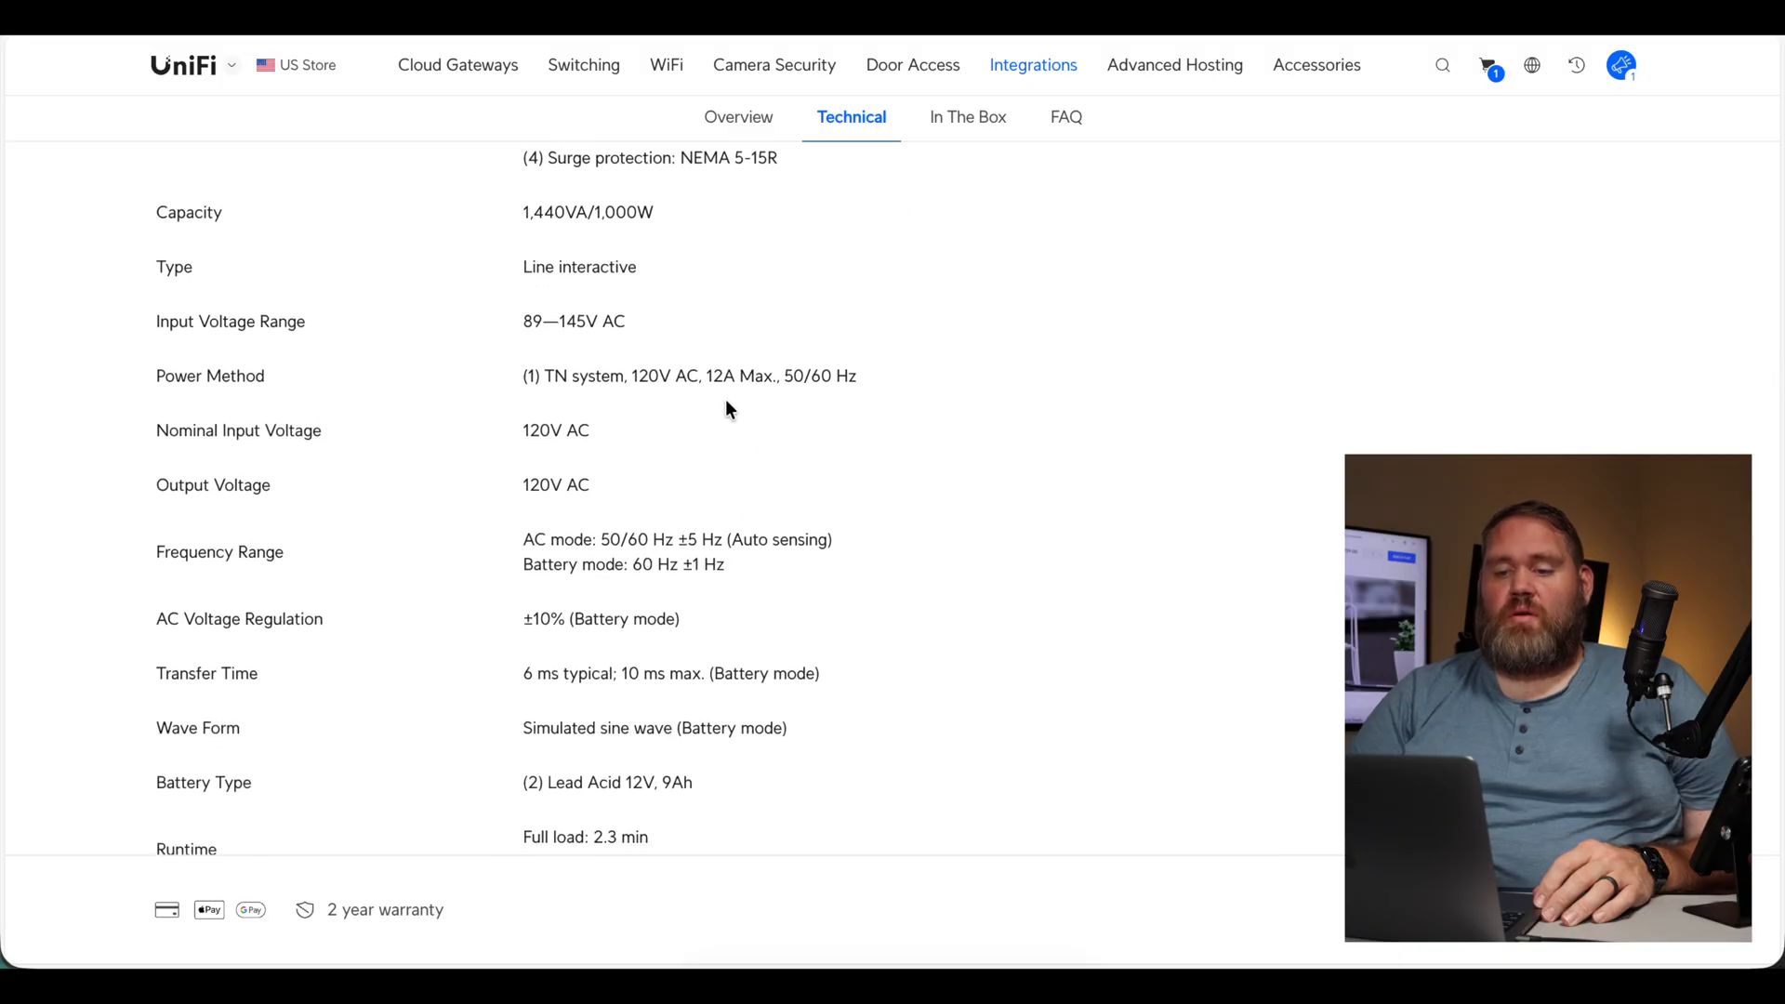
{"action": "mouse_move", "coordinate": [708, 488]}
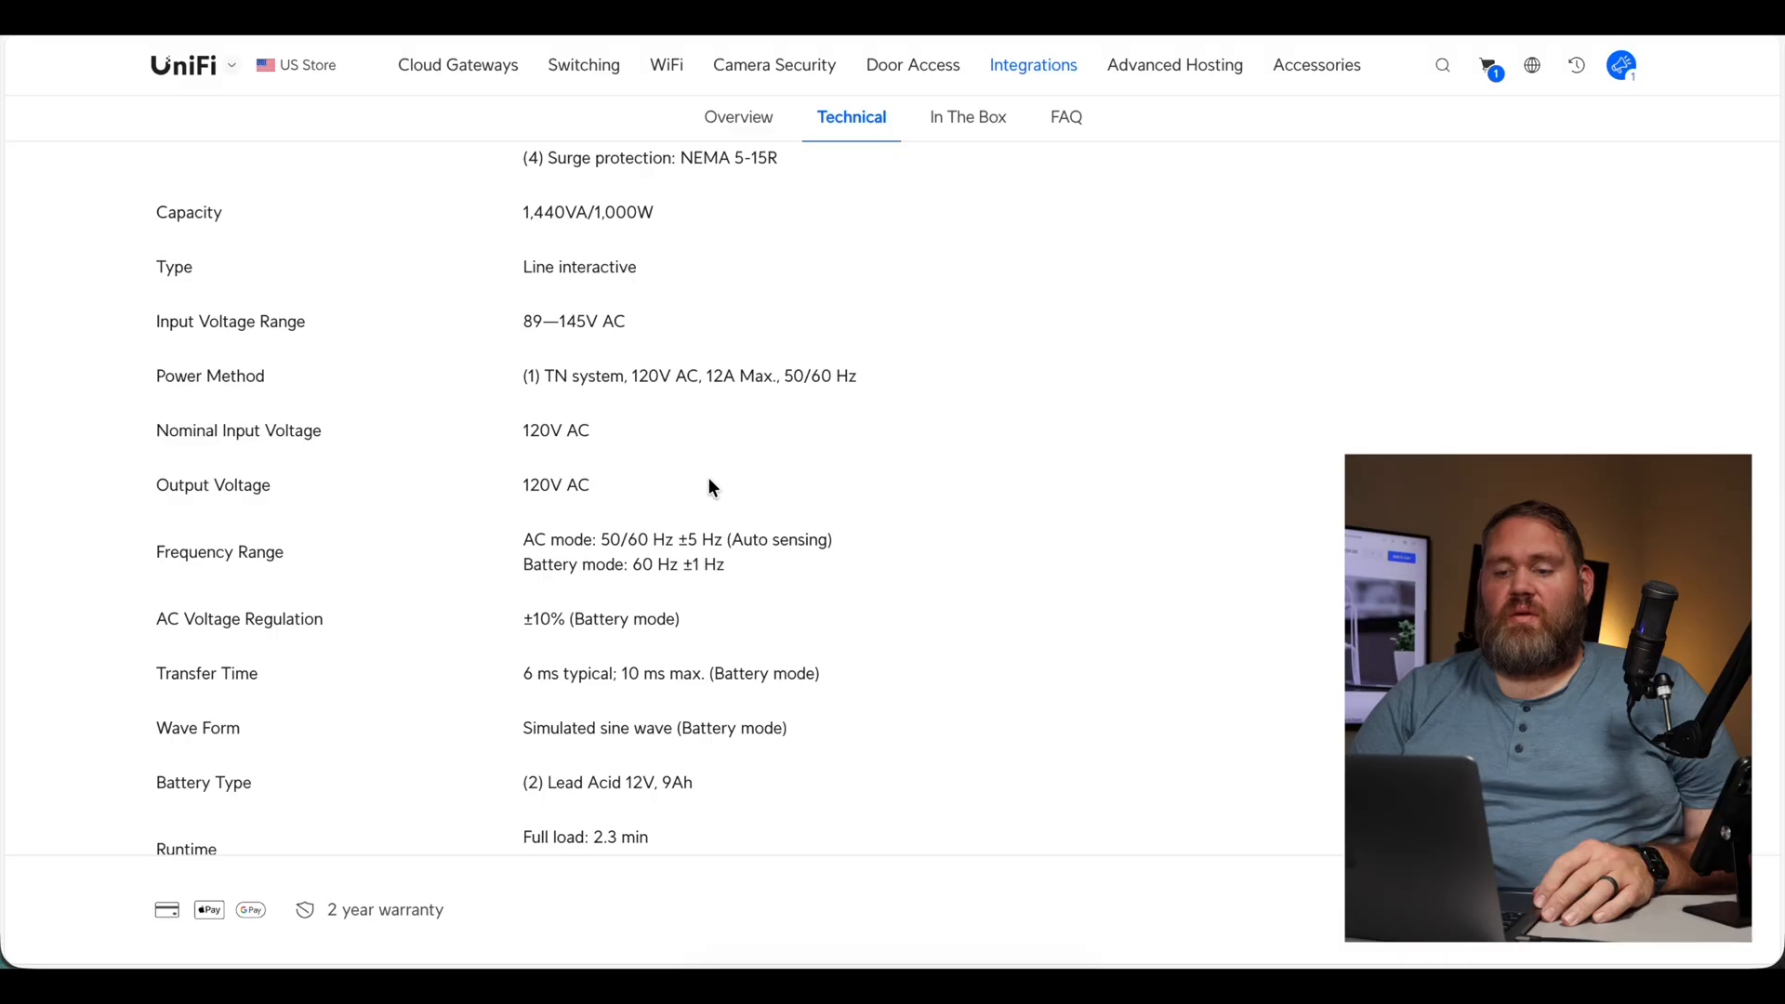
{"action": "scroll", "scroll_direction": "down", "scroll_amount": 3}
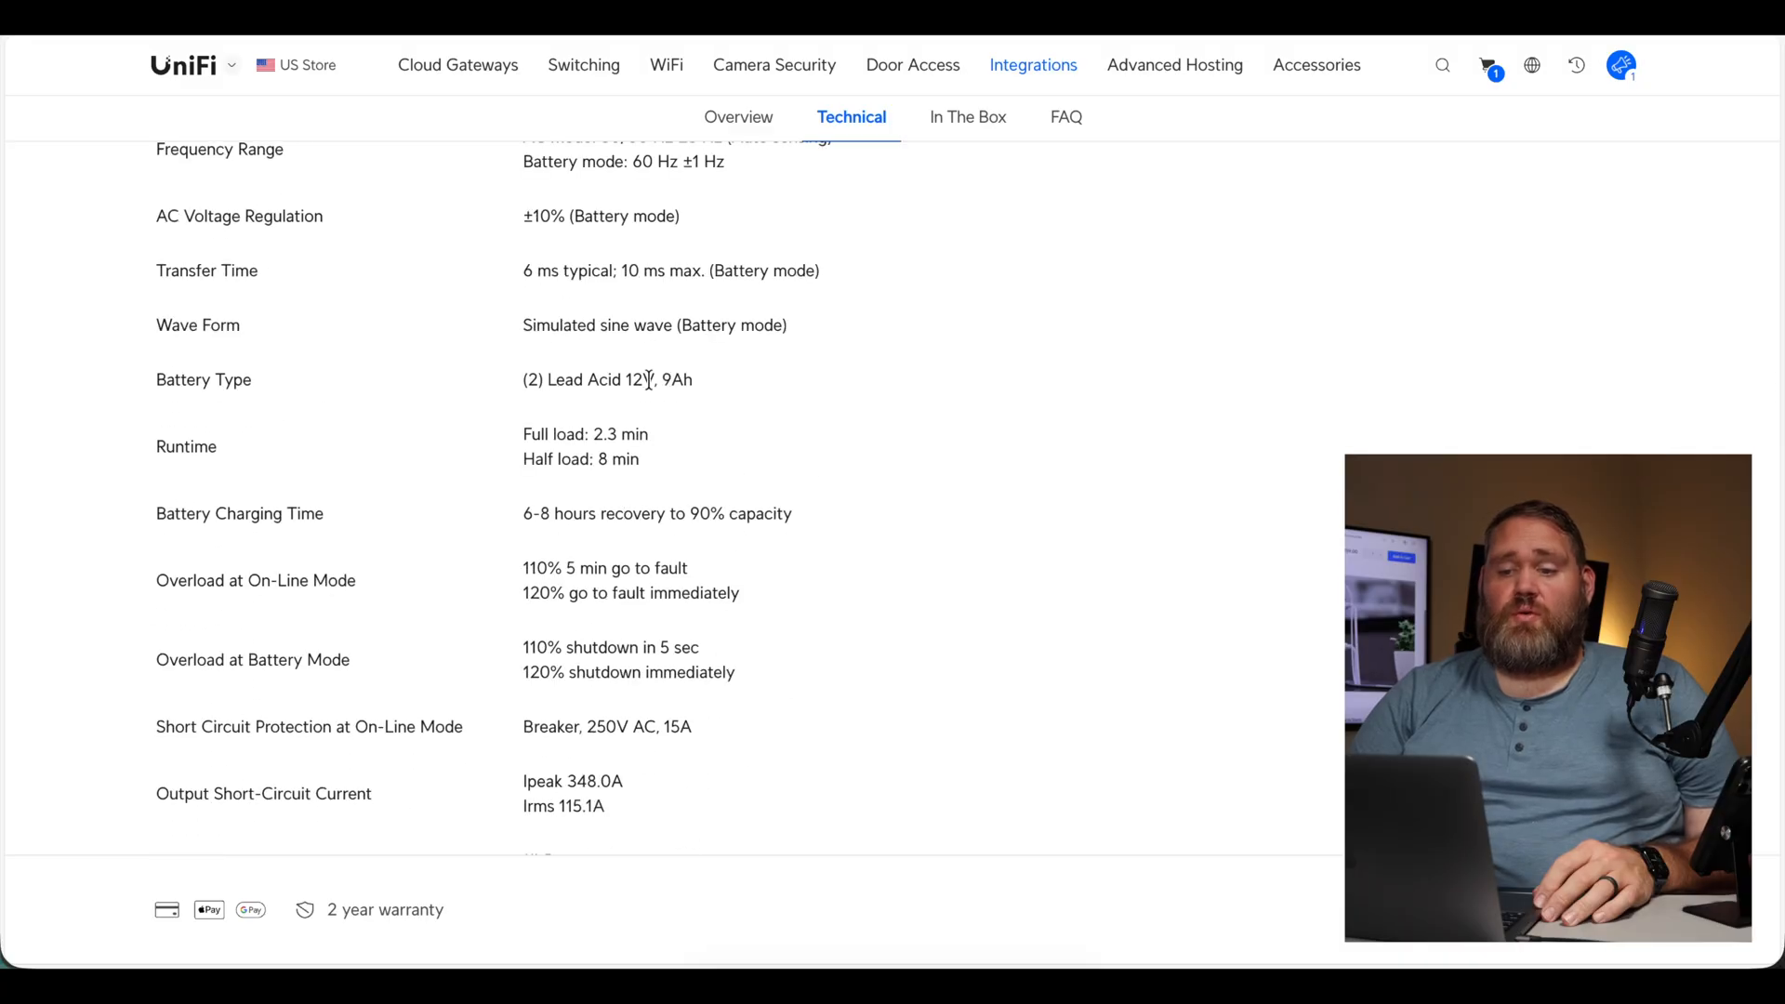
{"action": "scroll", "scroll_direction": "down", "scroll_amount": 3}
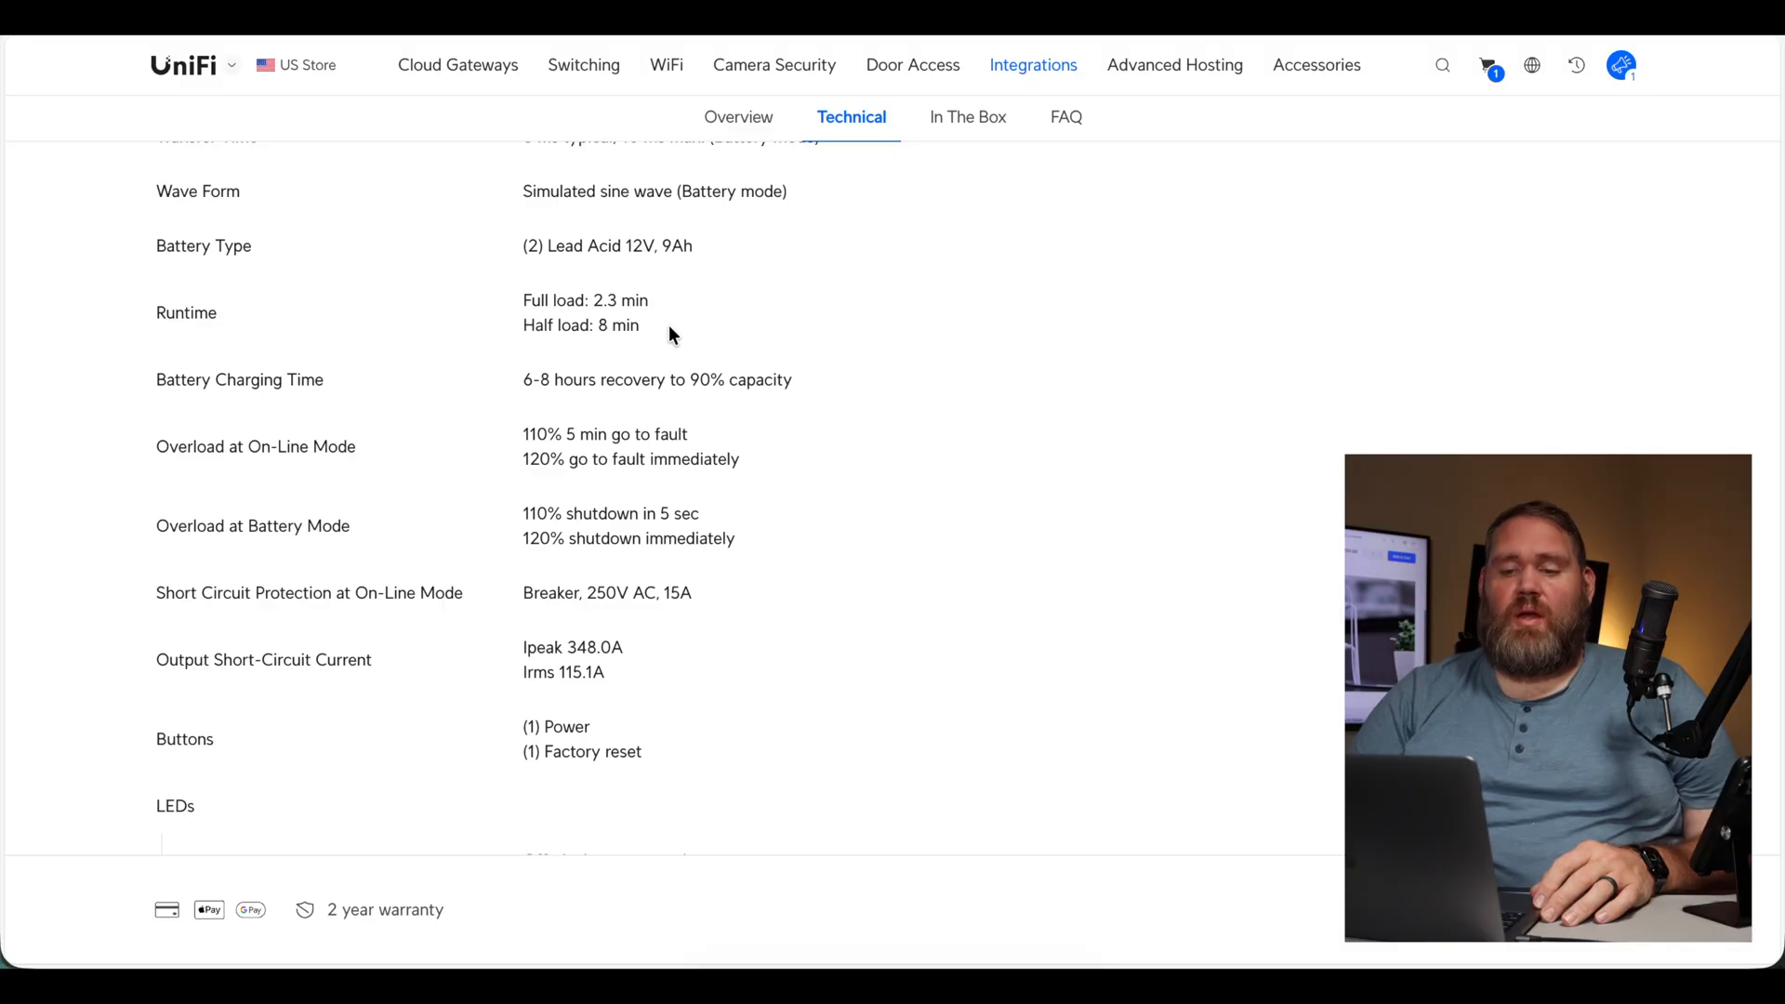
{"action": "mouse_move", "coordinate": [660, 301]}
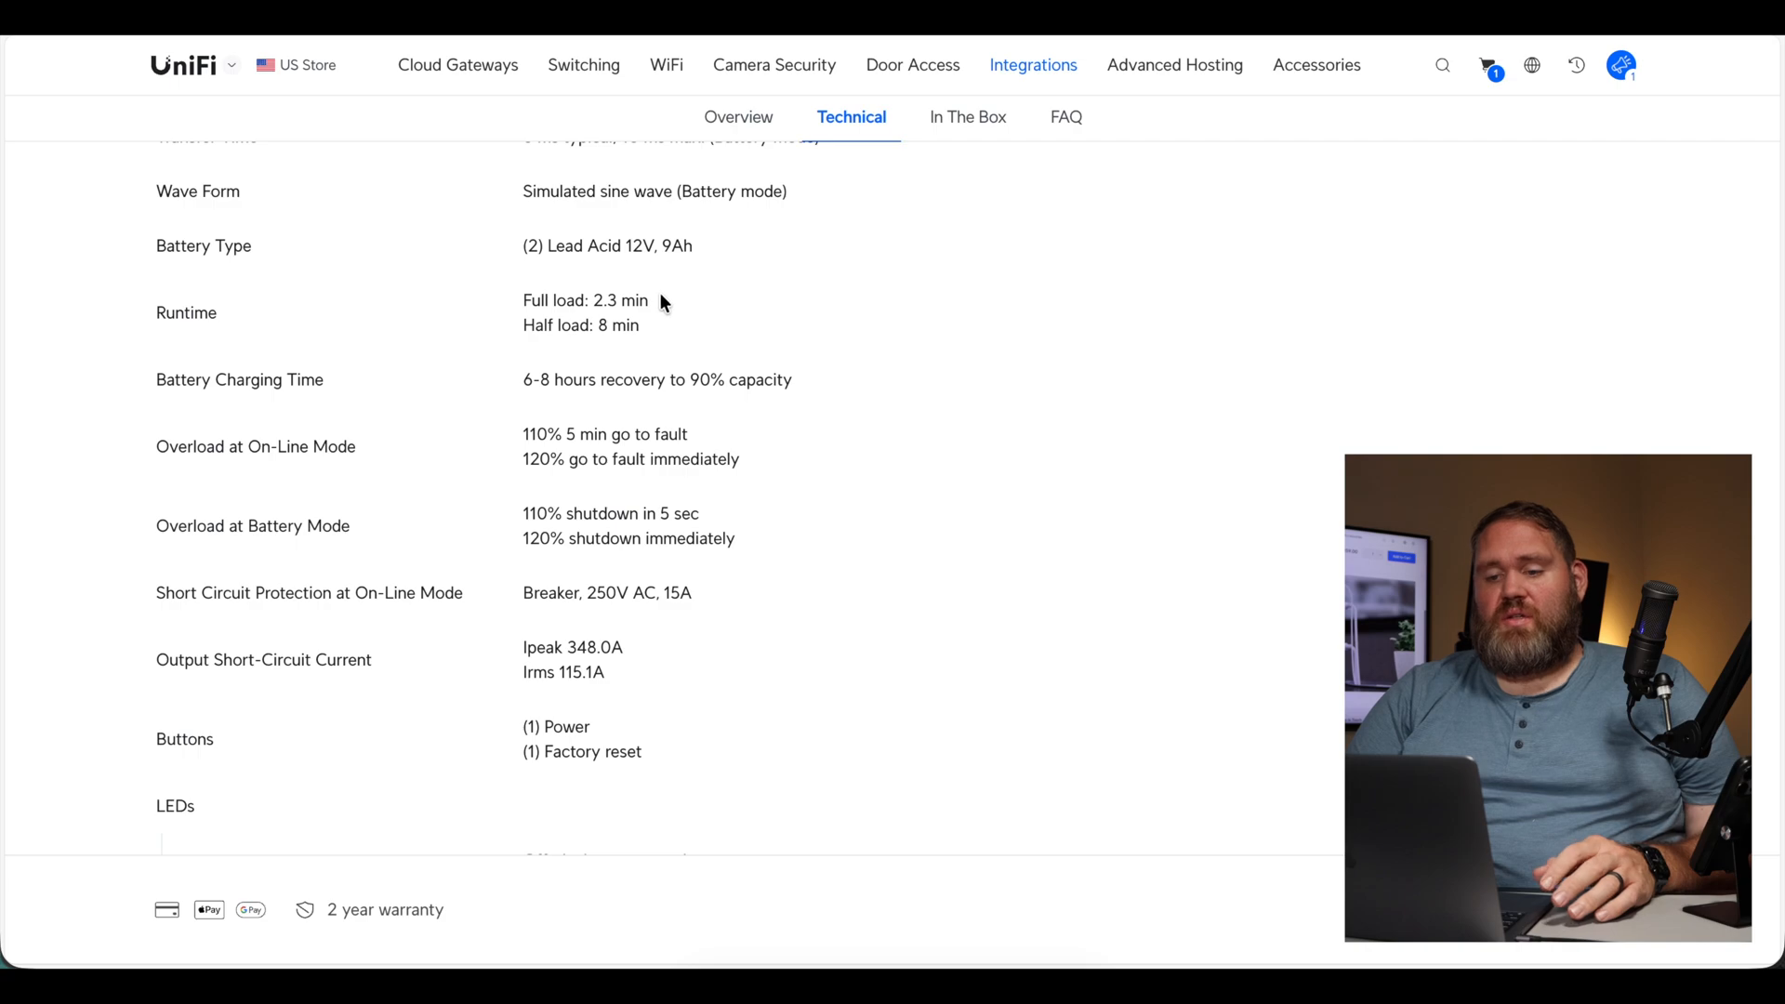
{"action": "mouse_move", "coordinate": [667, 312]}
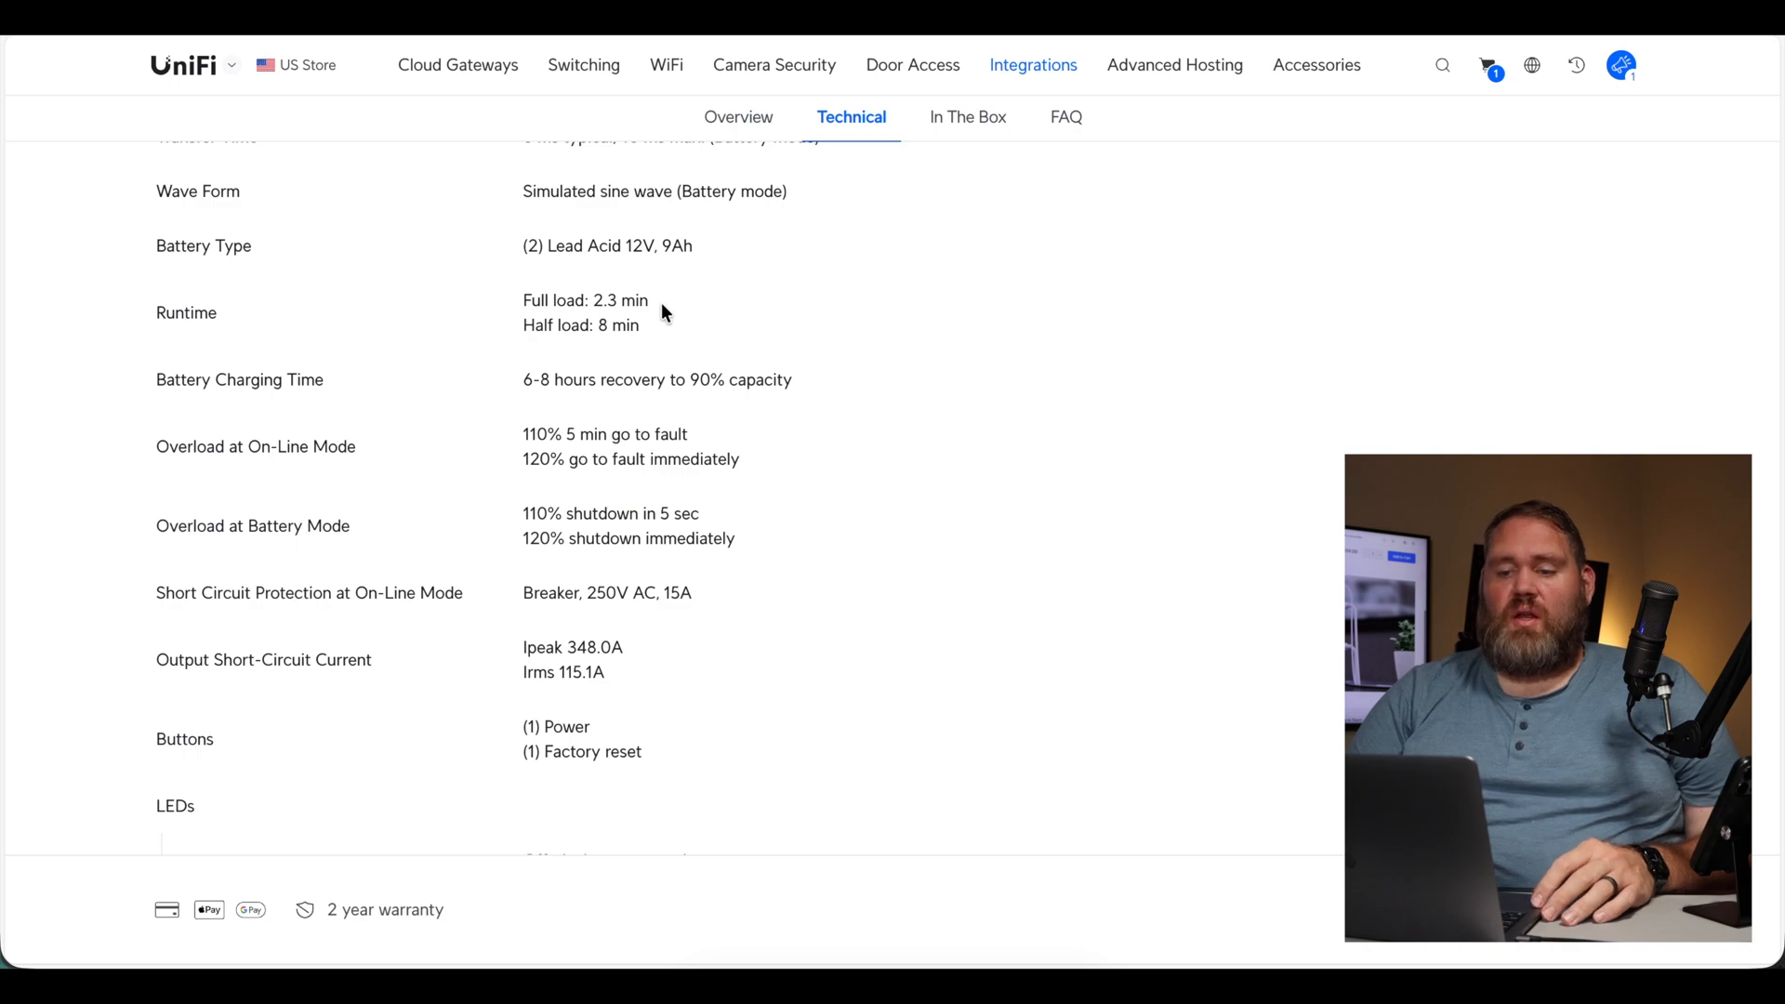
{"action": "mouse_move", "coordinate": [665, 329]}
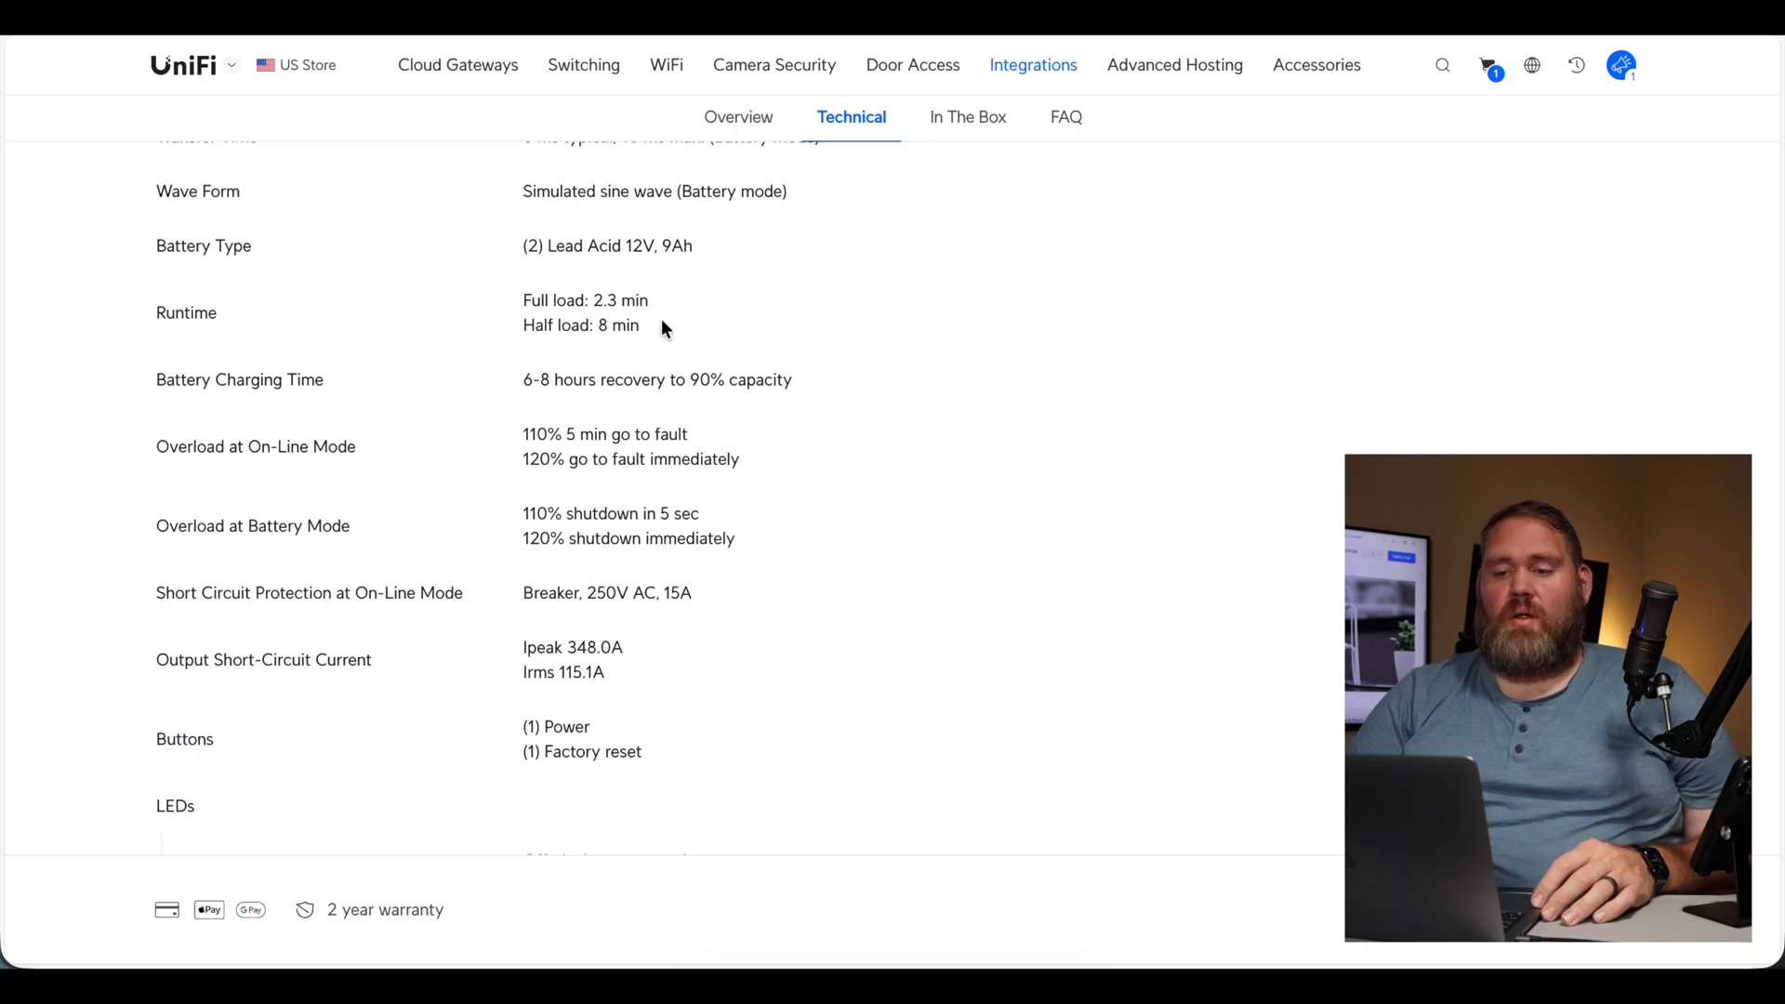
{"action": "mouse_move", "coordinate": [680, 310]}
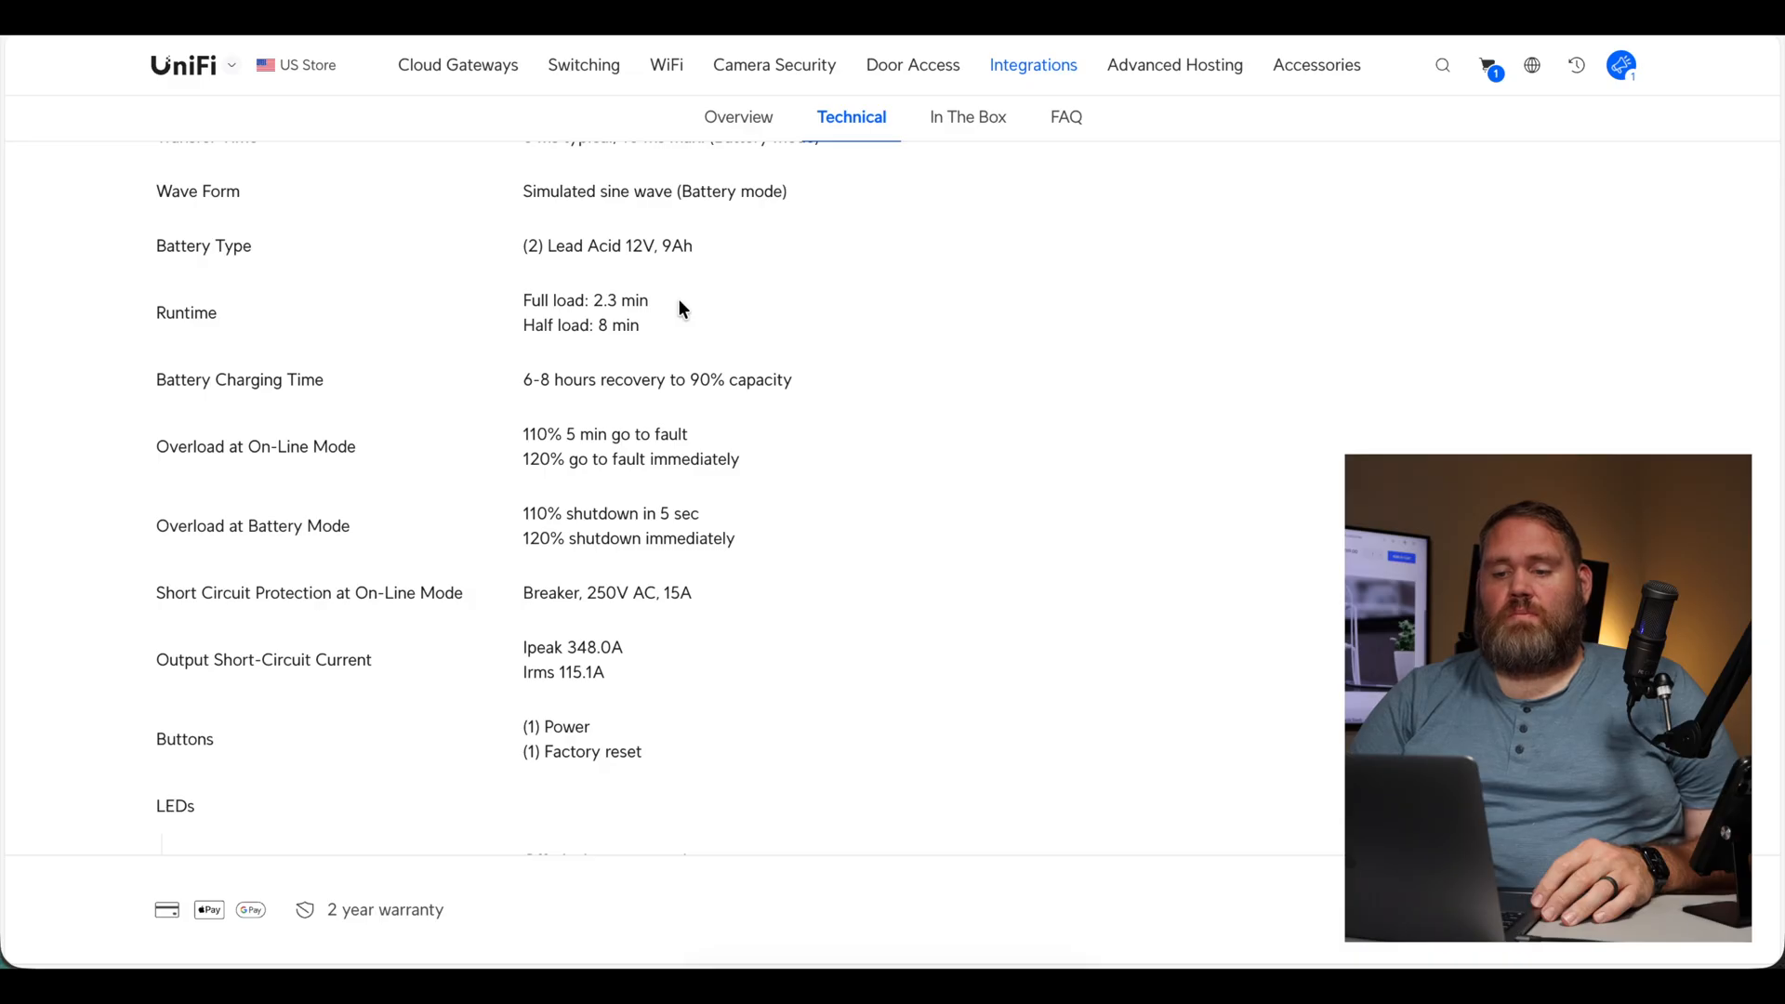
Step: Show the UPS 2U In The Box contents: unit, rack ears and mounting hardware
{"action": "left_click", "coordinate": [966, 117]}
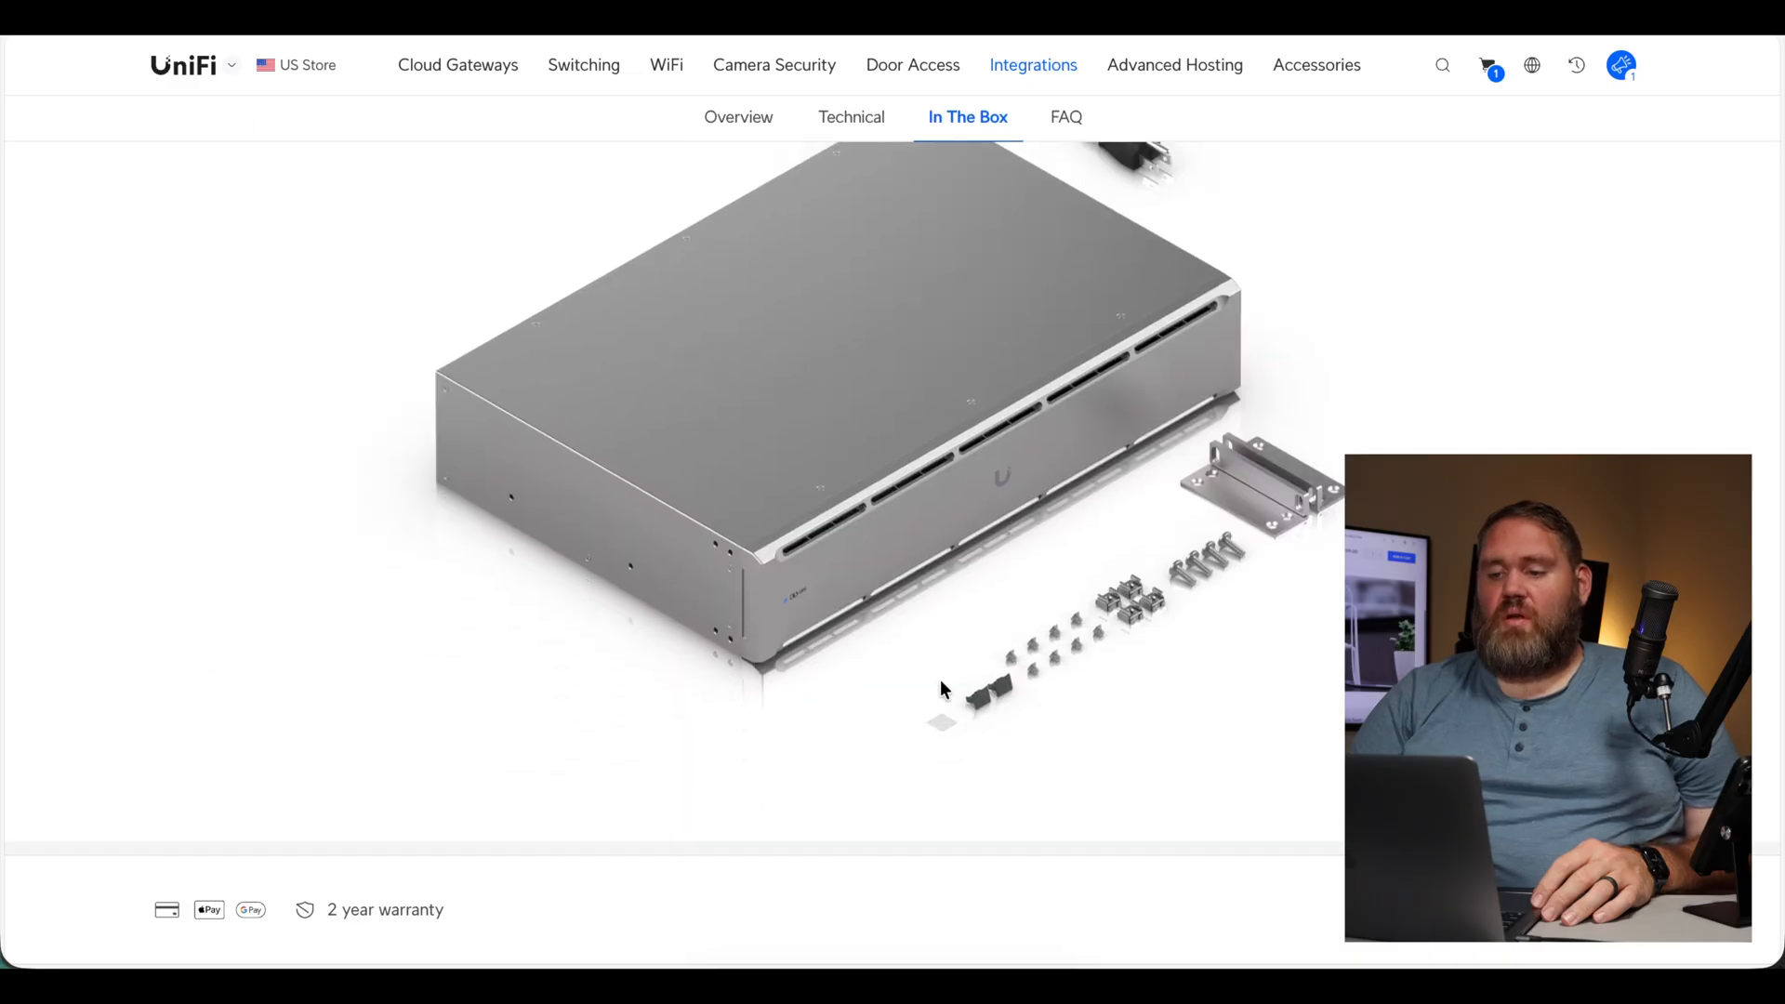
{"action": "mouse_move", "coordinate": [1281, 518]}
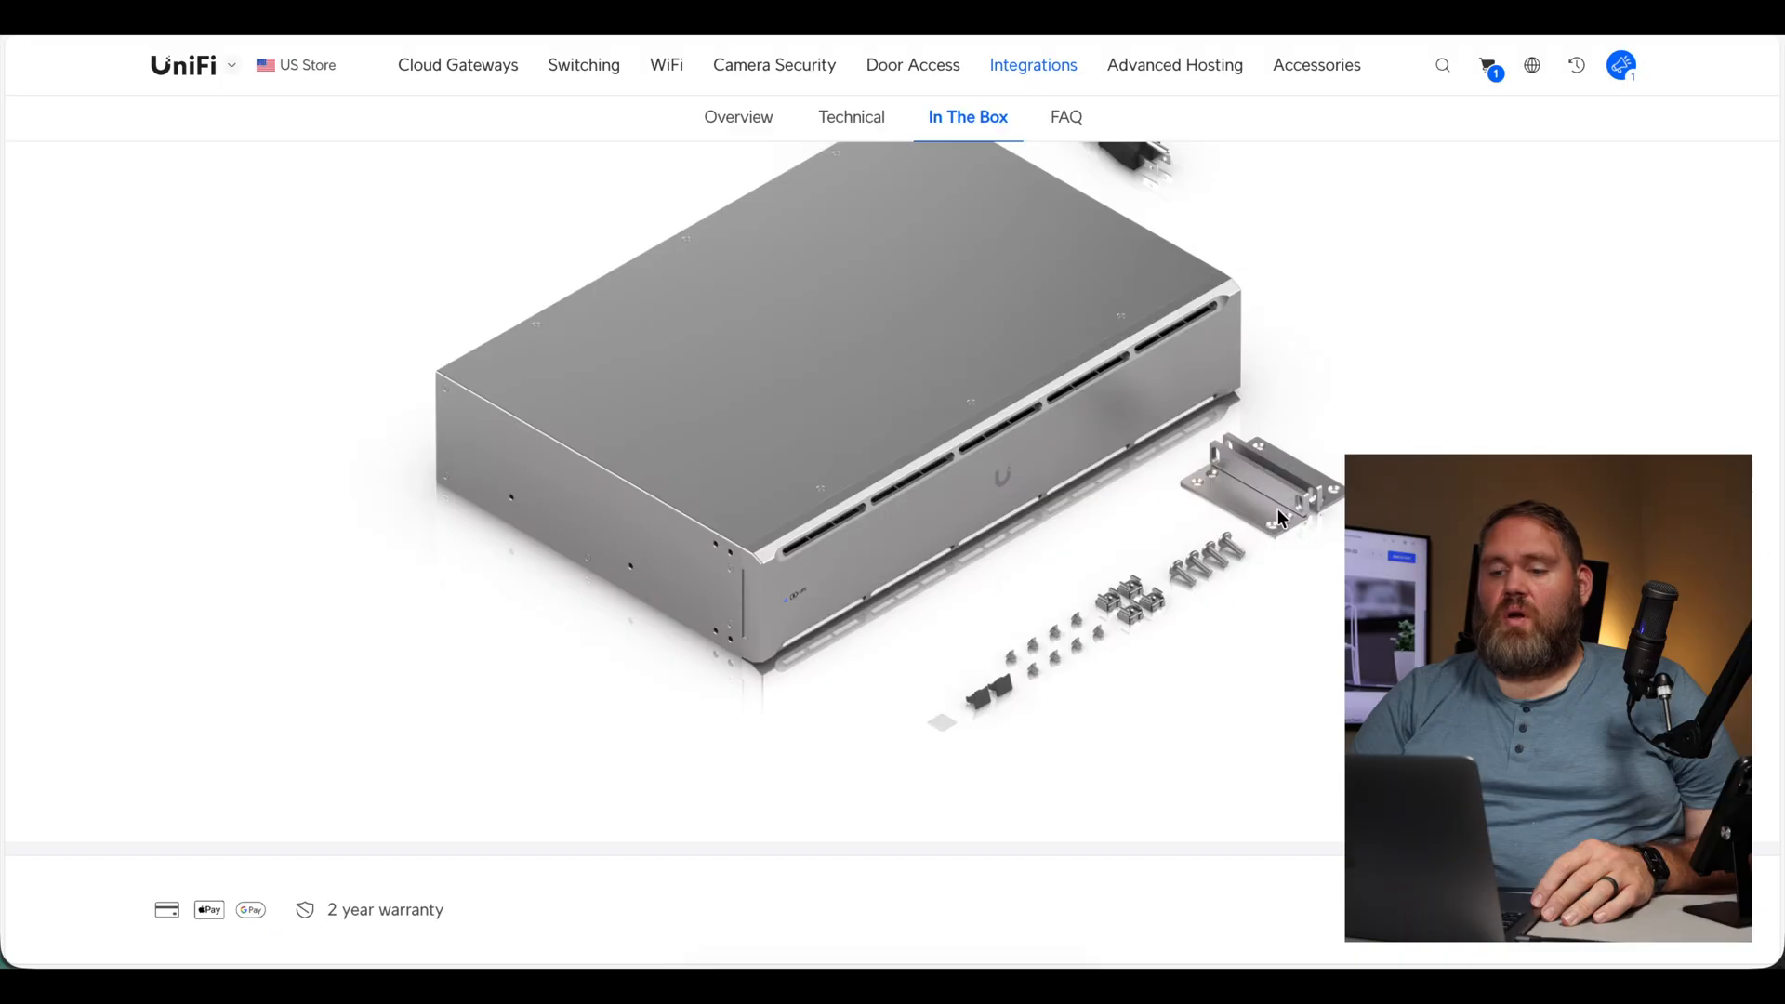